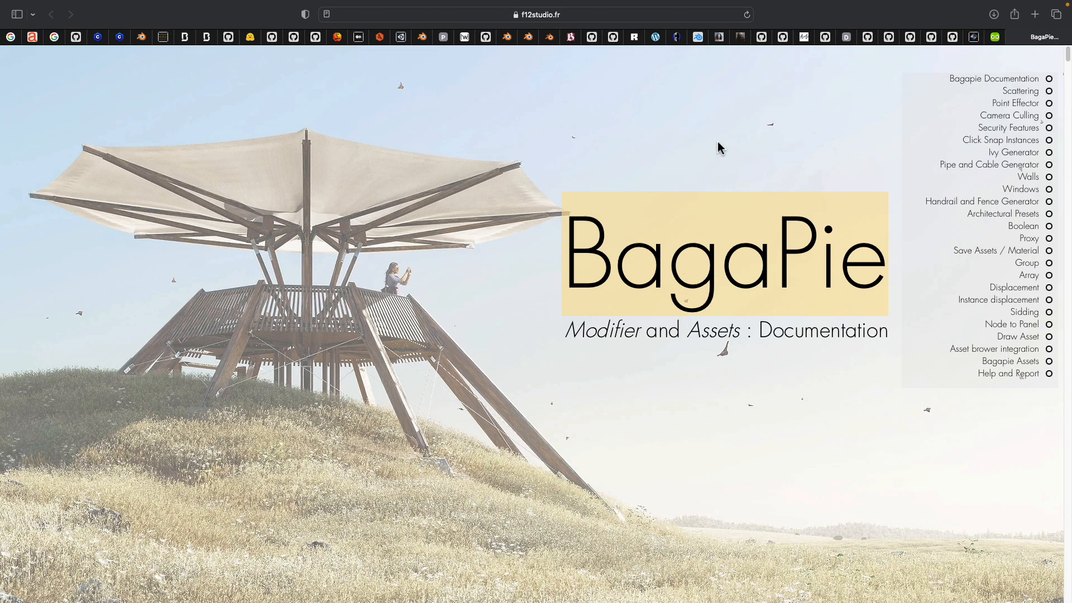
mouse_move(607, 274)
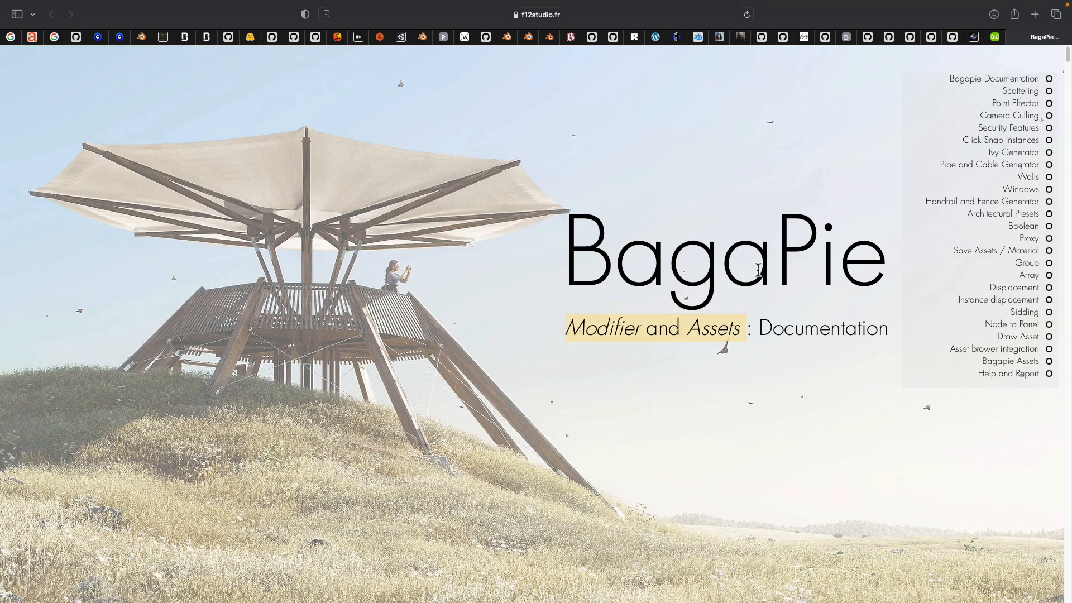
Scroll the f12studio BagaPie page and jump to Scattering via the table of contents.
scroll(down, 3)
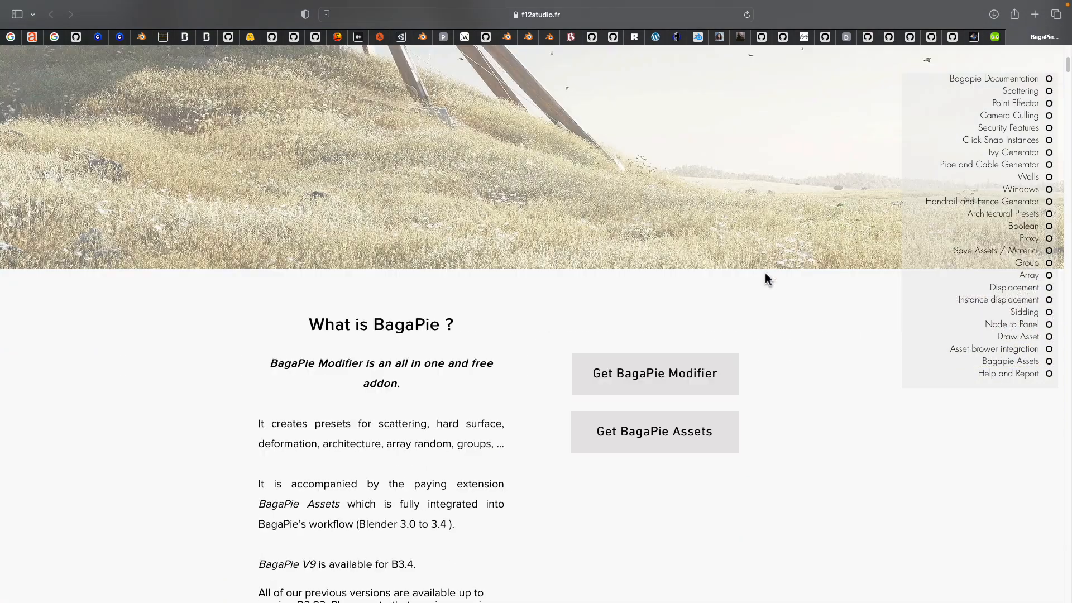
scroll(down, 3)
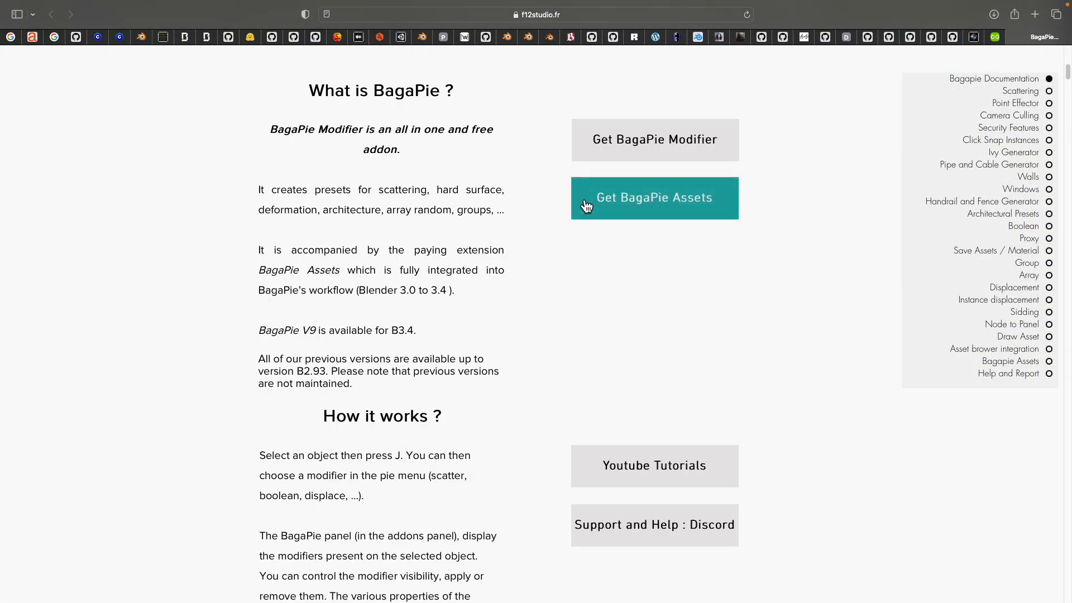
mouse_move(441, 190)
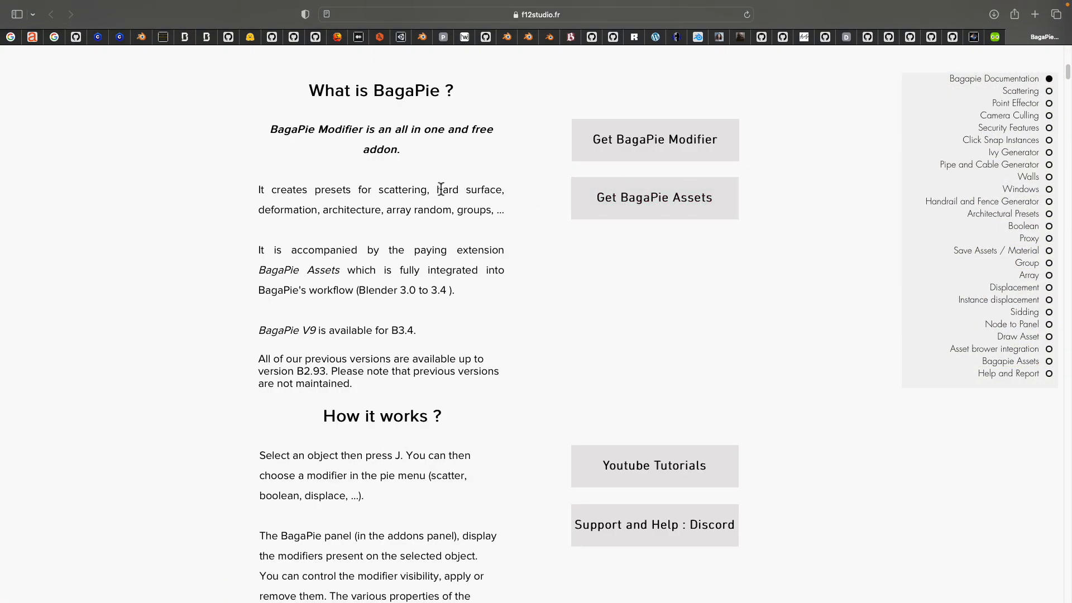
mouse_move(526, 162)
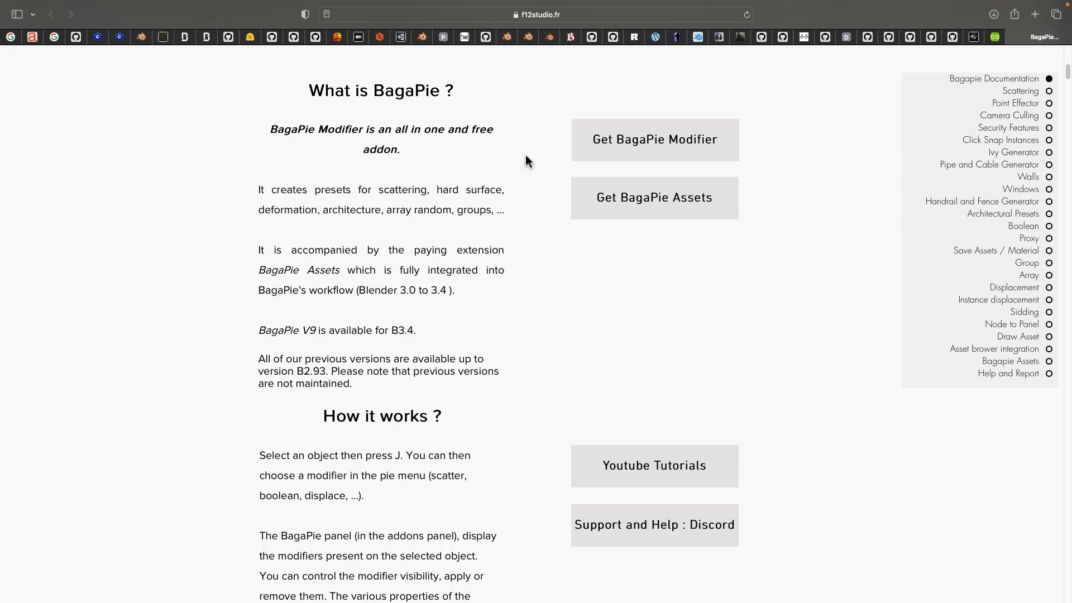
mouse_move(462, 176)
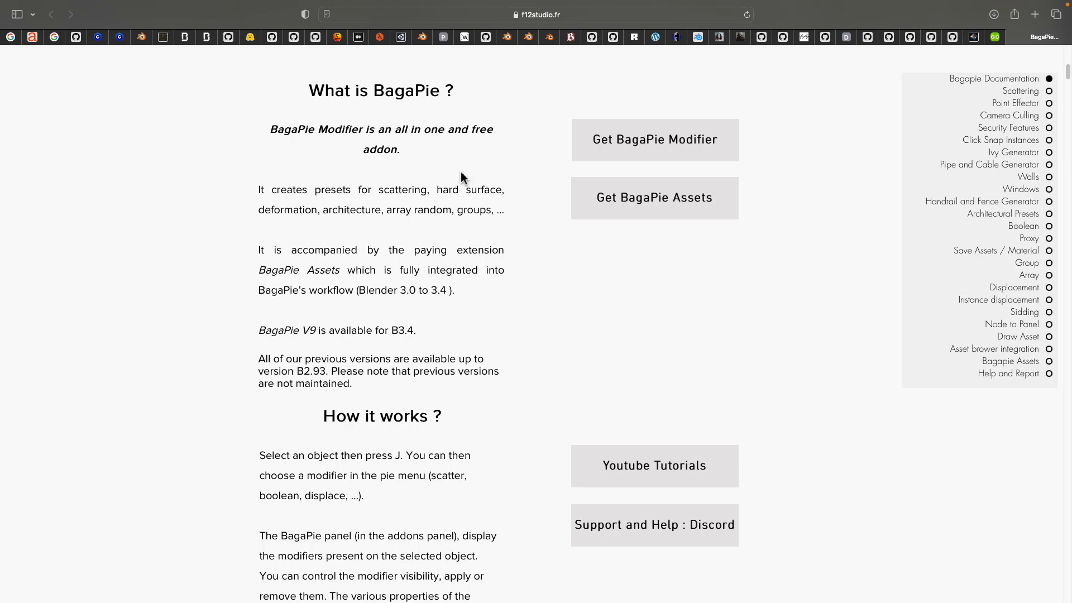
scroll(down, 3)
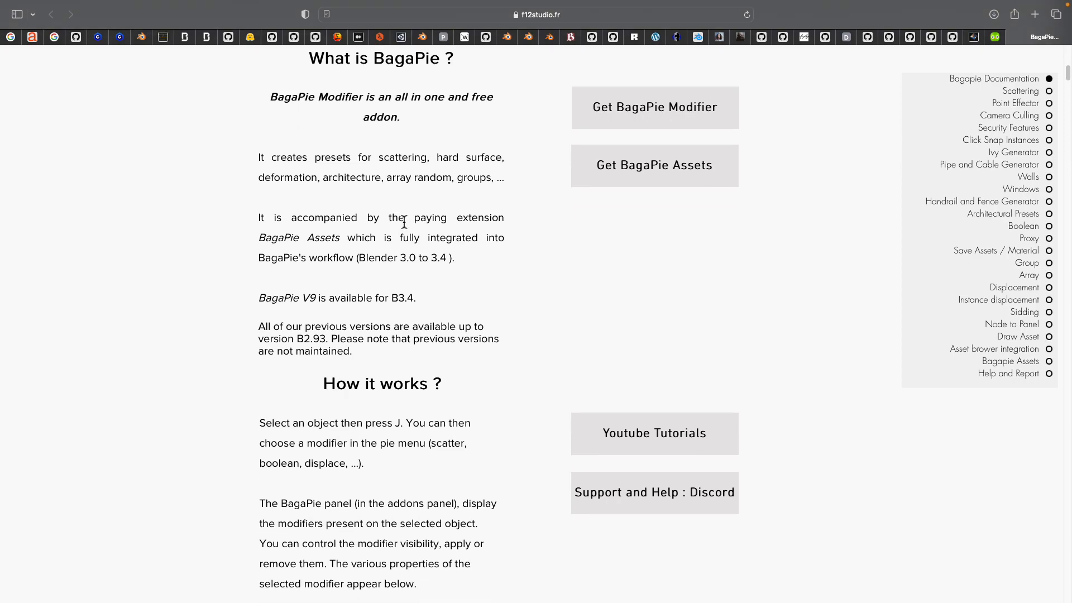
click(1020, 90)
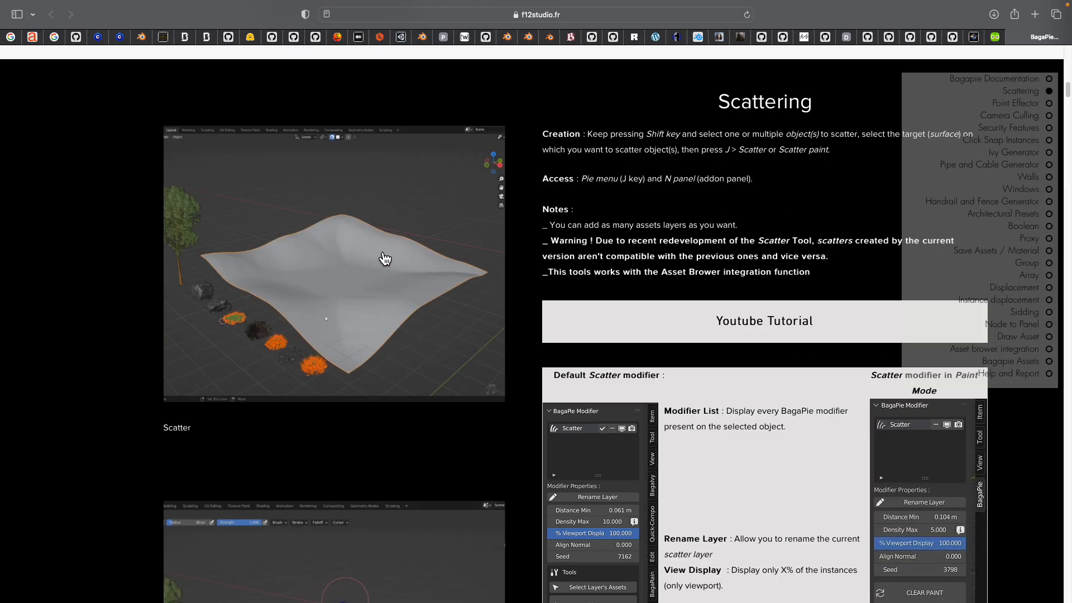
Browse the geopack demo folder and Bagapie_Modifier V10 zip in _Blender_Bagapie.
click(1016, 103)
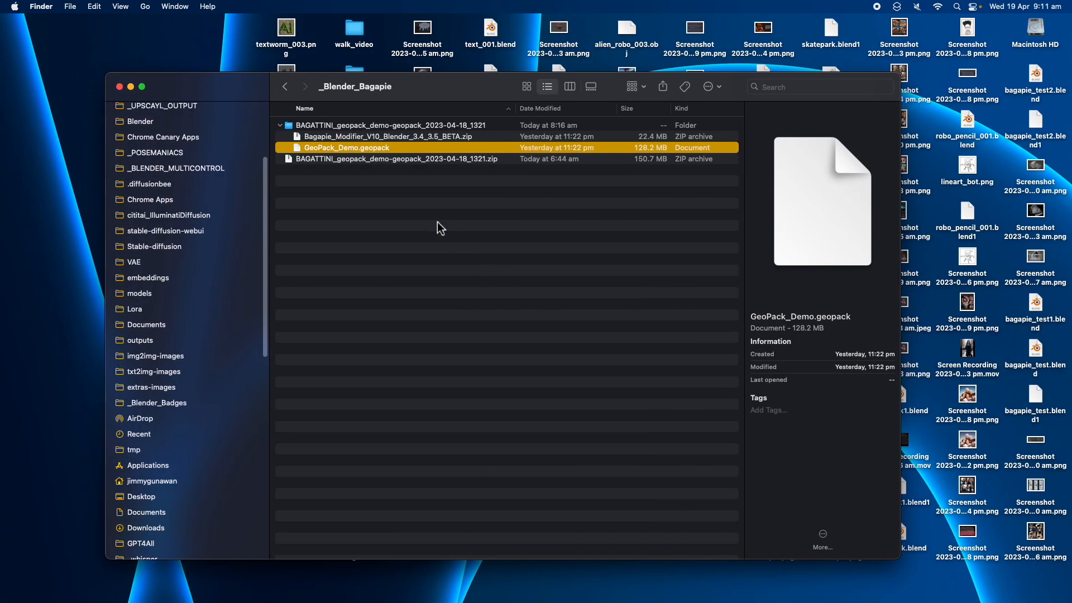
click(409, 125)
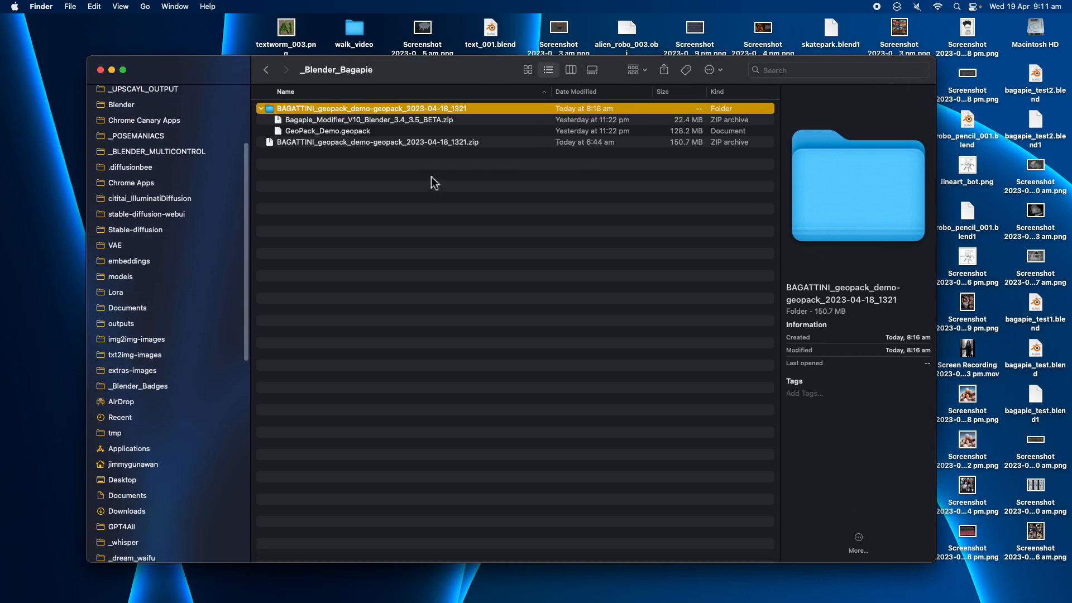
click(367, 120)
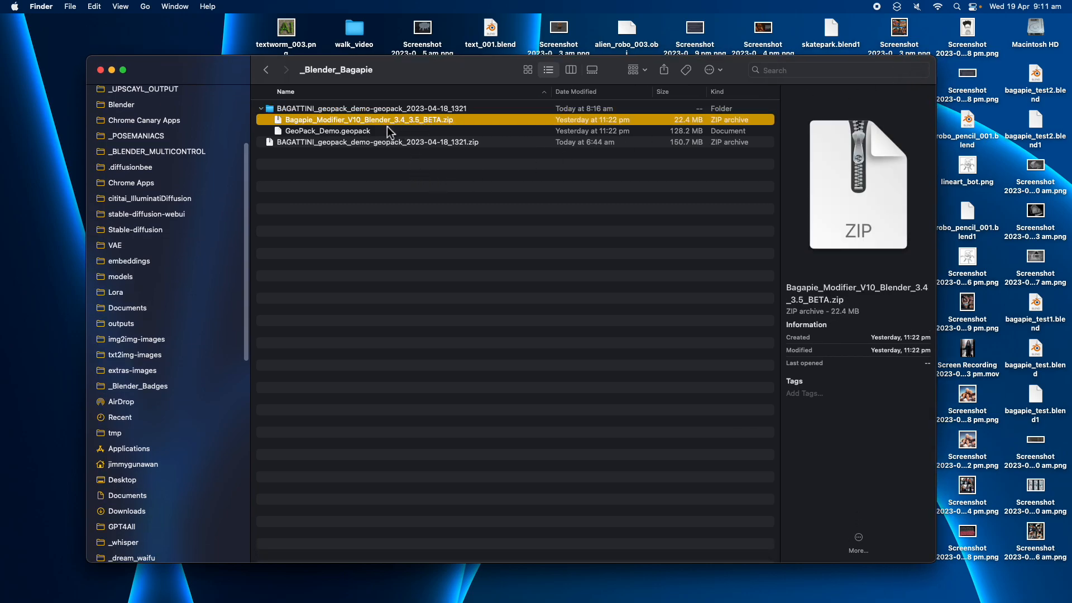
click(370, 108)
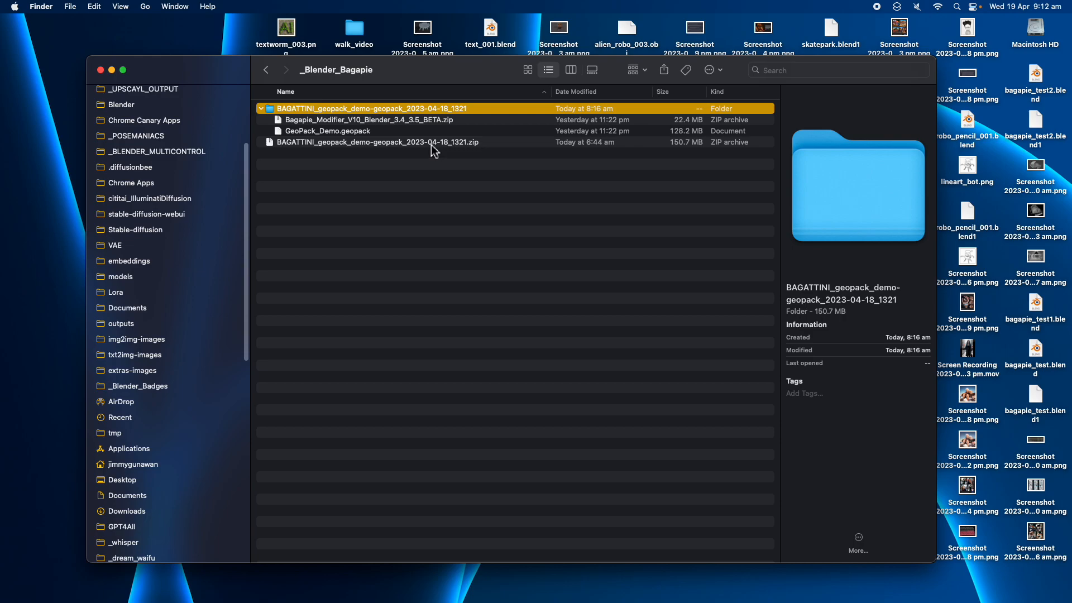
click(327, 130)
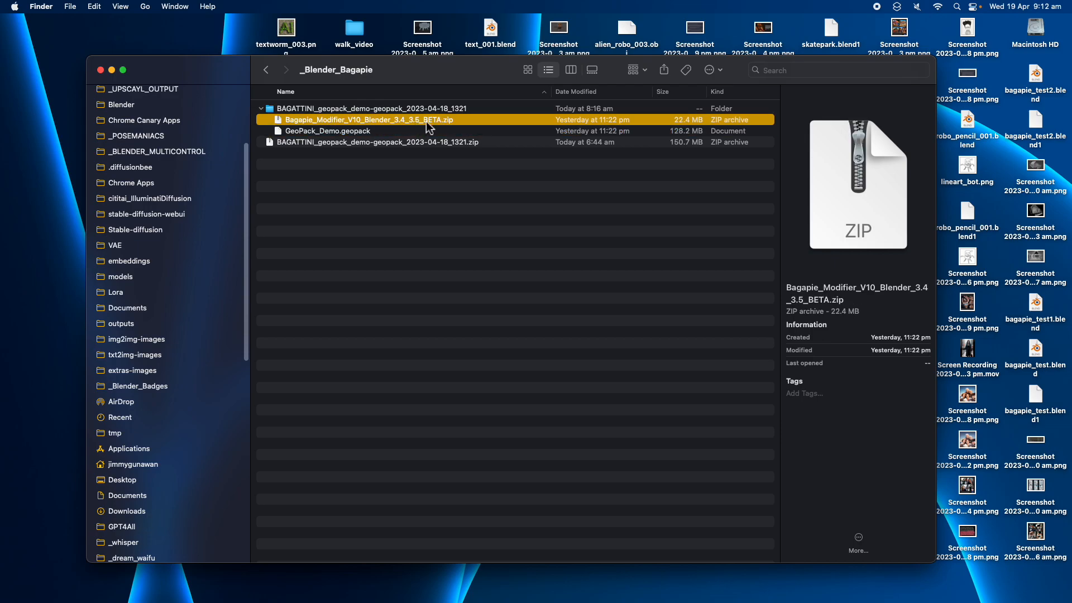
mouse_move(380, 138)
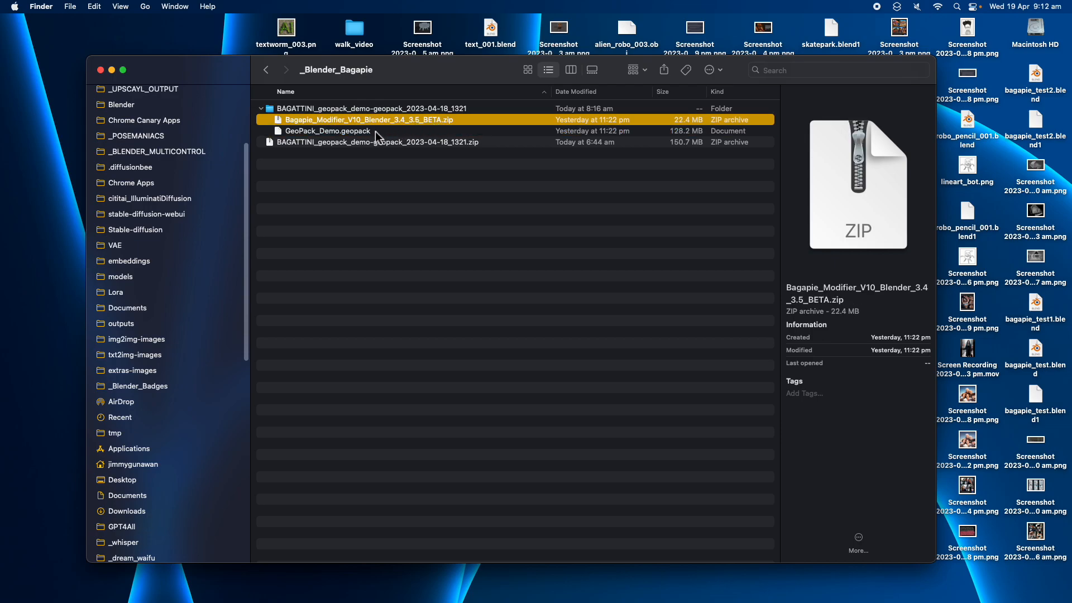
click(328, 131)
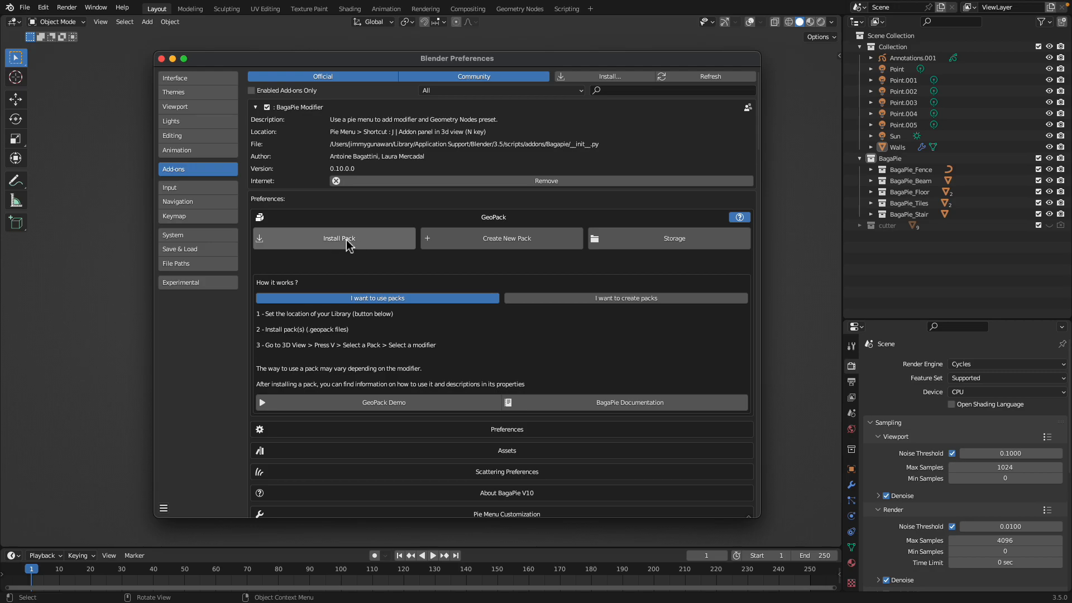
mouse_move(361, 243)
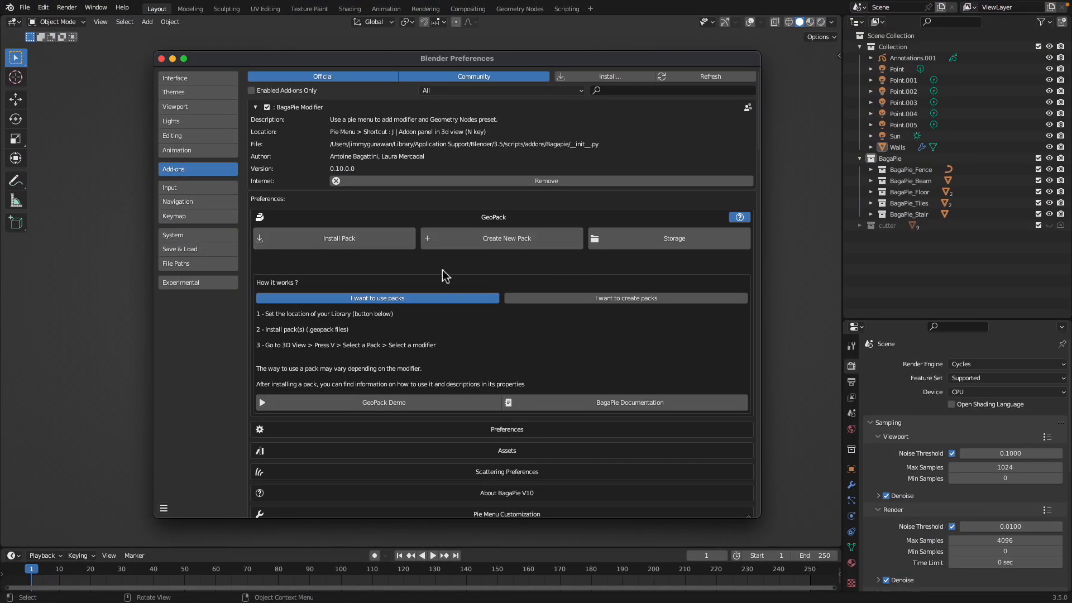
Scroll the BagaPie preferences past GeoPack to Assets and Scattering Preferences.
scroll(down, 3)
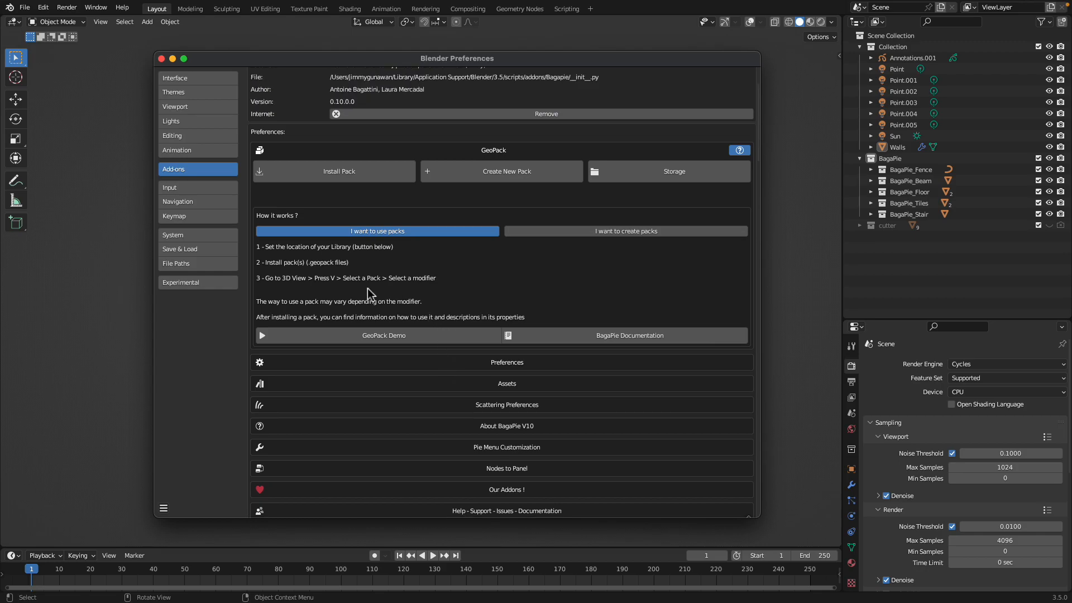
mouse_move(359, 288)
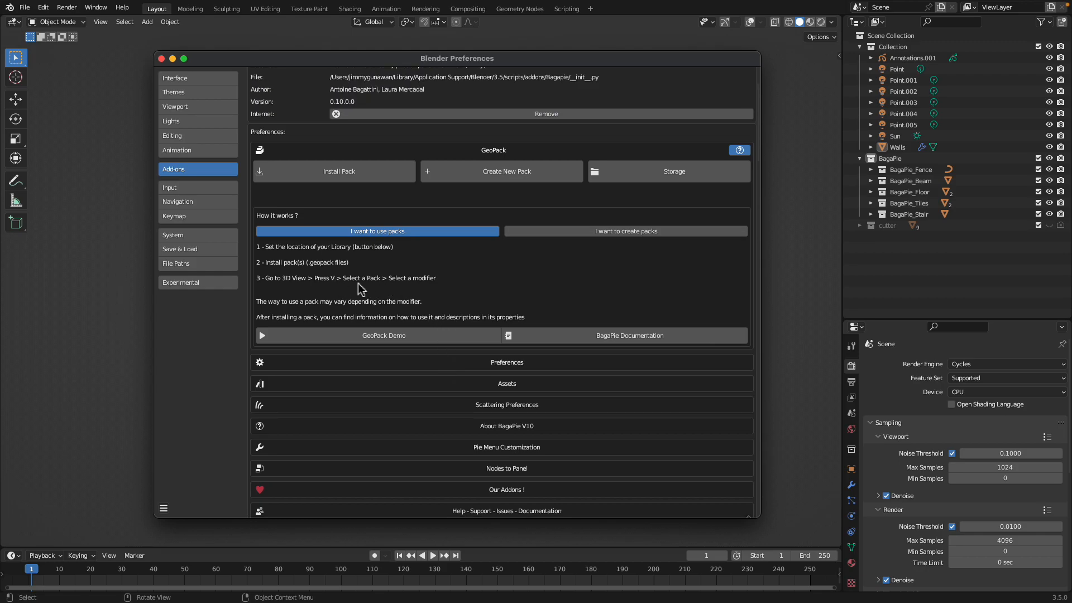
mouse_move(470, 387)
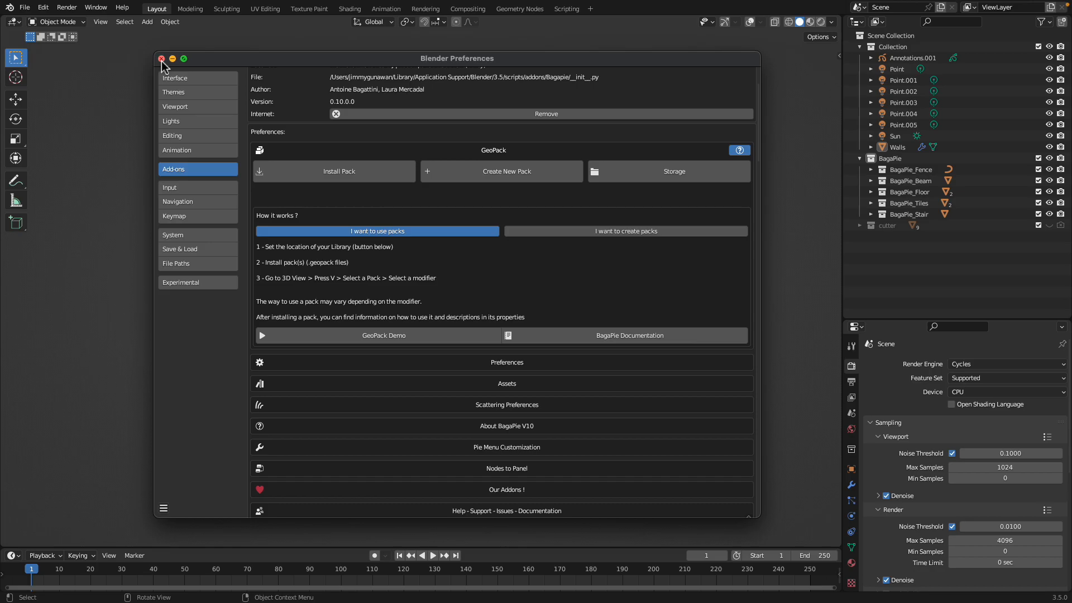
Close Preferences, orbit around the chicken house and select the vertical beams.
click(163, 58)
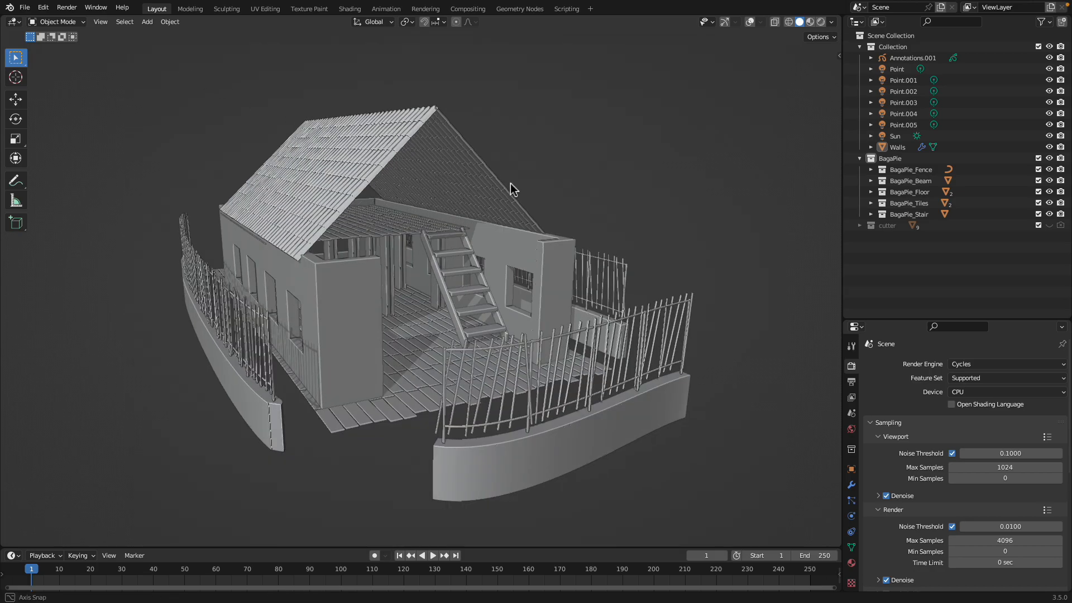
drag(513, 189, 411, 216)
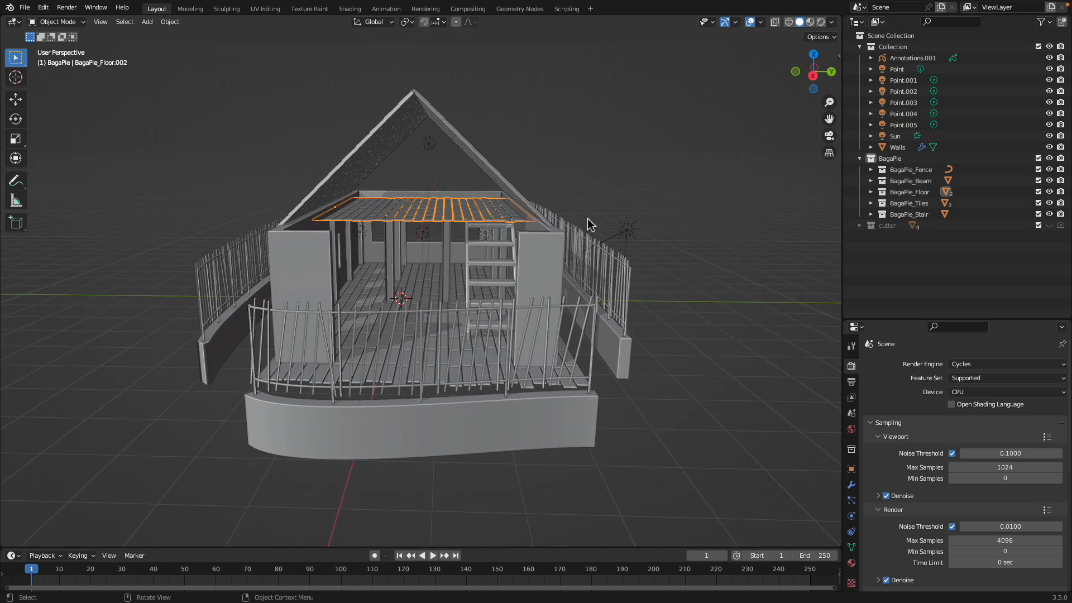
click(1049, 159)
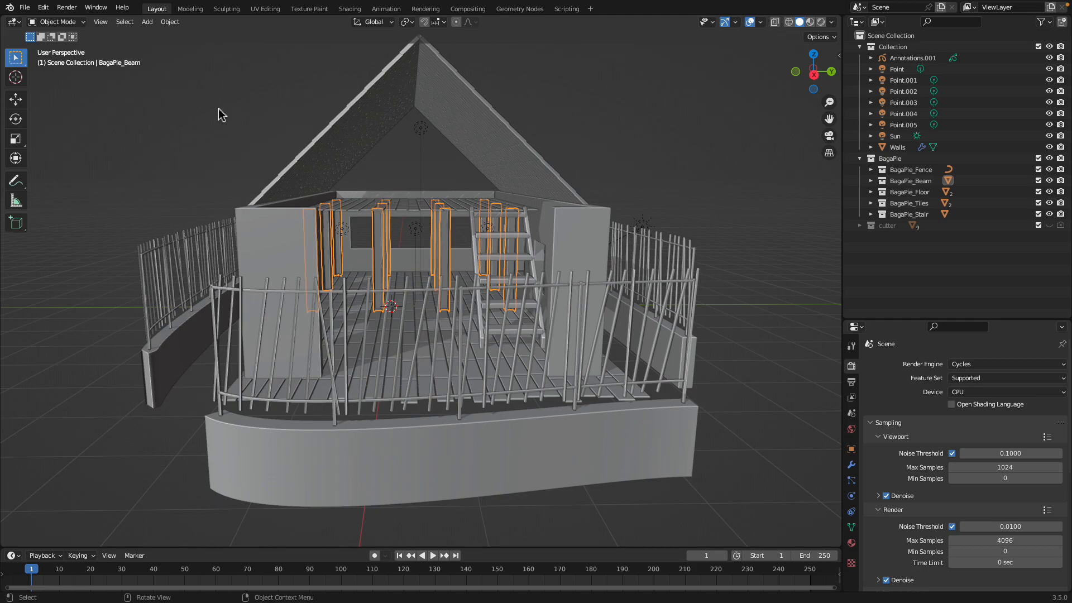
click(23, 8)
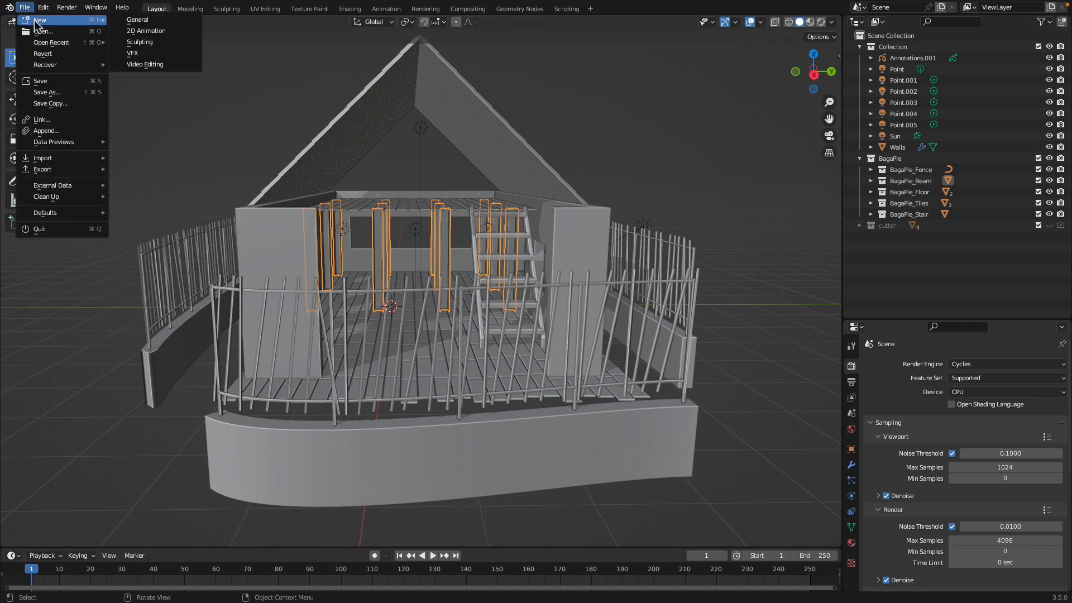
Scroll the BagaPie docs past Pipe and Boolean, then jump to the Array section.
click(41, 19)
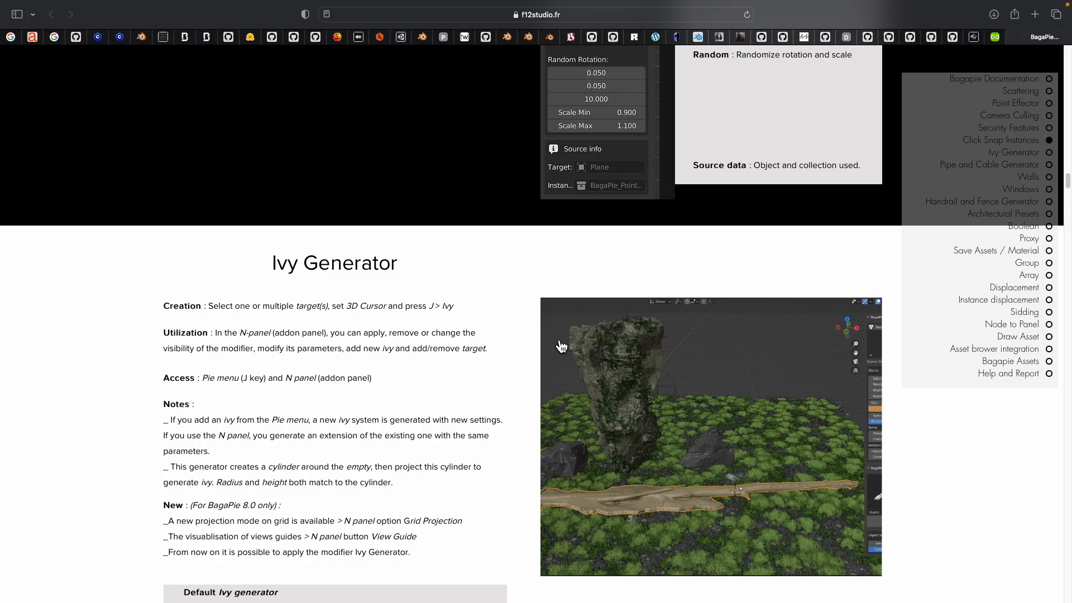
scroll(down, 3)
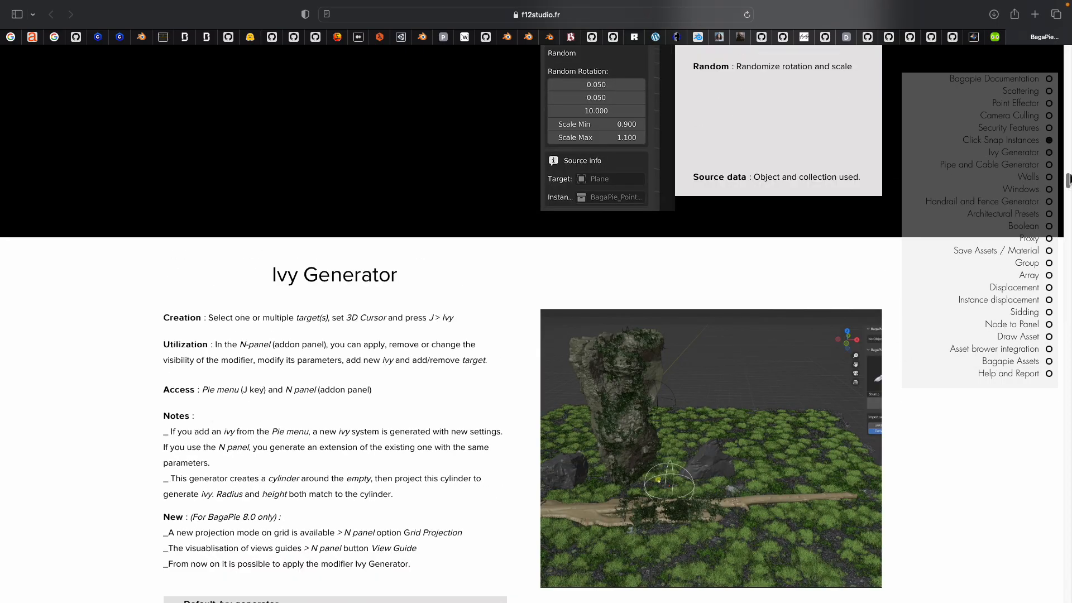
scroll(down, 3)
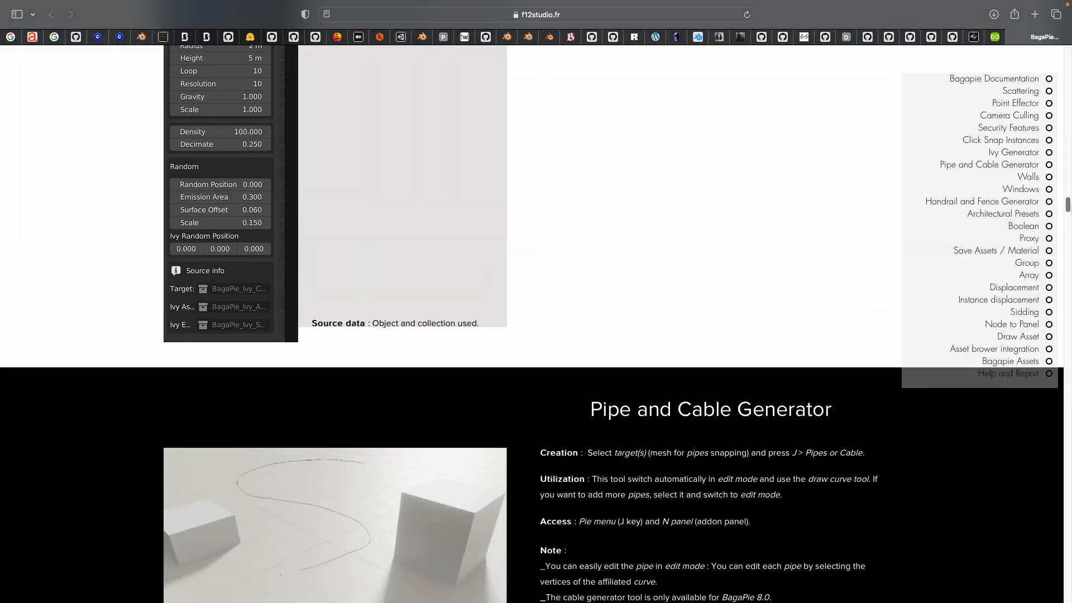
scroll(down, 3)
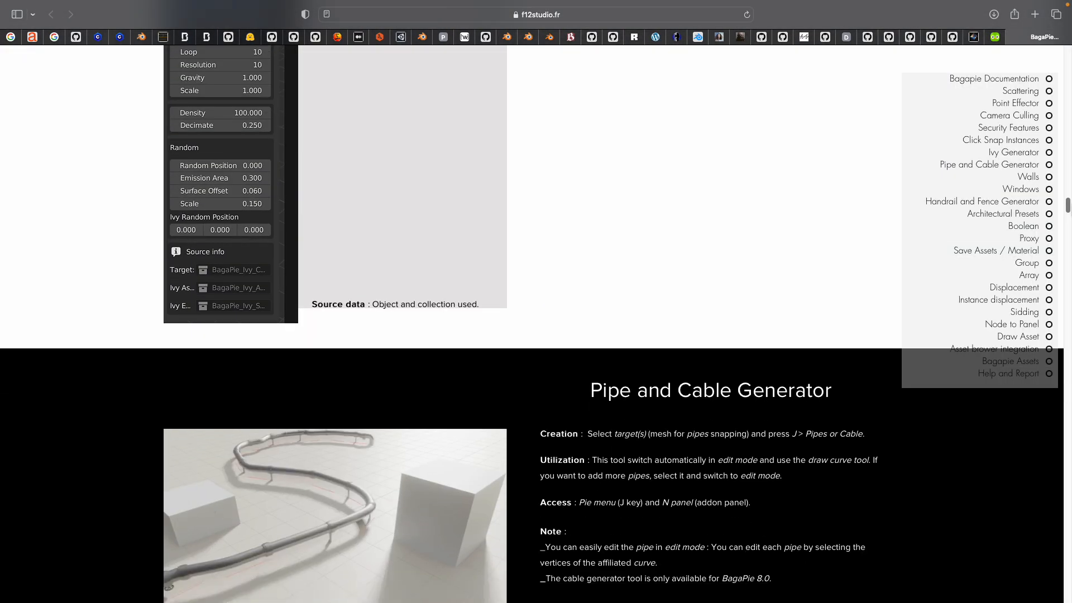
scroll(down, 3)
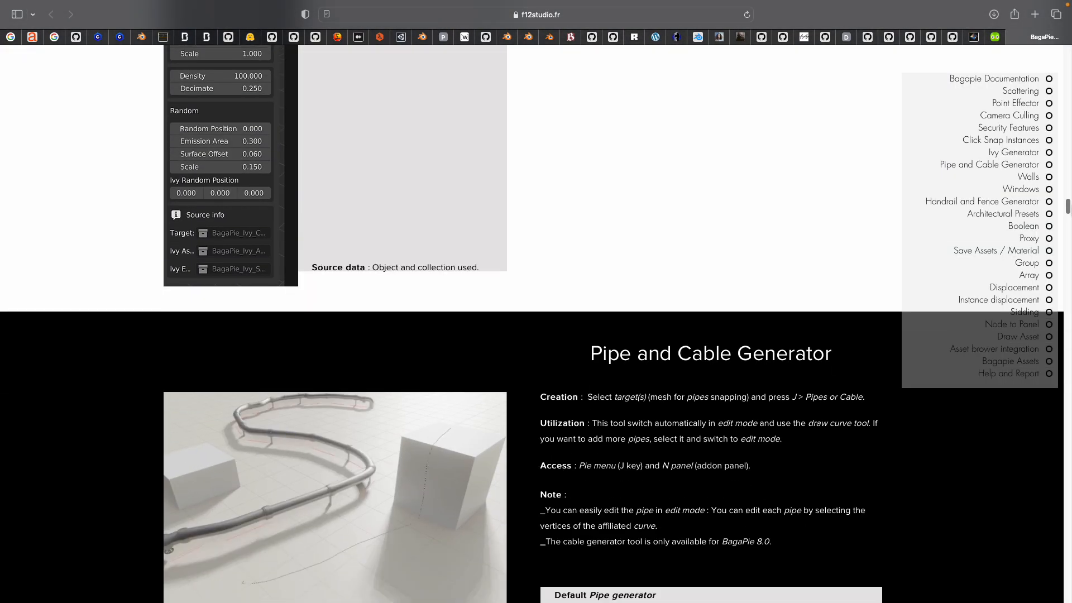
scroll(down, 3)
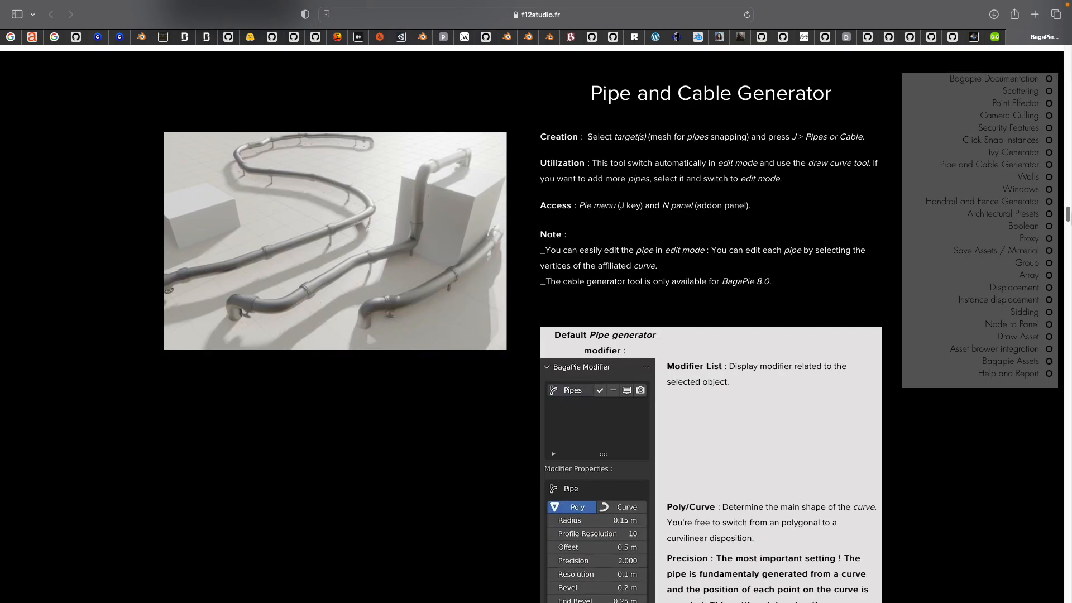
scroll(down, 3)
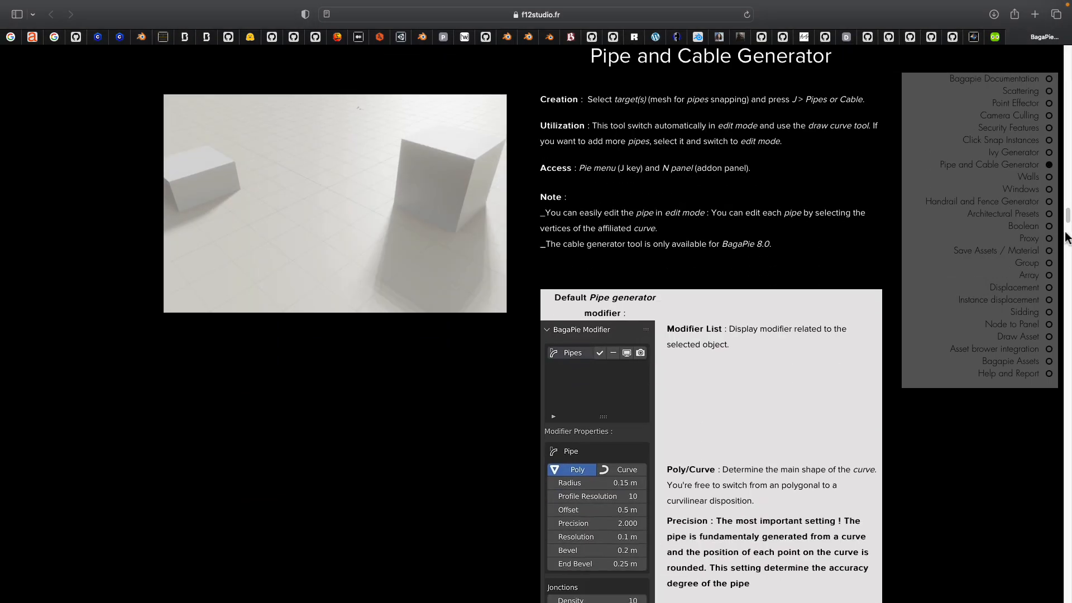
scroll(down, 3)
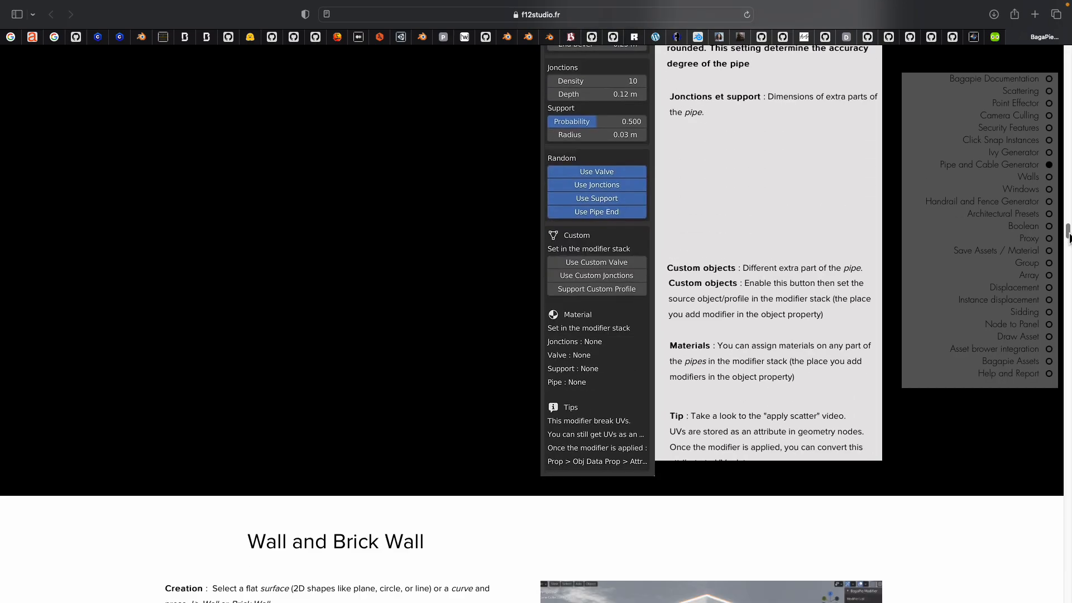
scroll(down, 3)
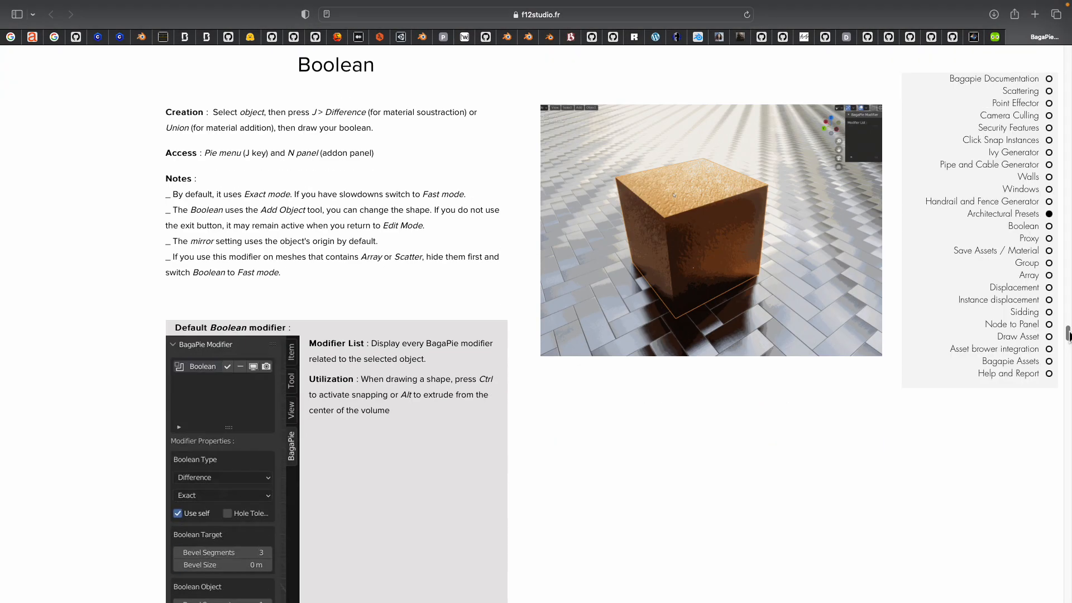
scroll(down, 3)
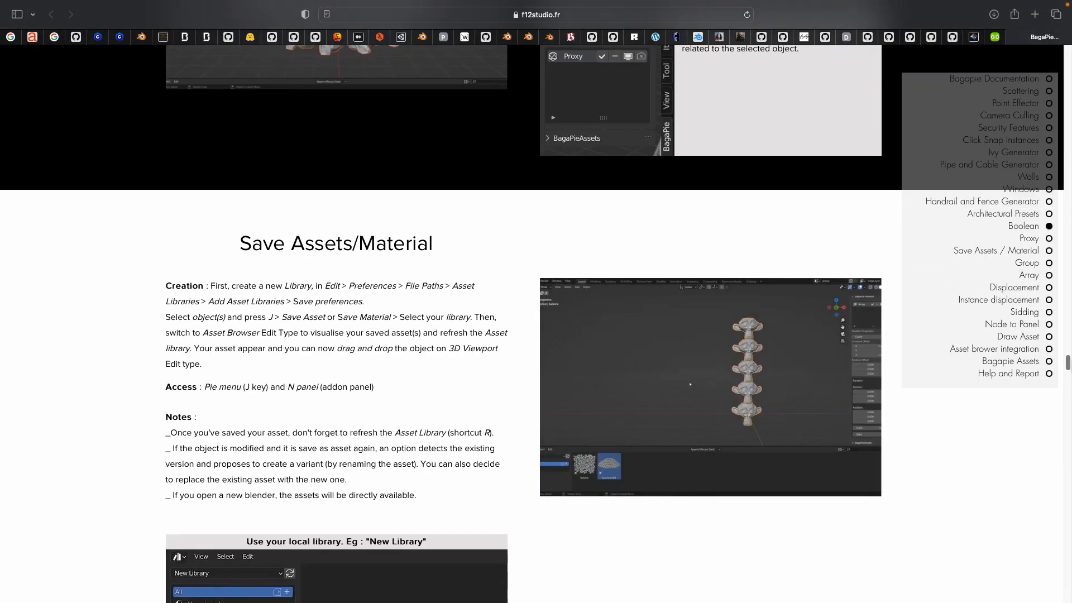
click(1029, 275)
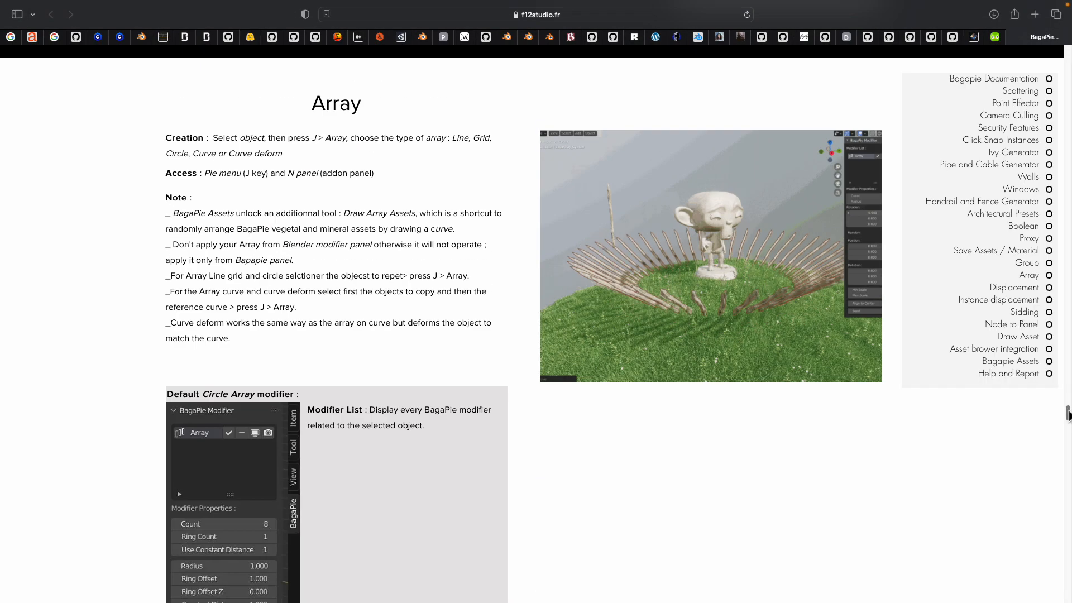
scroll(down, 3)
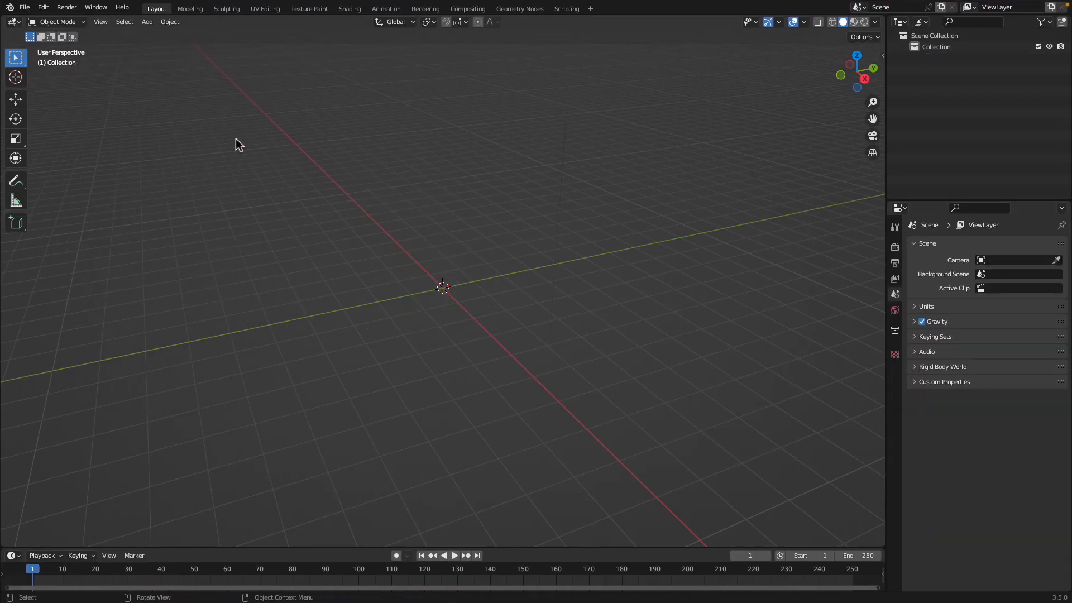
mouse_move(463, 228)
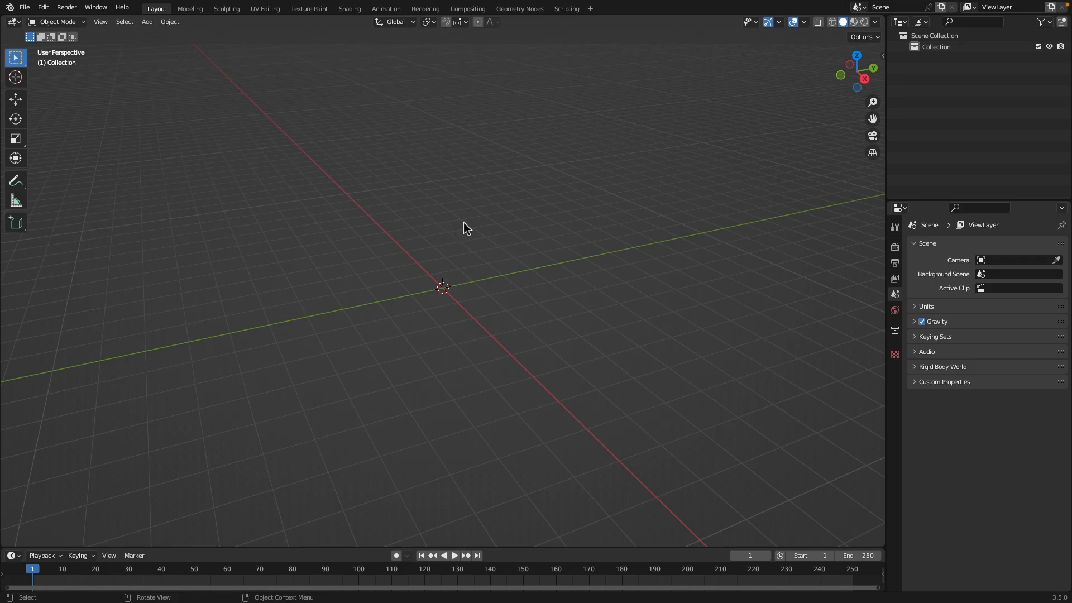
mouse_move(477, 227)
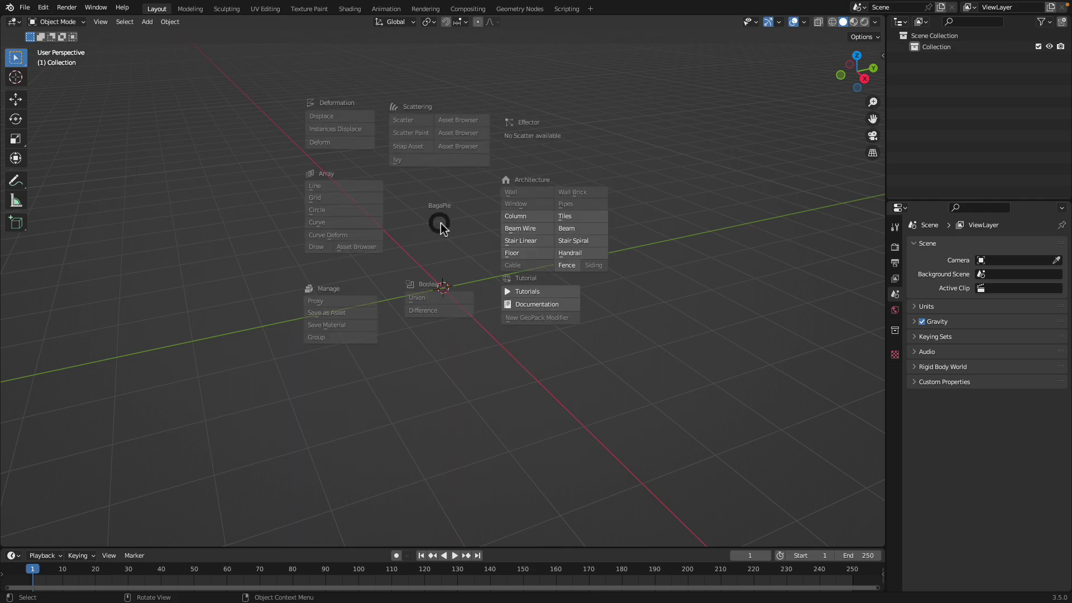
mouse_move(301, 190)
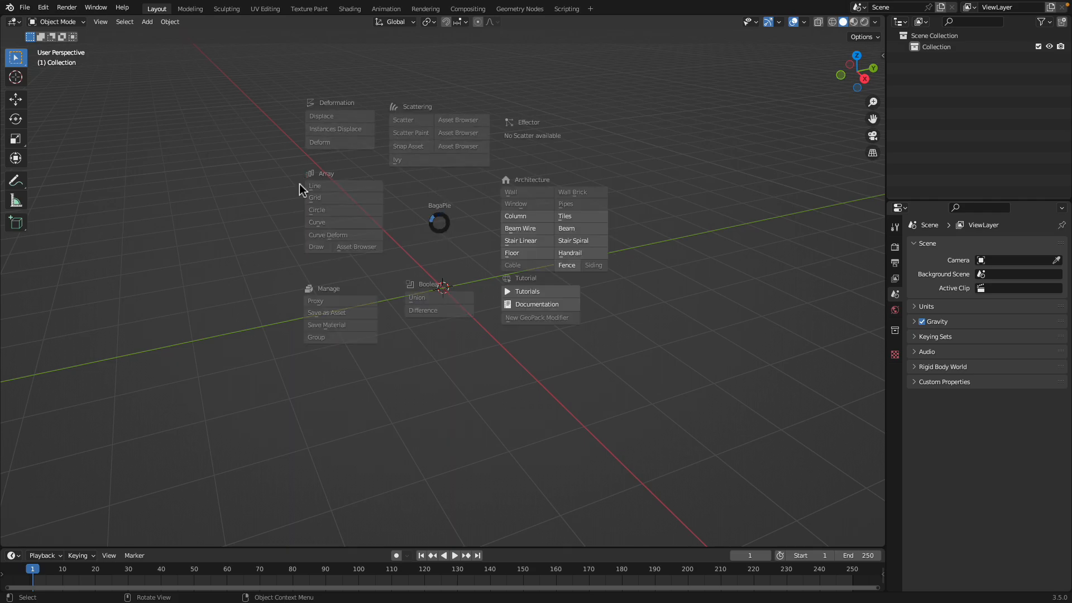
mouse_move(460, 203)
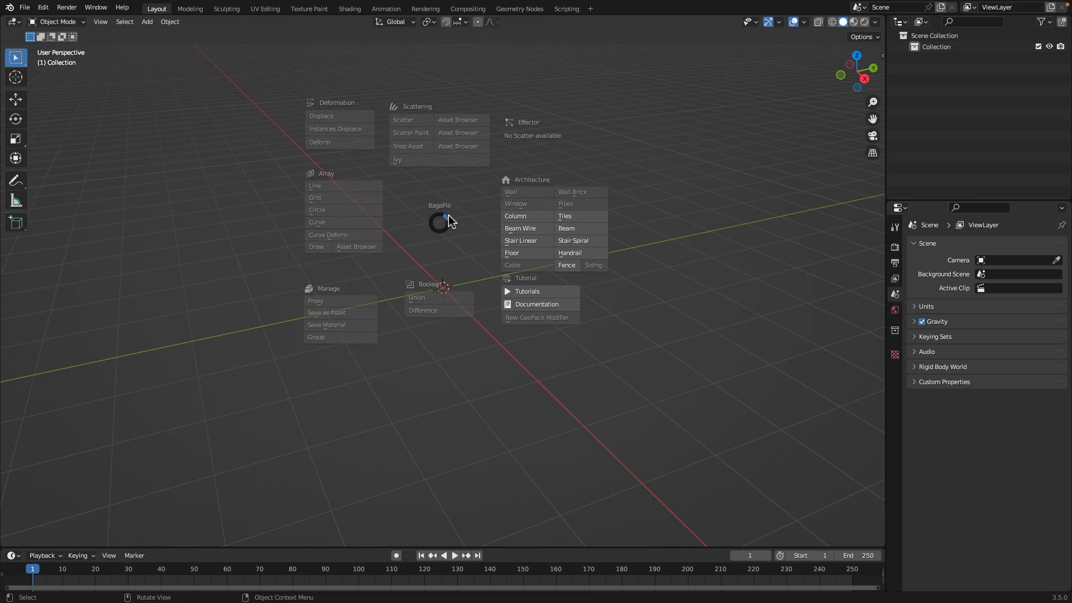
mouse_move(440, 223)
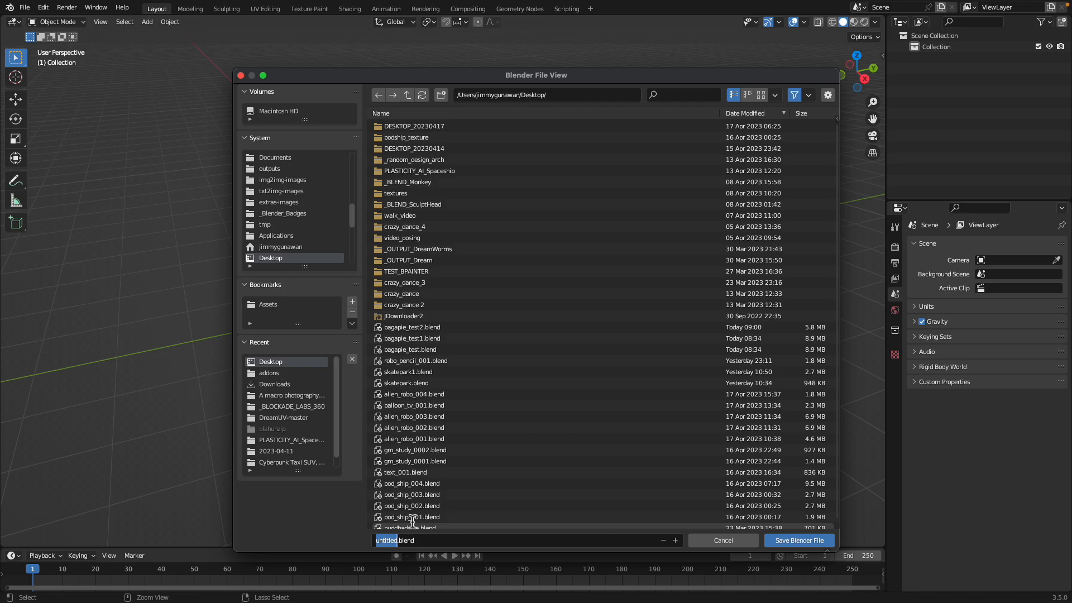
Save as 'chickenhouse' auto-numbered to chickenhouse_001.blend on the Desktop.
text(chickenhouse+)
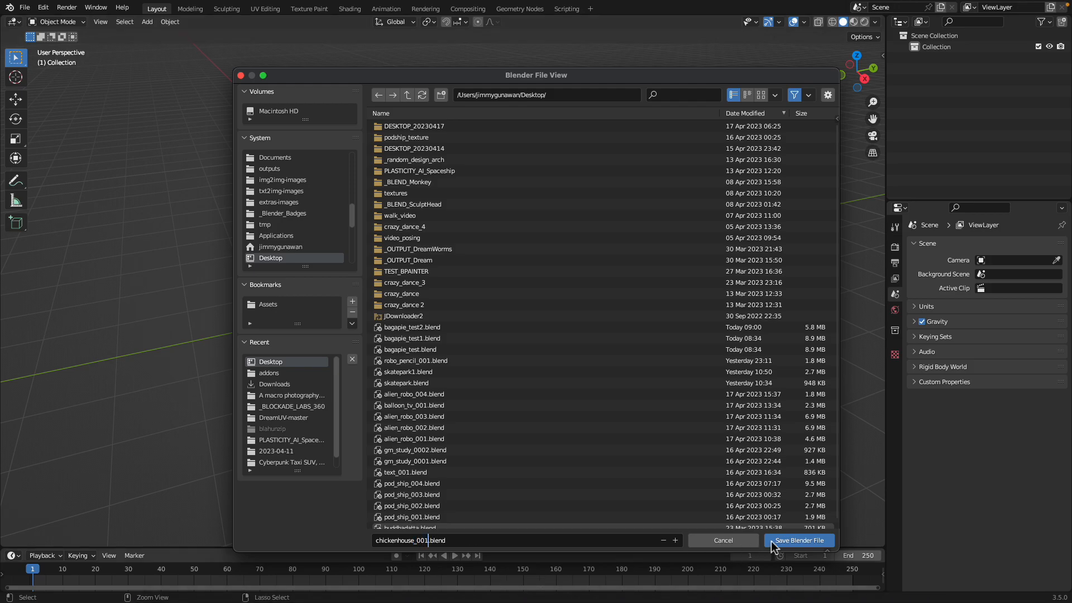
click(800, 541)
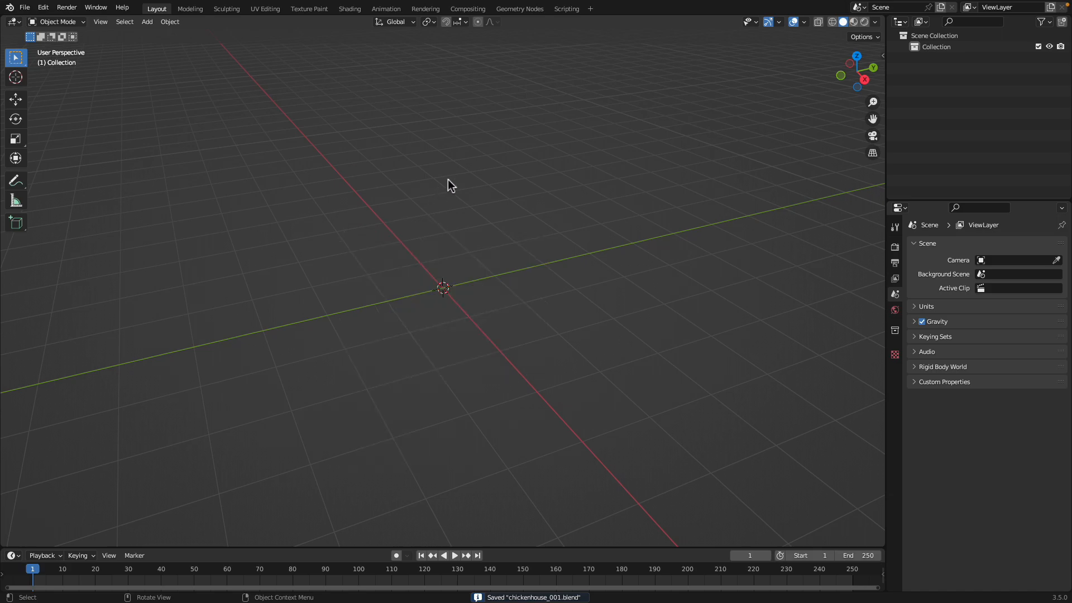
mouse_move(468, 246)
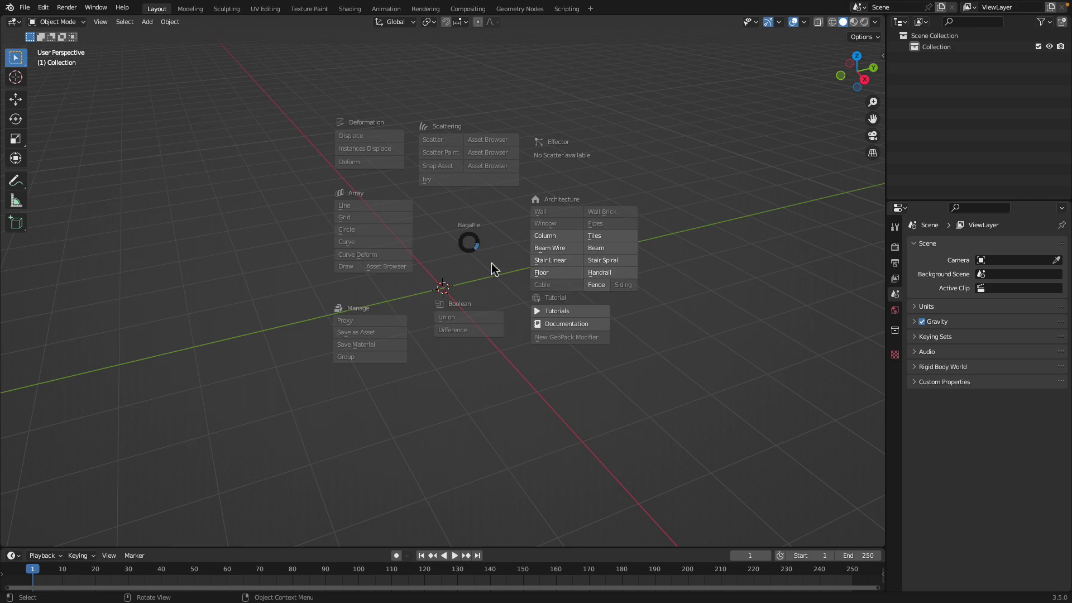
mouse_move(545, 277)
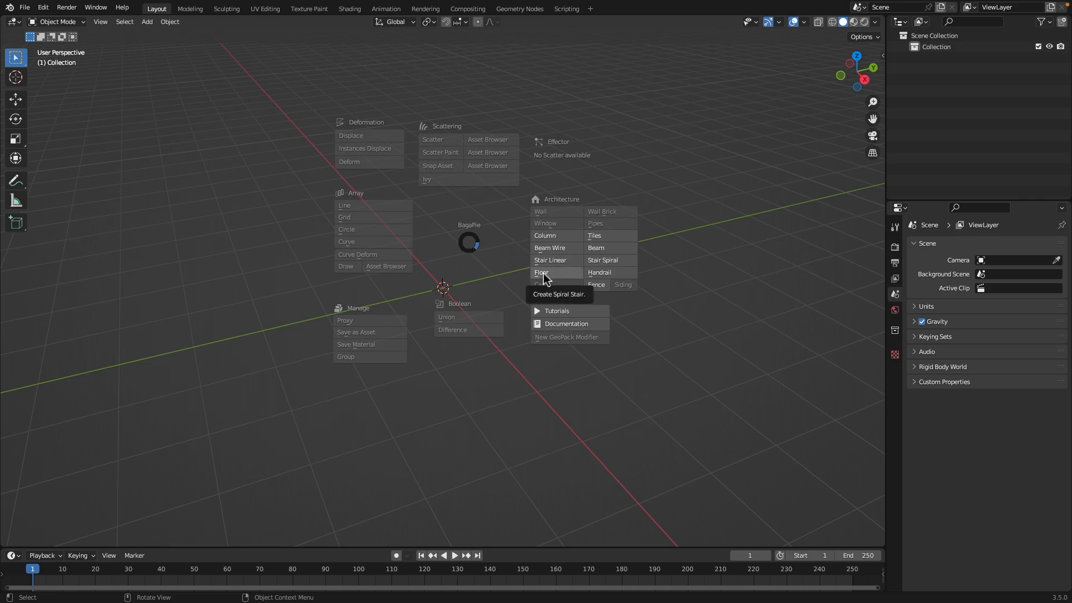
mouse_move(553, 278)
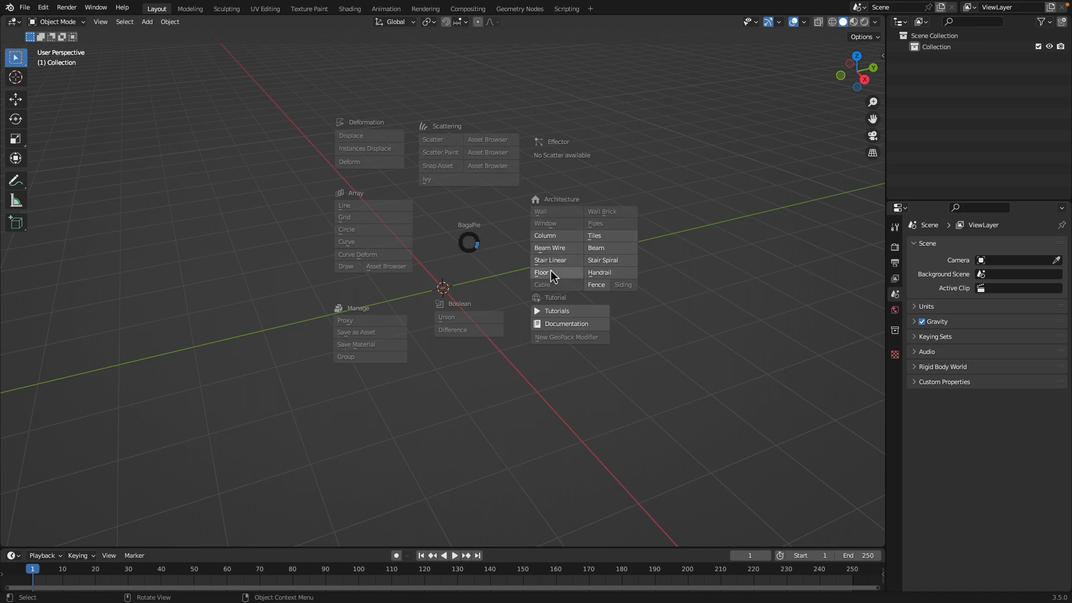
Add a BagaPie Architecture Floor of wooden planks.
click(541, 272)
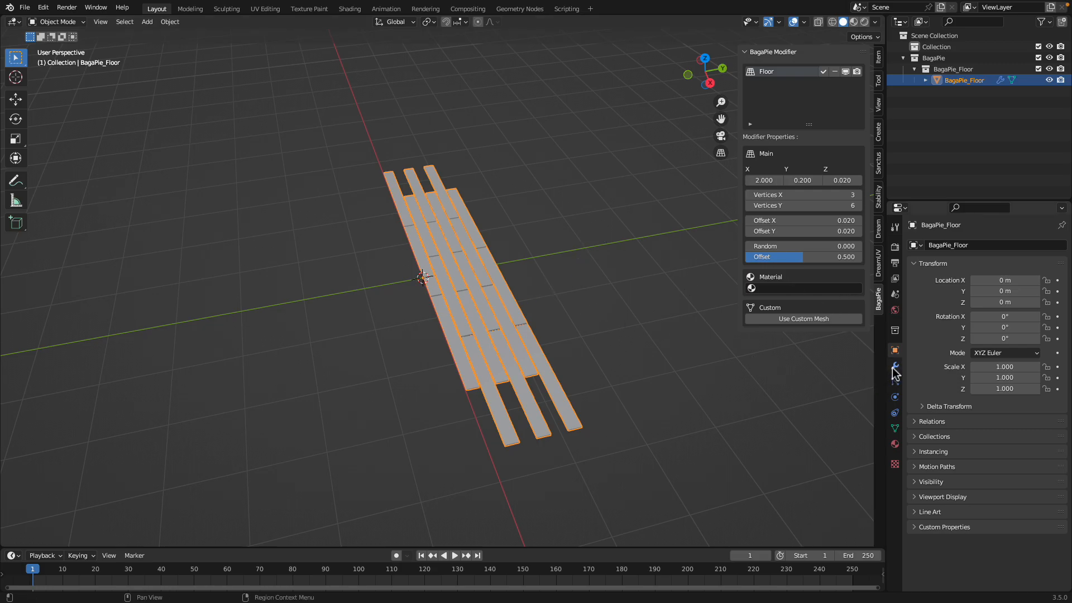
Set the floor modifier to Count Y 37, Random 0.14, Offset 0.045, and save.
click(895, 365)
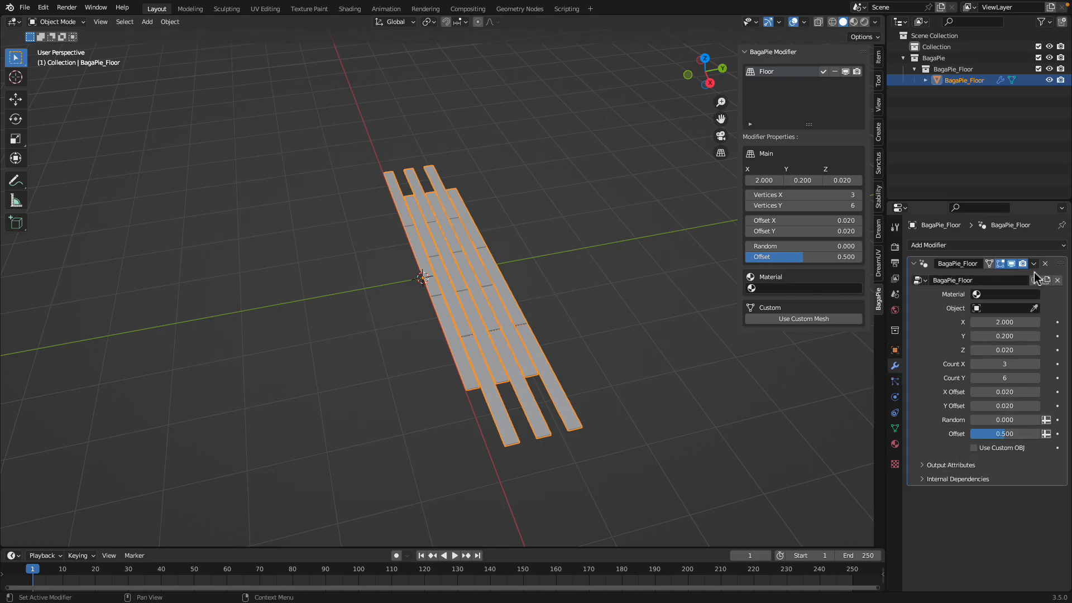
mouse_move(973, 329)
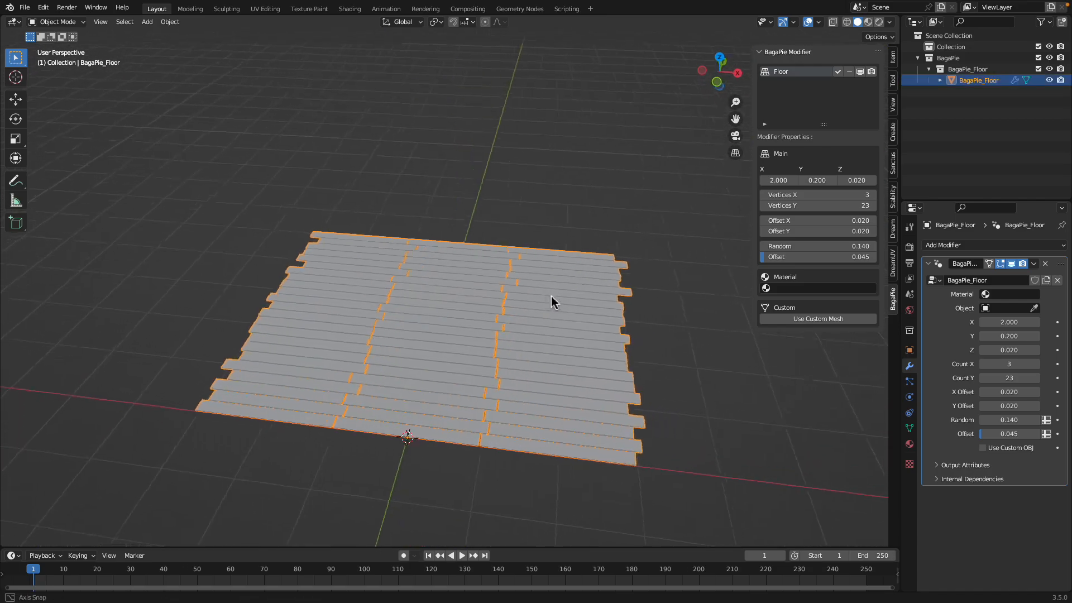
click(872, 205)
text(37)
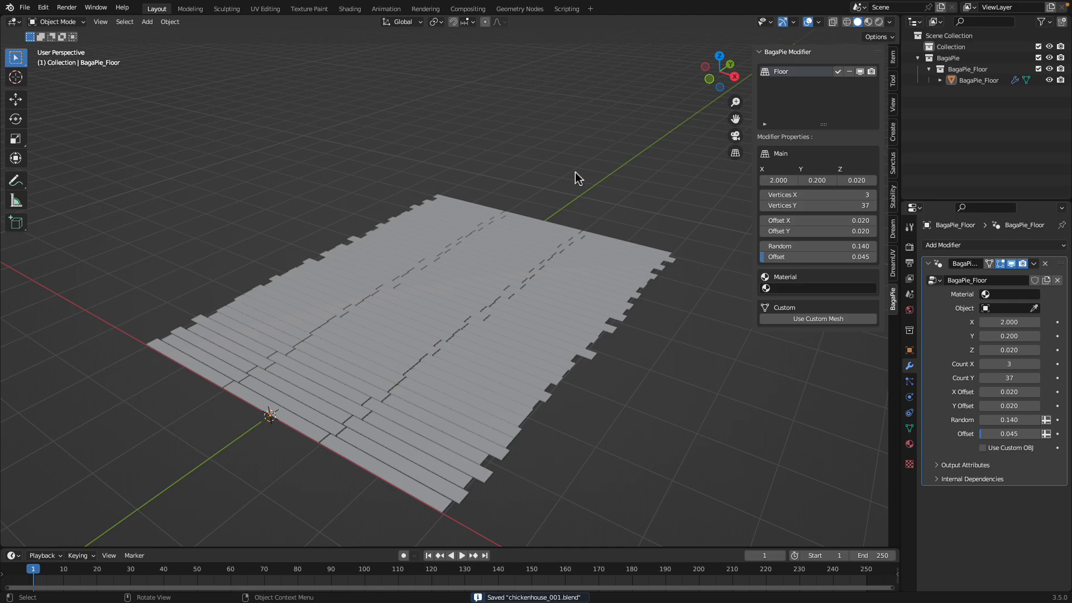
click(579, 176)
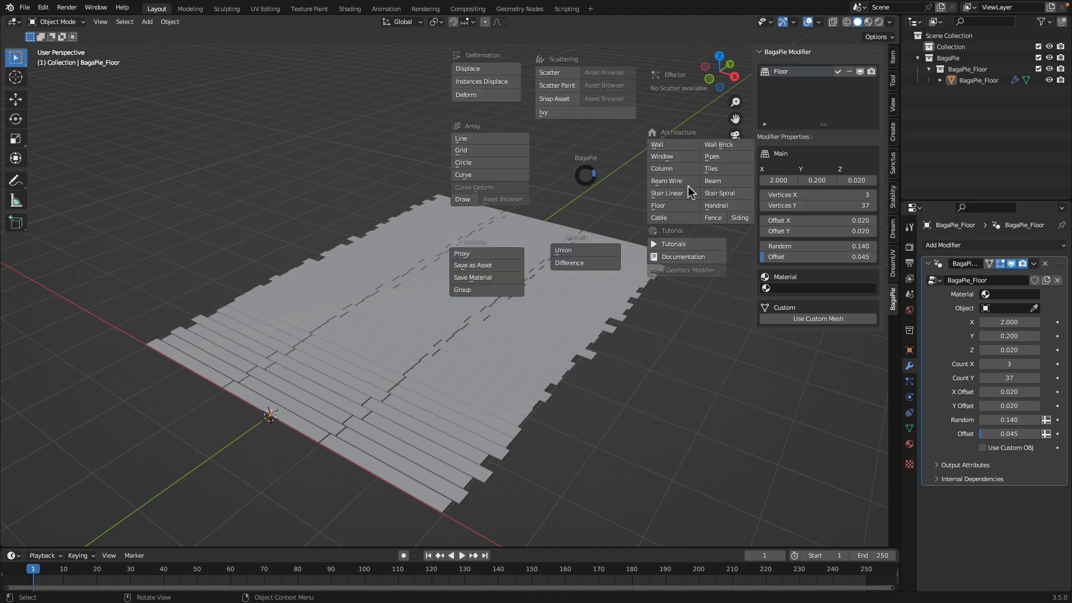
mouse_move(548, 81)
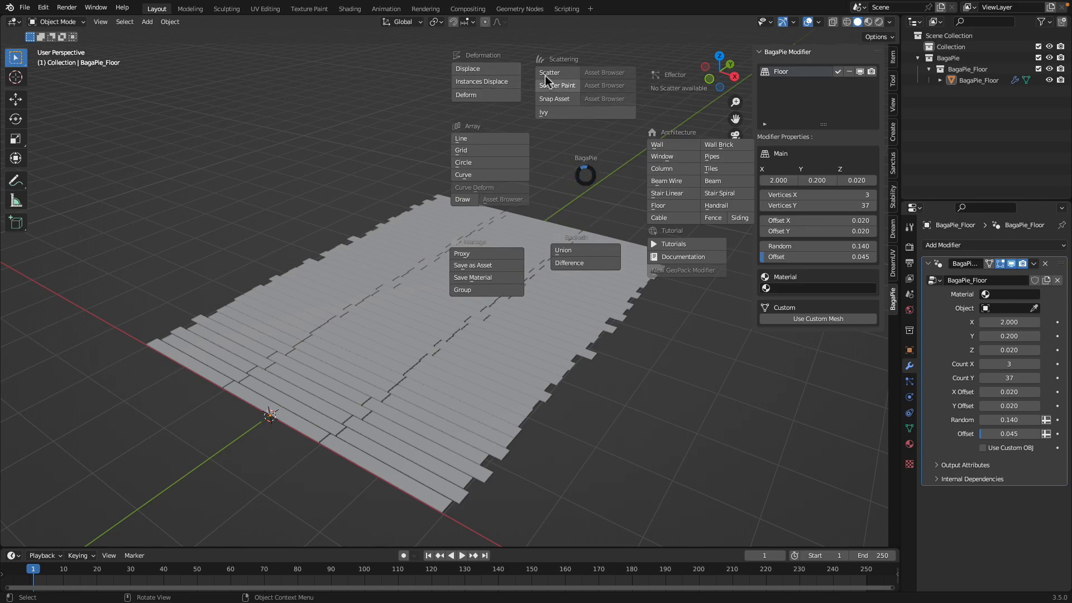
mouse_move(592, 220)
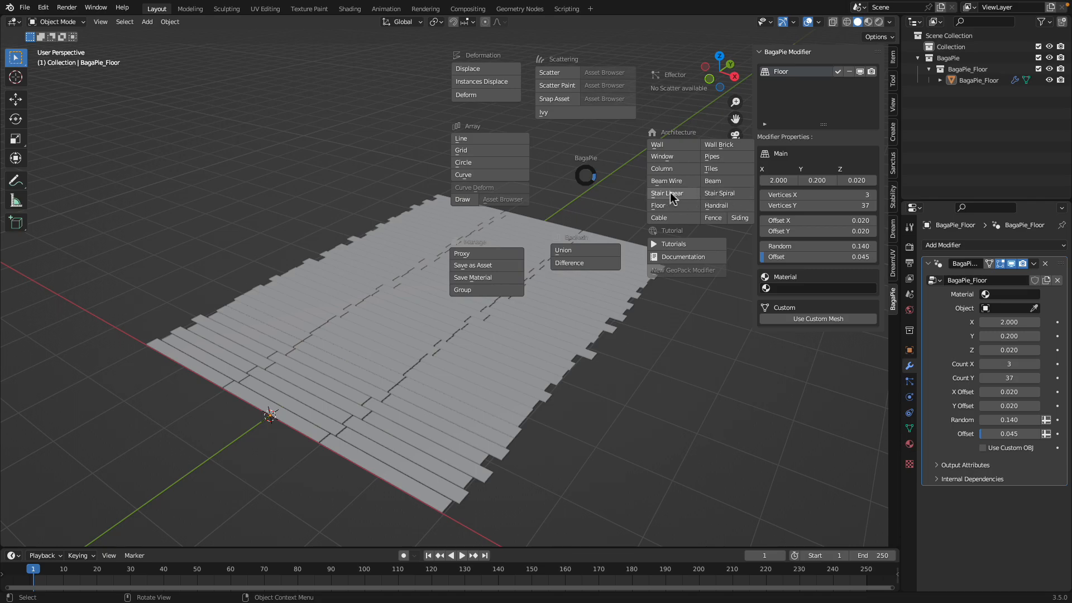
Add a BagaPie Stair Linear onto the plank floor.
click(667, 193)
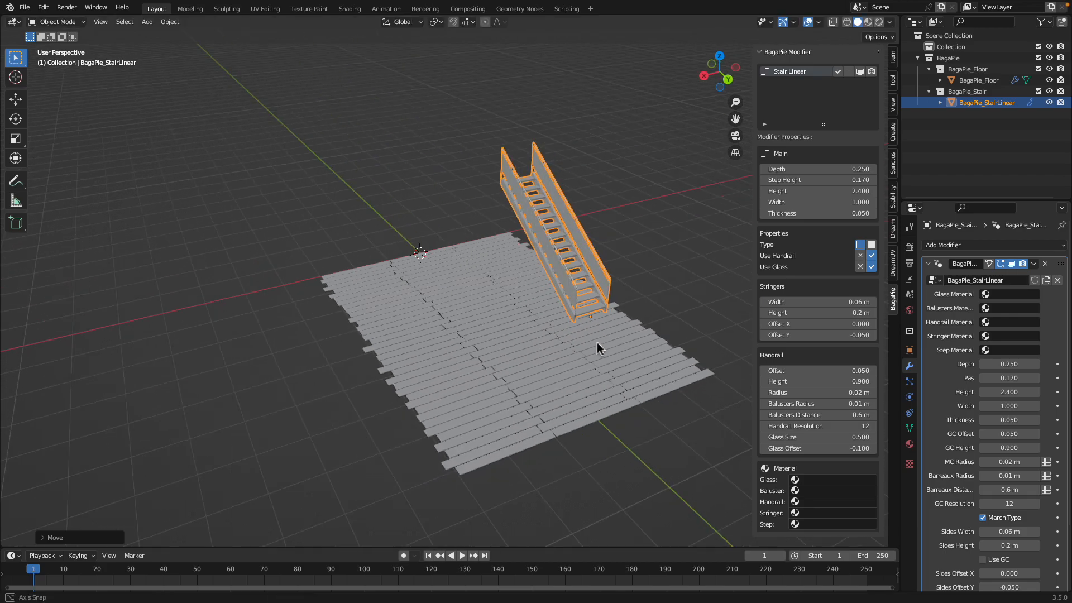
click(975, 79)
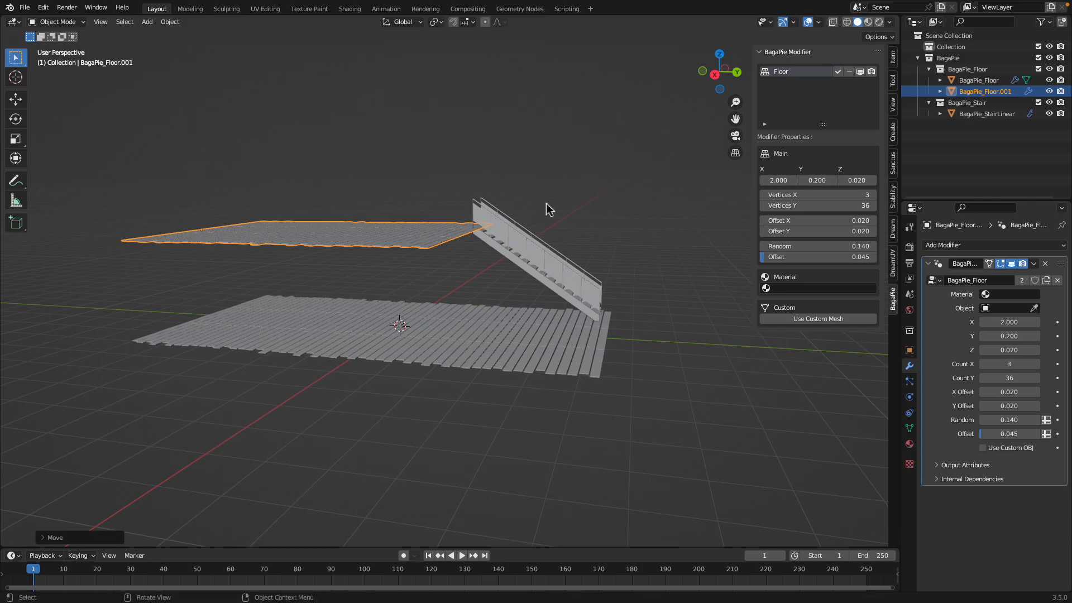
Select the staircase, then the lower plank floor now spanning 52 rows.
click(987, 114)
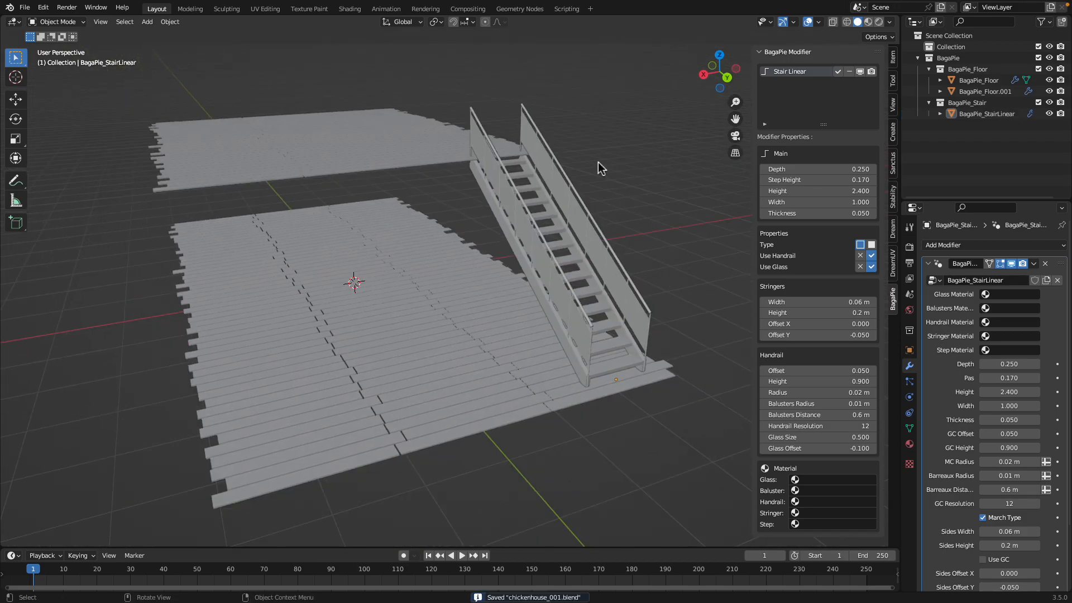
click(981, 79)
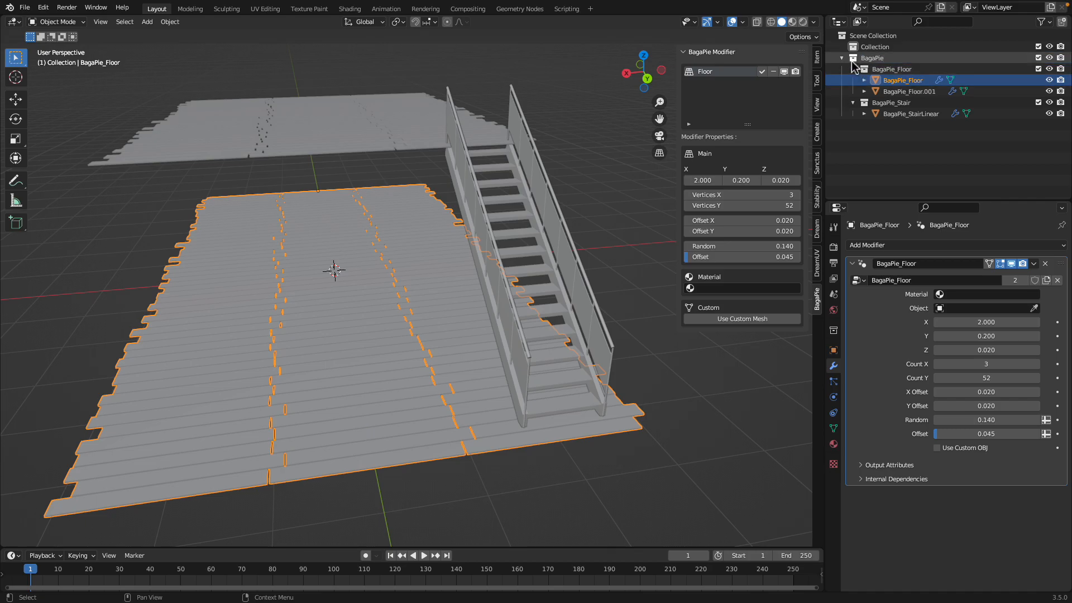
Collapse BagaPie_Floor and BagaPie_Stair in the Outliner, hiding and re-showing the staircase.
click(856, 69)
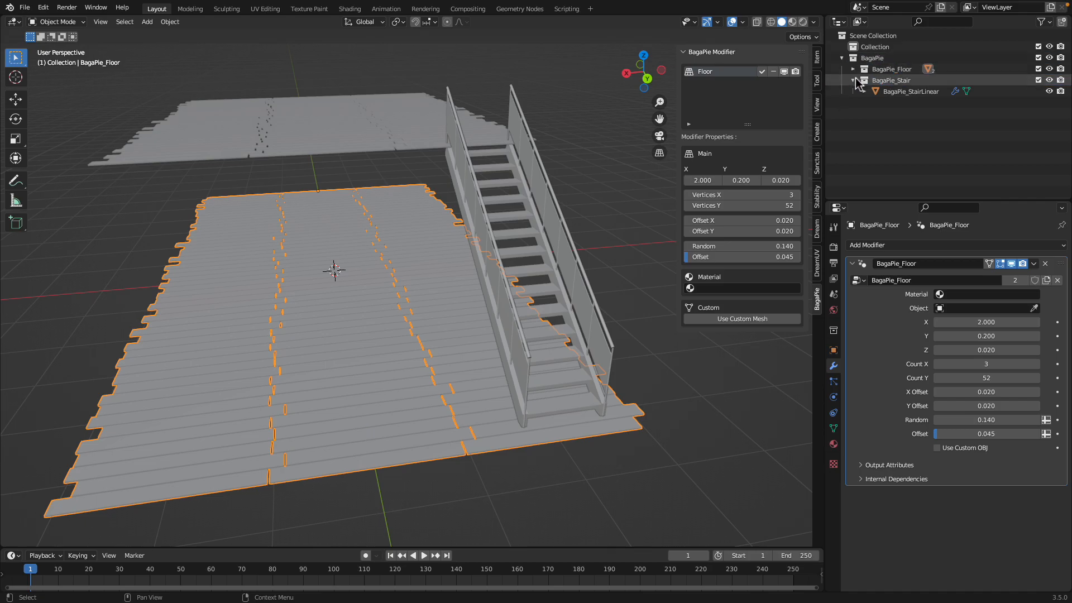
click(874, 58)
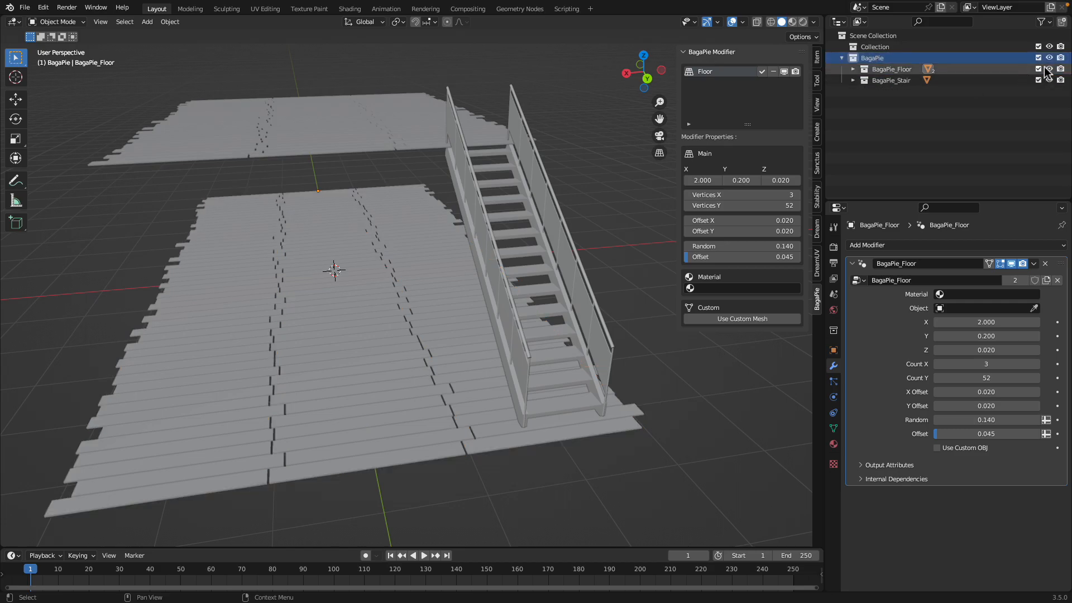
click(1049, 79)
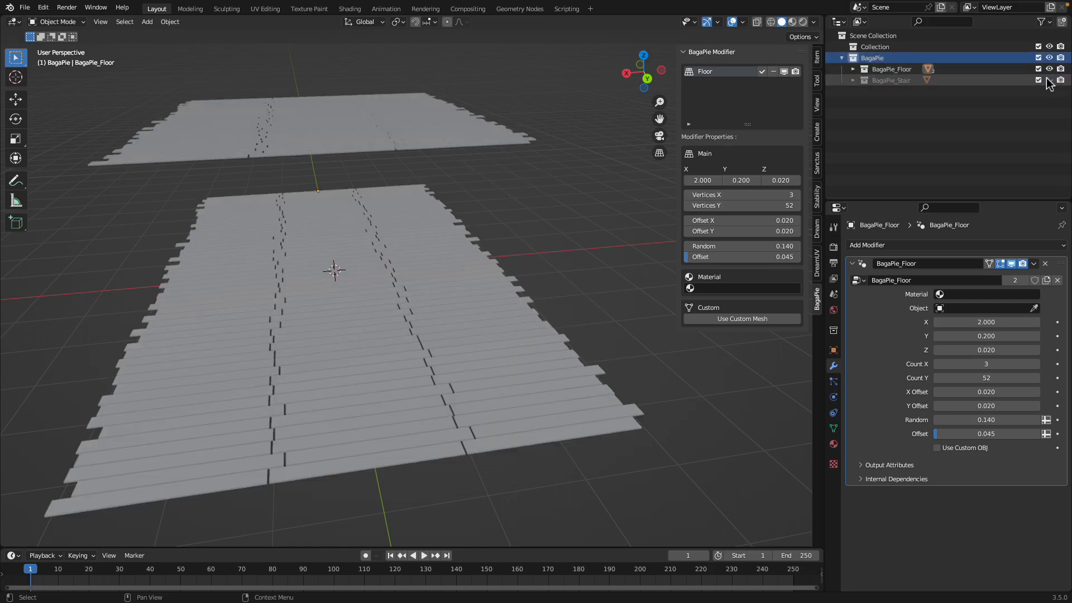
click(892, 80)
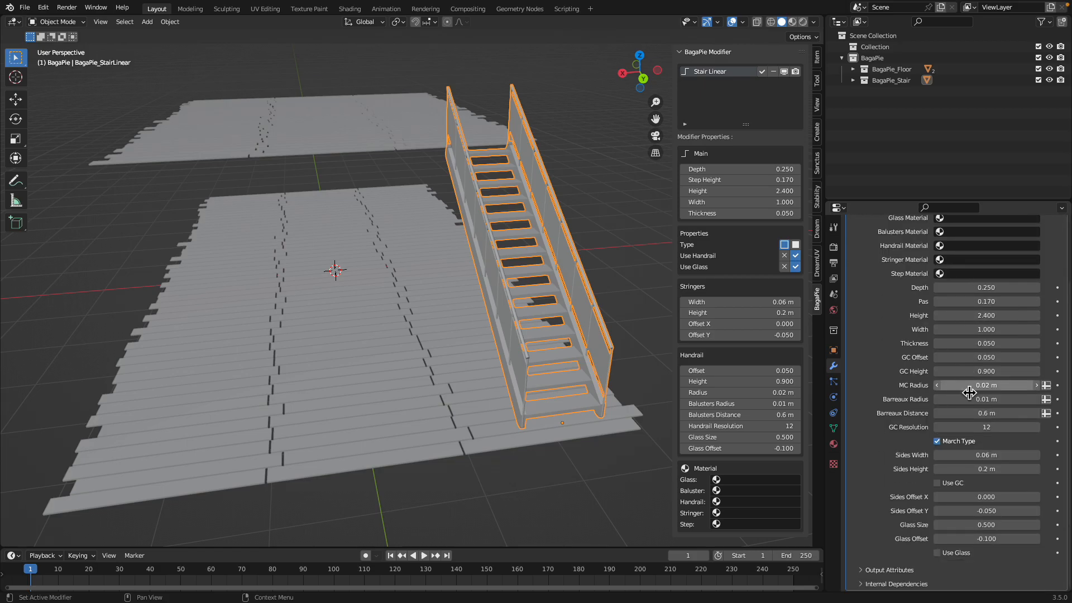
mouse_move(494, 368)
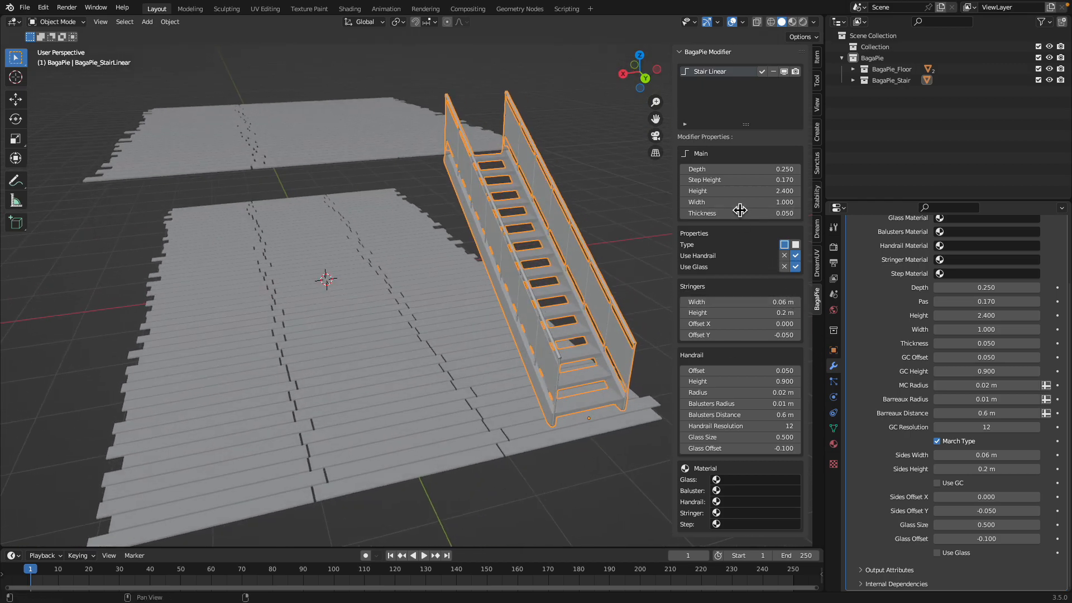
mouse_move(746, 307)
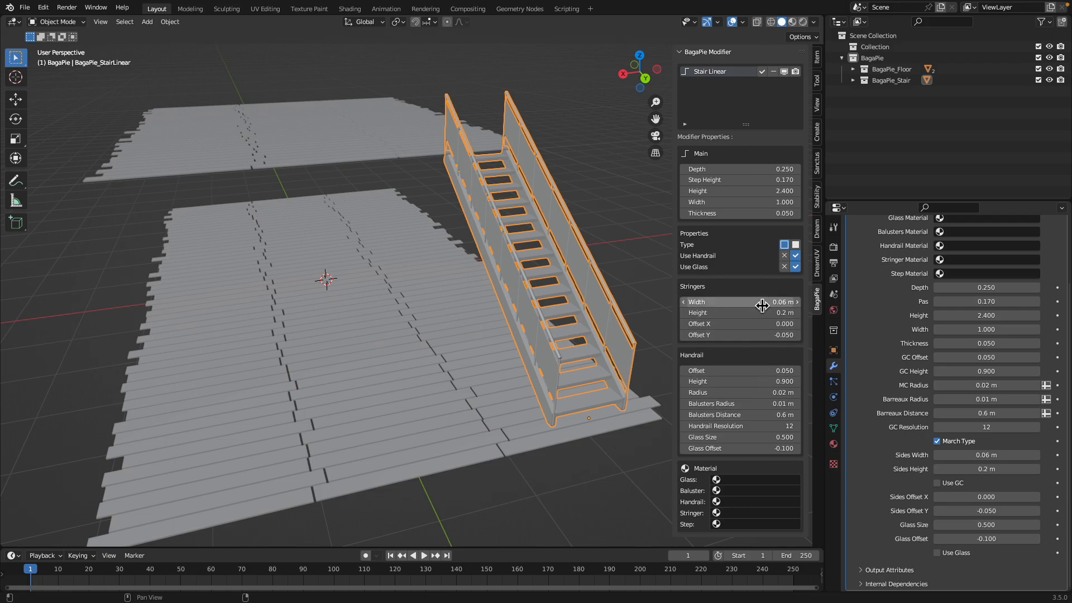
Set the stair stringers to 0.05 × 0.24 and uncheck Use Handrail on Stair Linear.
drag(738, 302, 683, 301)
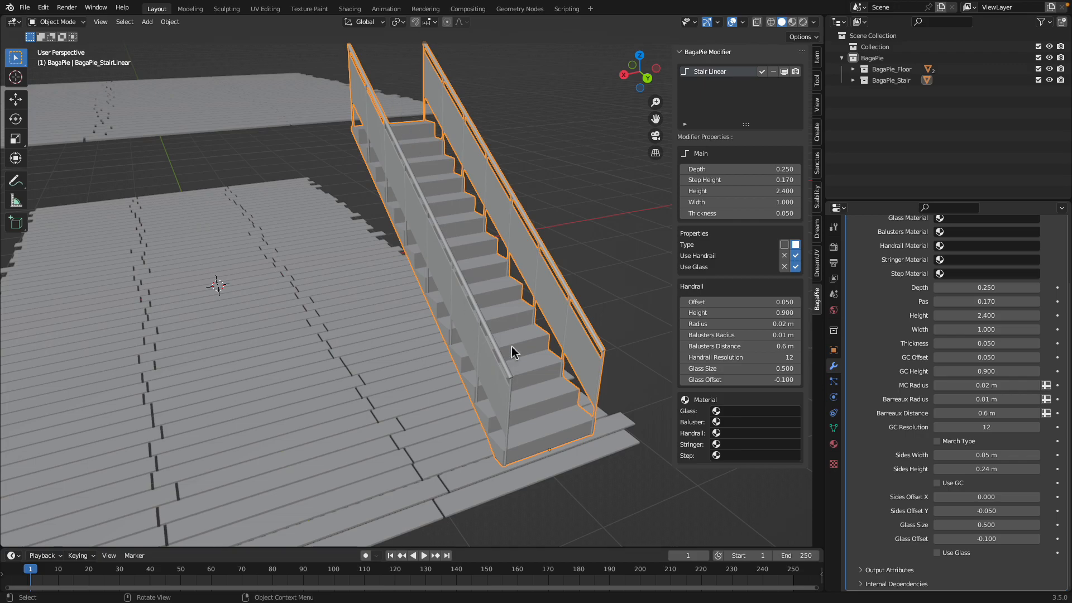
click(784, 245)
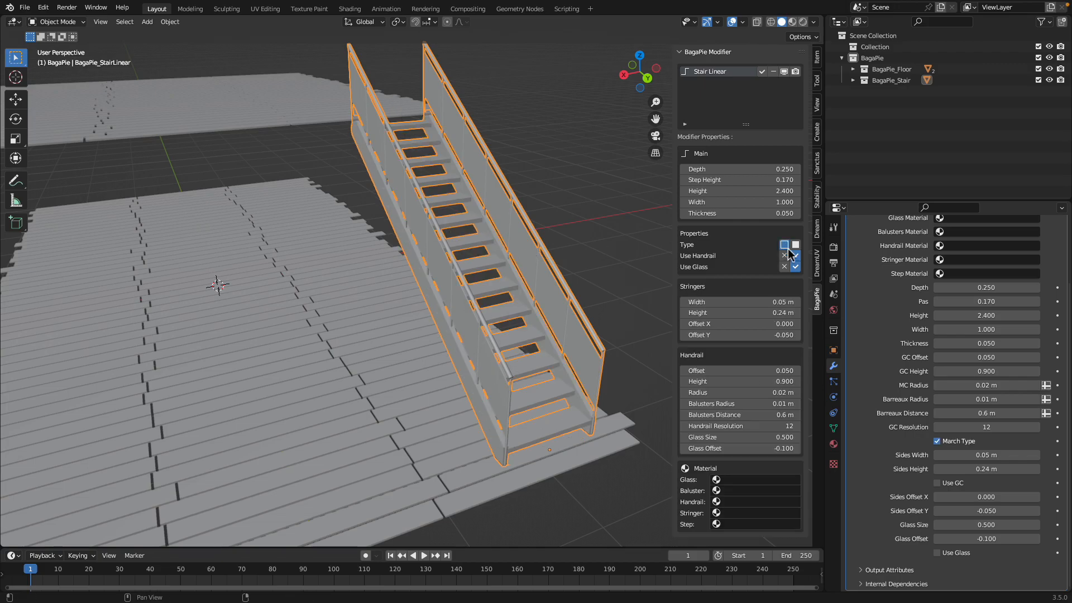
click(785, 255)
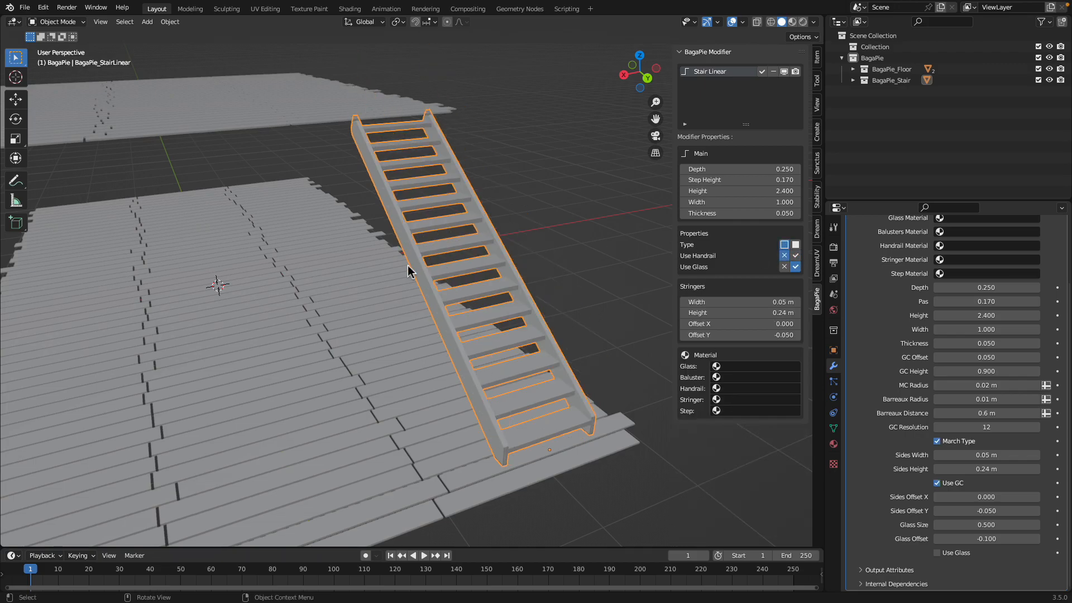
drag(410, 273, 465, 219)
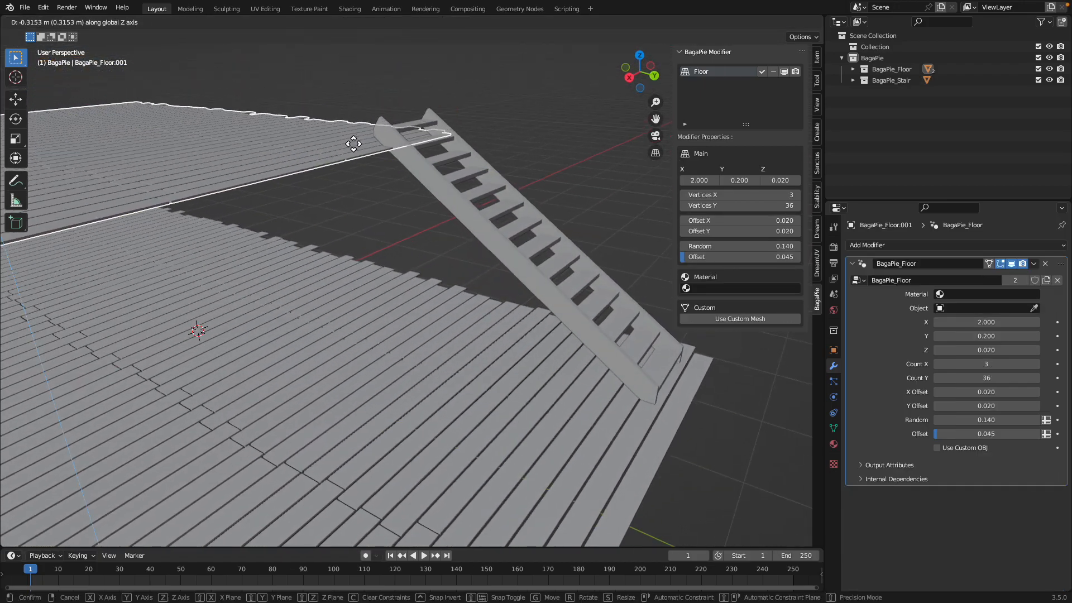
Place the duplicated floor at the stair top and set floor Count Y to 58.
click(353, 143)
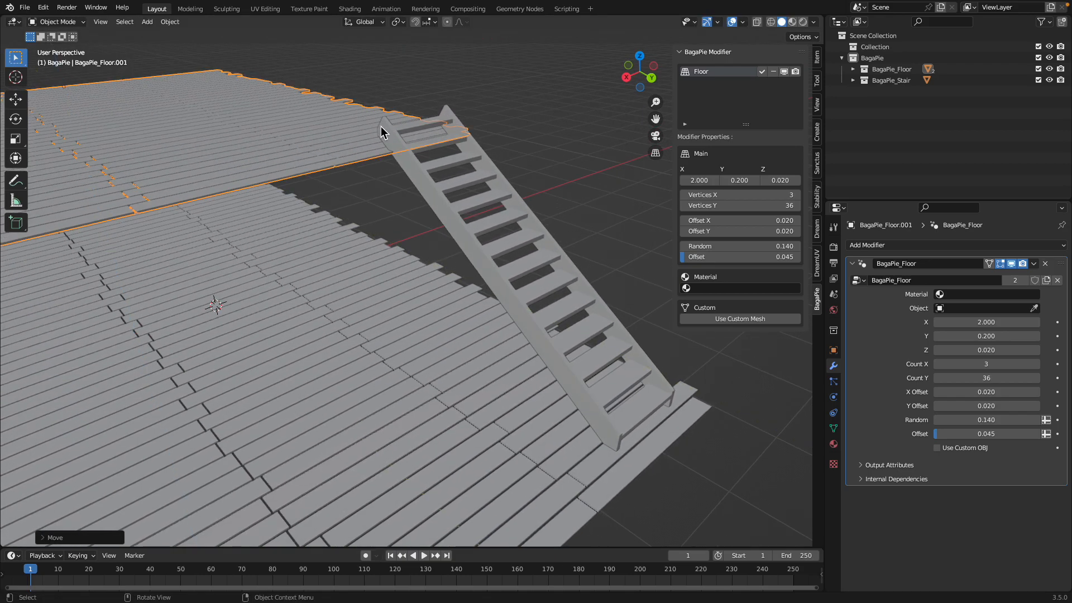
drag(383, 274, 259, 205)
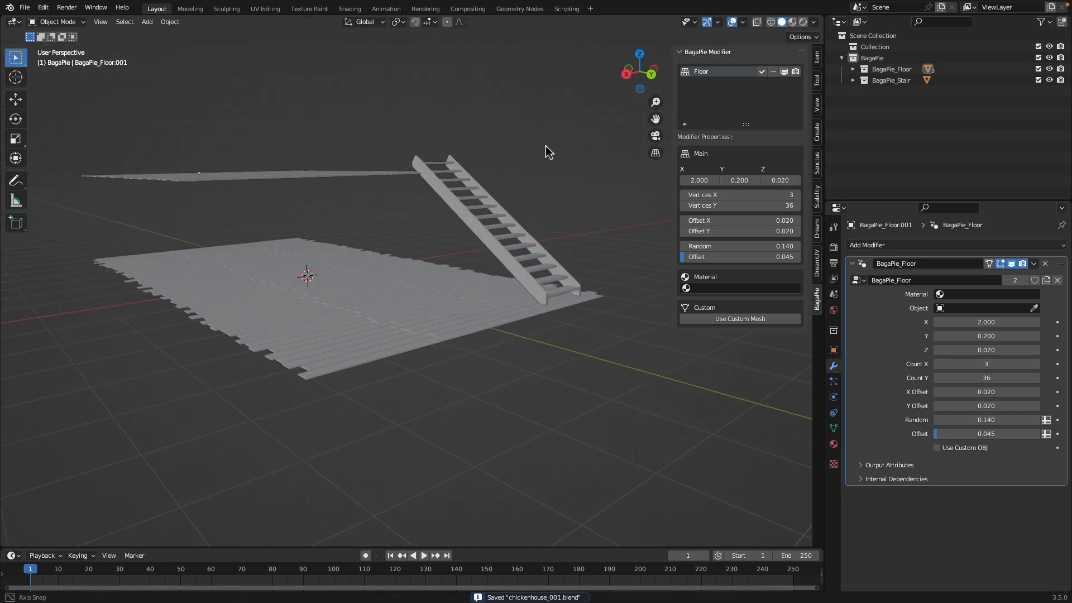
drag(548, 151, 465, 325)
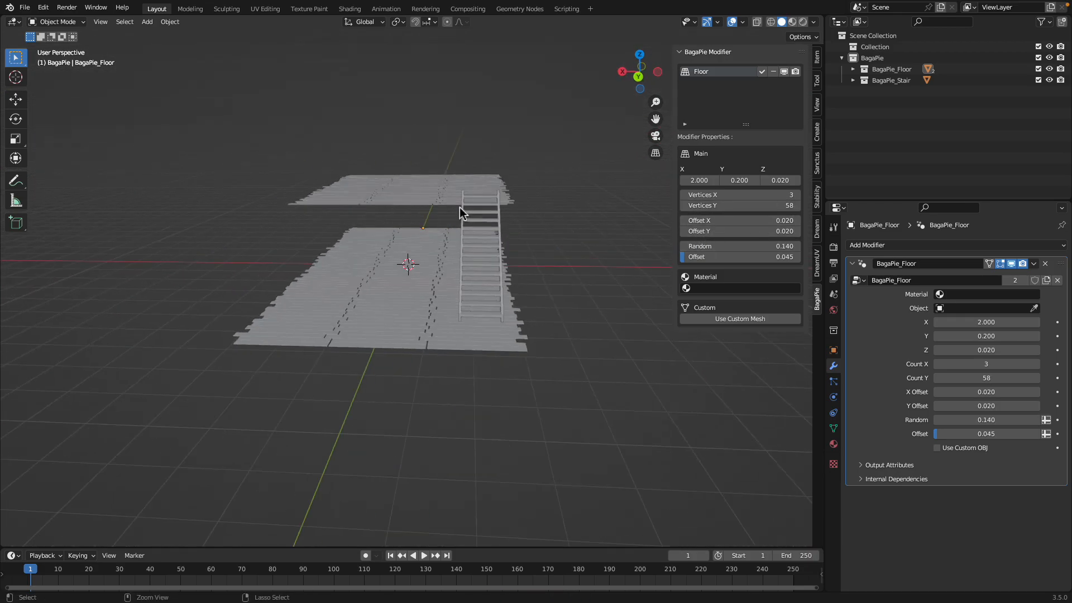
Add a mesh plane and scale it over the lower plank floor.
click(147, 22)
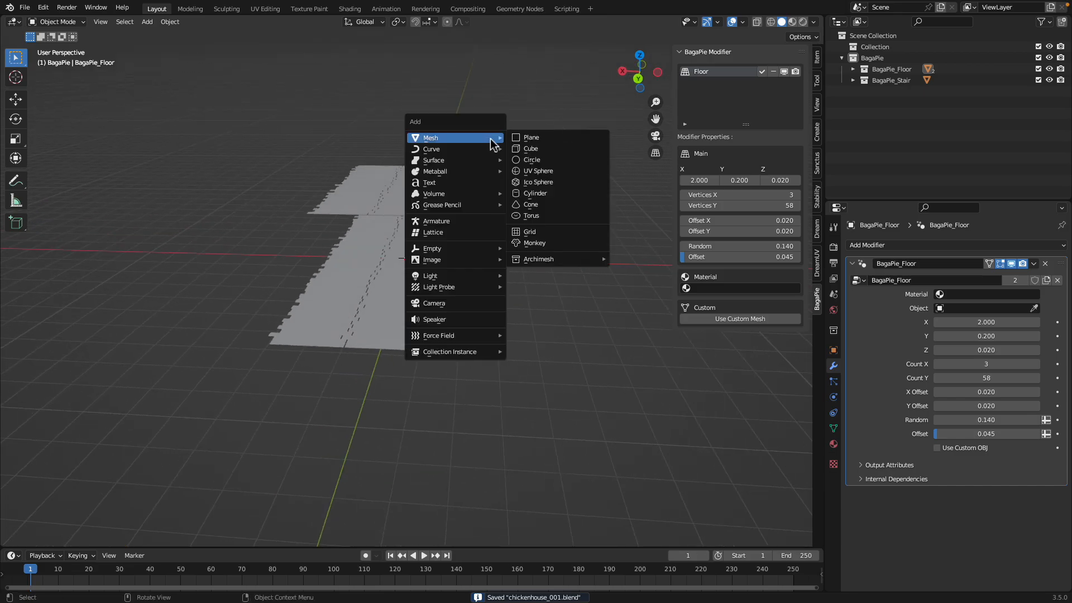
mouse_move(530, 148)
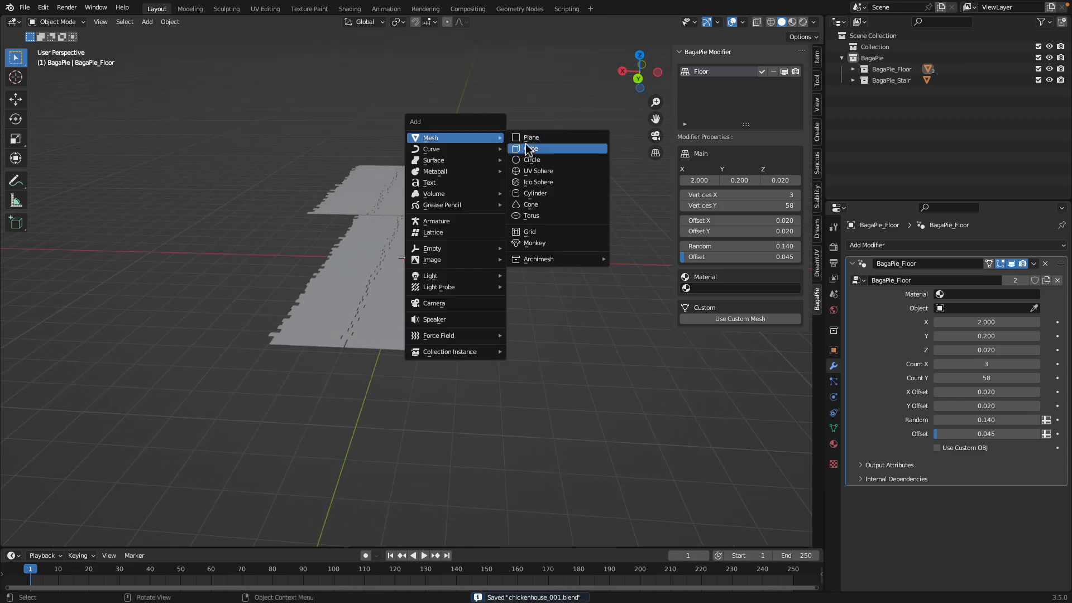
click(531, 136)
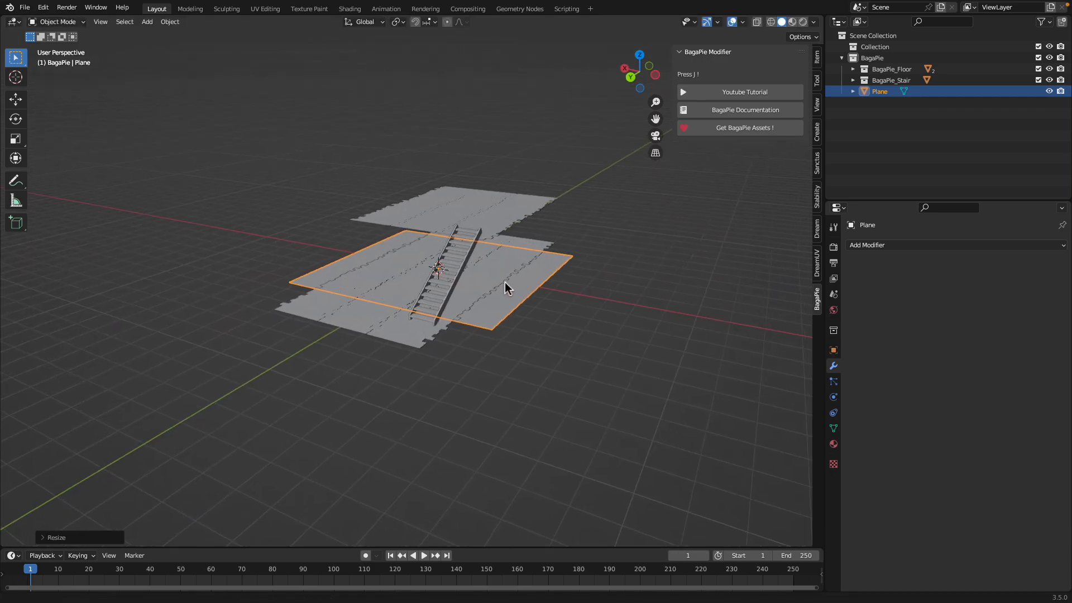
drag(506, 287, 622, 222)
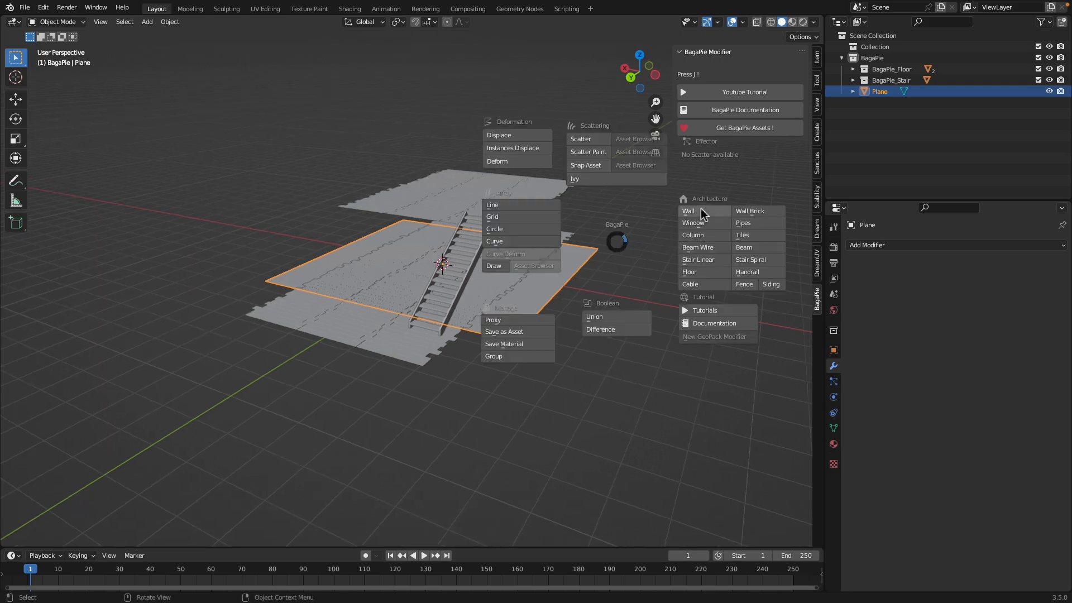
mouse_move(694, 213)
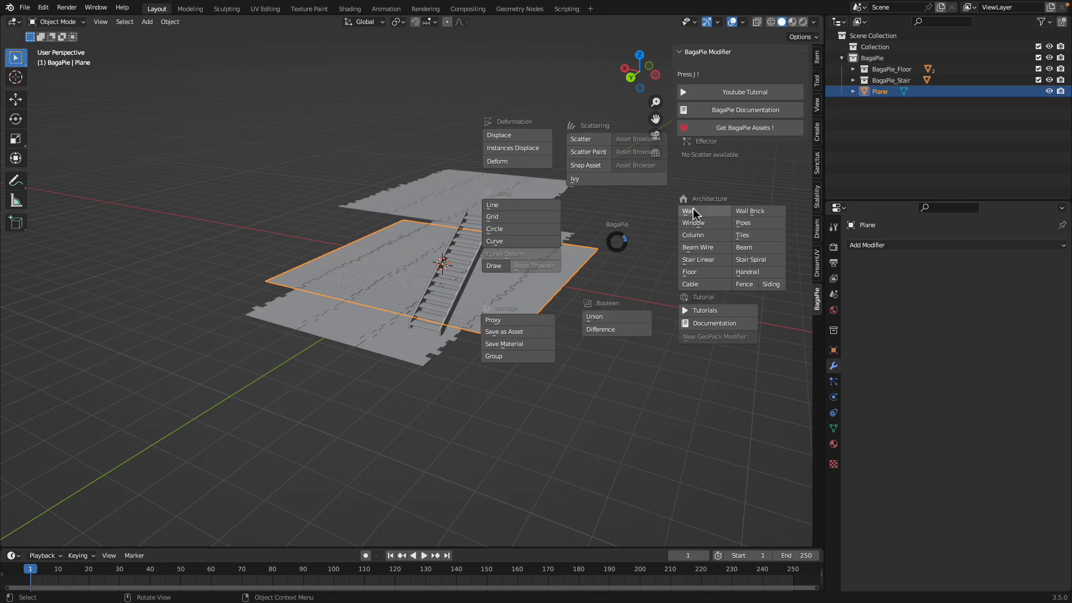
mouse_move(694, 211)
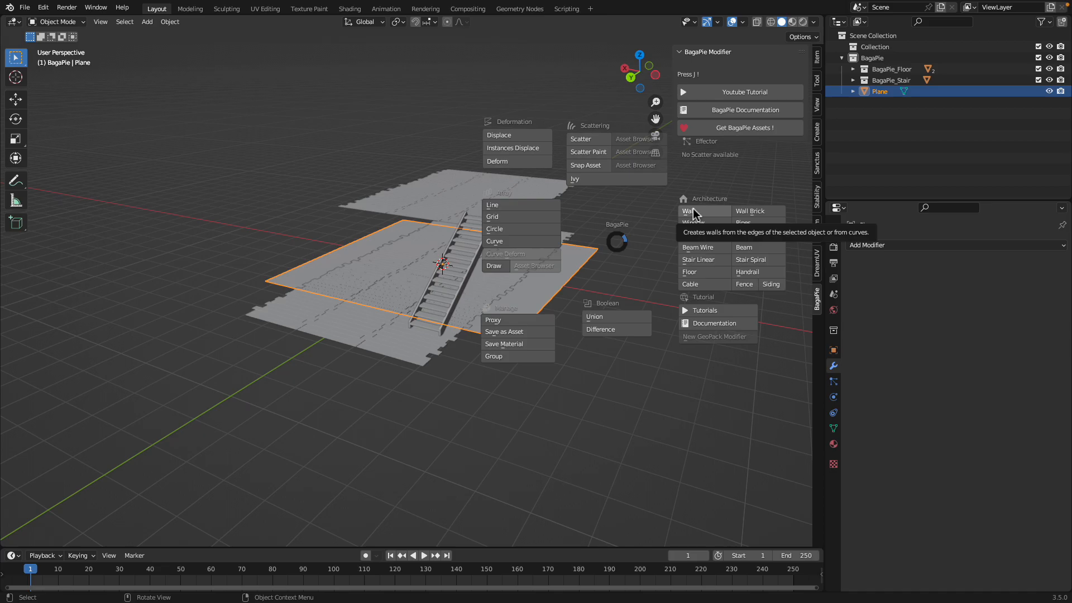
Apply BagaPie Architecture > Wall to the plane, raising 2.4 m walls.
click(689, 211)
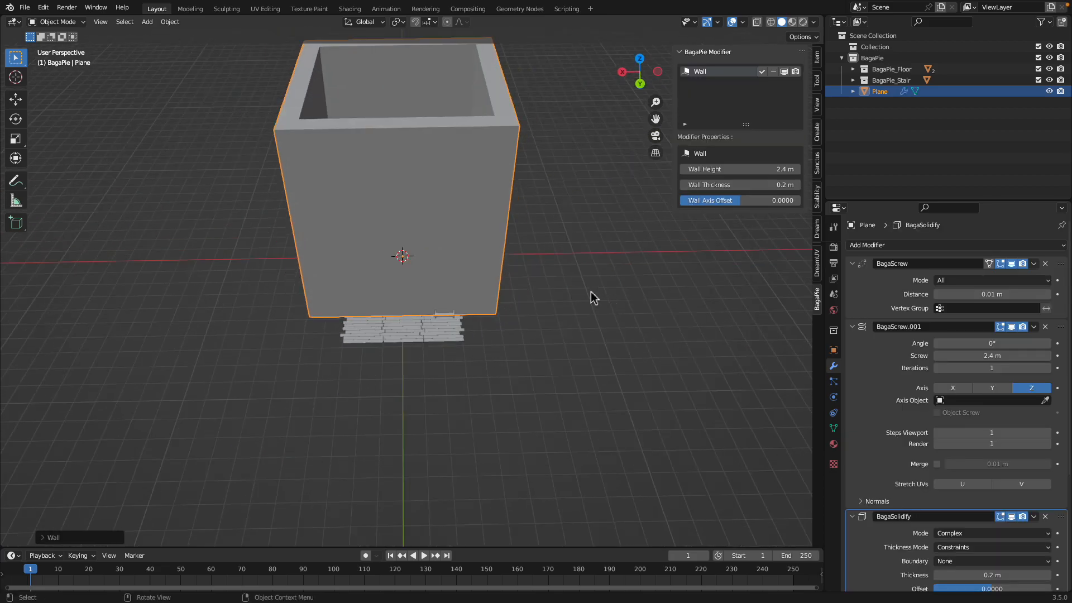
Set the walls to 0.9 m high and 0.09 m thick, keeping offset at zero.
drag(591, 297, 451, 380)
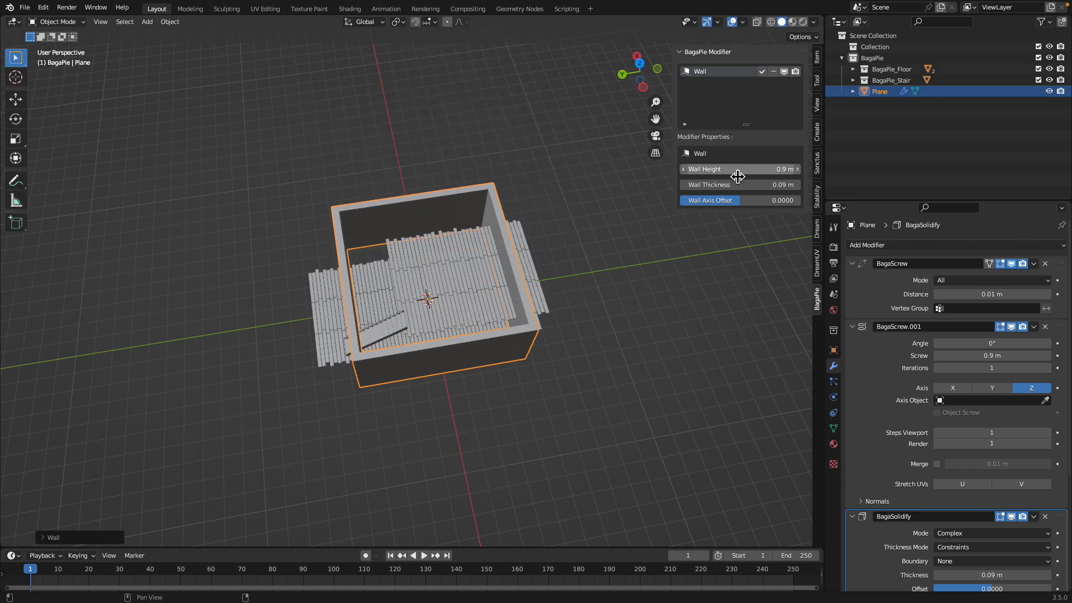
drag(711, 200, 766, 200)
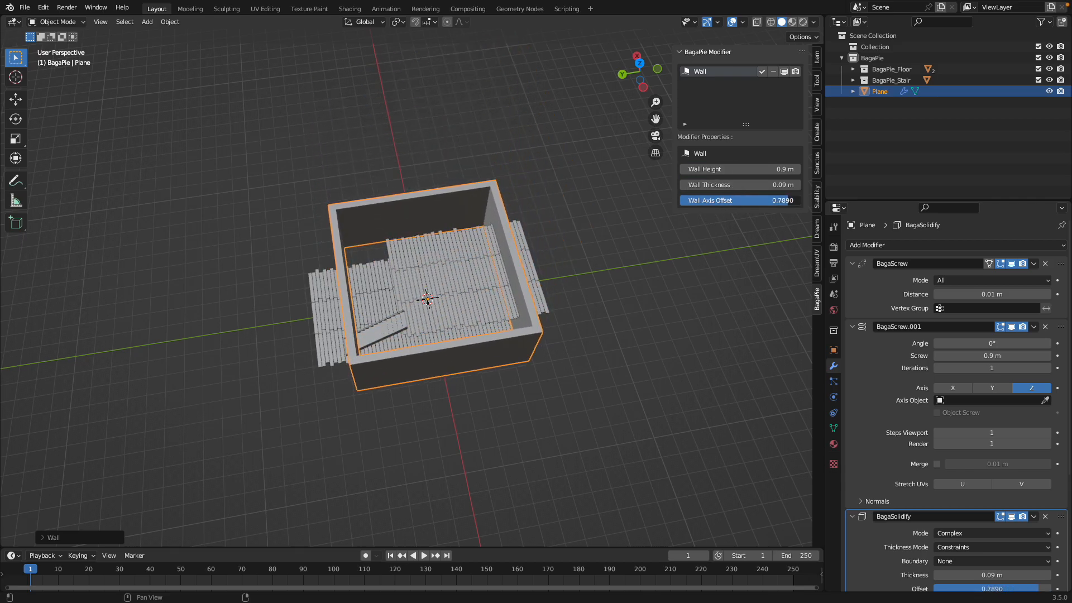
drag(779, 200, 697, 200)
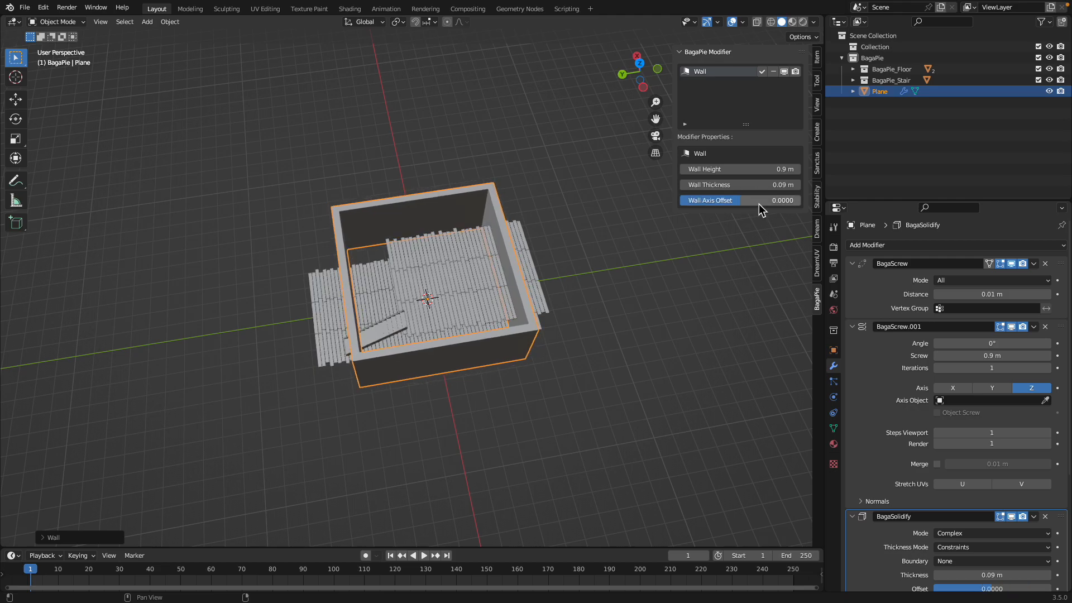
In Edit Mode from top view, delete one side edge of the wall outline.
key(Tab)
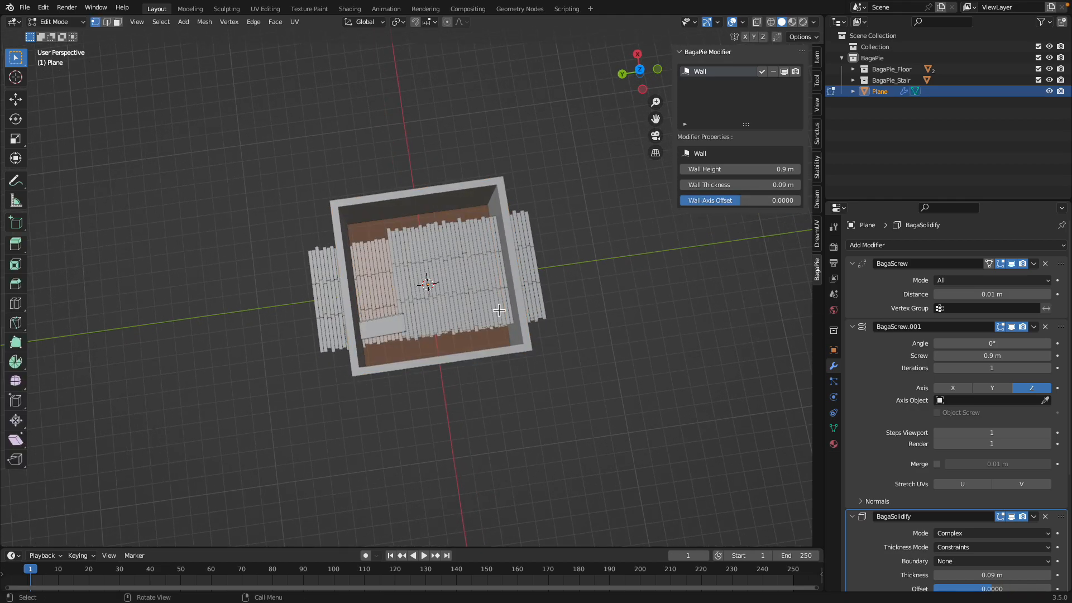
key(KP_7)
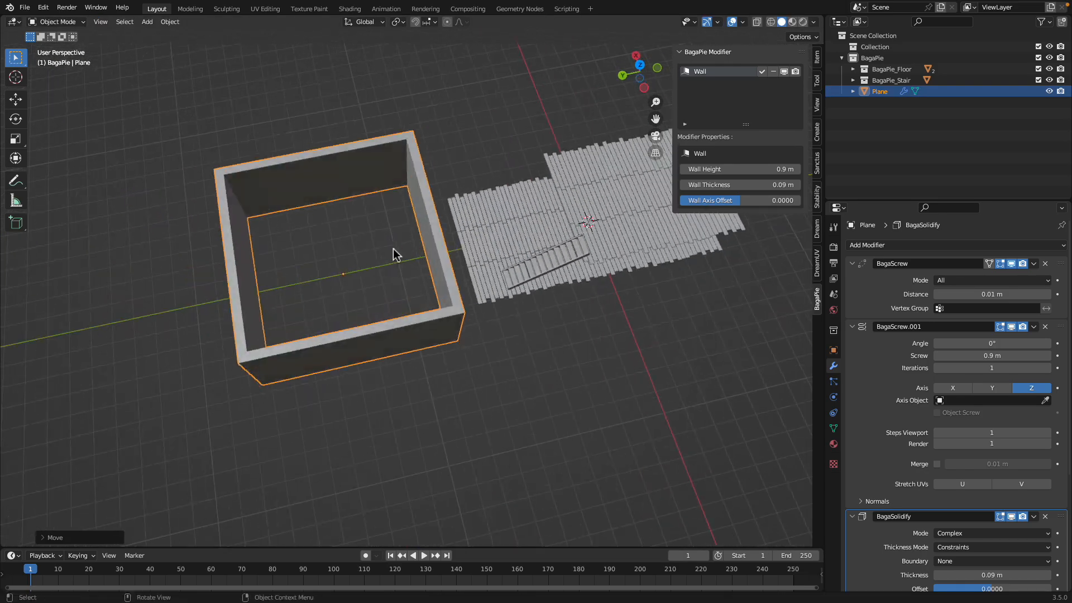
key(Tab)
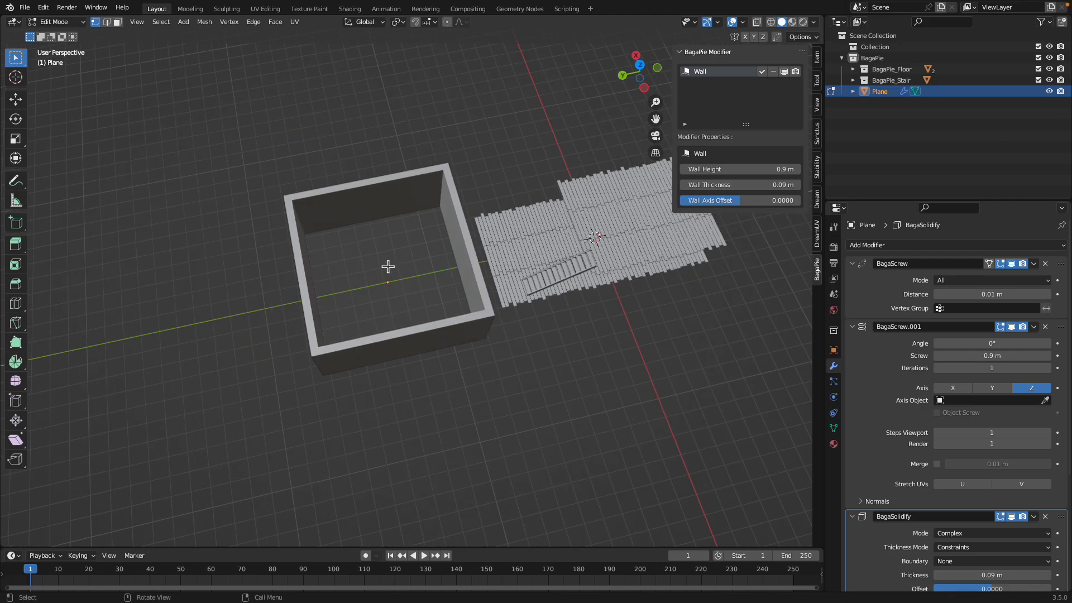
key(Tab)
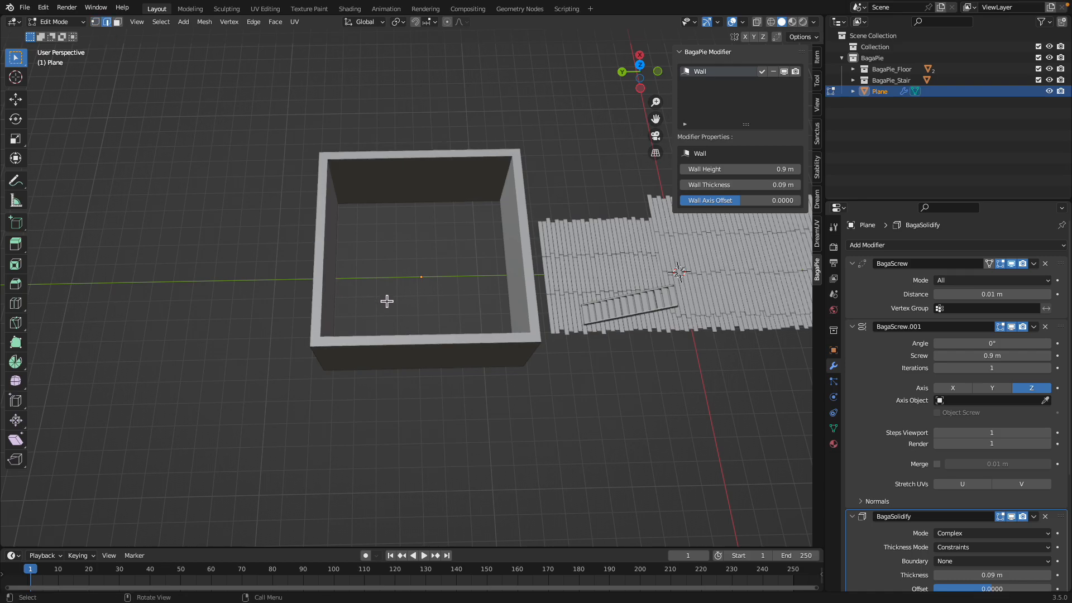
drag(387, 301, 373, 277)
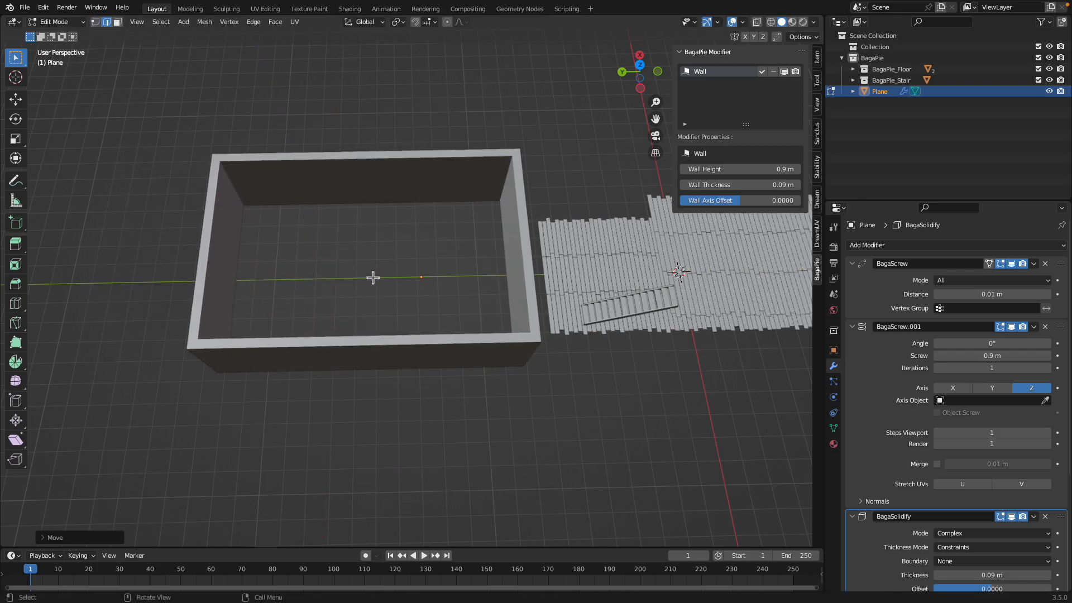
key(X)
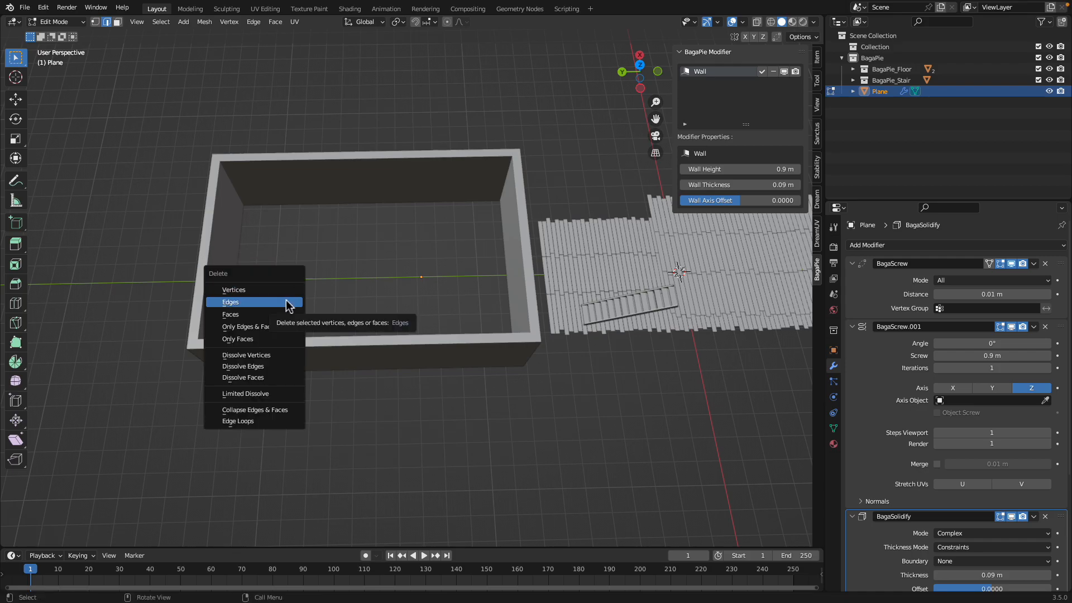
click(230, 302)
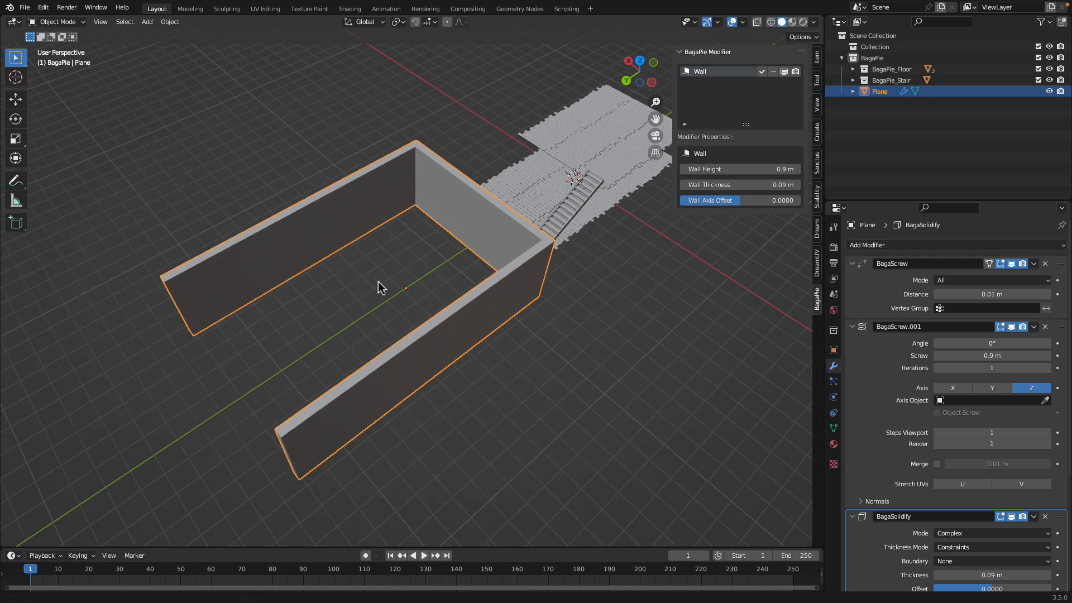
Move the remaining wall edges to fit around the floor and exit Edit Mode.
key(g)
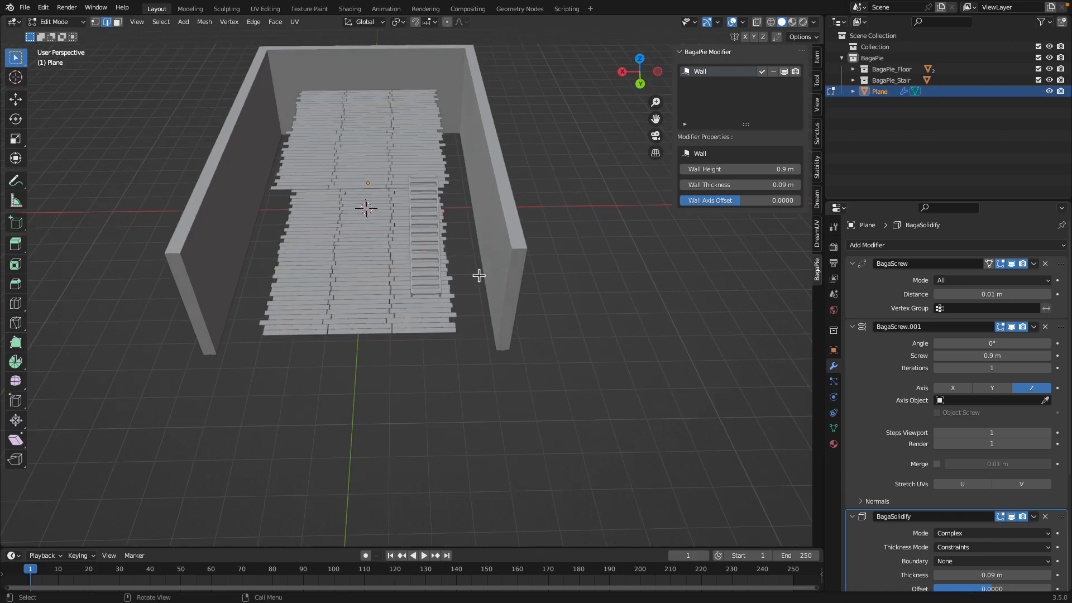
drag(506, 274, 499, 274)
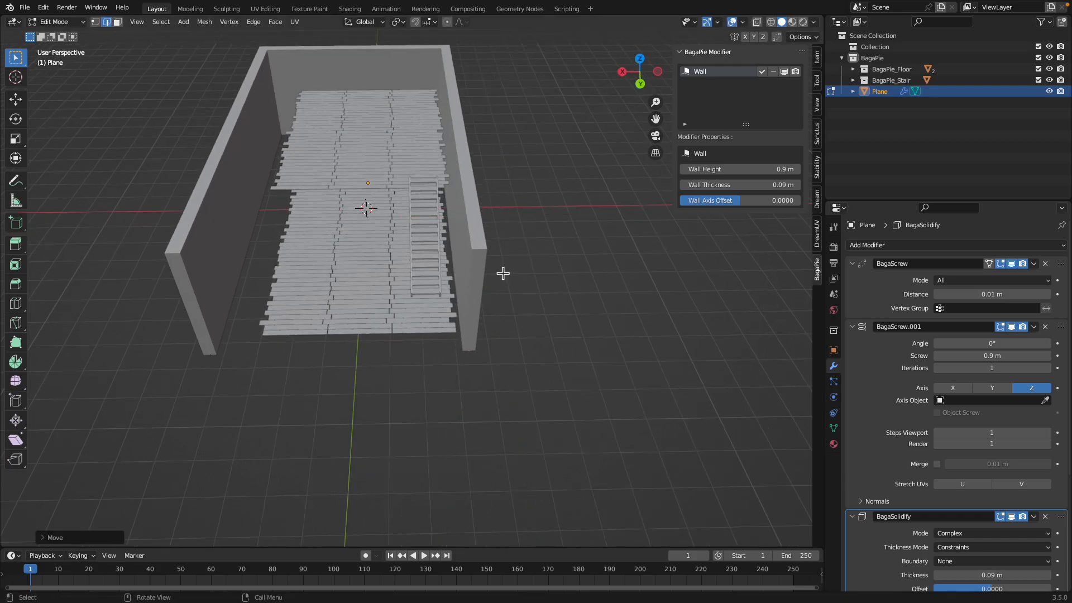
drag(502, 274, 335, 268)
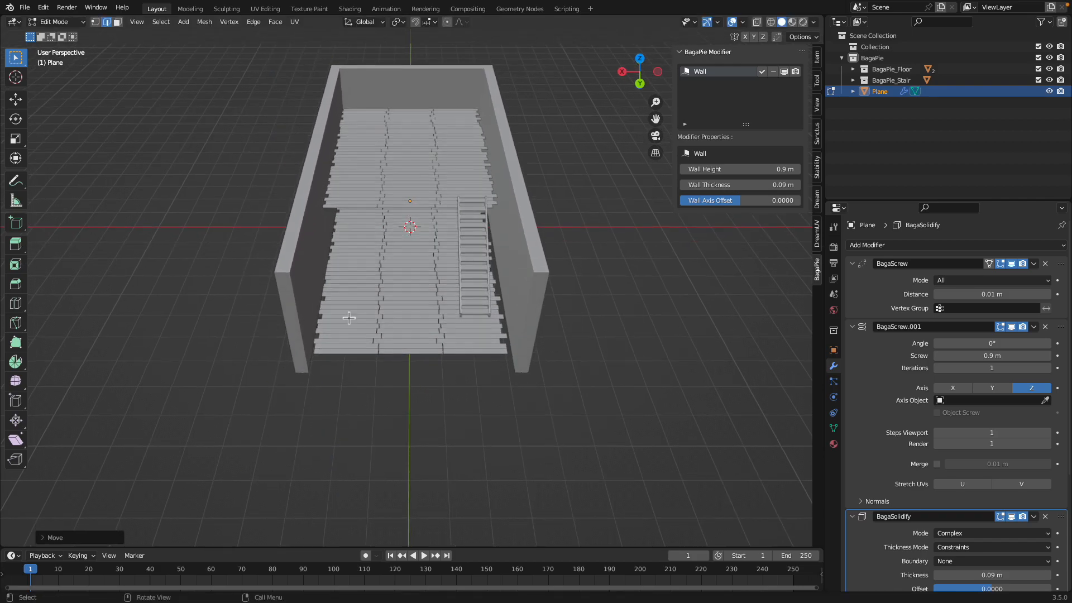
key(Tab)
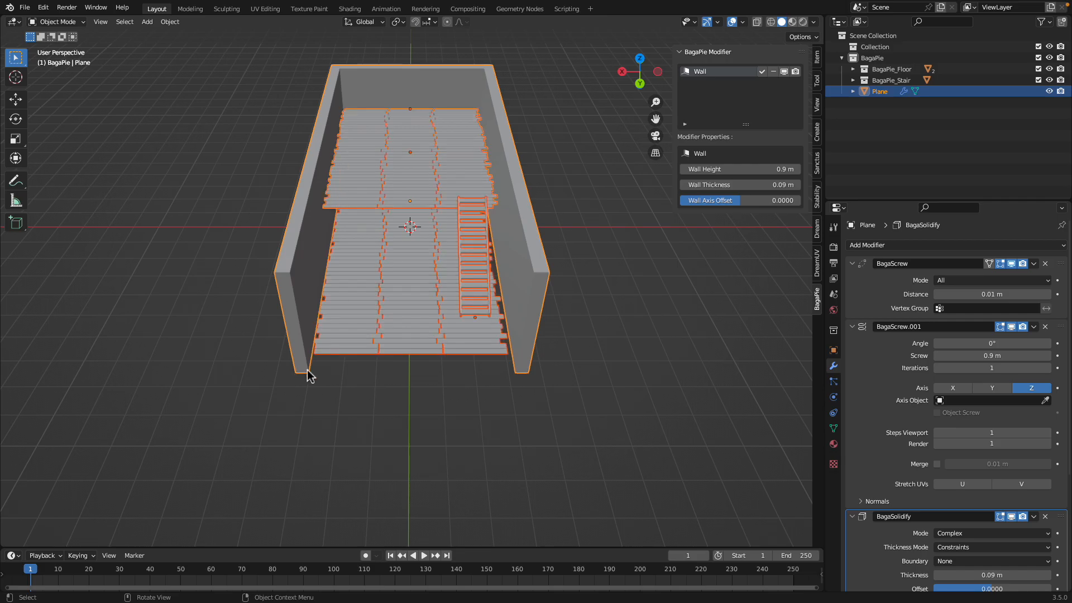
key(Tab)
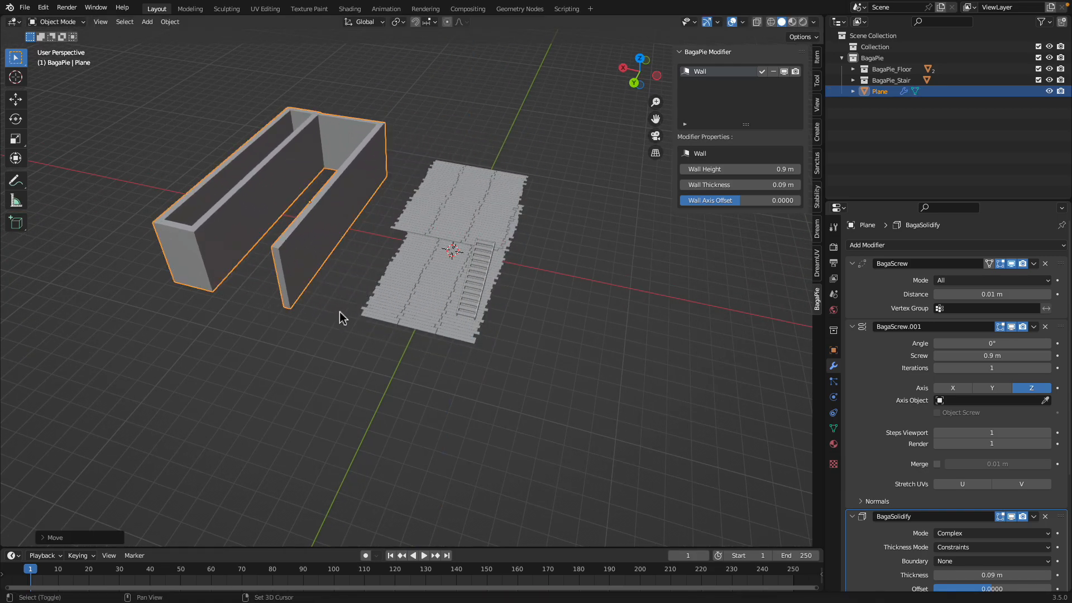
key(Tab)
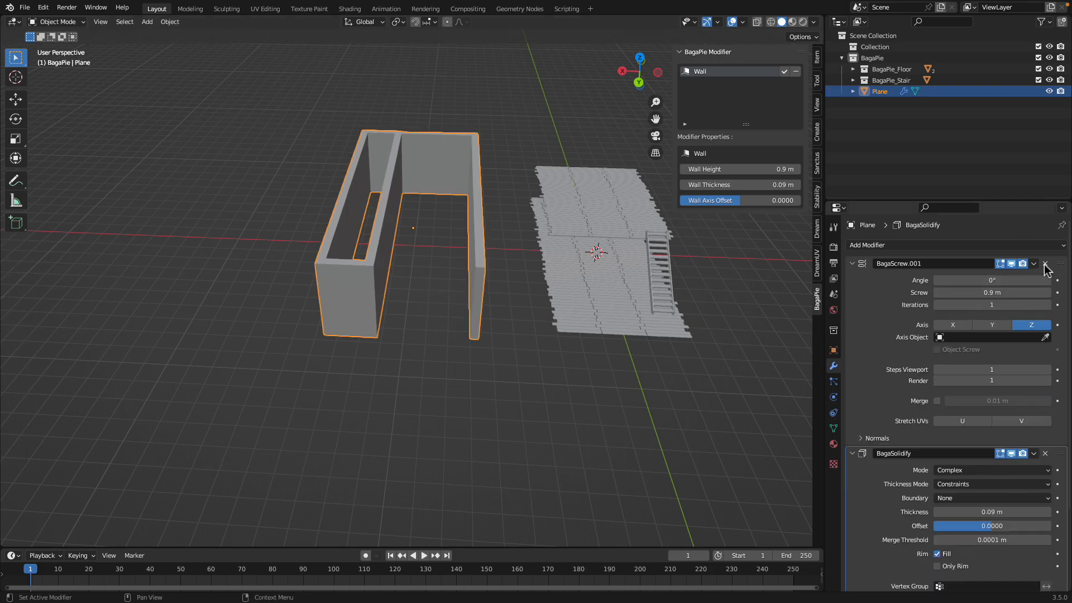
Remove the plane's wall modifiers and delete its inner edges, leaving the border outline.
click(1046, 264)
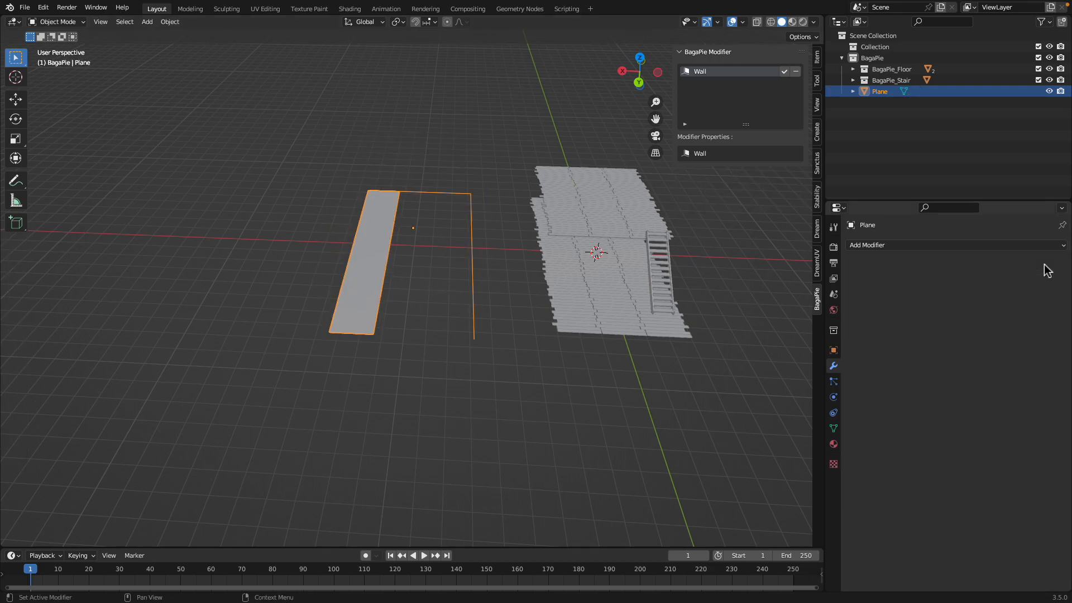
key(Tab)
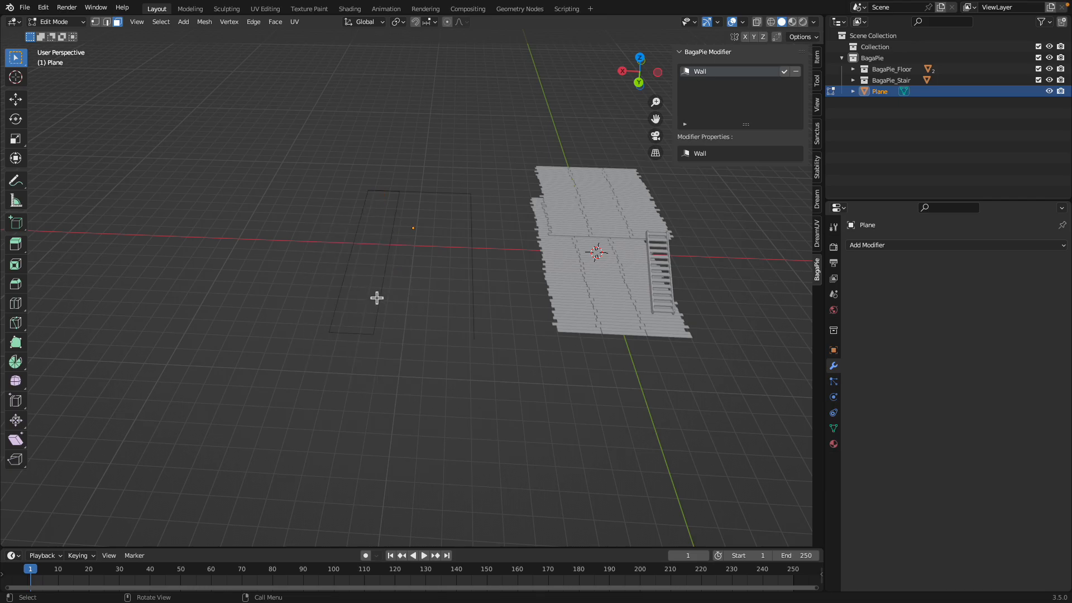
mouse_move(391, 256)
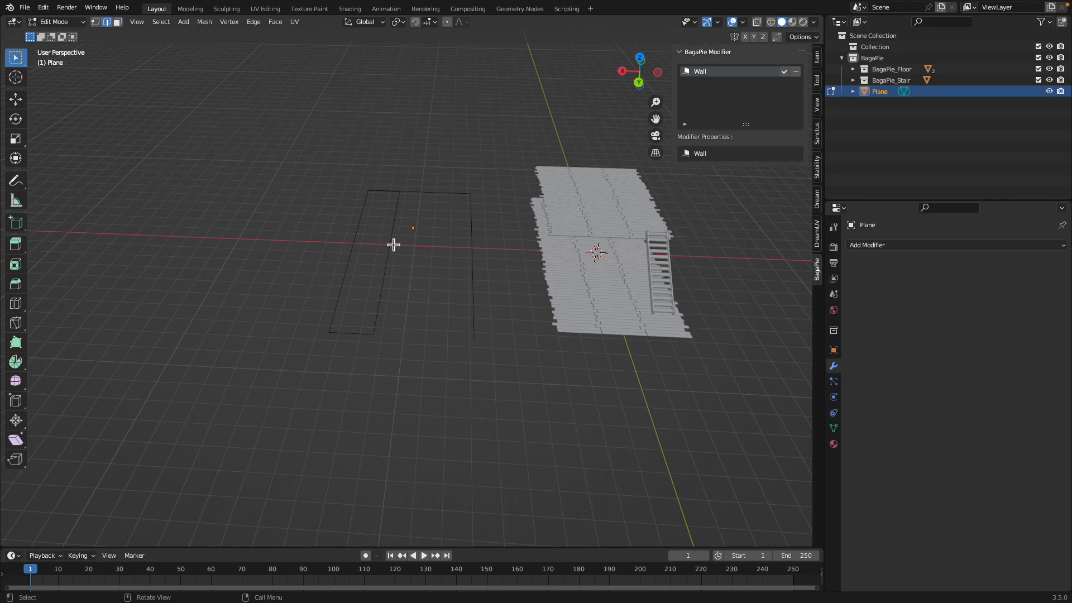
key(X)
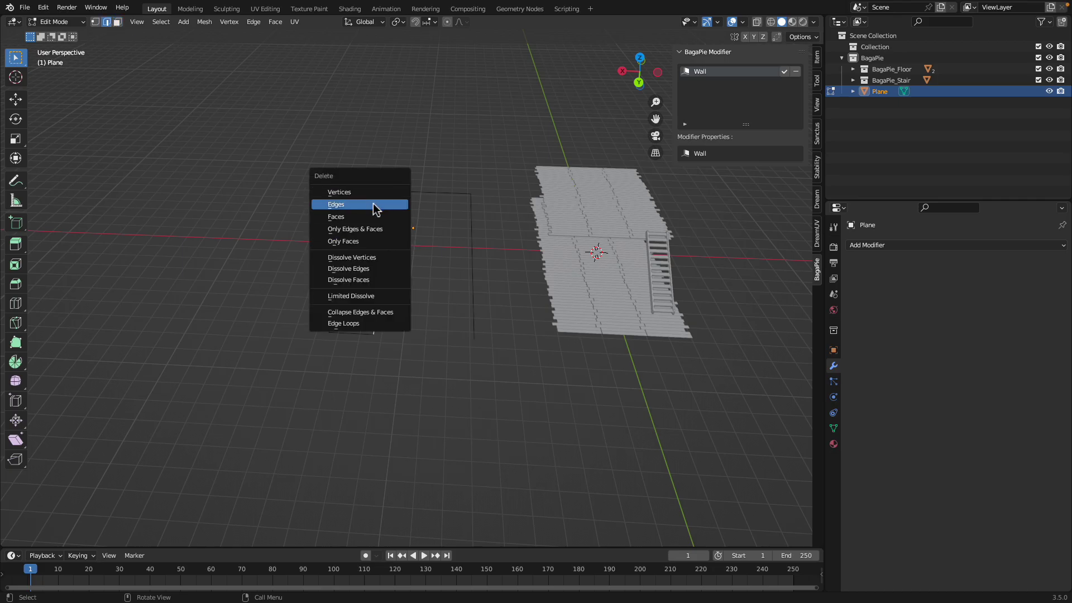
click(335, 204)
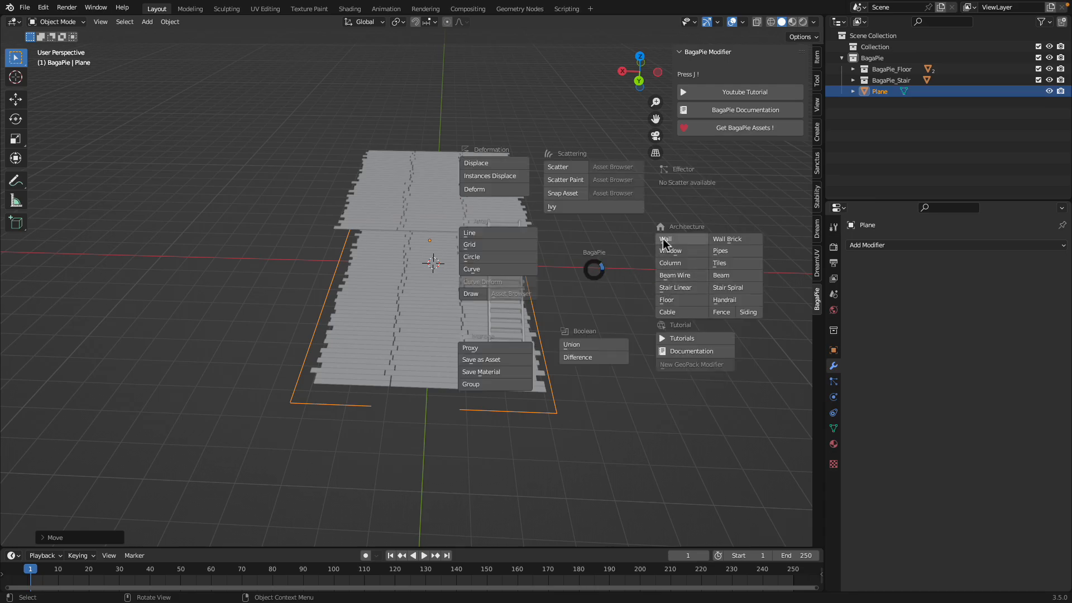
Add BagaPie walls 0.41 m high and 0.069 m thick along the edge outline.
click(665, 239)
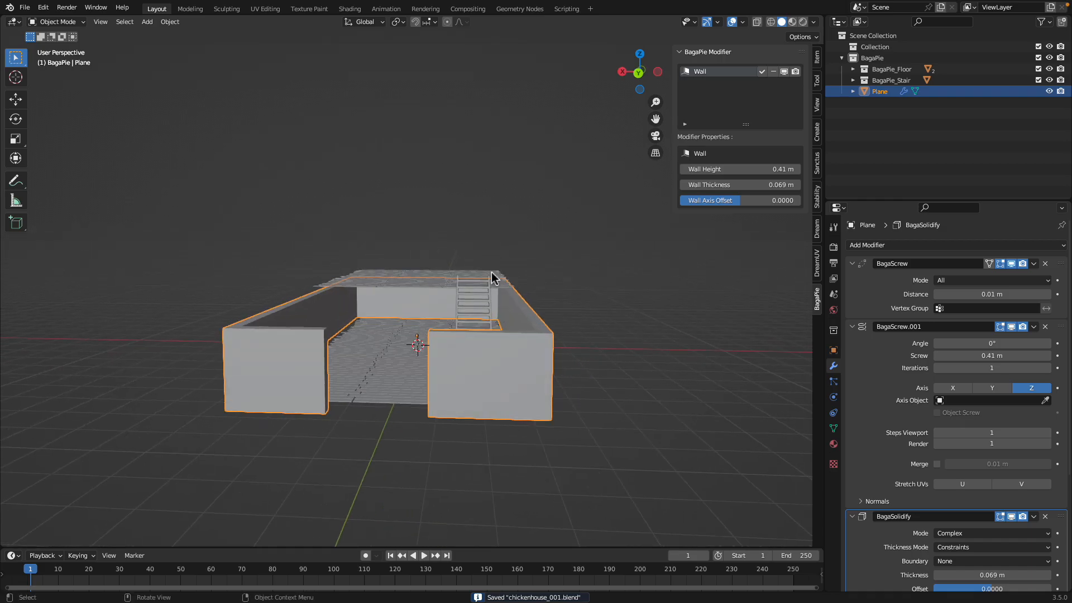
drag(492, 277, 526, 305)
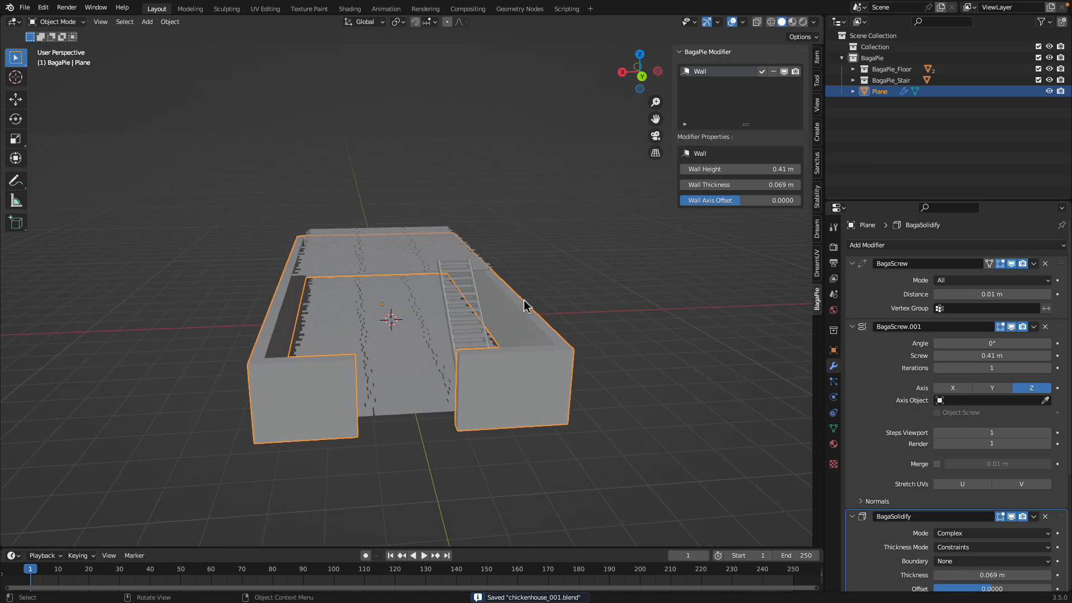
drag(527, 308, 458, 342)
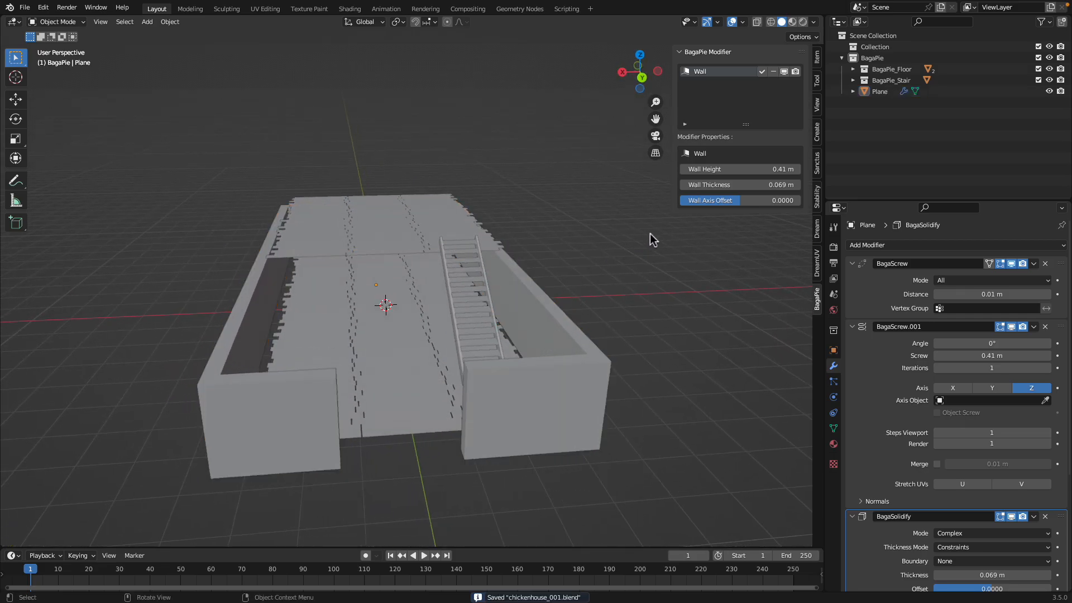
Add a BagaPie Fence from Architecture > Fence and zoom out in curve draw mode.
click(533, 229)
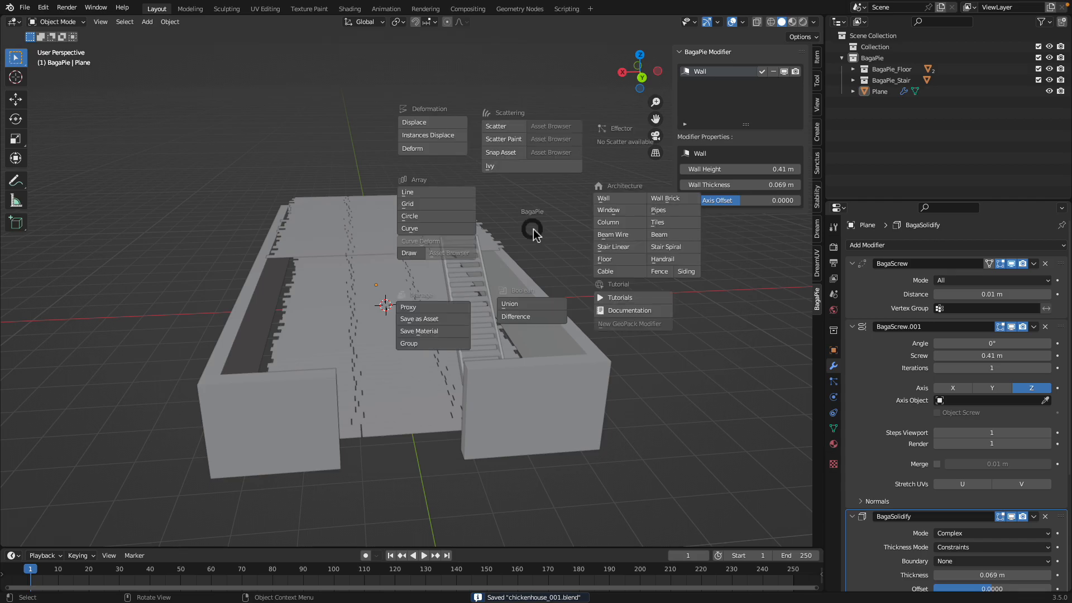
mouse_move(583, 257)
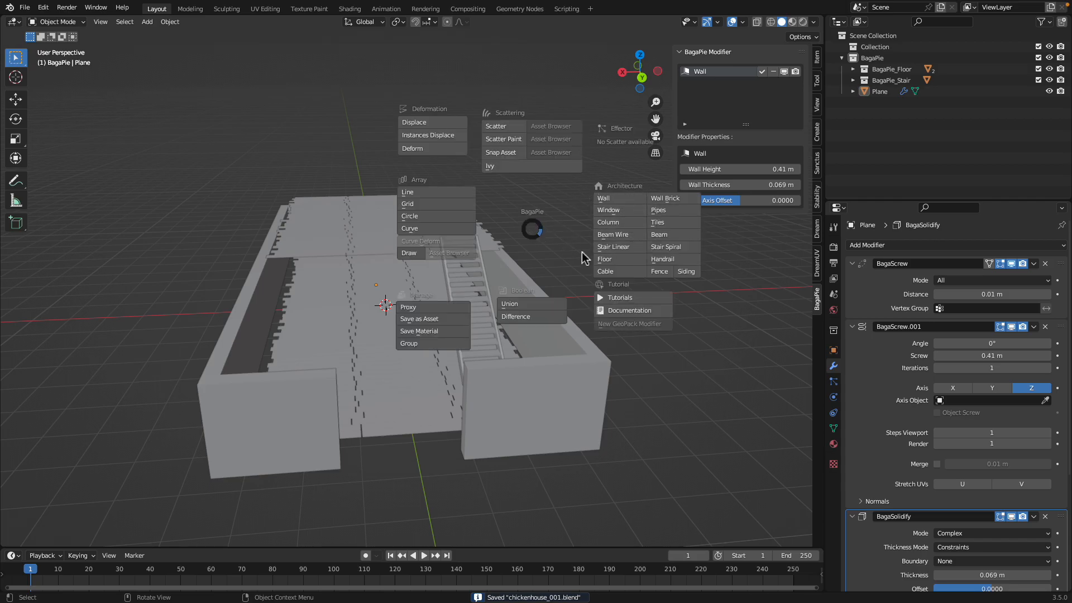
mouse_move(649, 279)
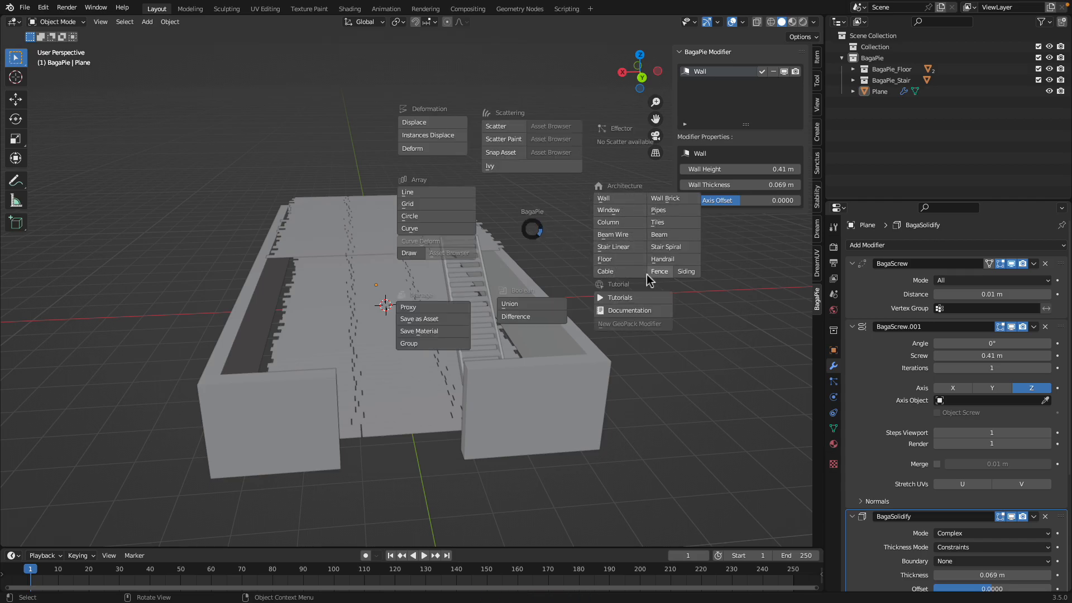
mouse_move(659, 280)
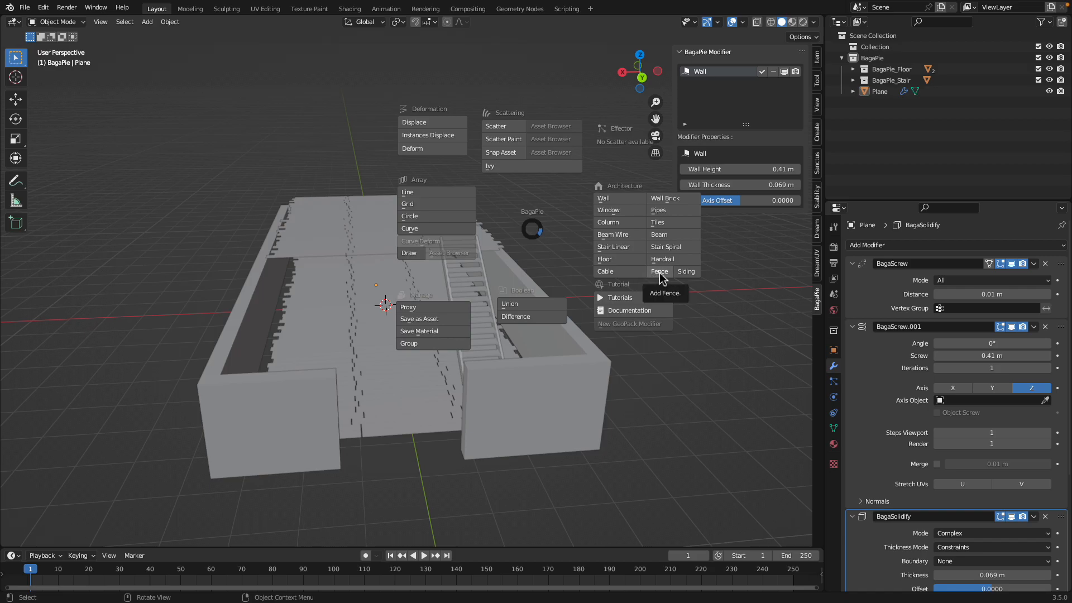
click(660, 271)
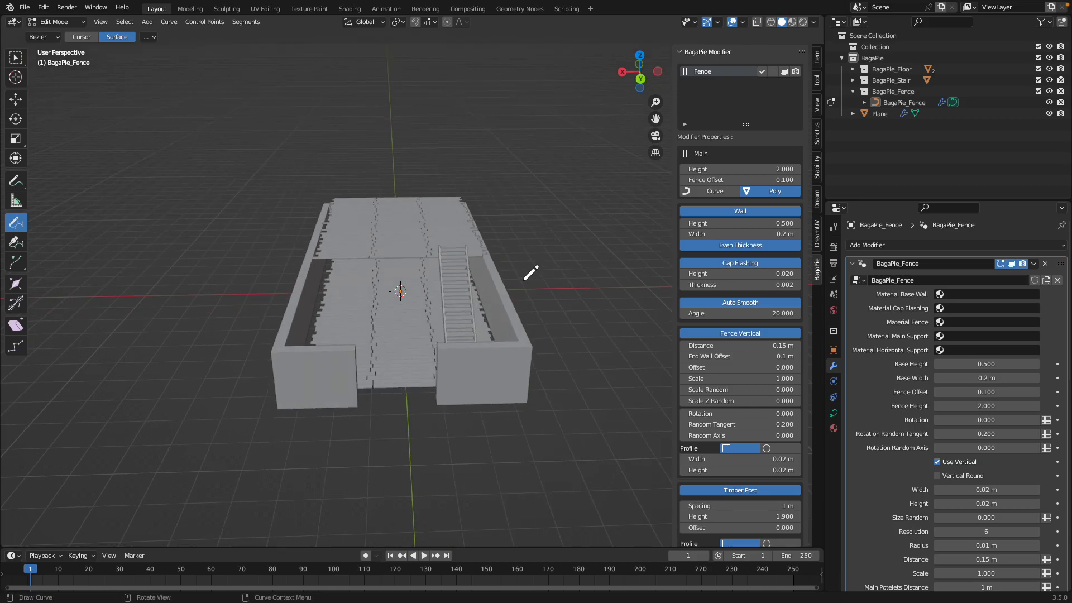
mouse_move(491, 244)
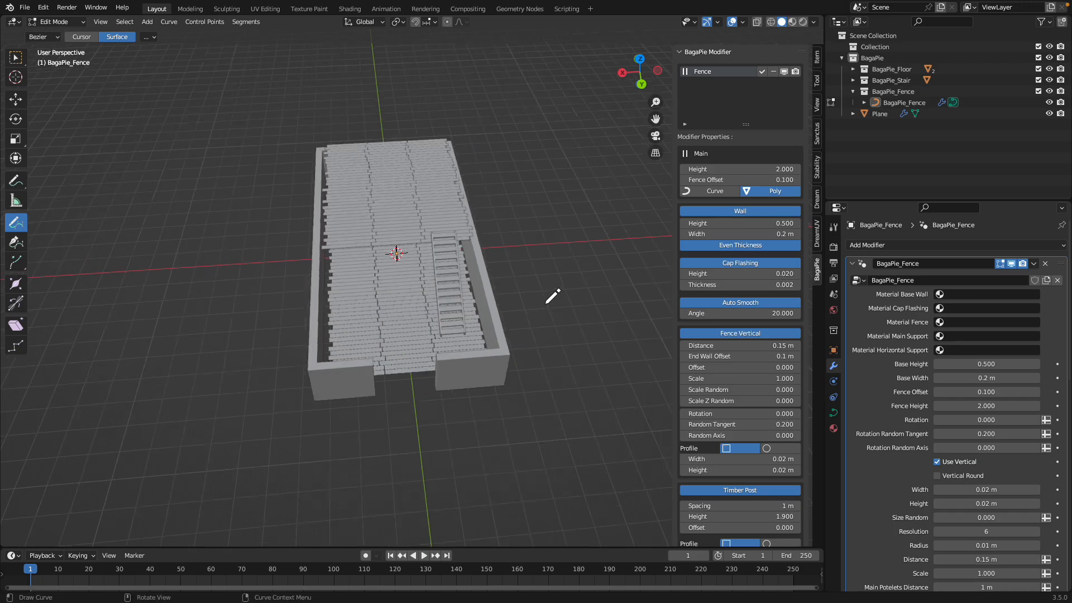
drag(506, 188, 554, 322)
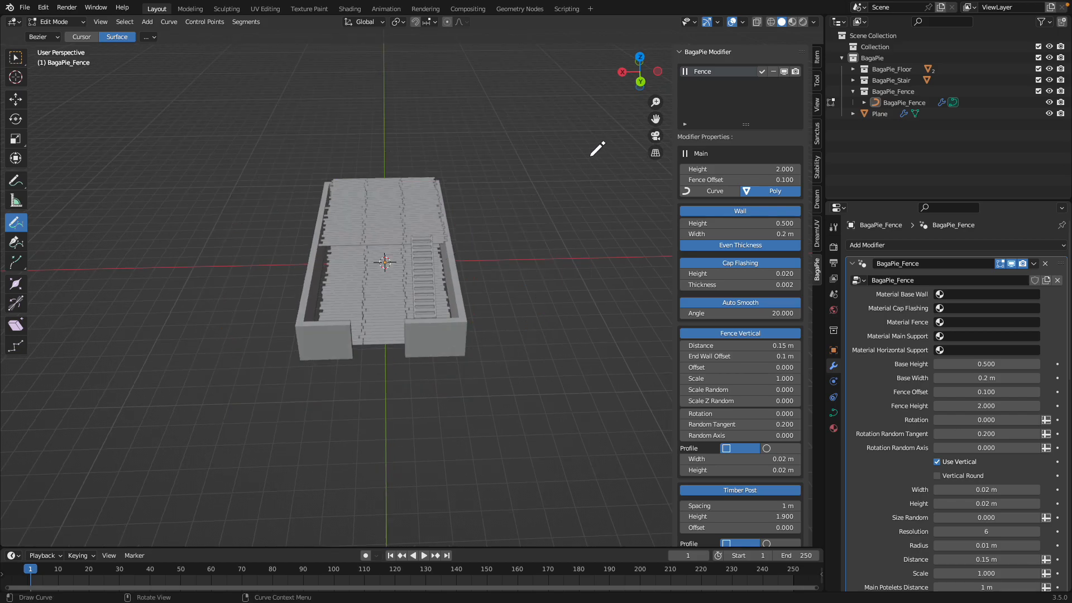
mouse_move(640, 66)
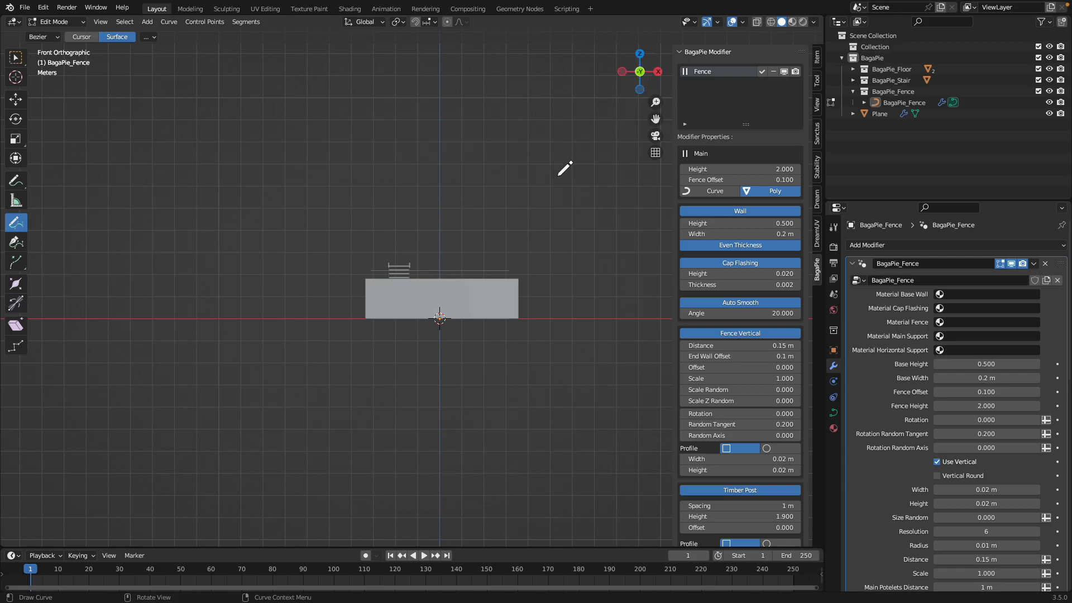
Draw the fence along the house front with 0.16 m slat spacing and 0.18 m end offset.
drag(639, 72, 639, 65)
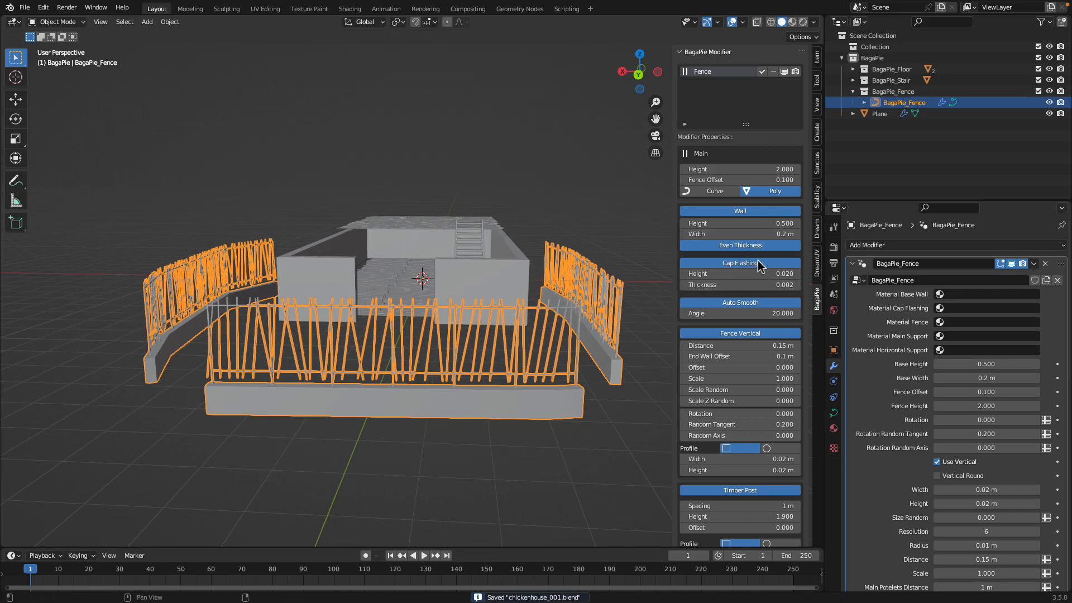
drag(718, 345, 710, 345)
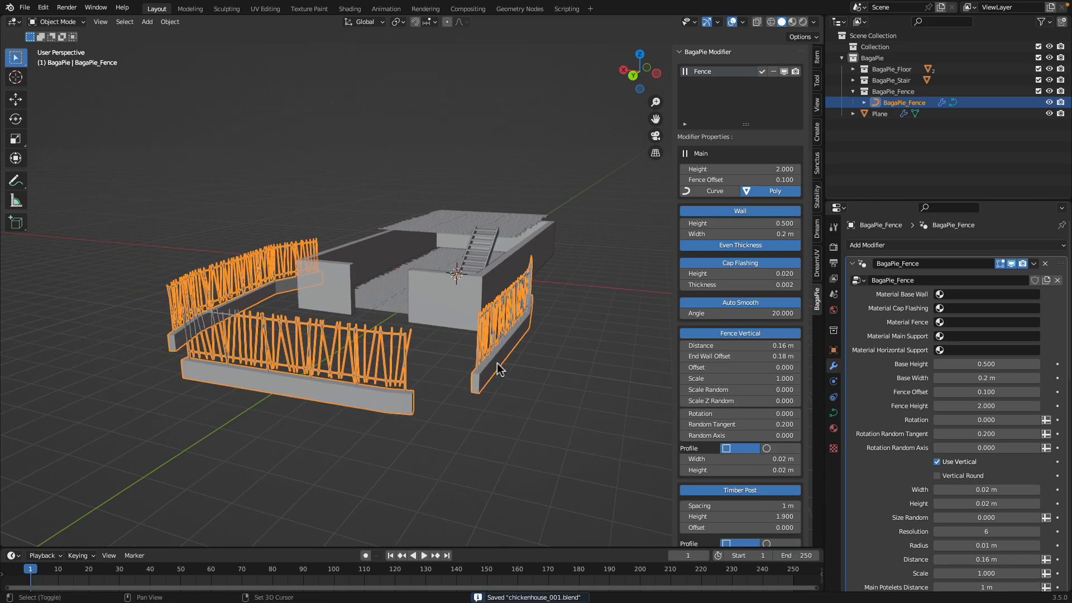
drag(499, 369, 594, 218)
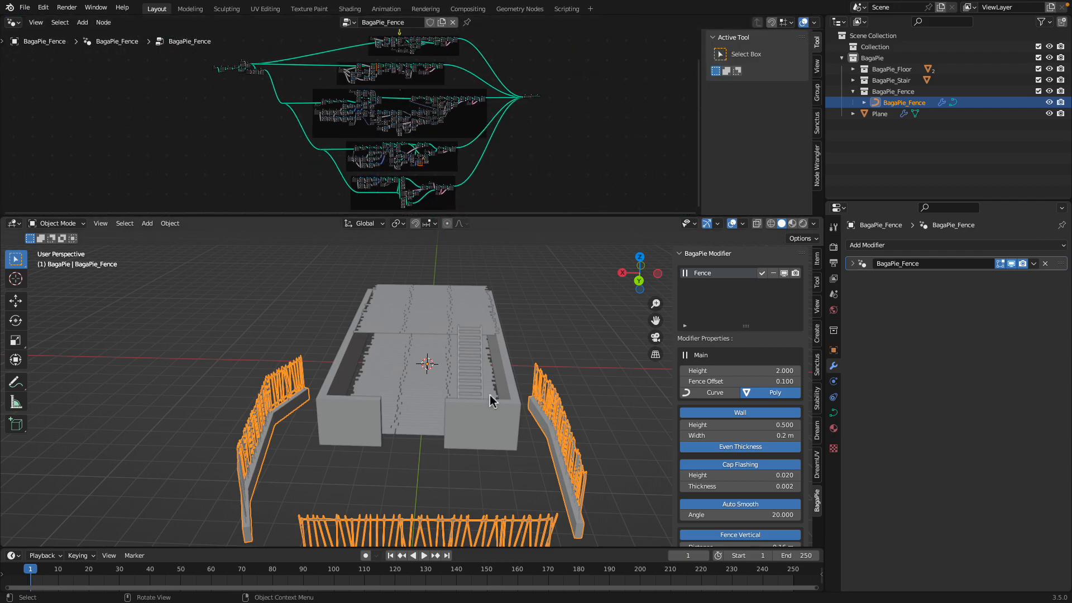
click(892, 69)
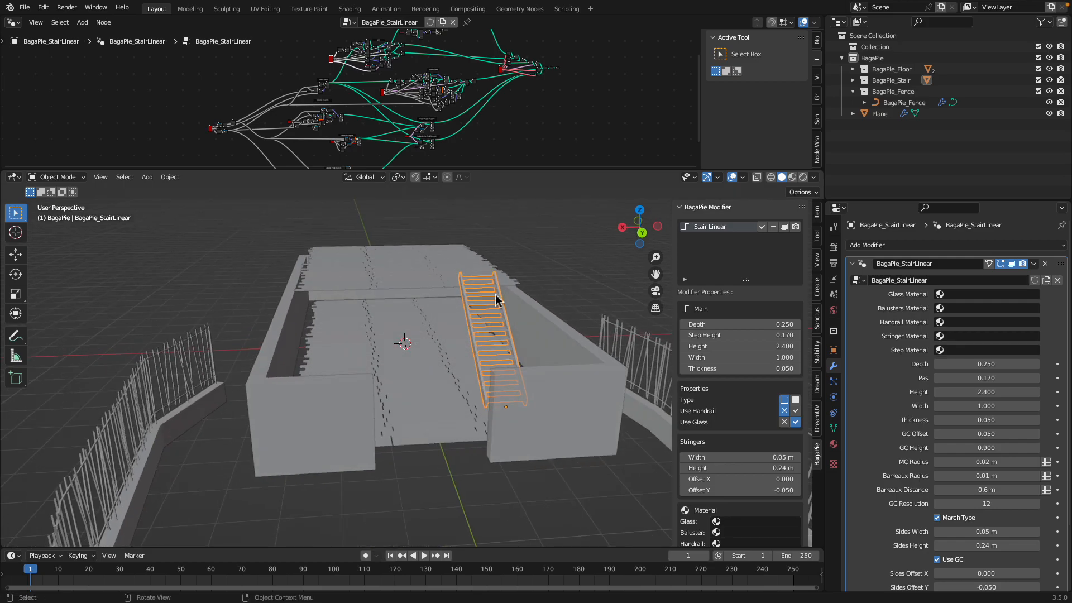
mouse_move(473, 288)
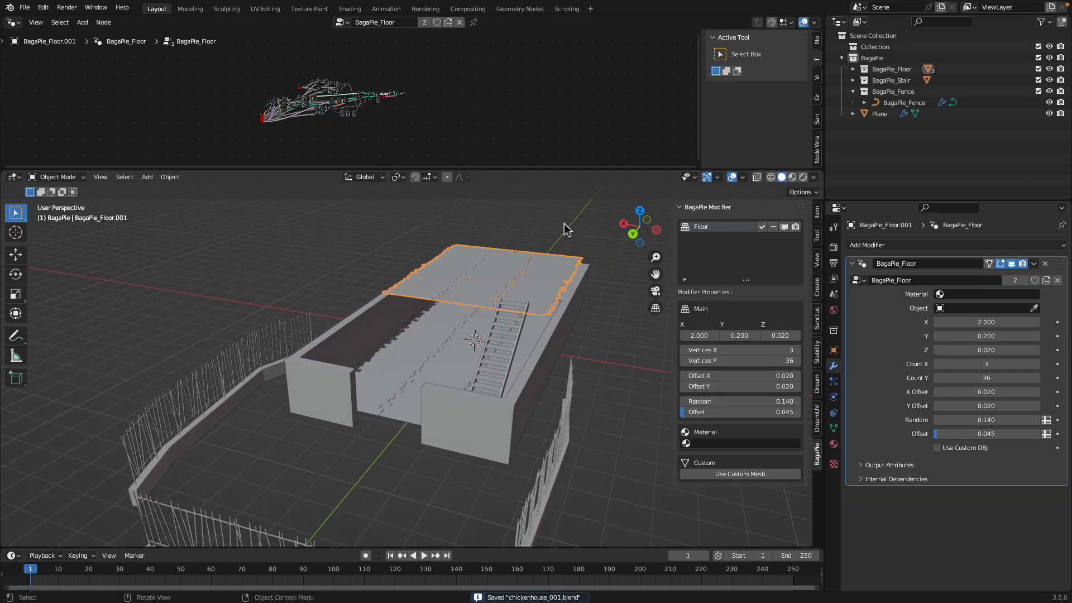
mouse_move(543, 284)
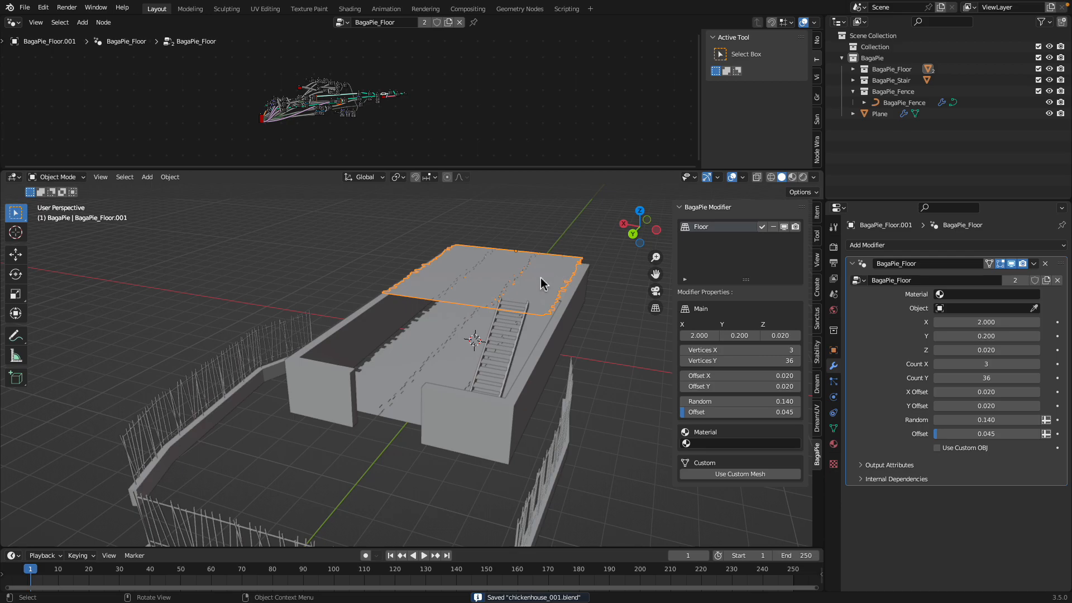
drag(543, 283, 523, 292)
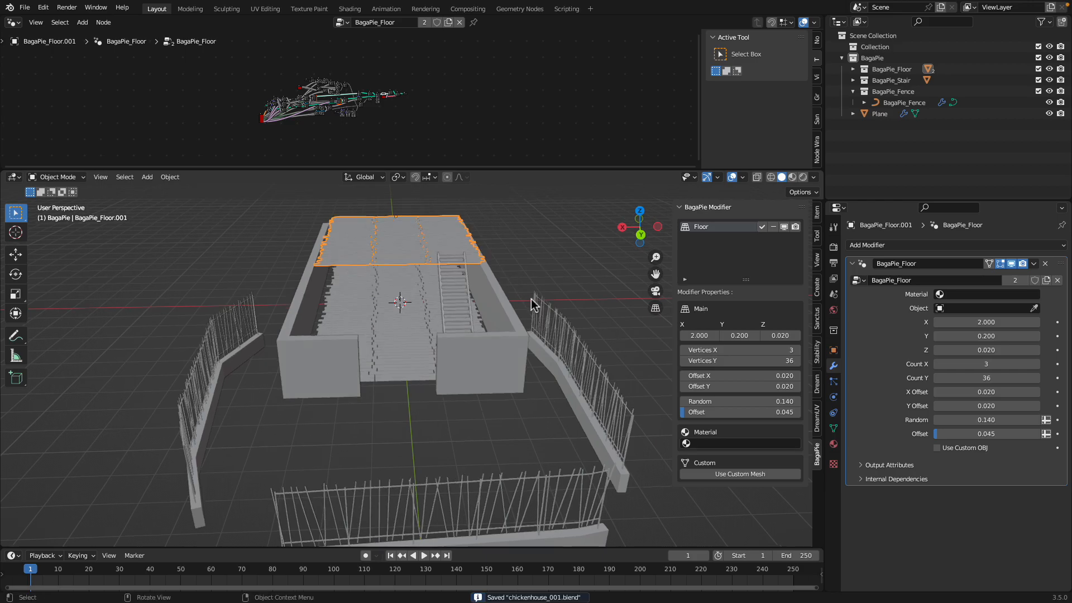
click(903, 103)
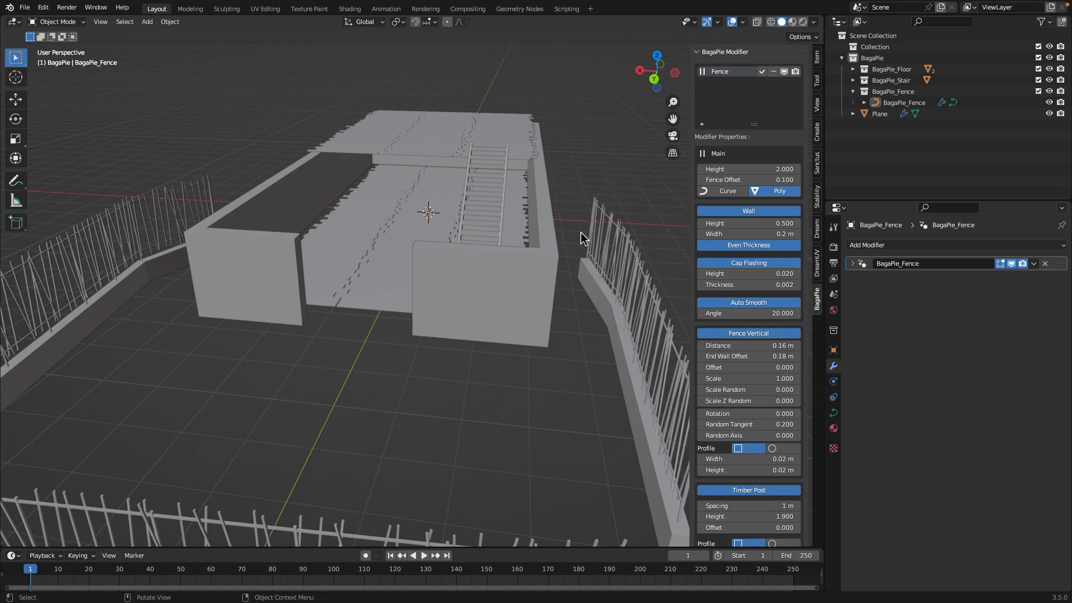
click(852, 263)
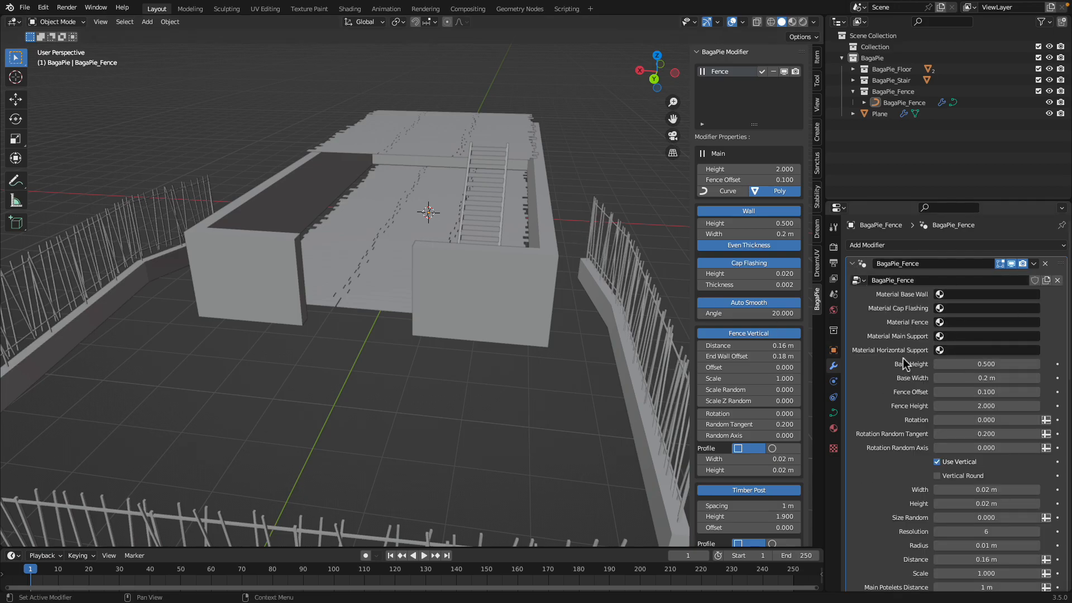
mouse_move(747, 340)
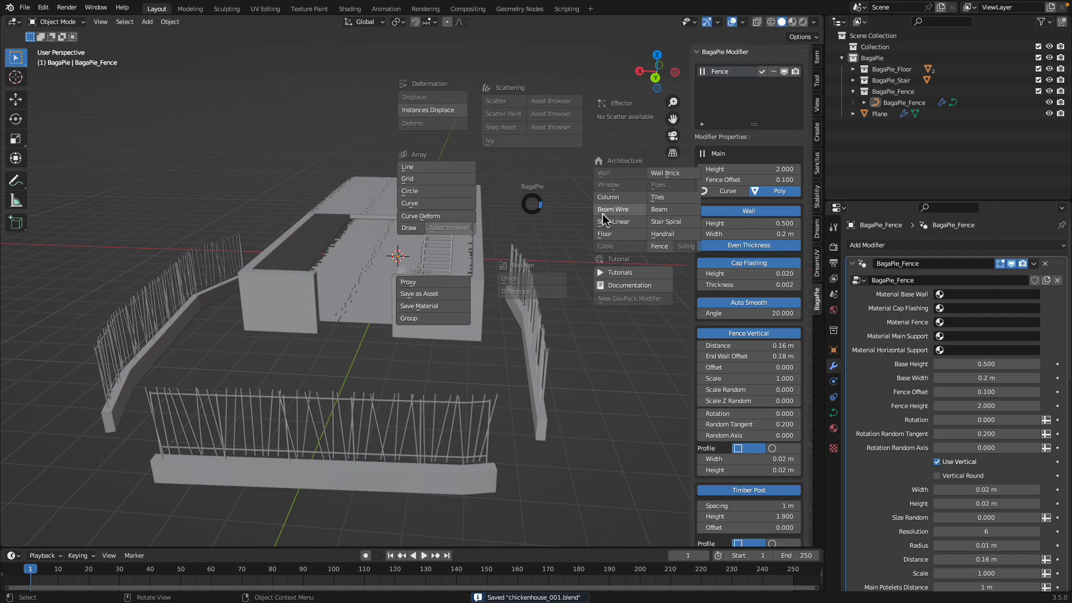
mouse_move(664, 201)
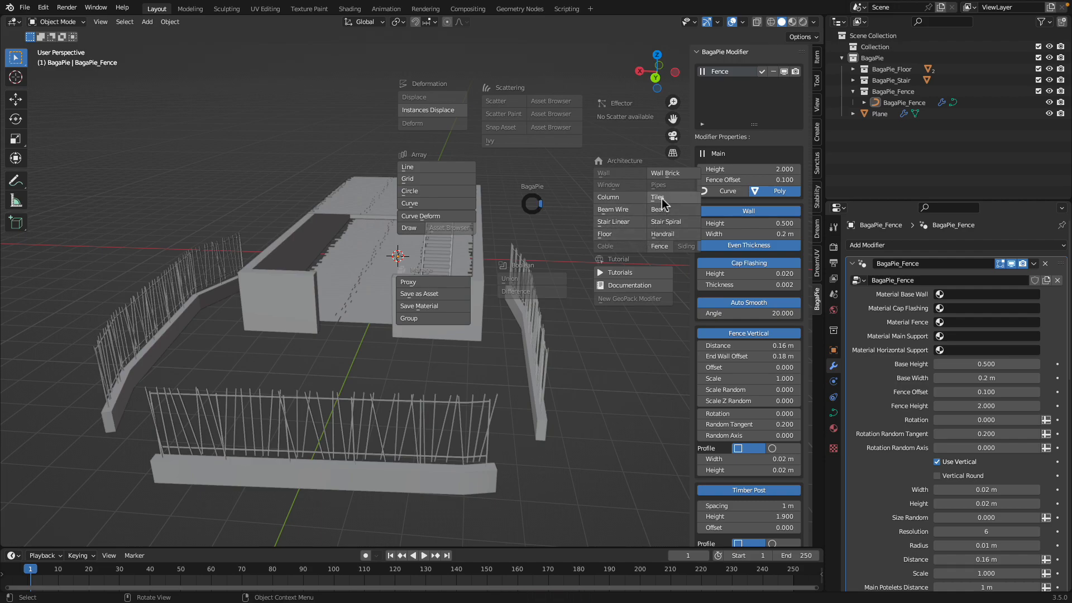
Add a BagaPie Tiles roof panel and turn on X-Ray viewport shading.
click(658, 197)
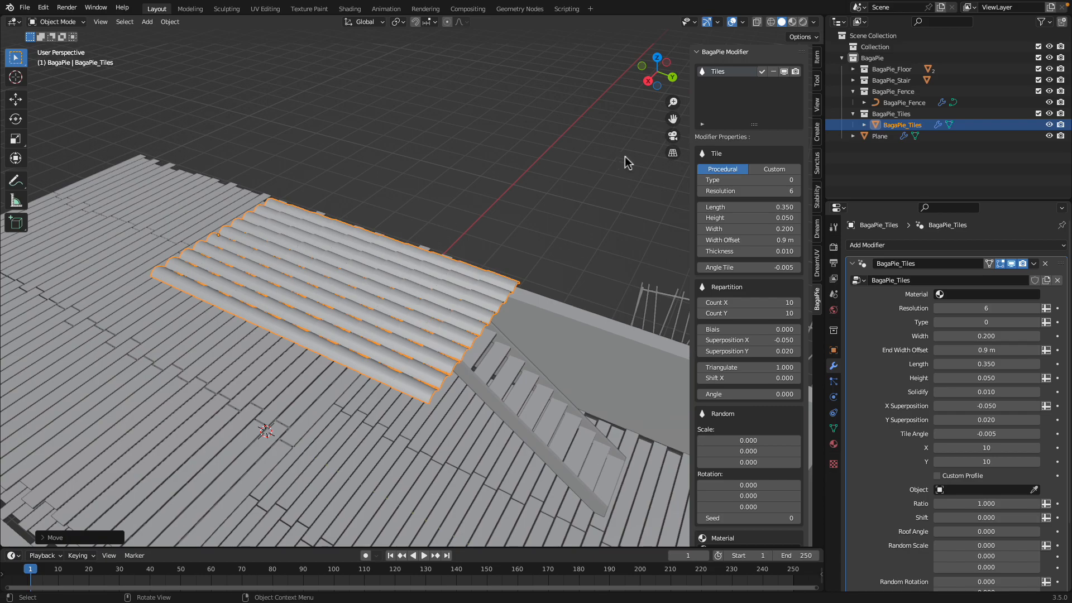
click(807, 22)
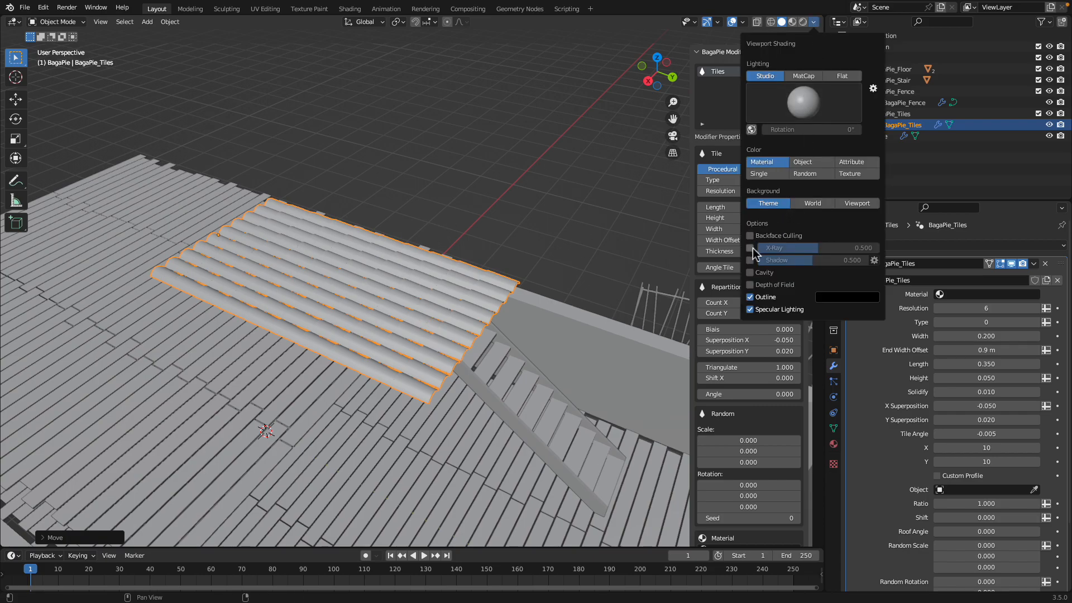
click(750, 272)
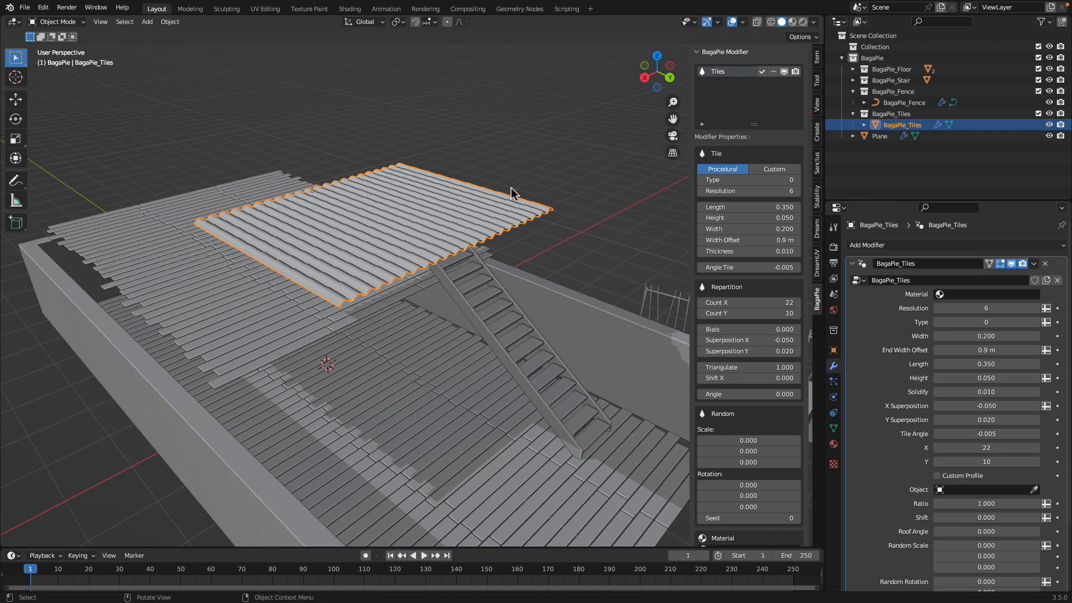
Tilt the tile panel into a roof slope and move it over the wall.
key(r)
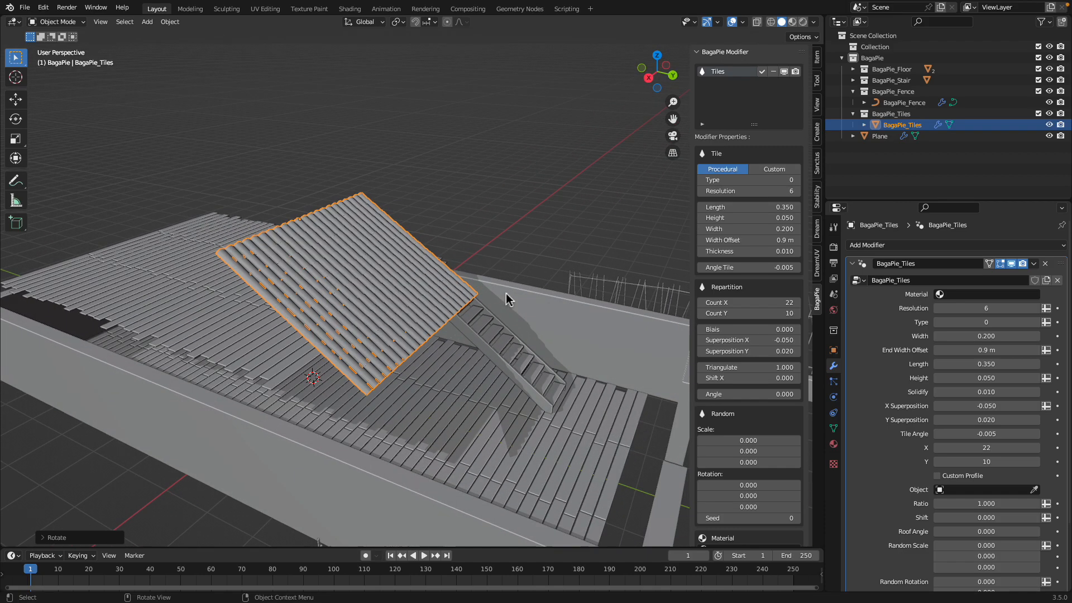
key(r)
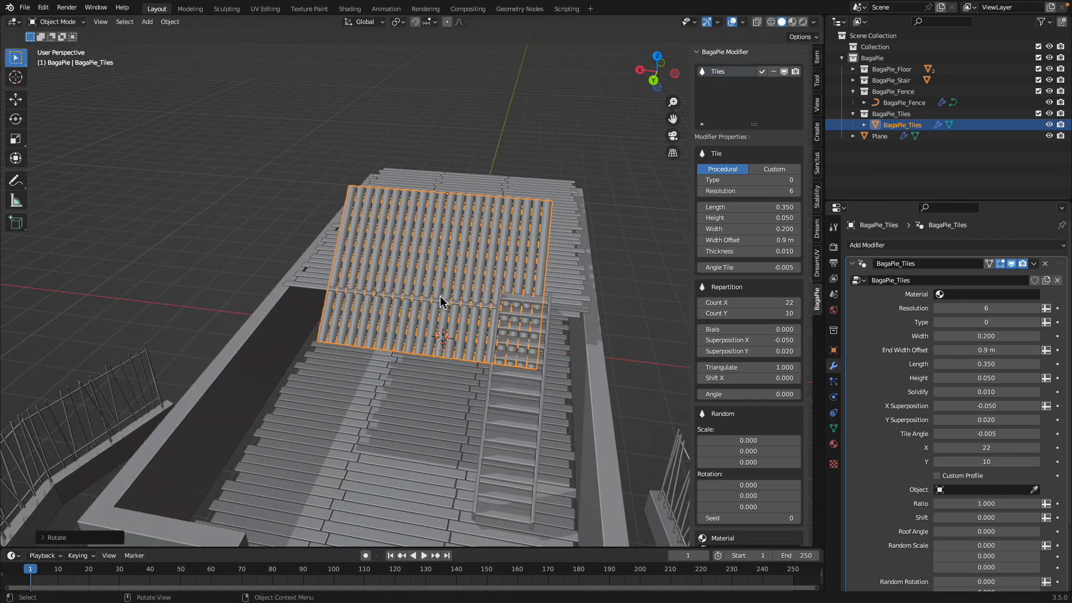
key(r)
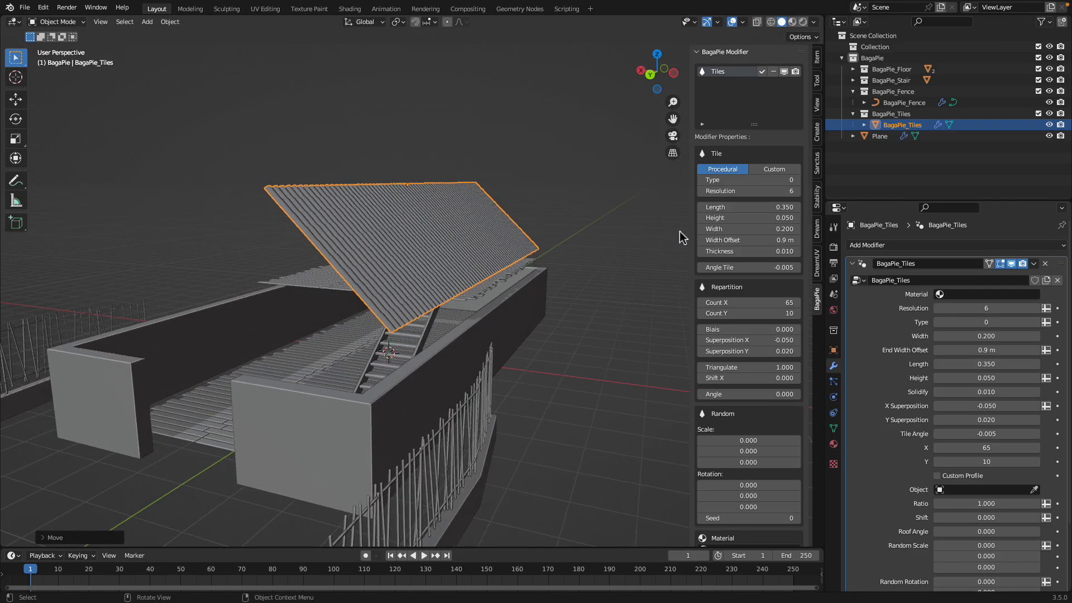
mouse_move(748, 303)
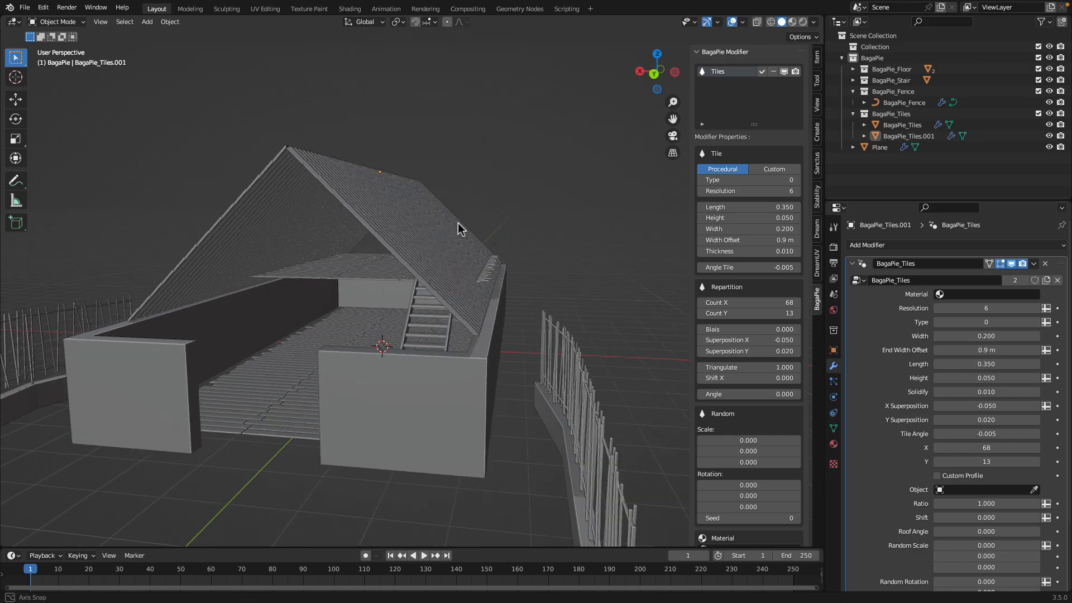
Reposition the BagaPie beam post beside the chicken house wall.
key(KP_1)
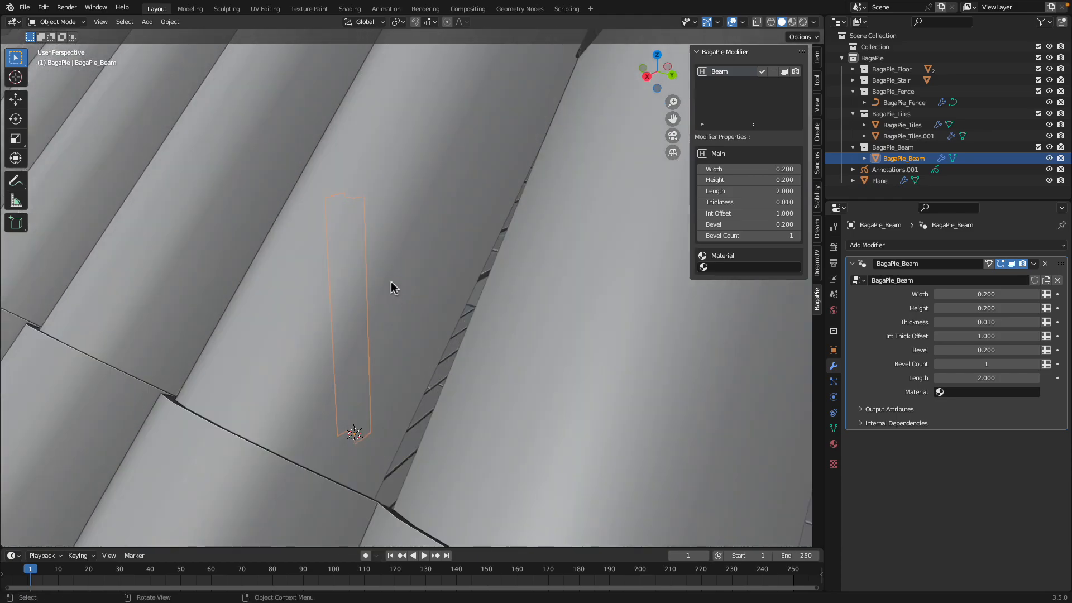
drag(393, 287, 384, 241)
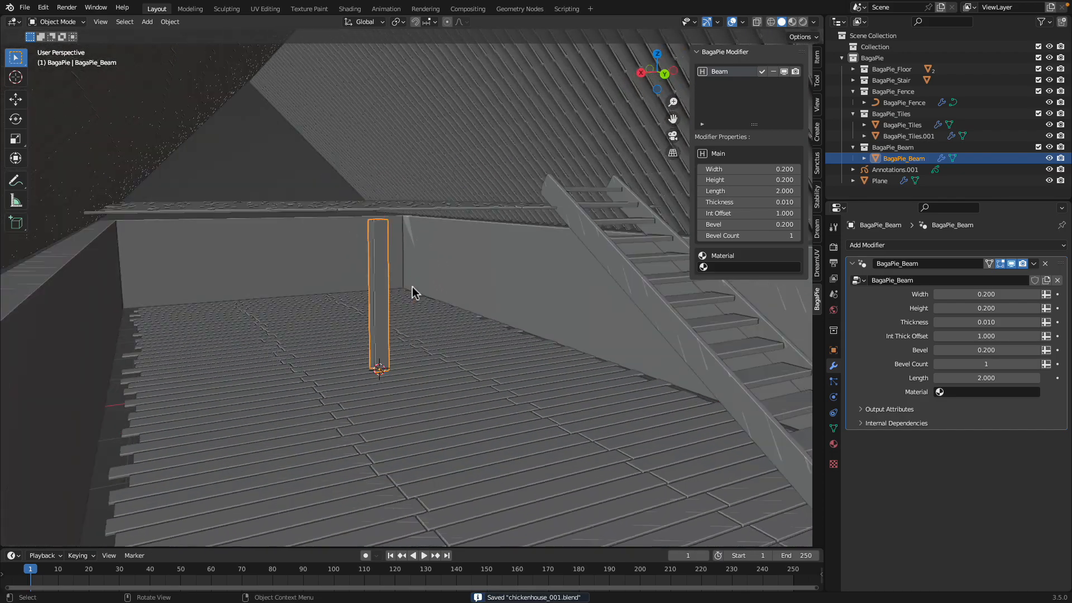
key(g)
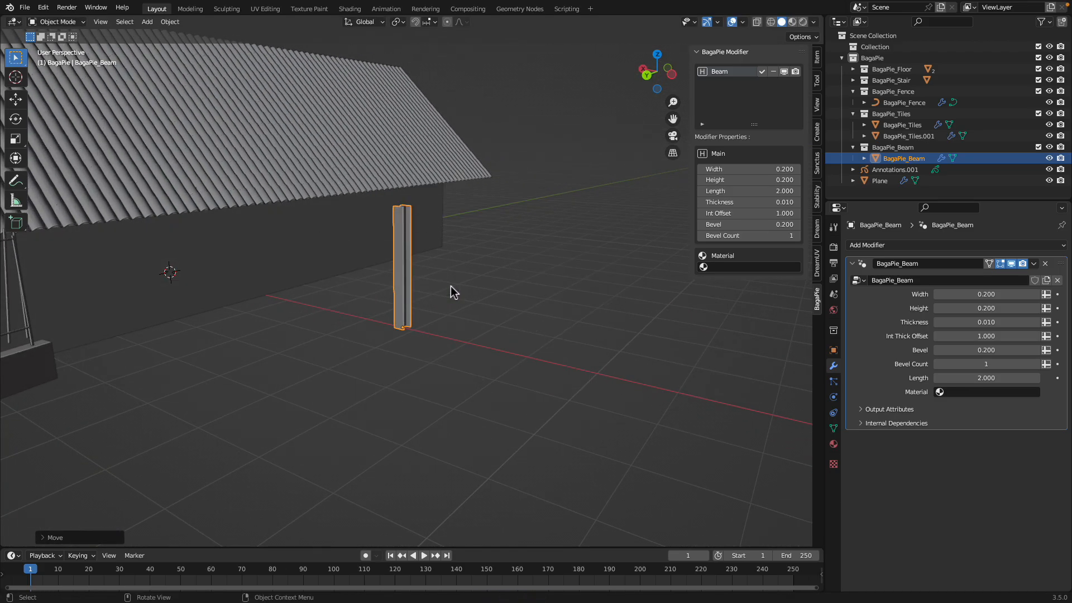
click(467, 293)
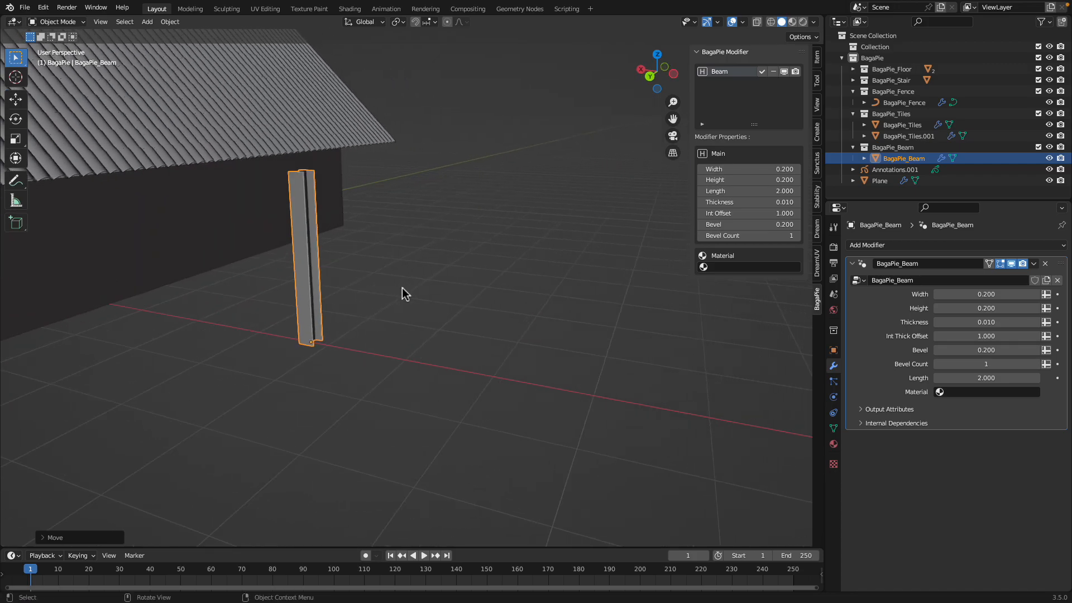
click(400, 287)
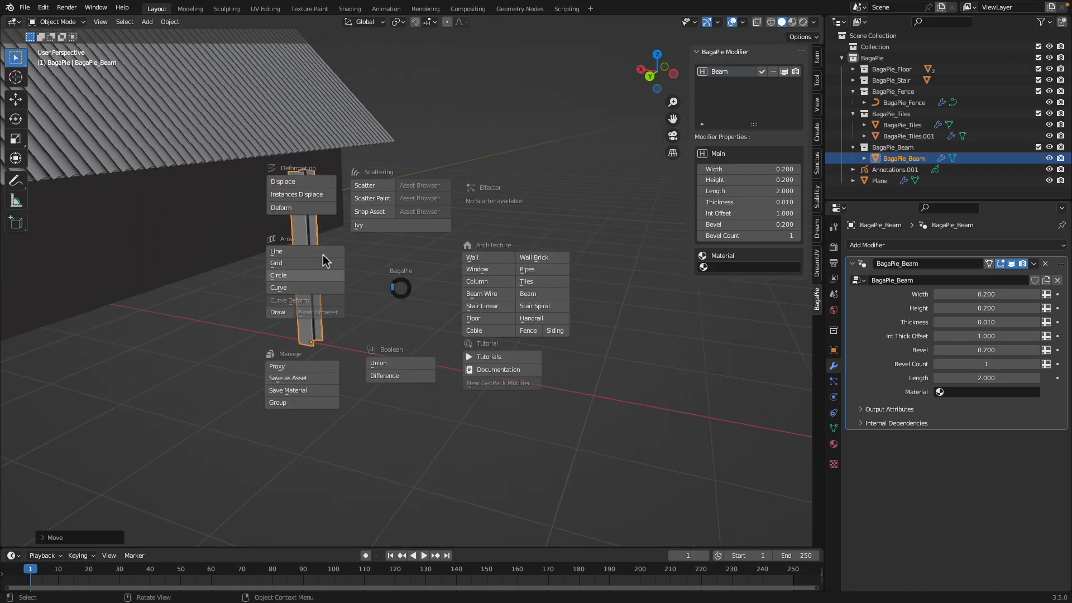
mouse_move(305, 293)
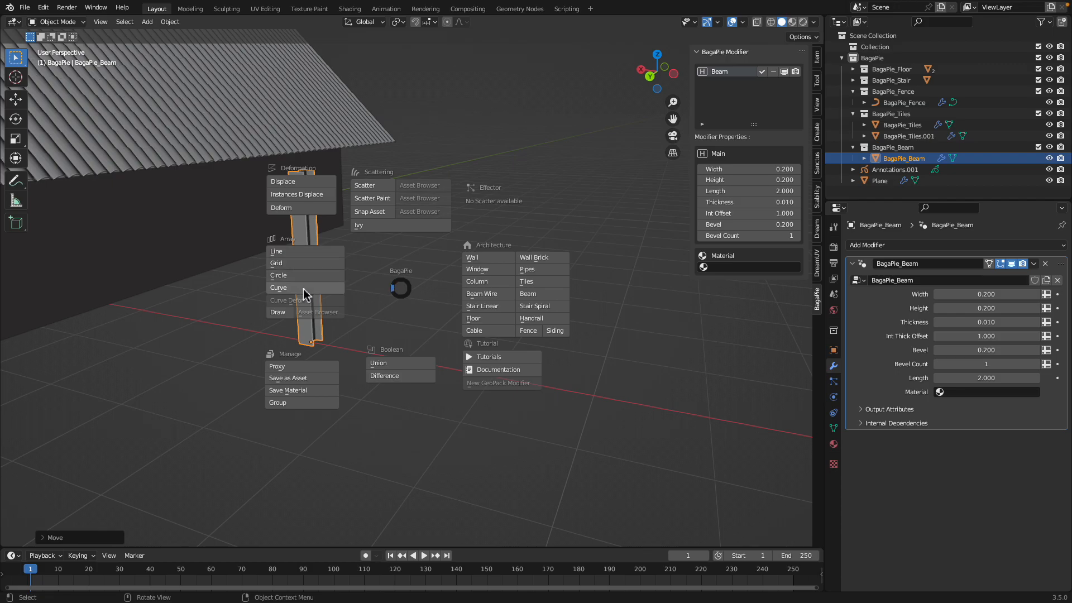
mouse_move(309, 278)
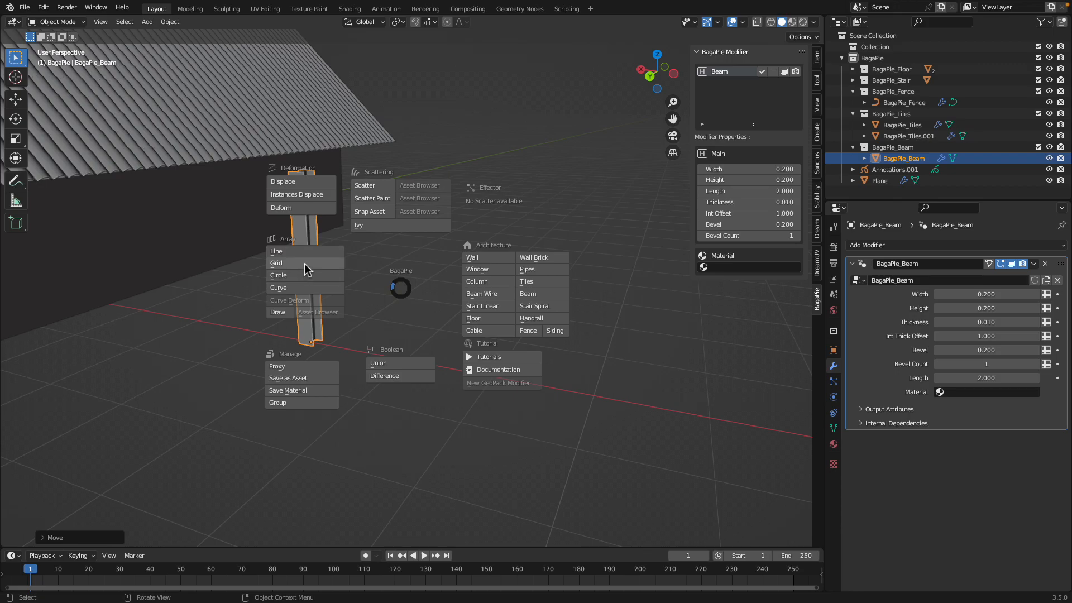
Give the beam a BagaPie grid array and lengthen the posts to 2.15.
click(276, 263)
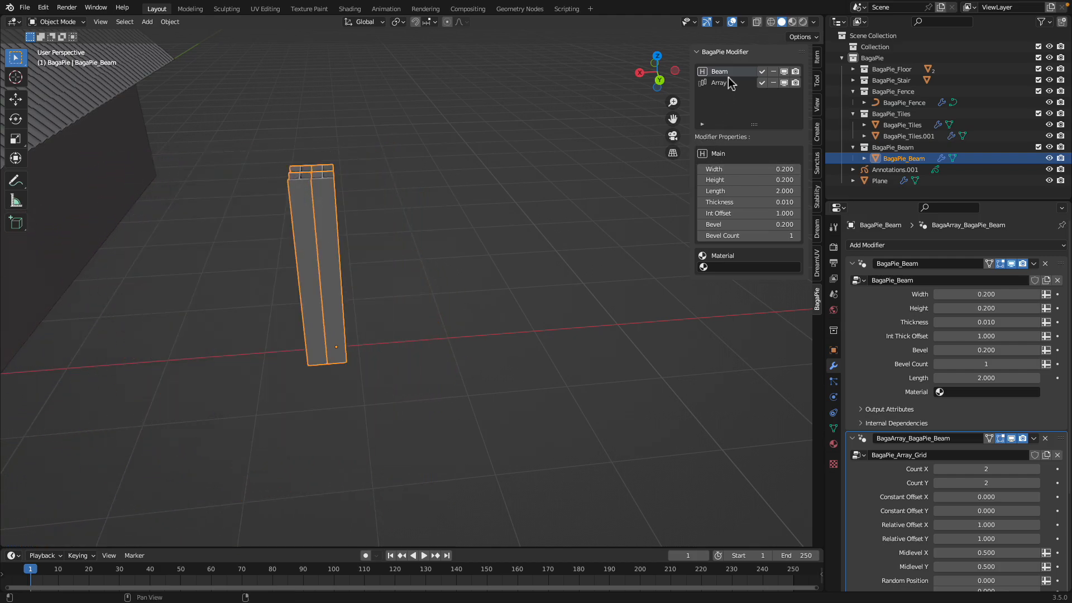
mouse_move(729, 63)
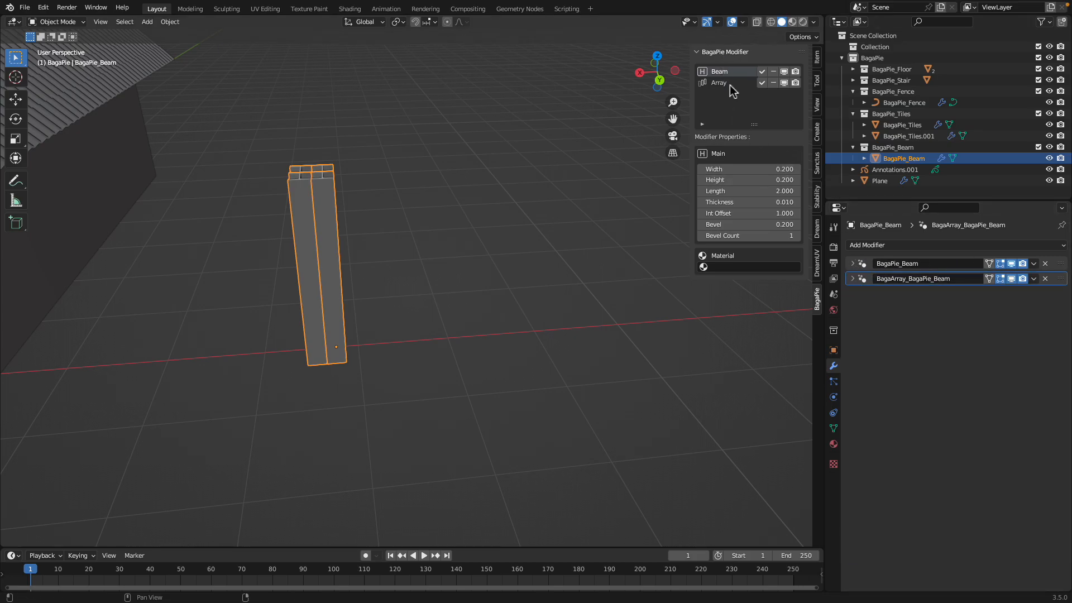
click(720, 82)
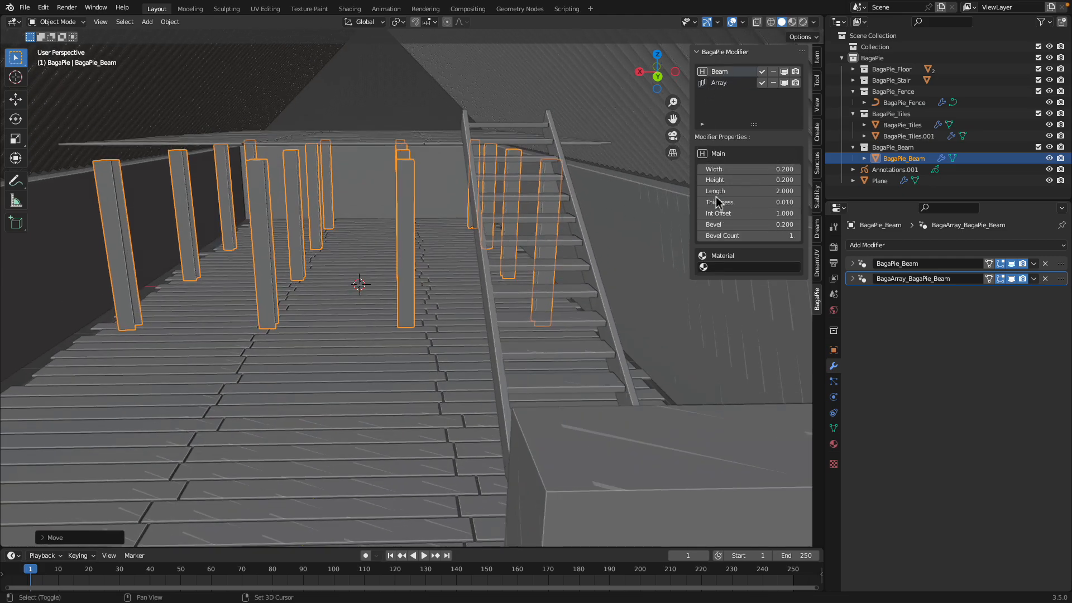
drag(749, 191, 773, 191)
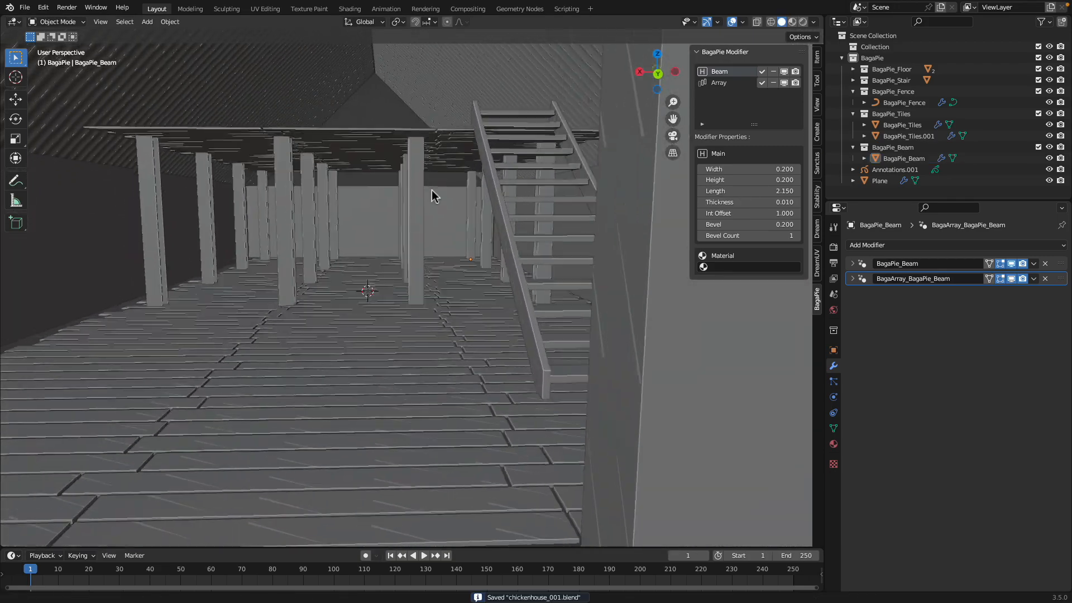
drag(431, 195, 441, 308)
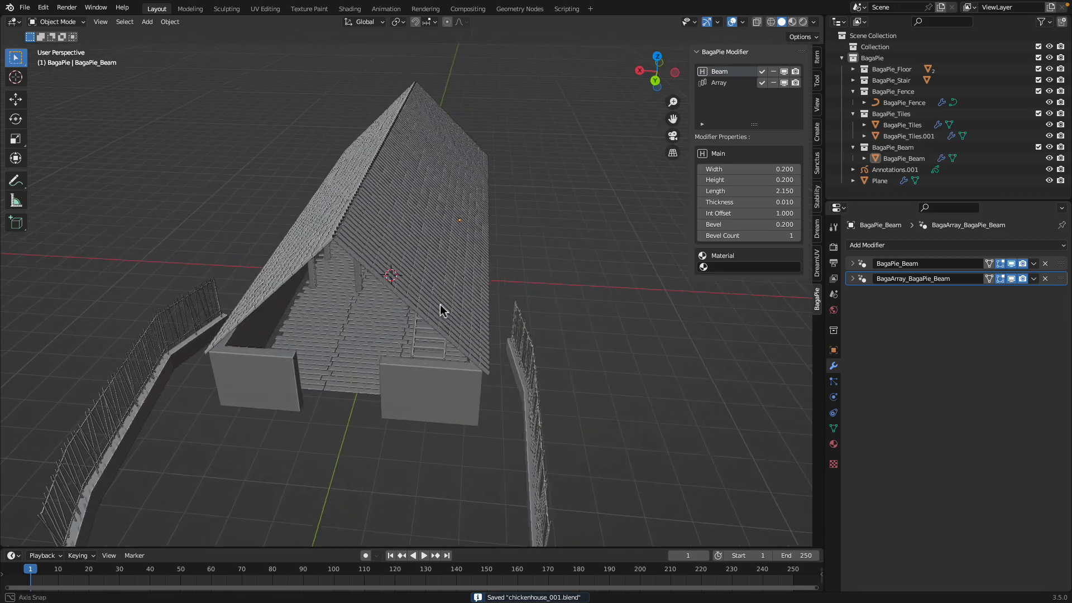
Scale the new plane under the house and raise its subdivision levels.
drag(441, 311, 533, 236)
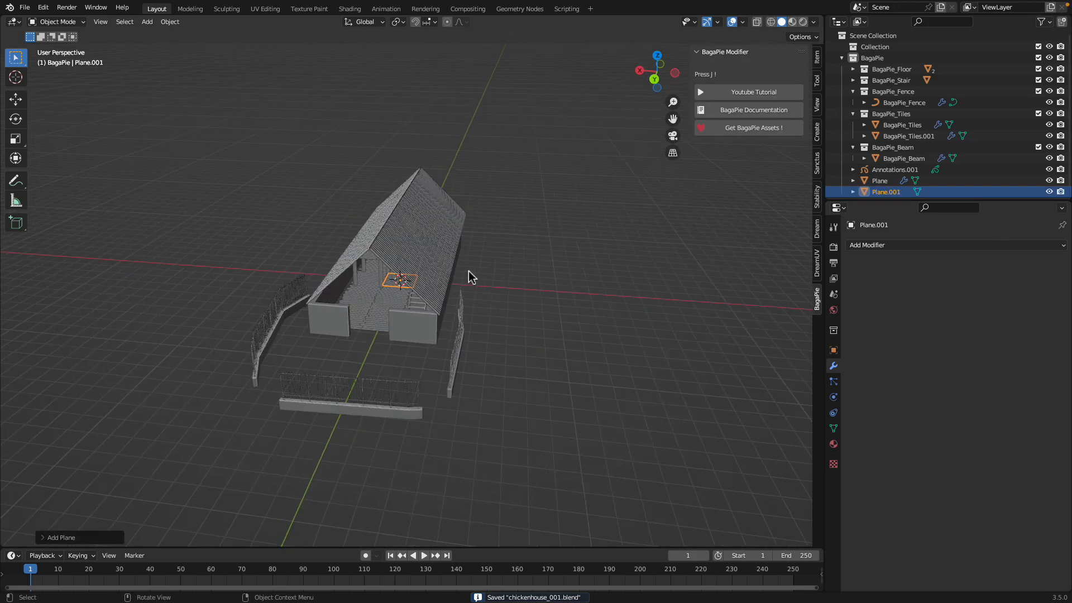
key(Tab)
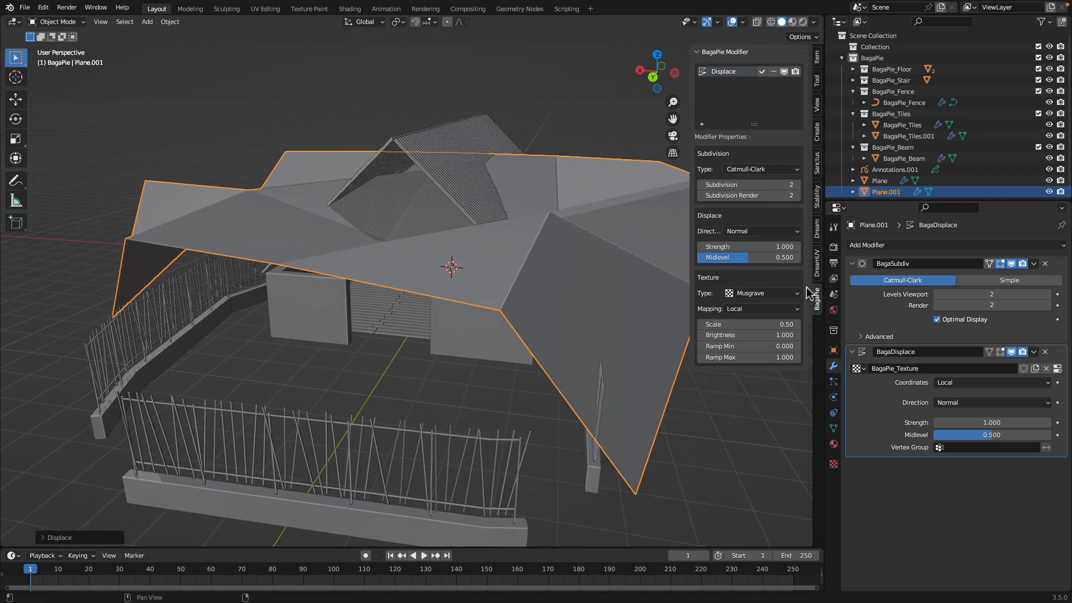
click(1048, 294)
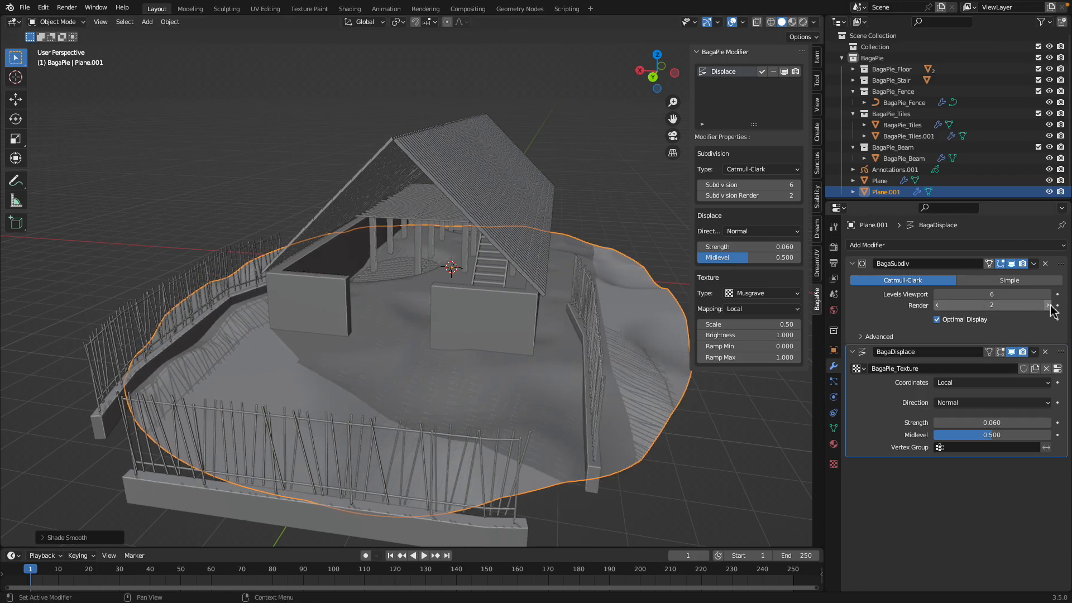
click(1048, 305)
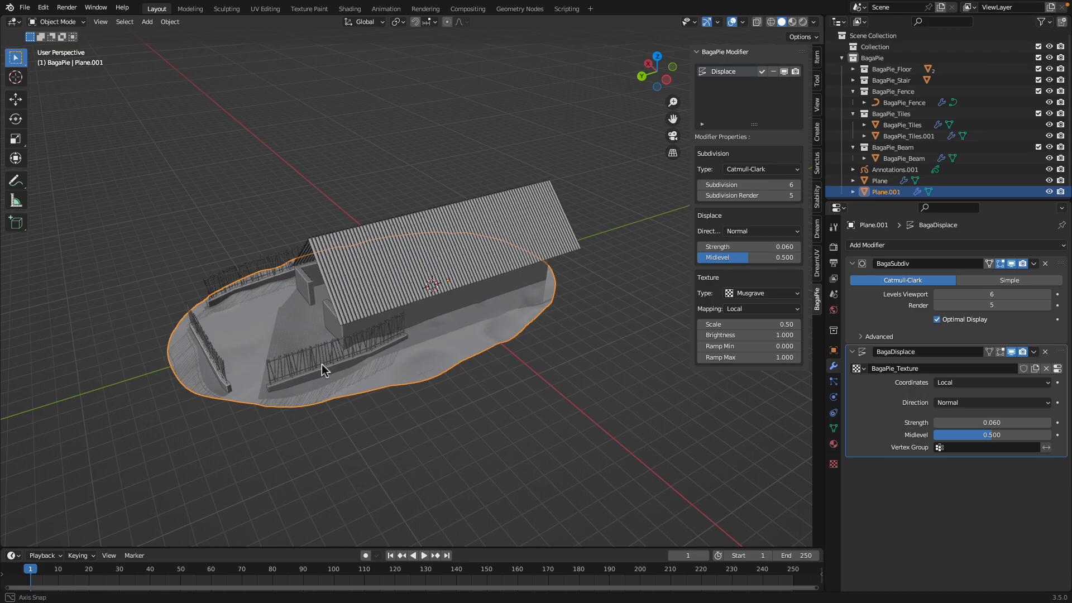
Subdivide the ground mesh in Edit Mode and browse displacement texture types.
key(Tab)
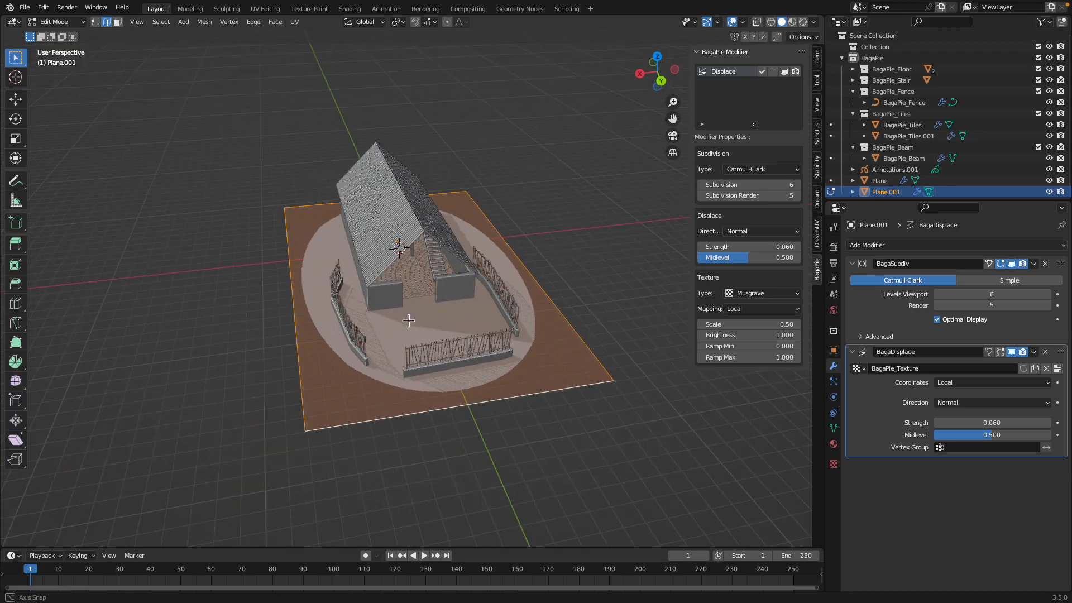
drag(408, 320, 403, 323)
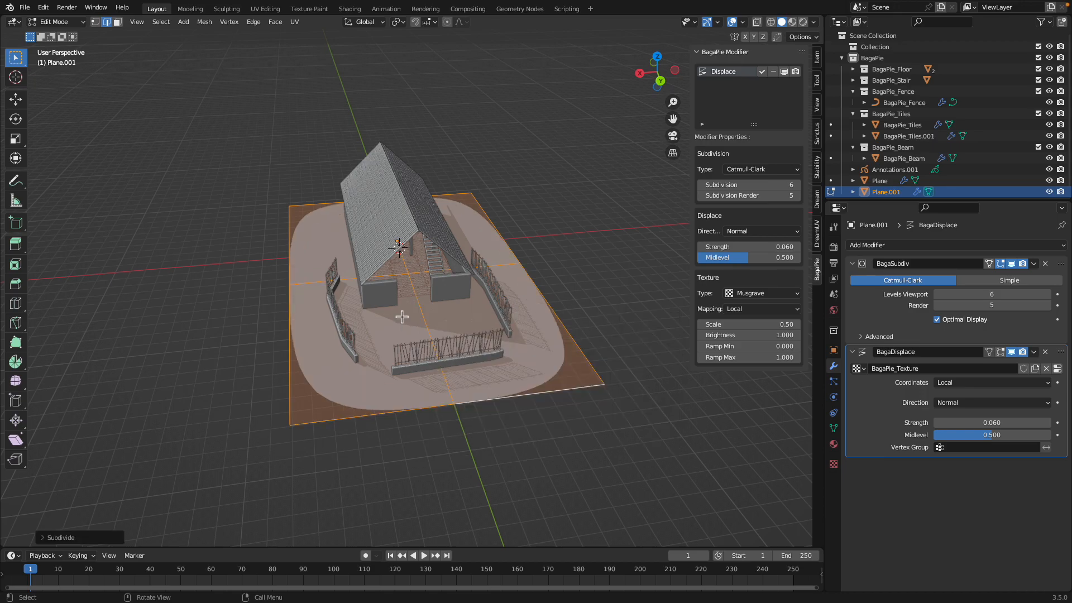
click(182, 461)
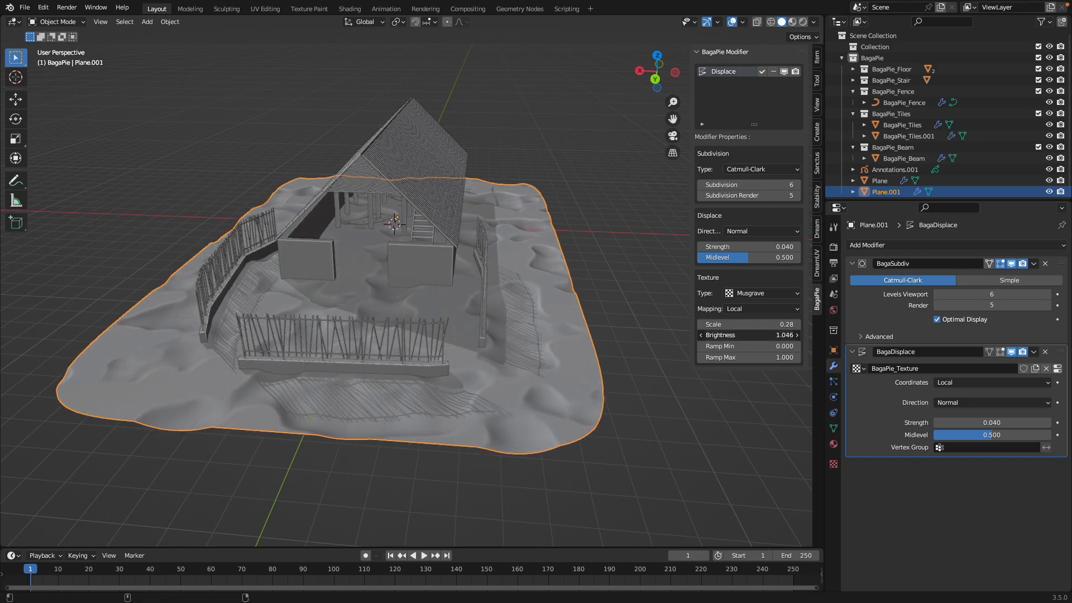
click(759, 293)
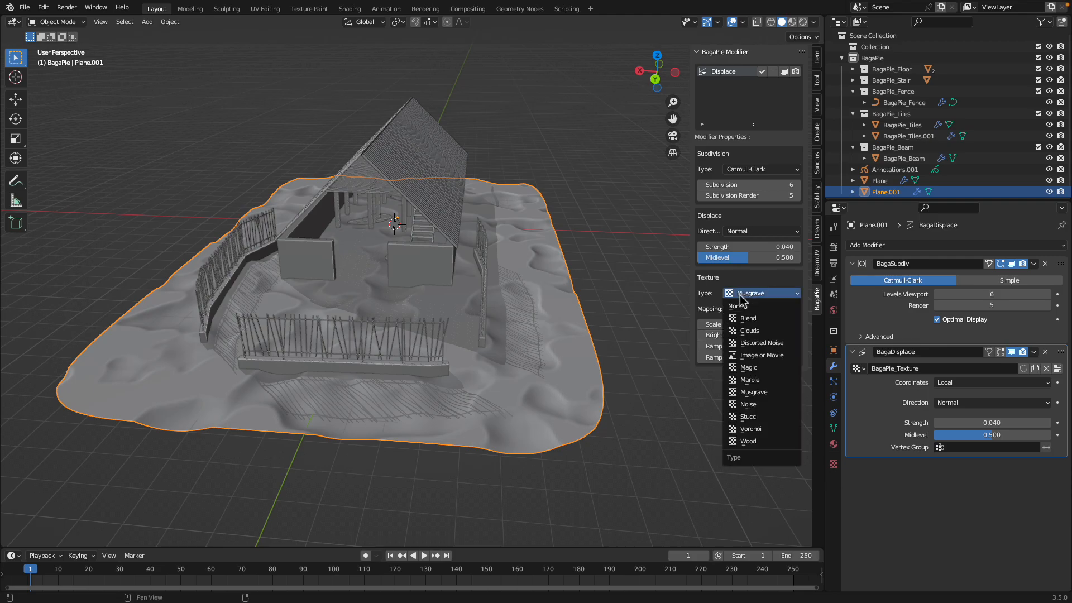
mouse_move(750, 331)
text(Ground)
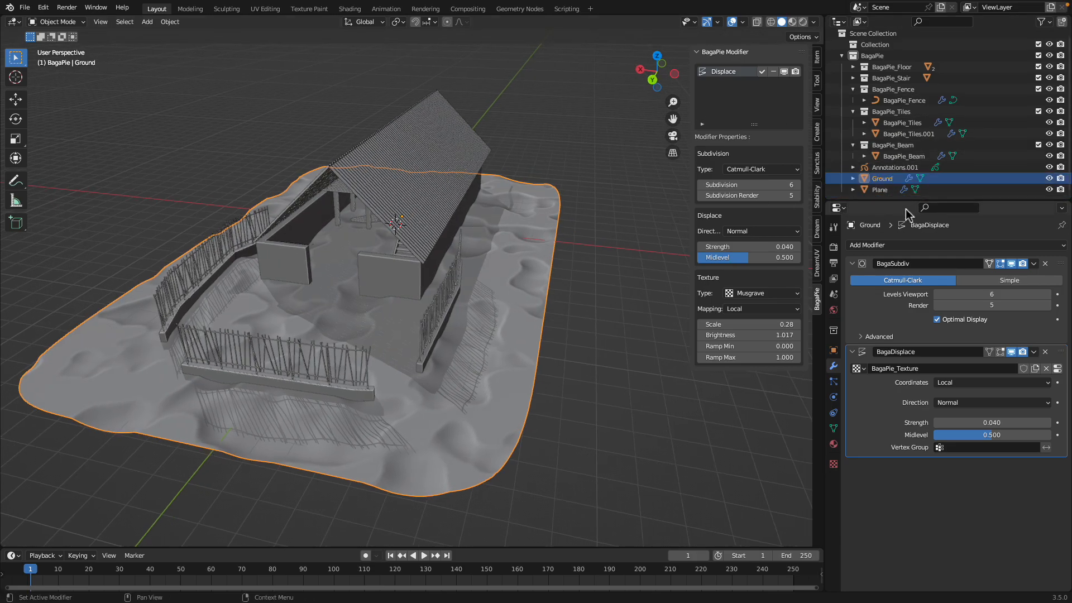
click(881, 189)
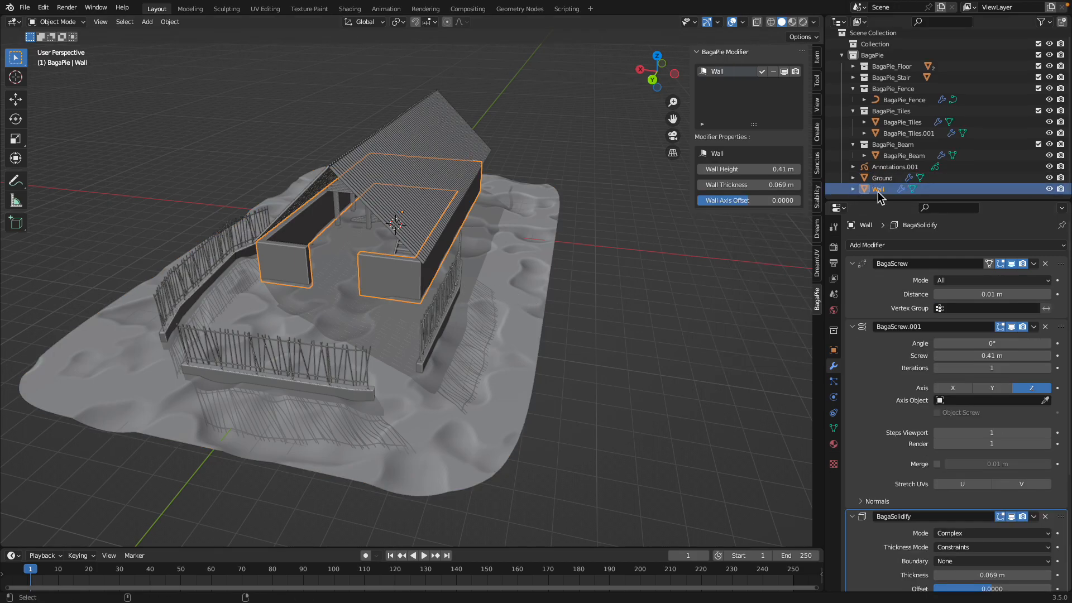
click(883, 178)
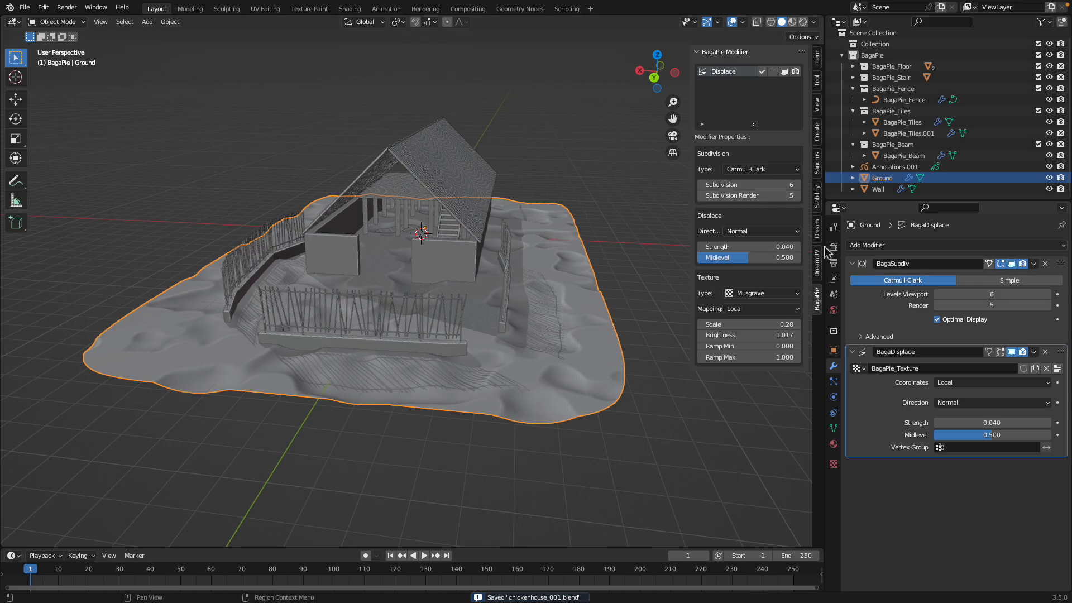
mouse_move(734, 163)
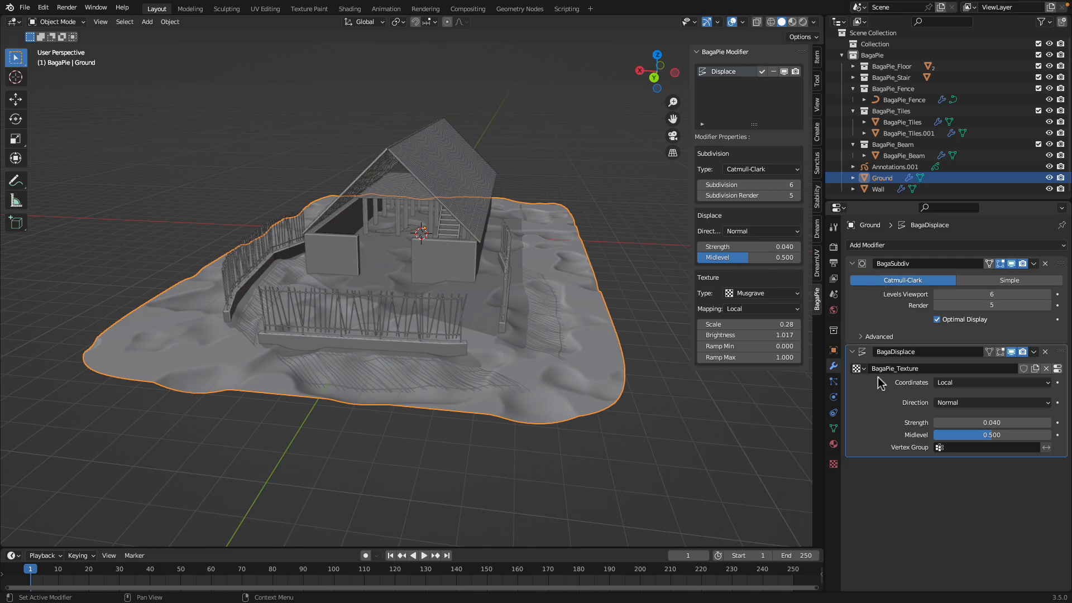
click(879, 189)
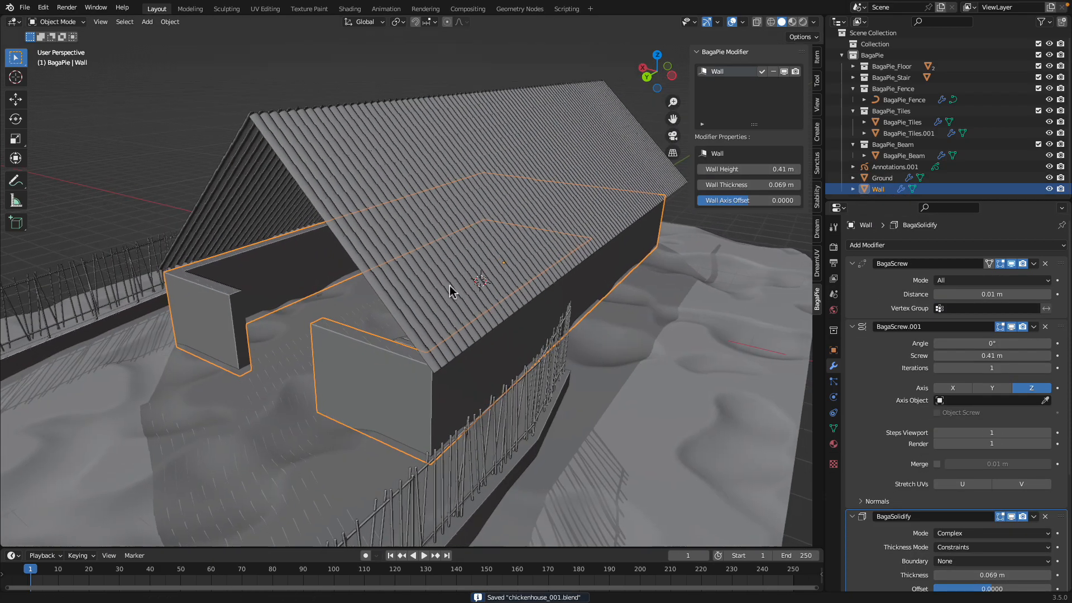
drag(451, 290, 593, 301)
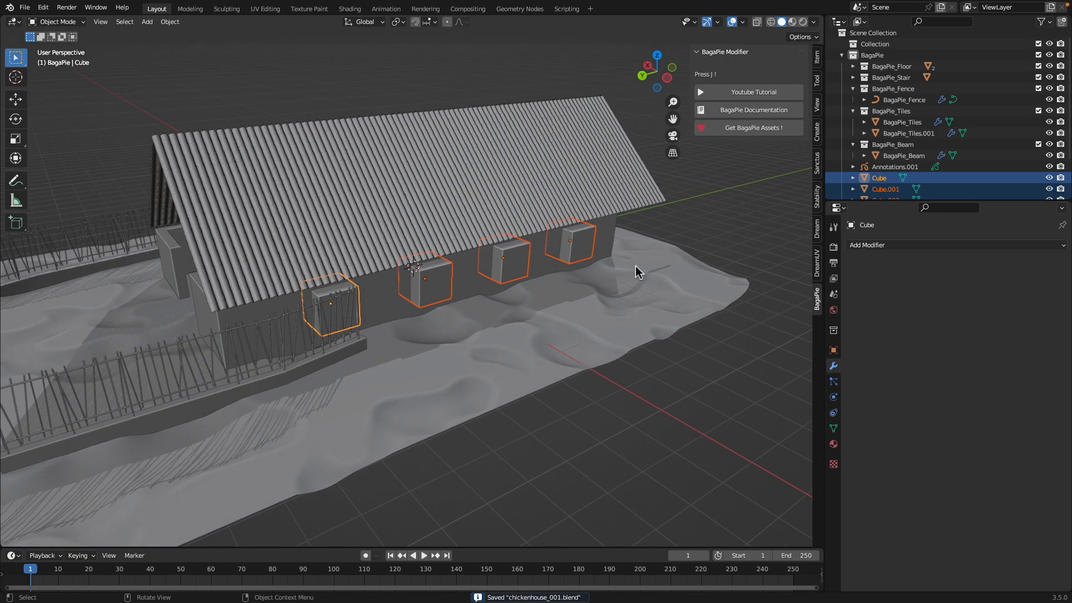
Move the selected cubes into a new collection named 'cutter'.
key(m)
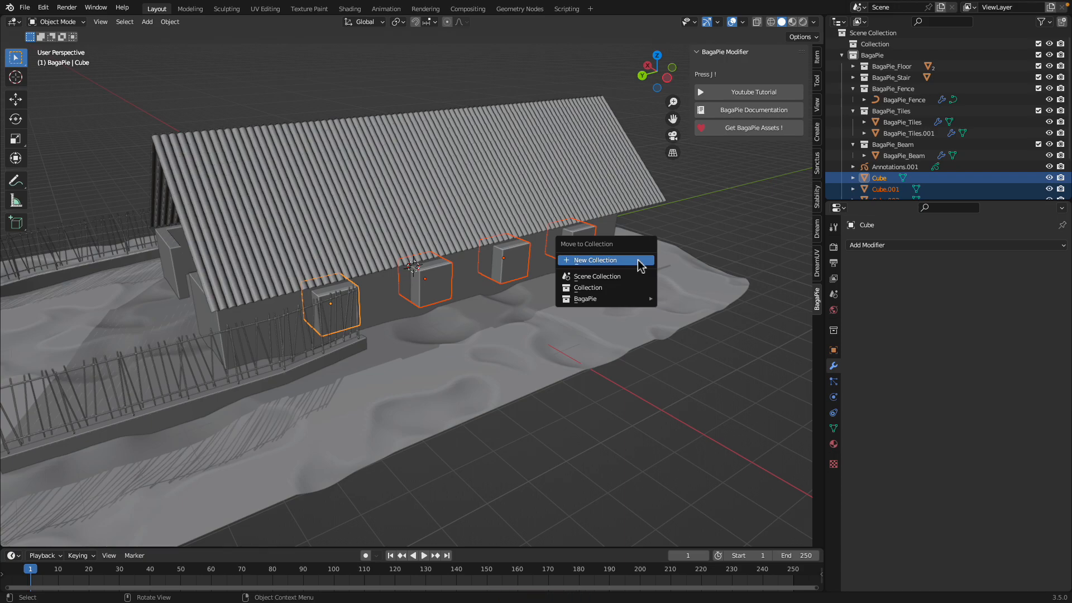
click(596, 260)
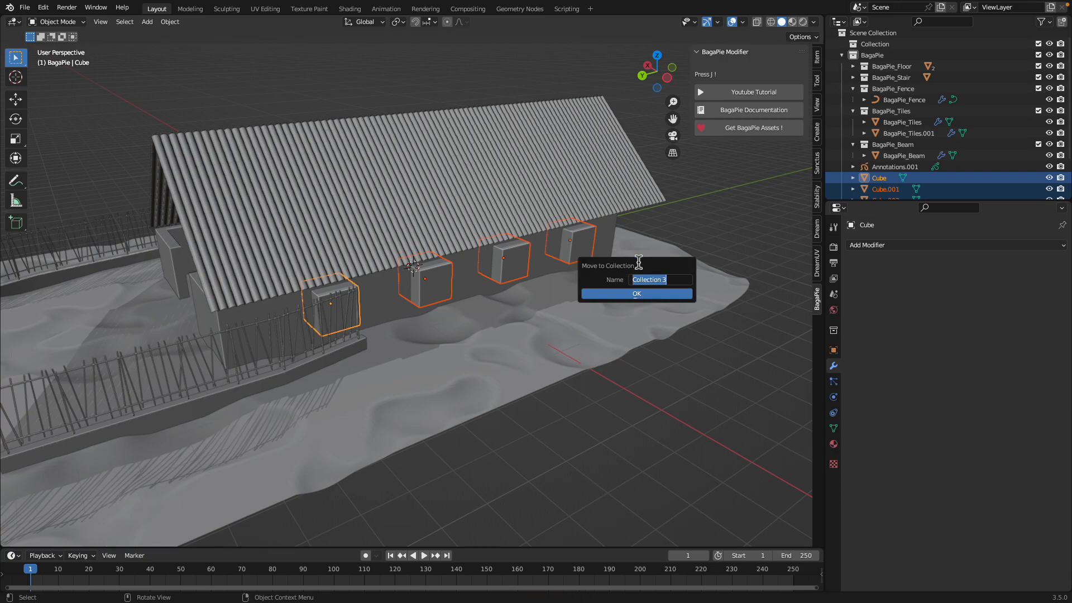
text(cutter)
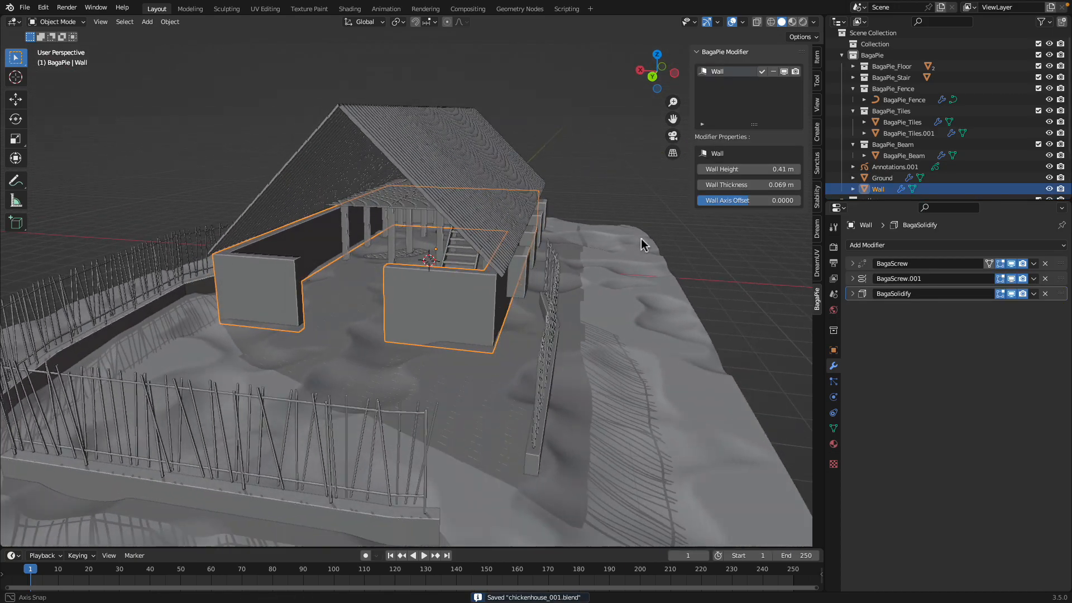
Cut the Wall with a Boolean using the cutter collection, and reshape the cutter block.
drag(643, 244, 490, 208)
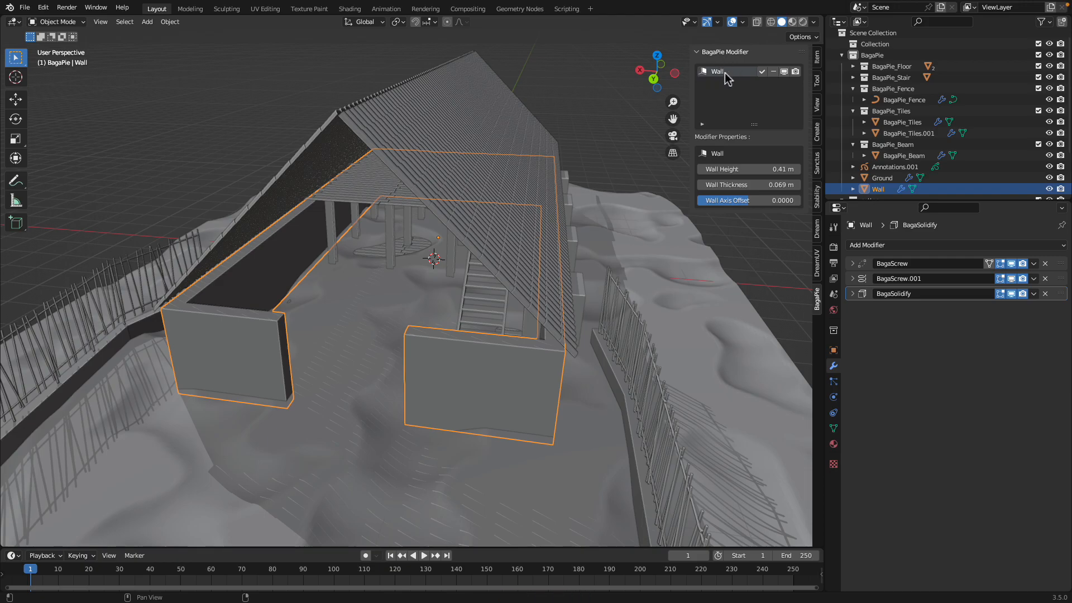
click(868, 245)
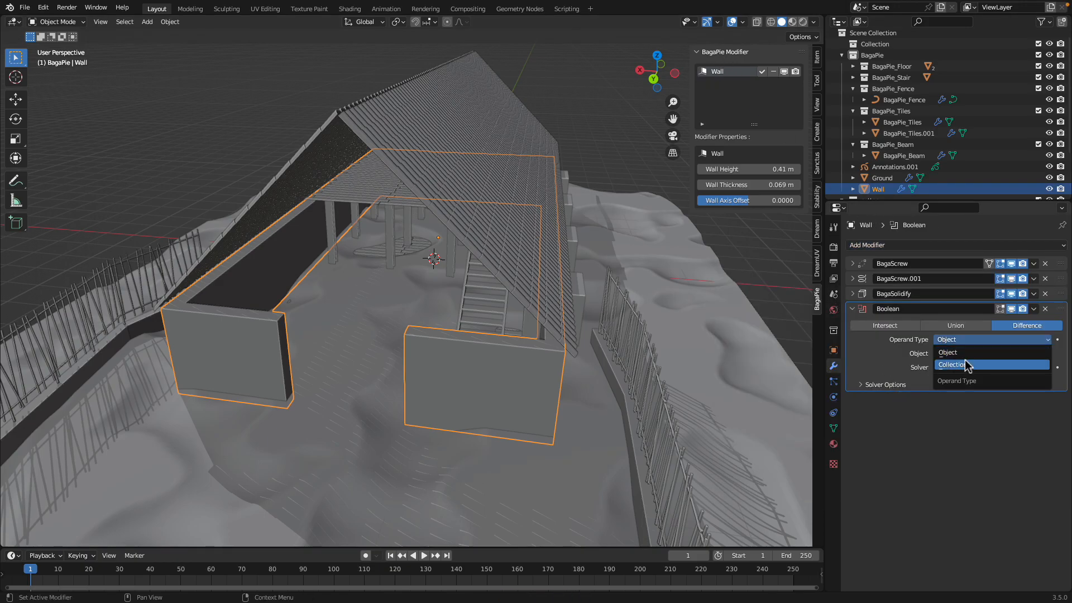
click(951, 365)
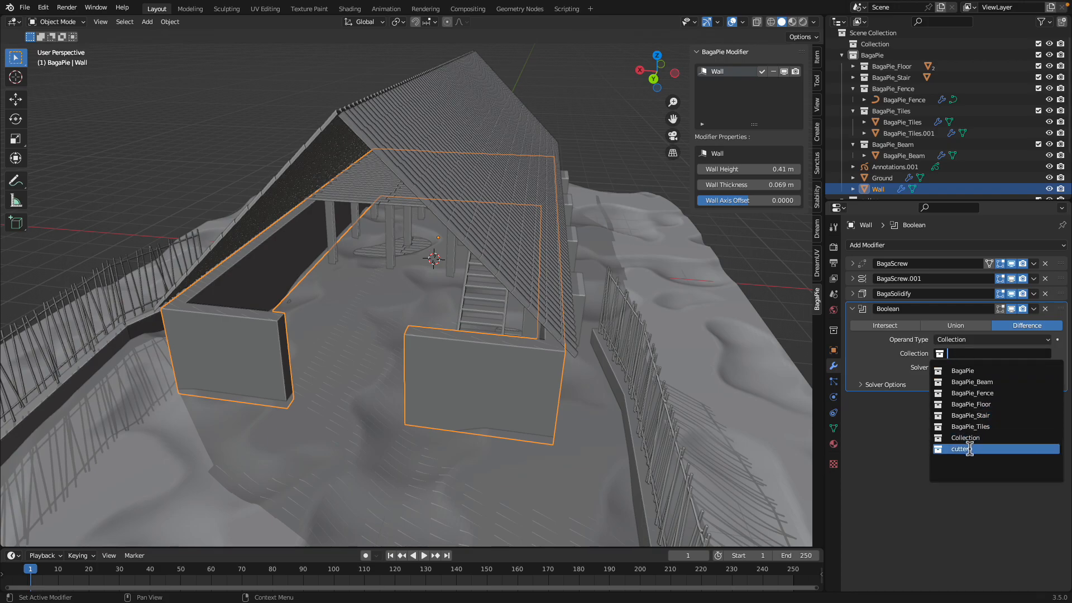
click(963, 449)
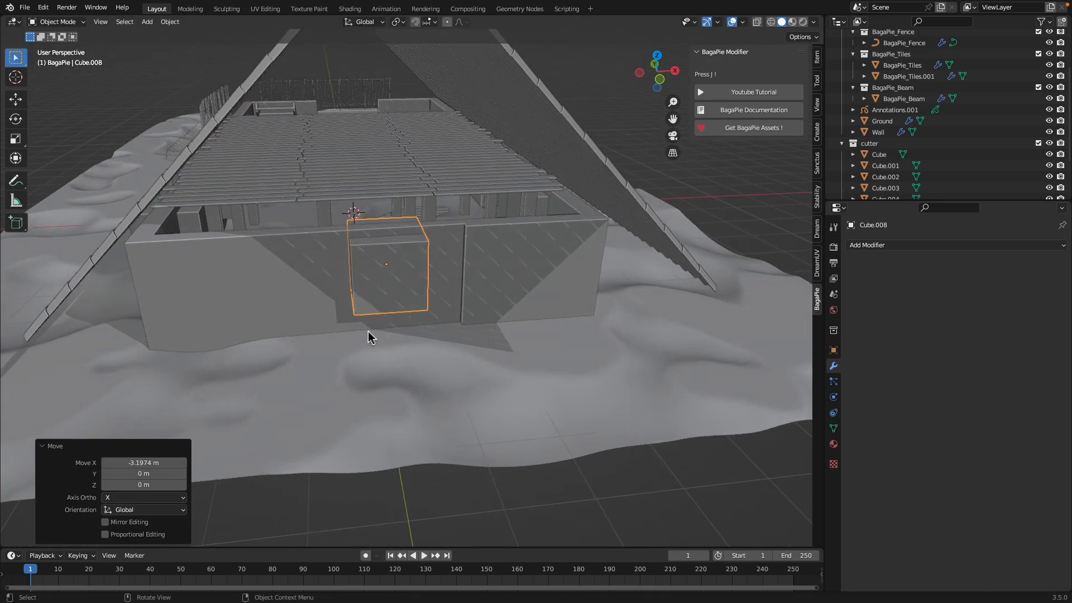
key(Tab)
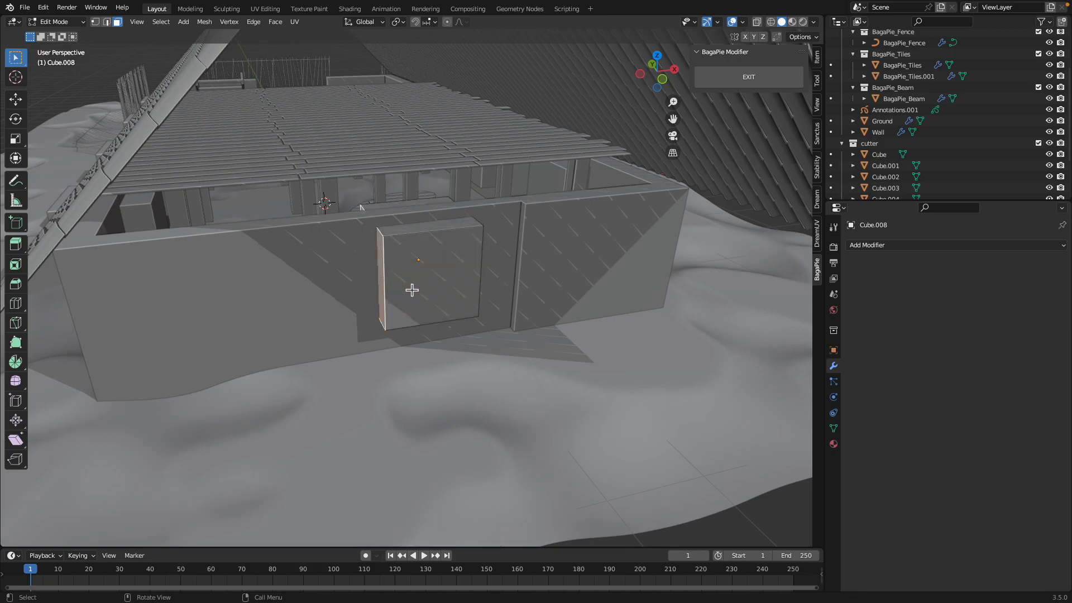
drag(412, 289, 354, 297)
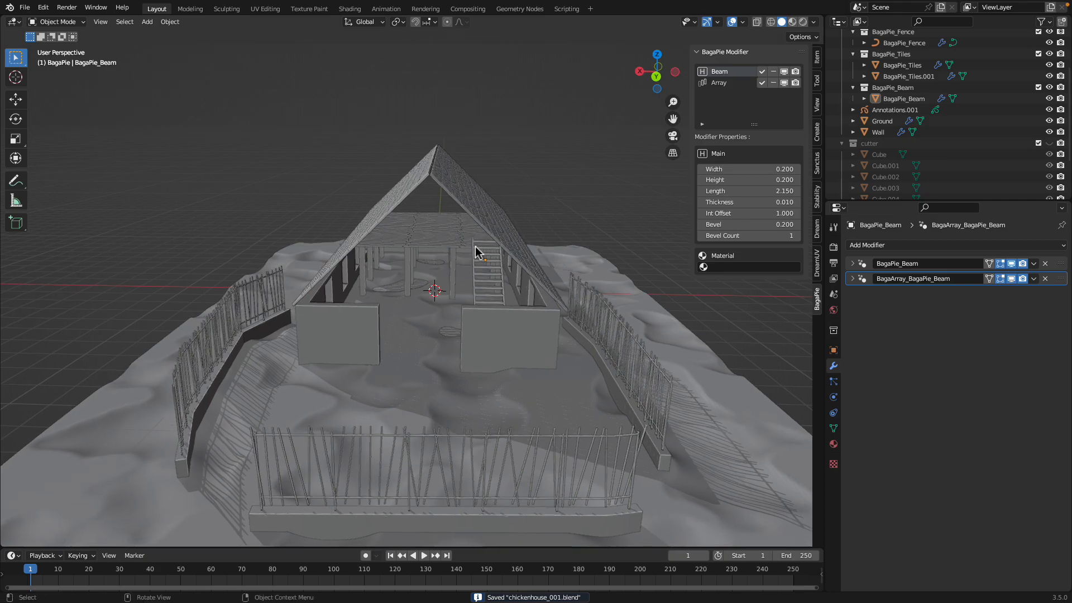
Move the Ground terrain -2.392 m along Y, then view the interior among the posts.
scroll(down, 3)
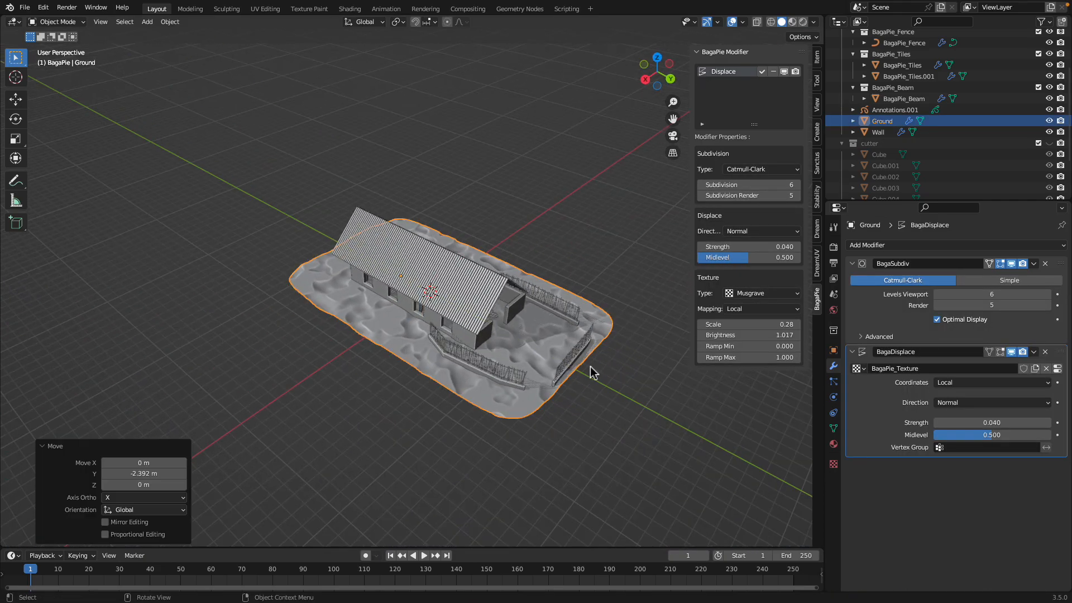
key(Tab)
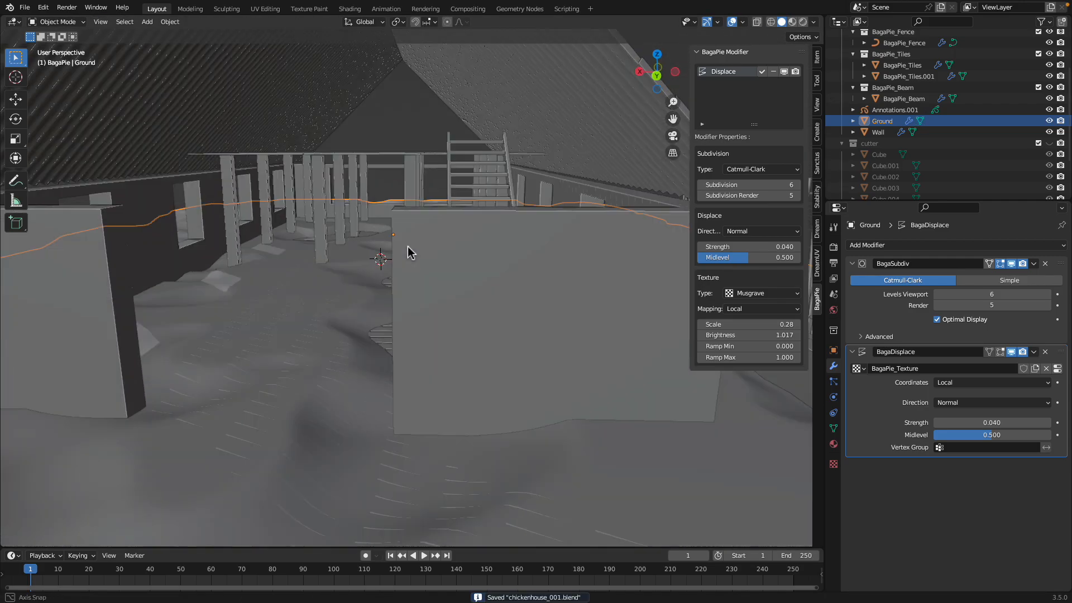
drag(410, 253, 554, 191)
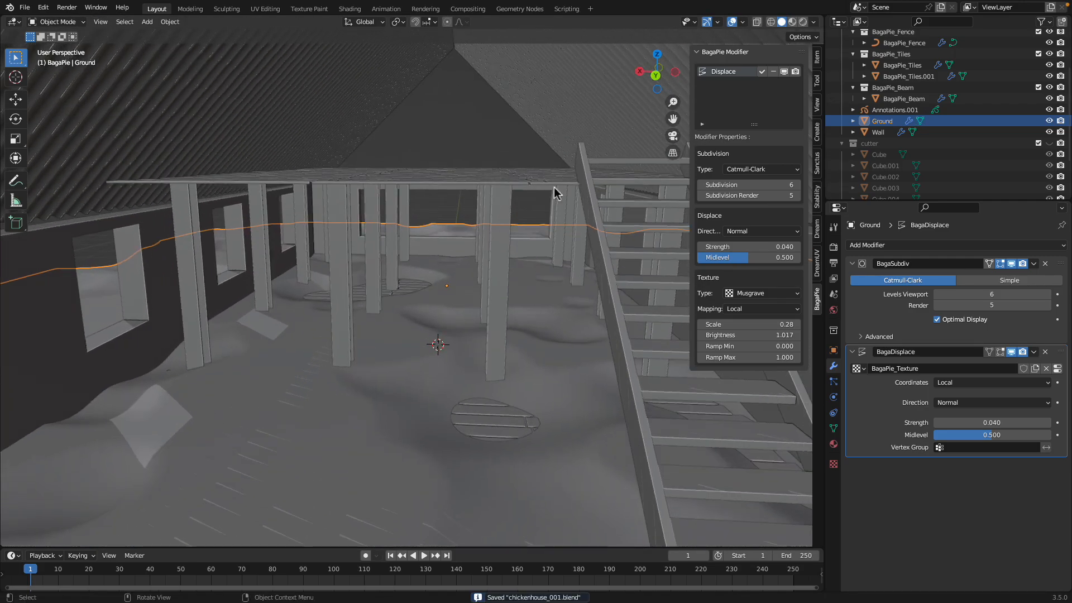
Orbit to look around the interior beside the stairs.
drag(554, 191, 458, 210)
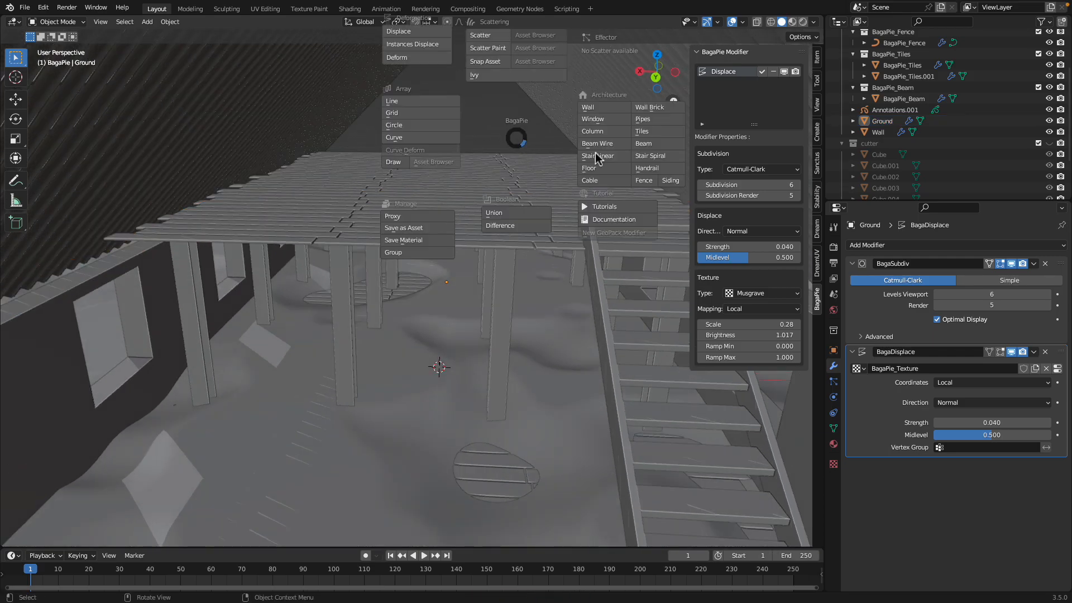
mouse_move(621, 159)
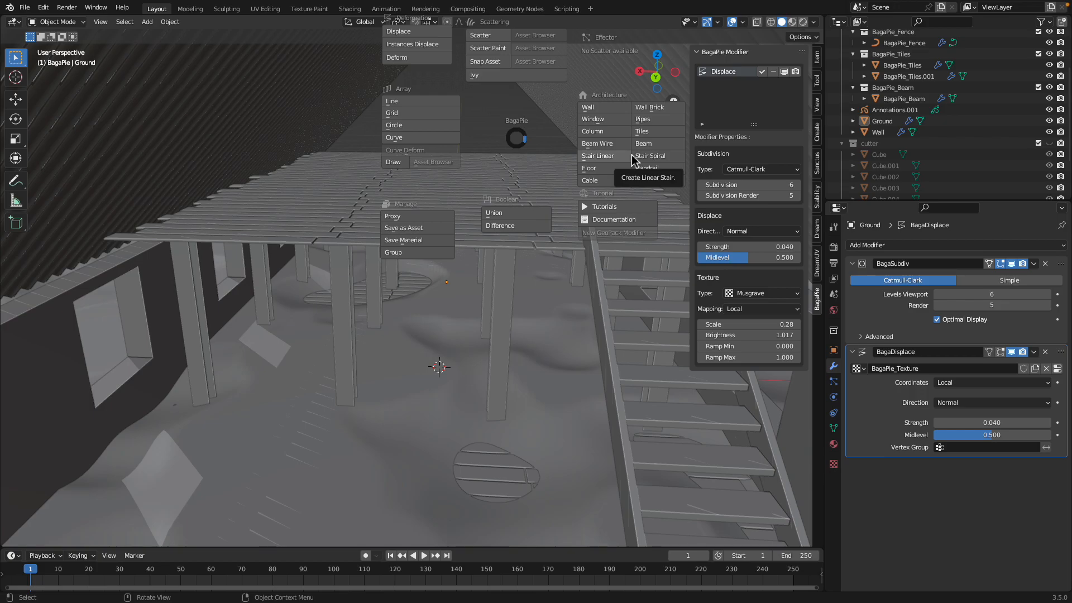
mouse_move(573, 126)
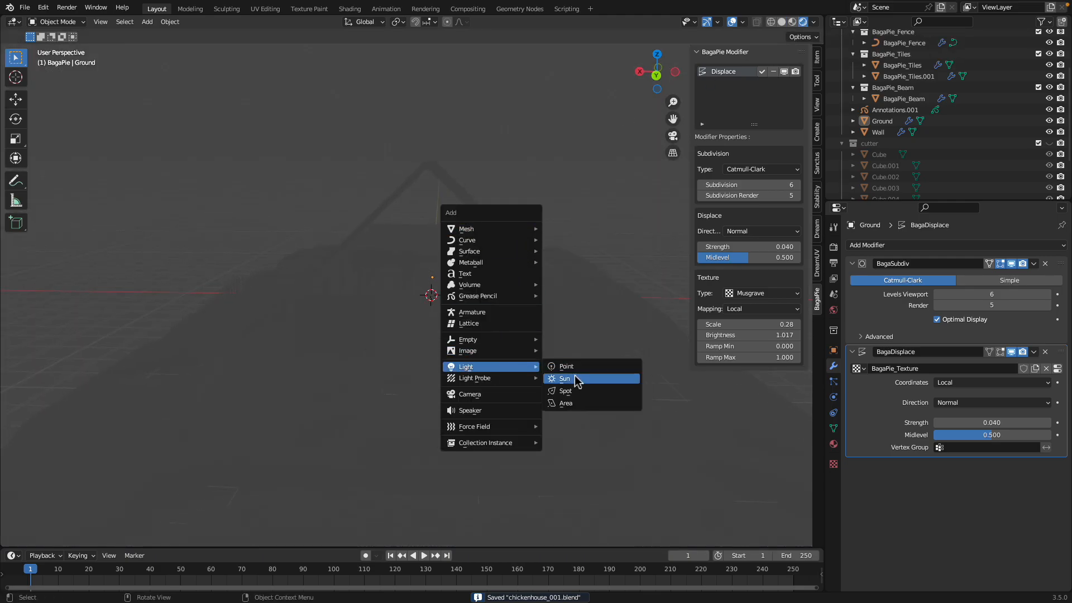
Add a tilted Sun light, then select the Wall and open the Sanctus library.
click(565, 379)
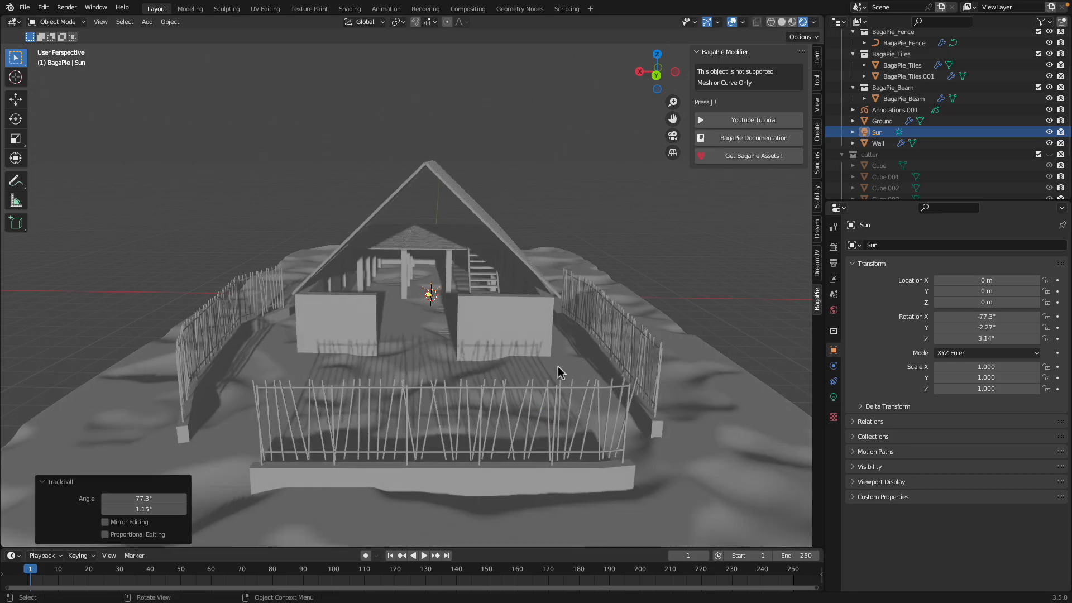
drag(561, 372, 547, 298)
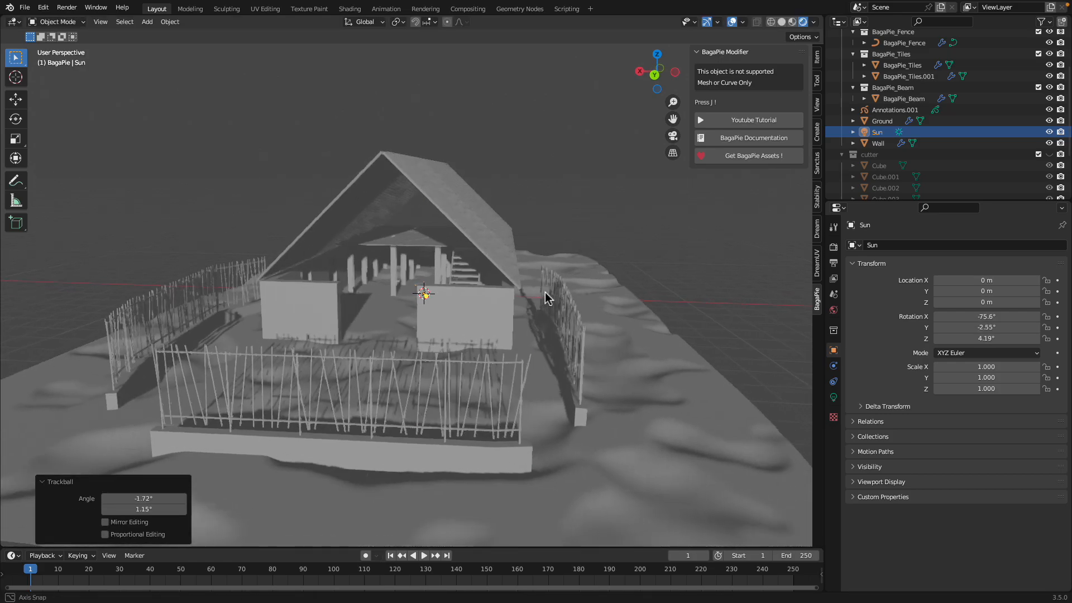
click(878, 143)
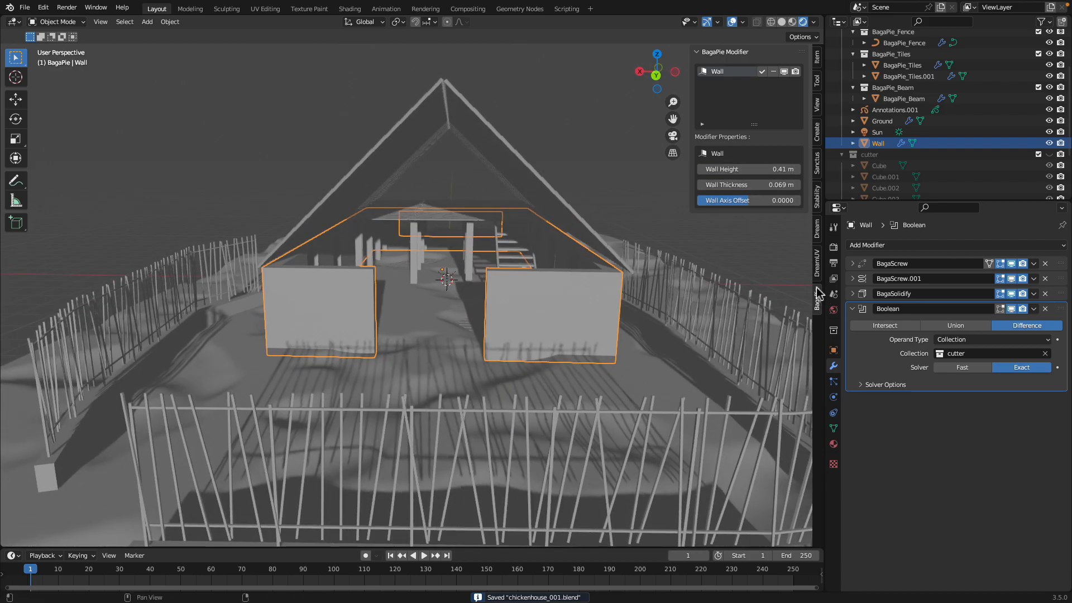
click(817, 296)
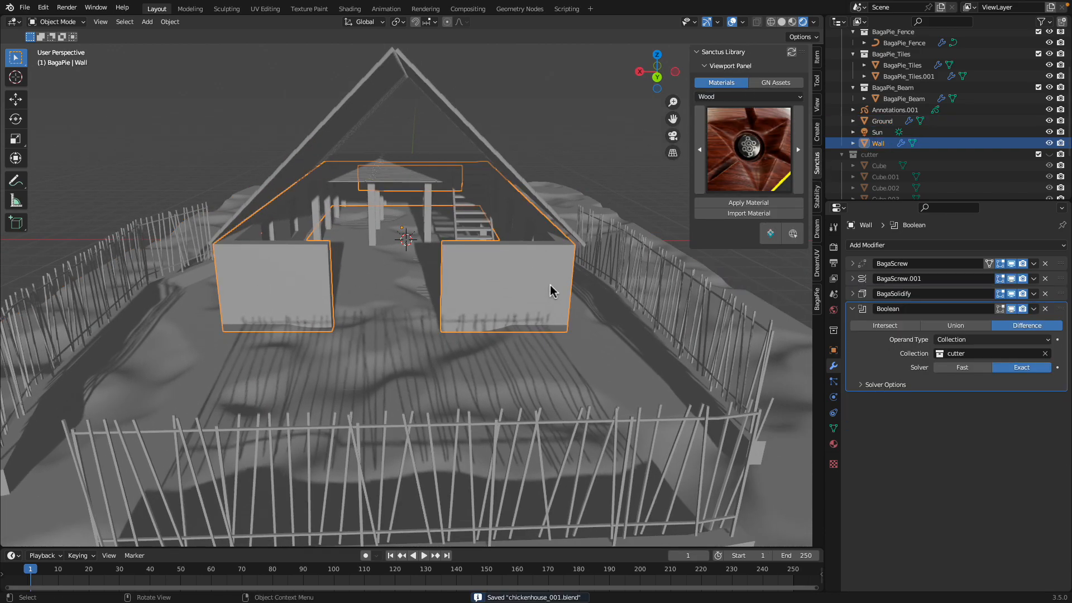
Switch the Sanctus category from Wood to Buildings and apply a material.
click(749, 97)
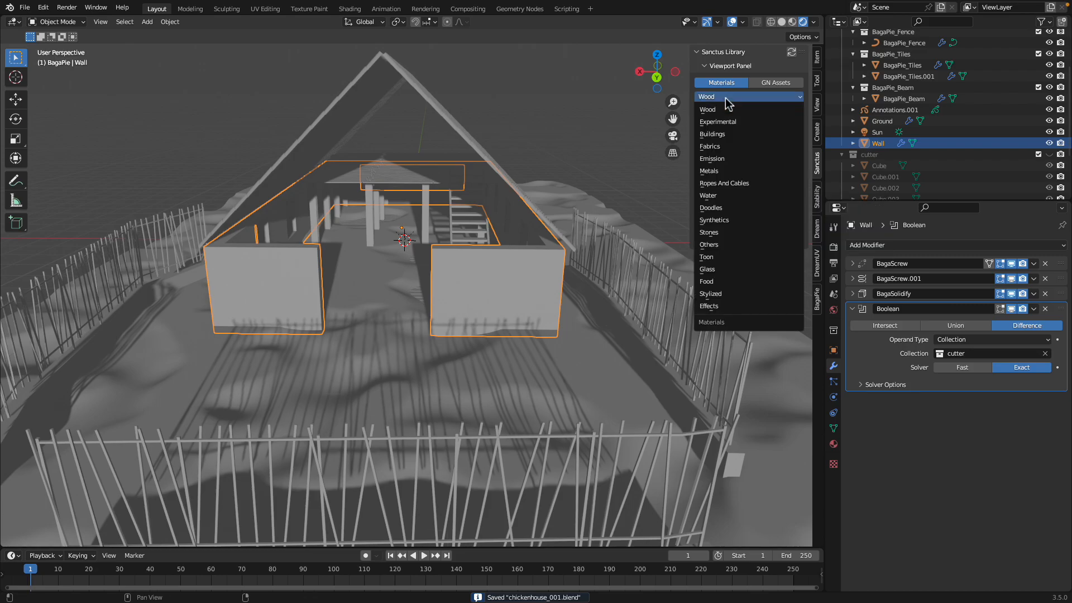
click(720, 134)
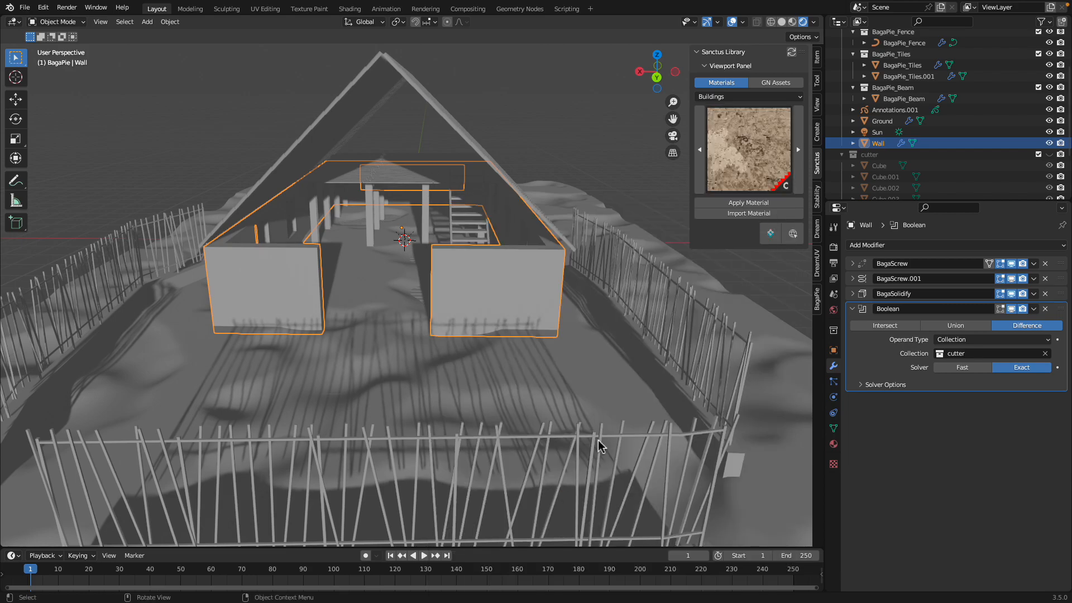
click(749, 202)
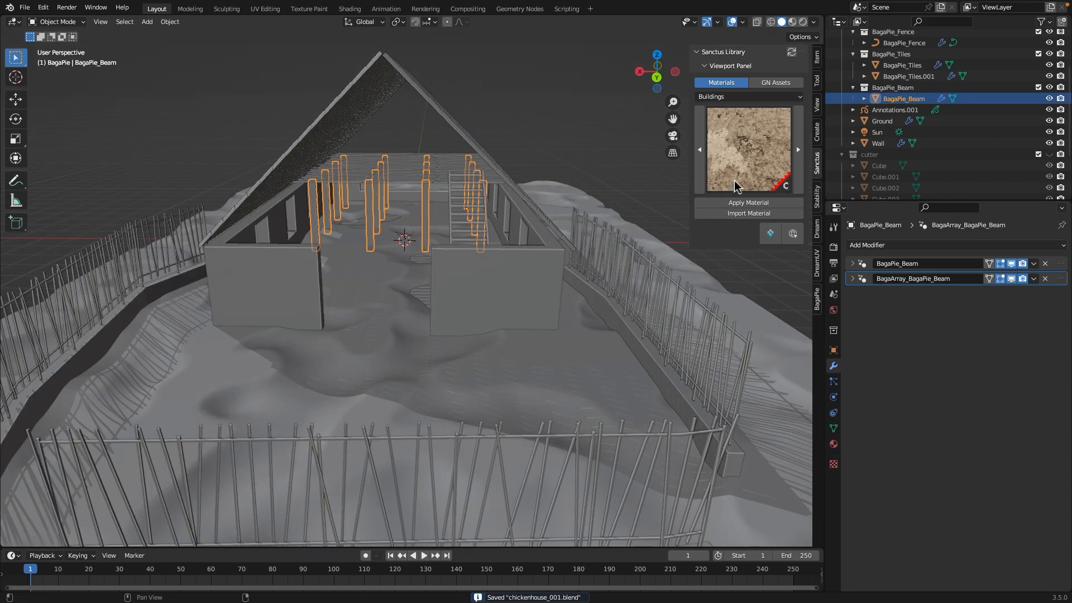
Show the Sanctus Metals materials and switch the viewport to rendered preview.
click(748, 96)
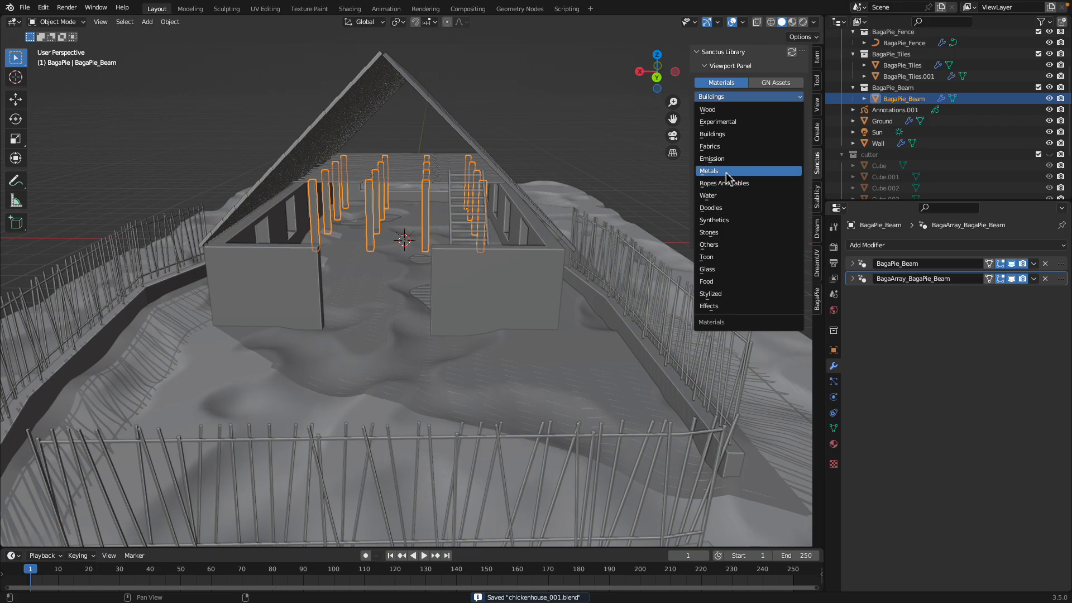
click(709, 171)
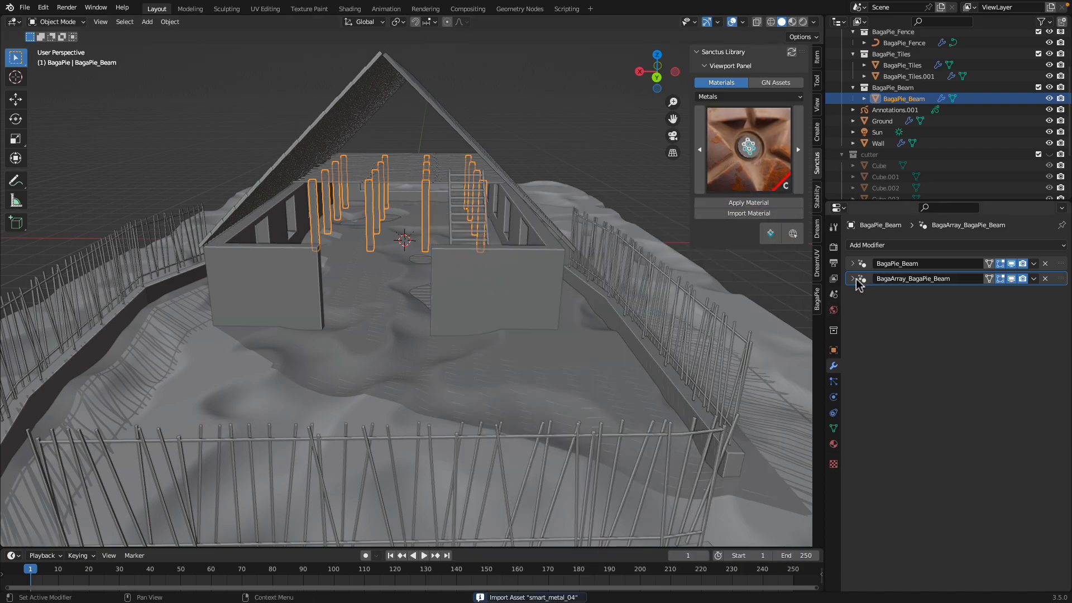
click(853, 263)
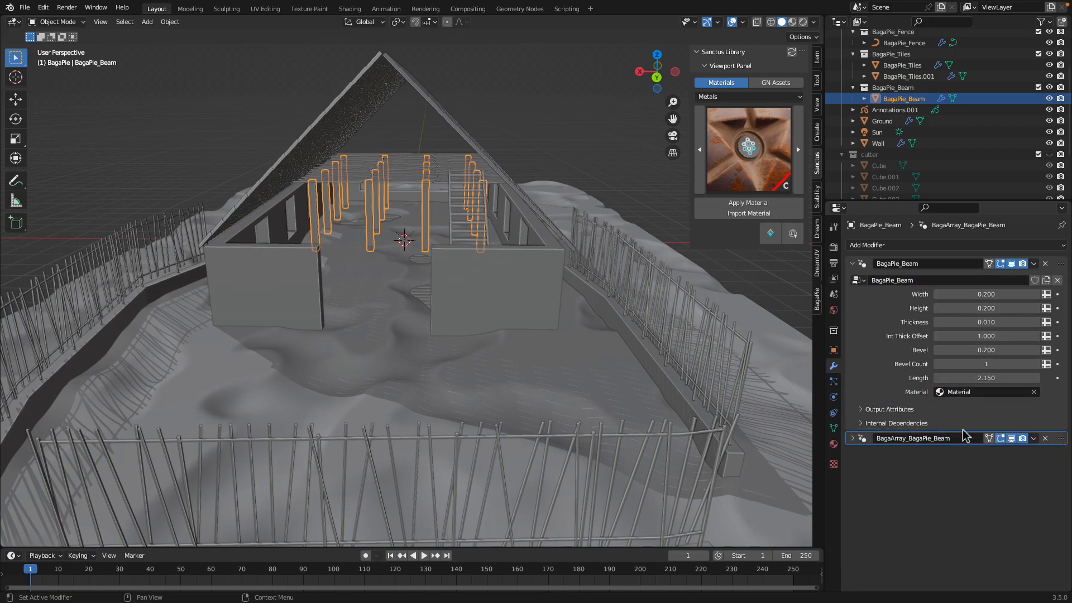
click(851, 264)
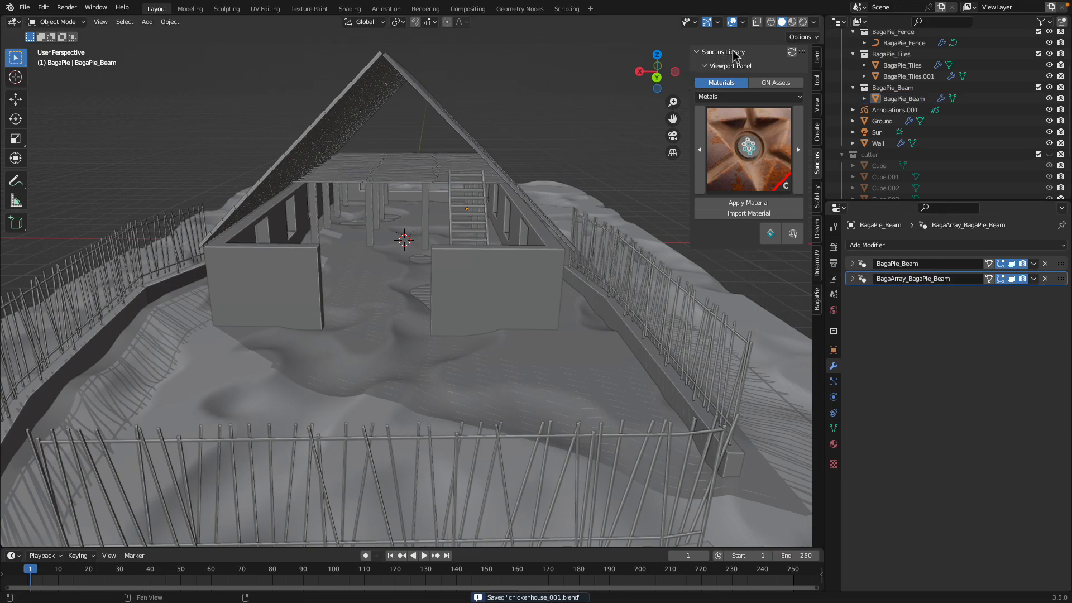
click(788, 21)
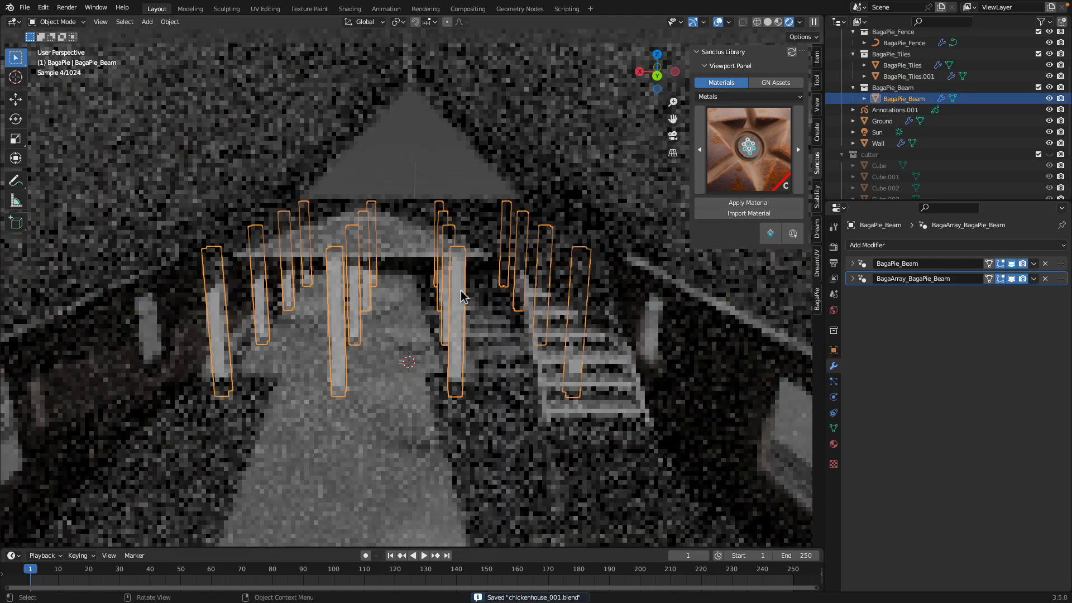
Set the beam modifier's material to smart_metal_04.
click(853, 264)
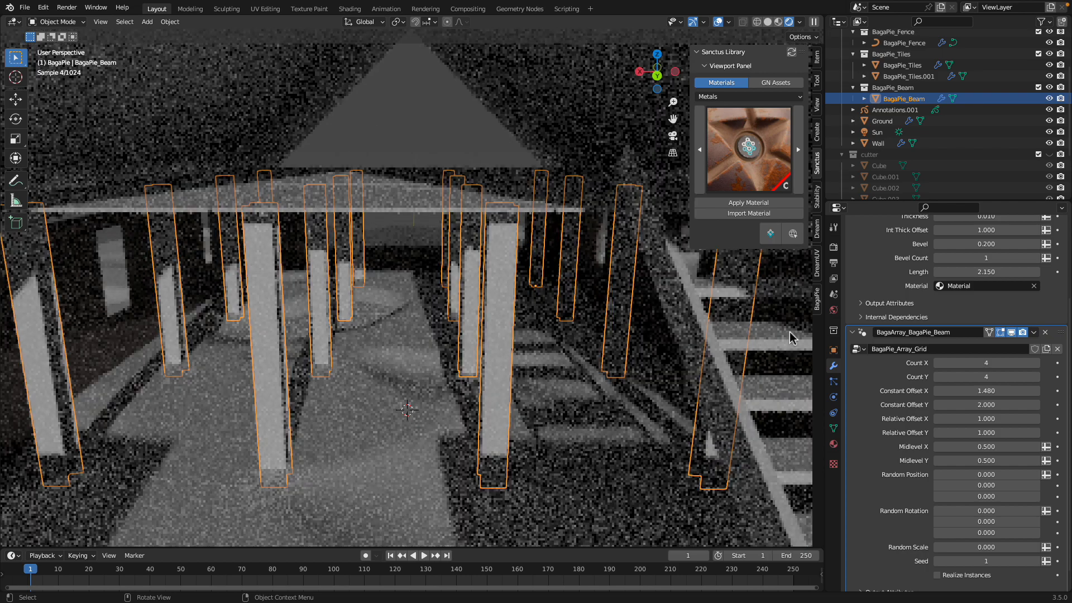
click(986, 286)
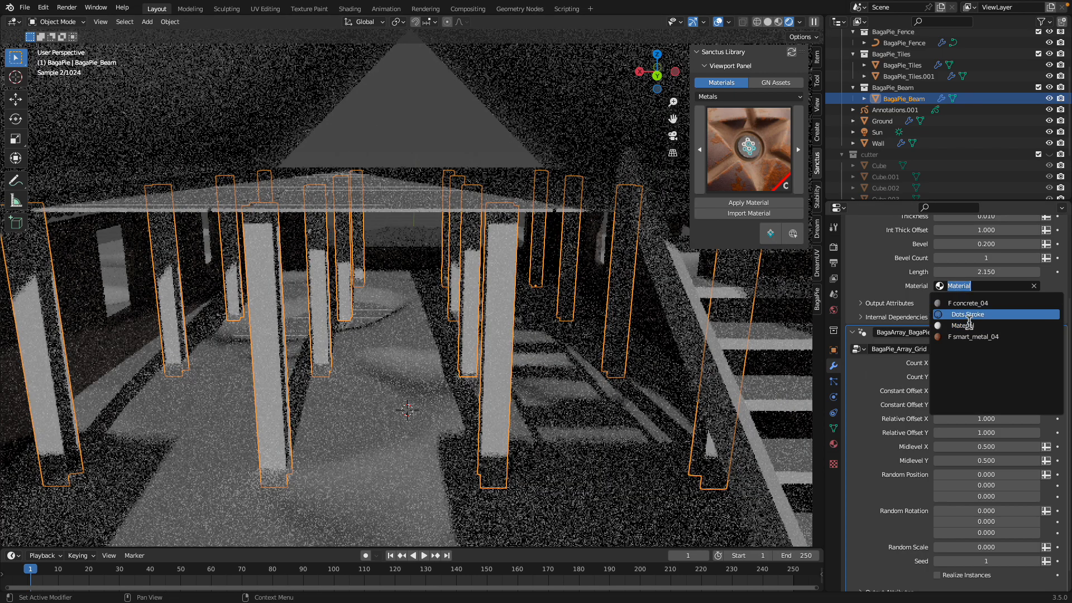
click(974, 336)
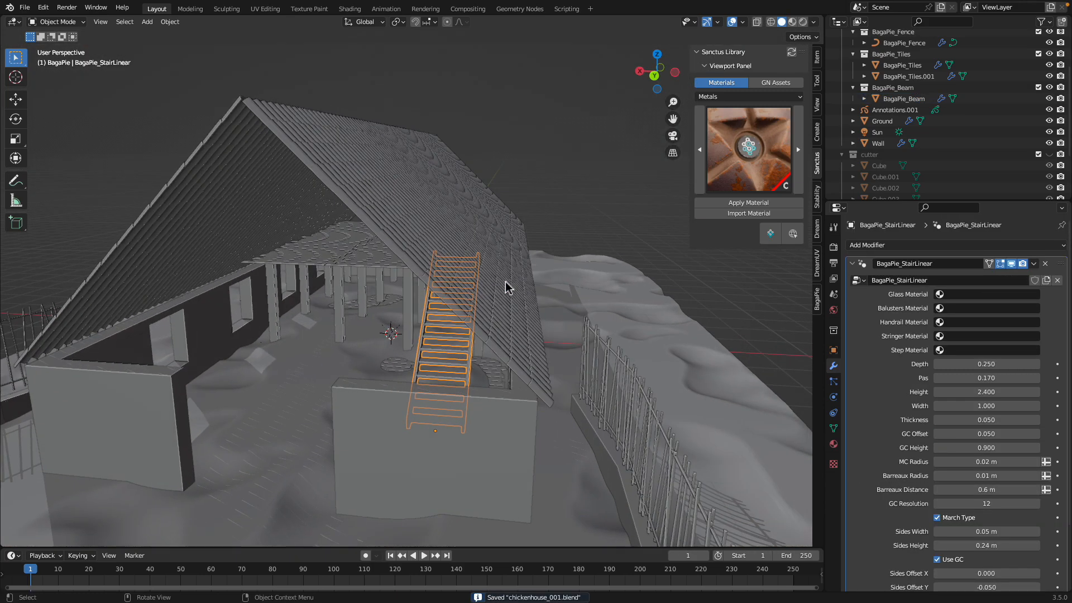
Import generic_wood_02 and assign it to the stair steps, balusters and stringers.
click(749, 96)
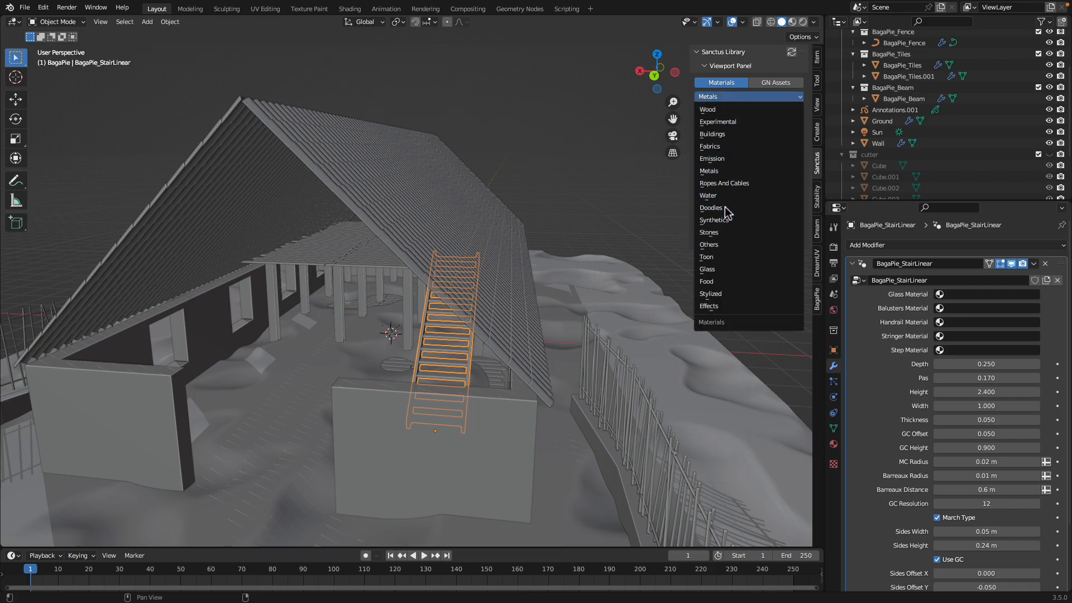
click(700, 109)
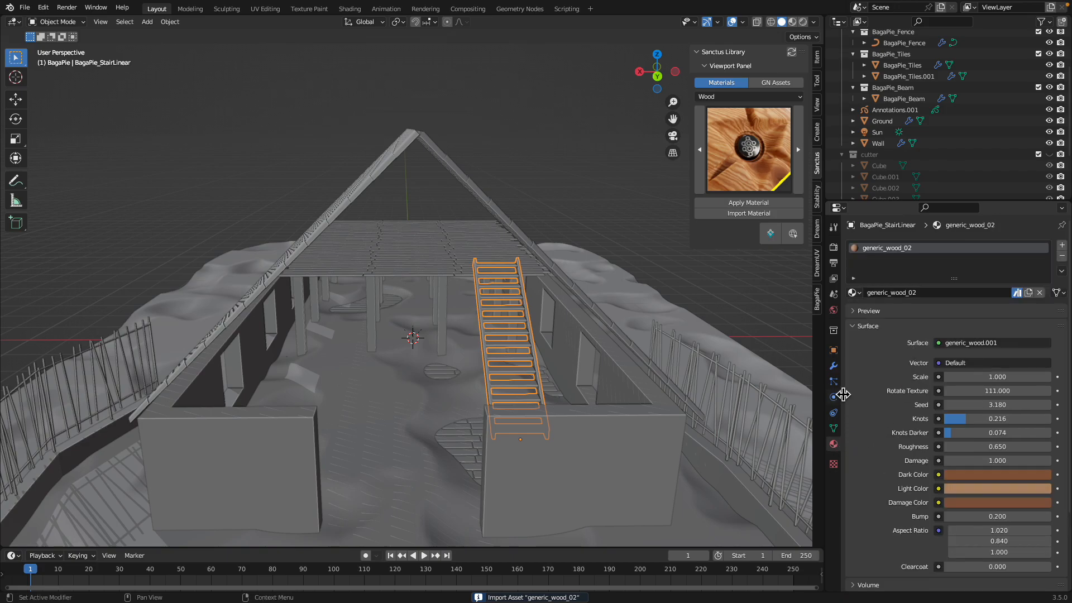
click(833, 366)
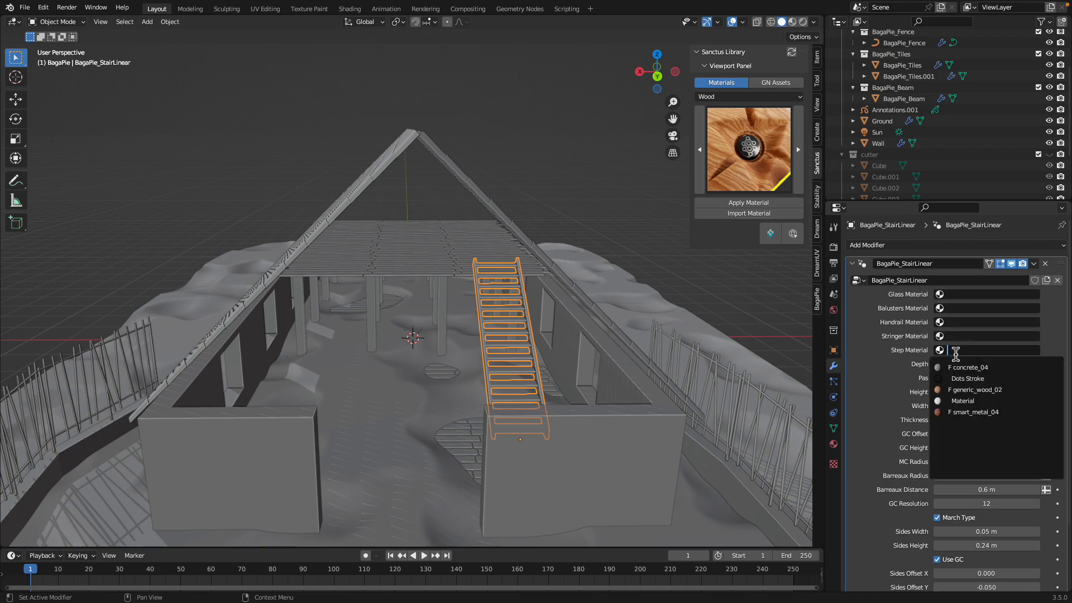
mouse_move(975, 390)
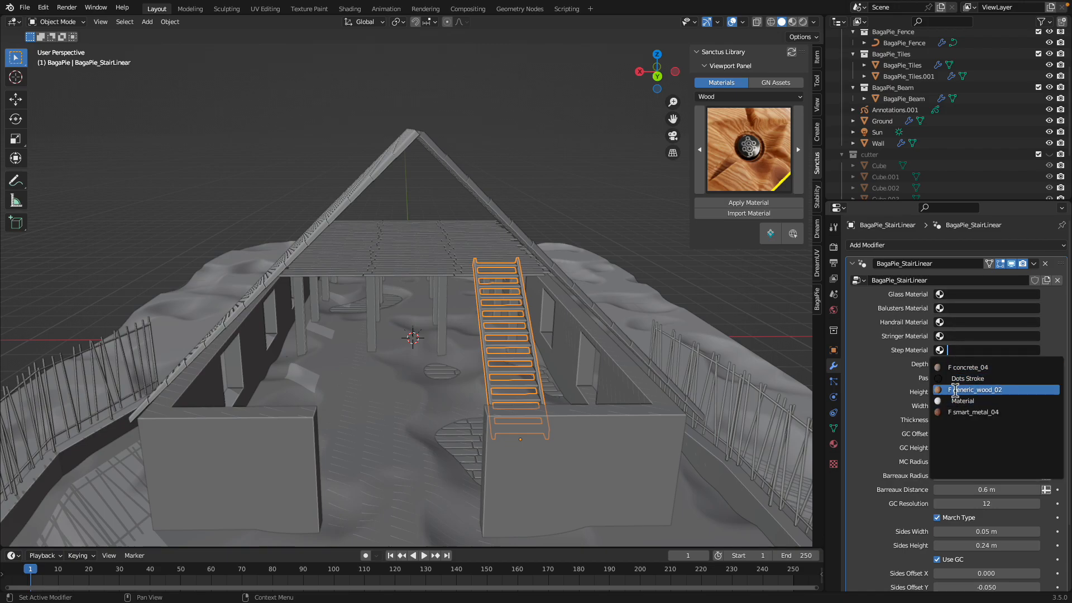
click(977, 390)
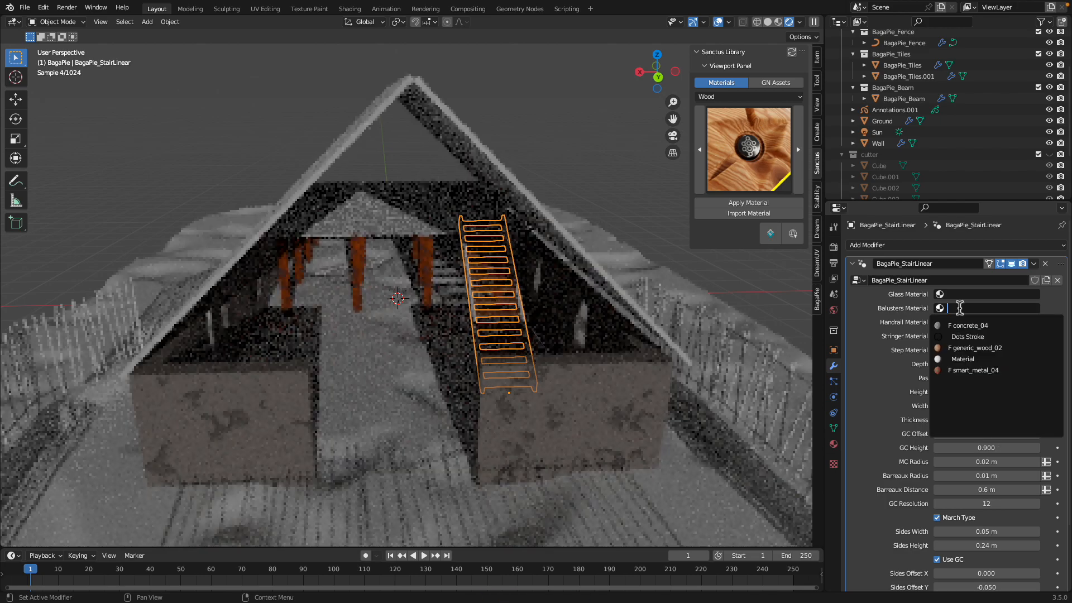
click(975, 348)
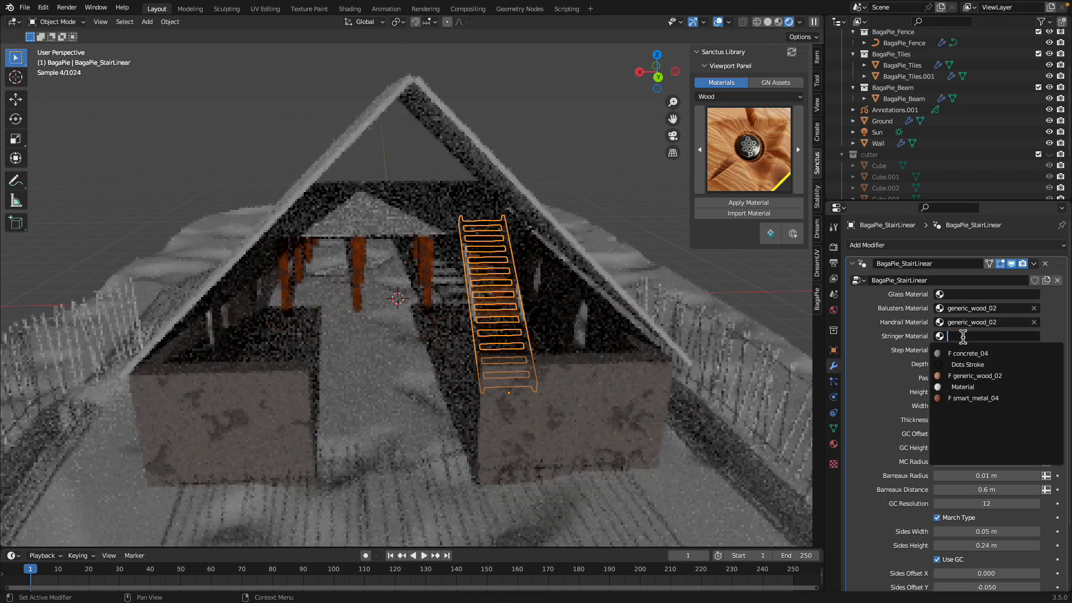
click(975, 376)
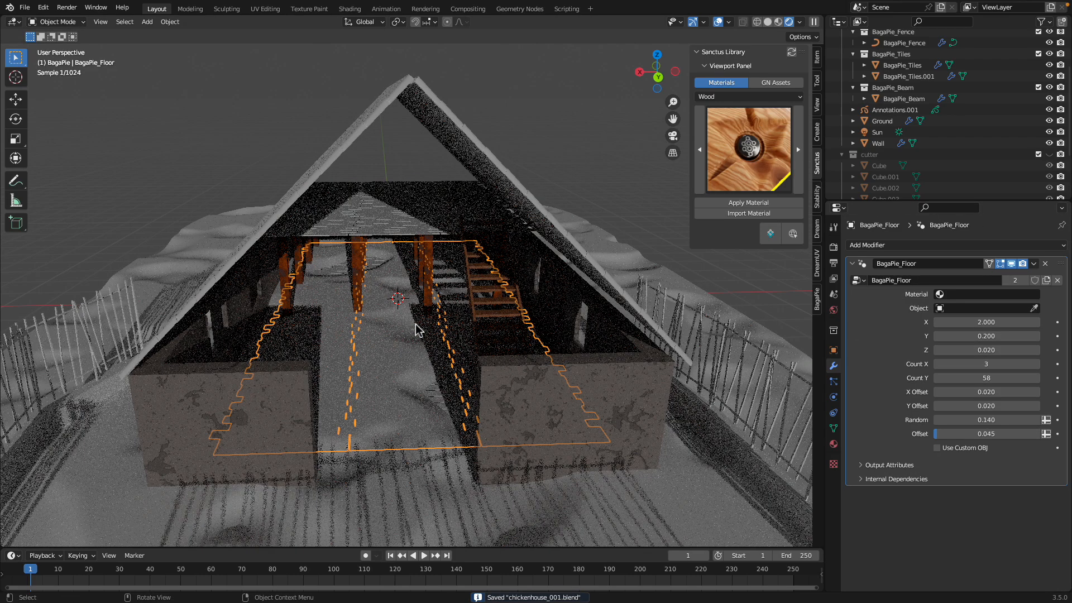
Select the ground terrain and switch the viewport back to solid shading.
click(883, 120)
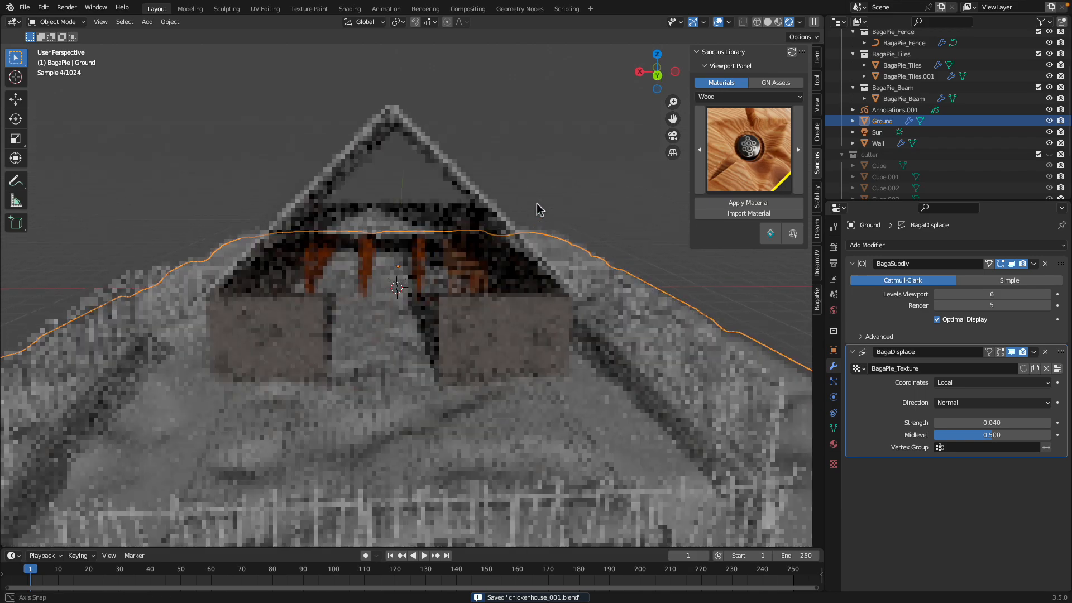
click(781, 22)
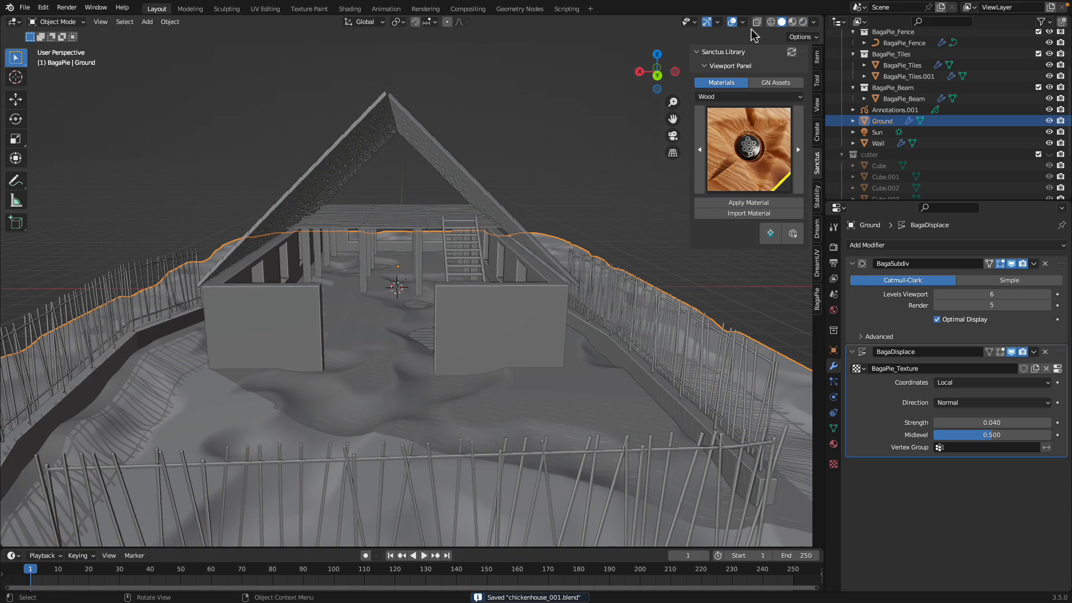
click(147, 21)
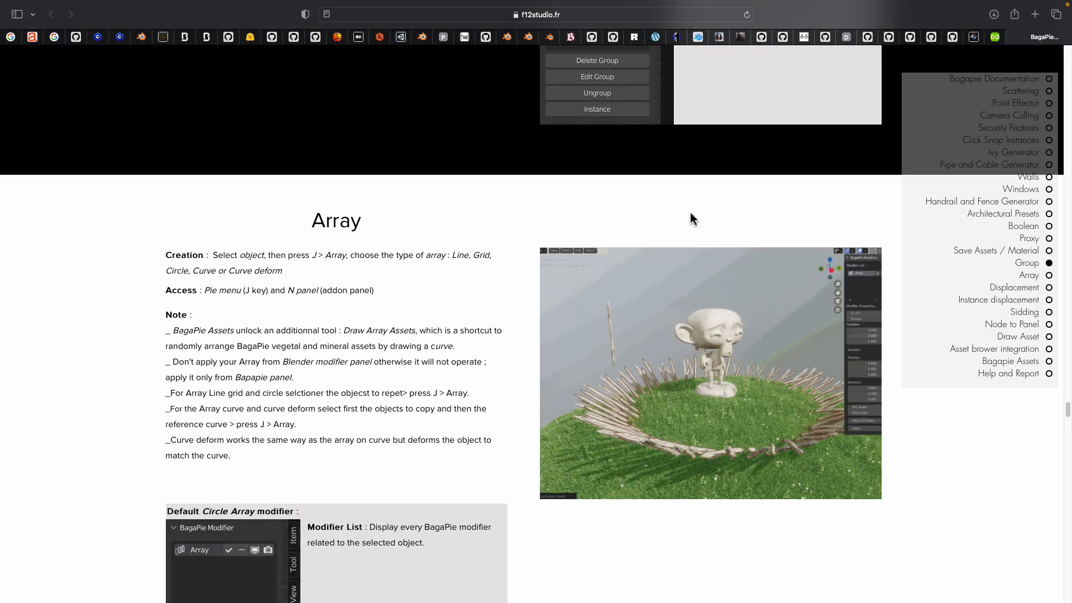
Scroll the f12studio.fr BagaPie docs past Displacement to the Node to Panel section.
scroll(down, 3)
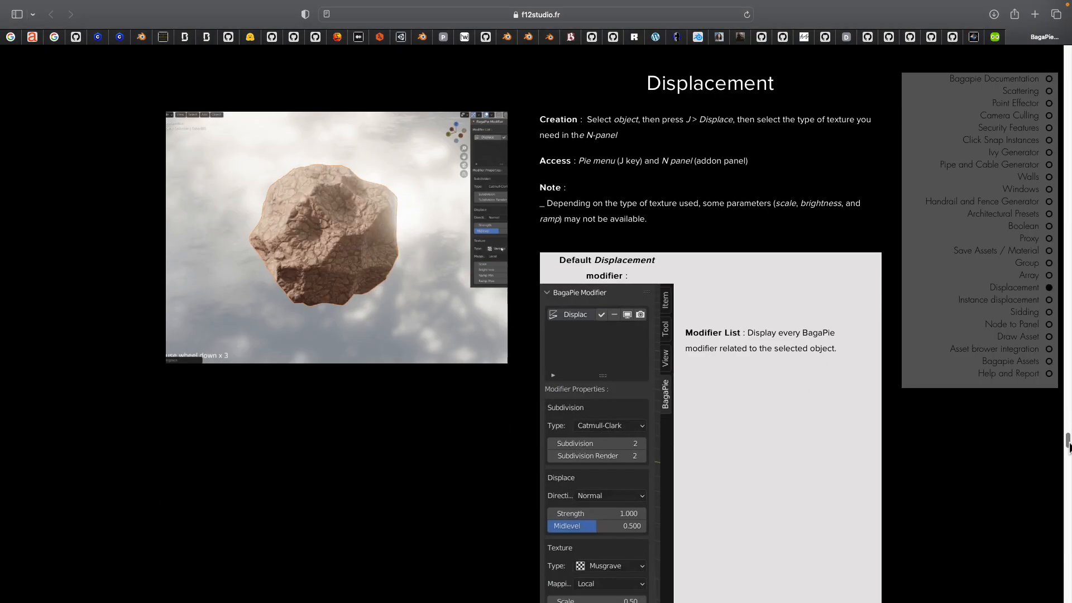
scroll(down, 3)
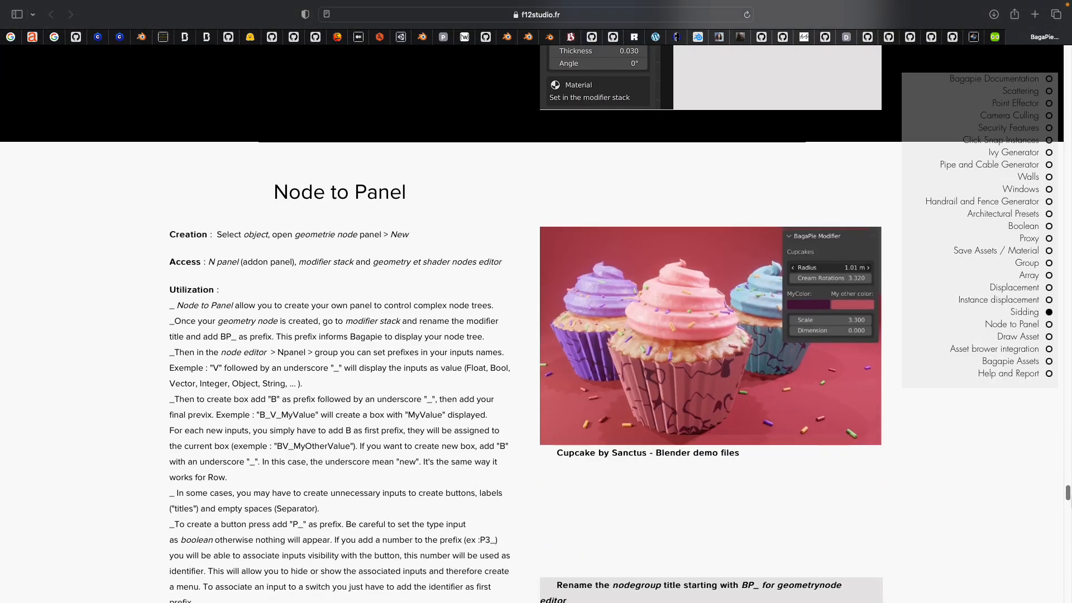
scroll(down, 3)
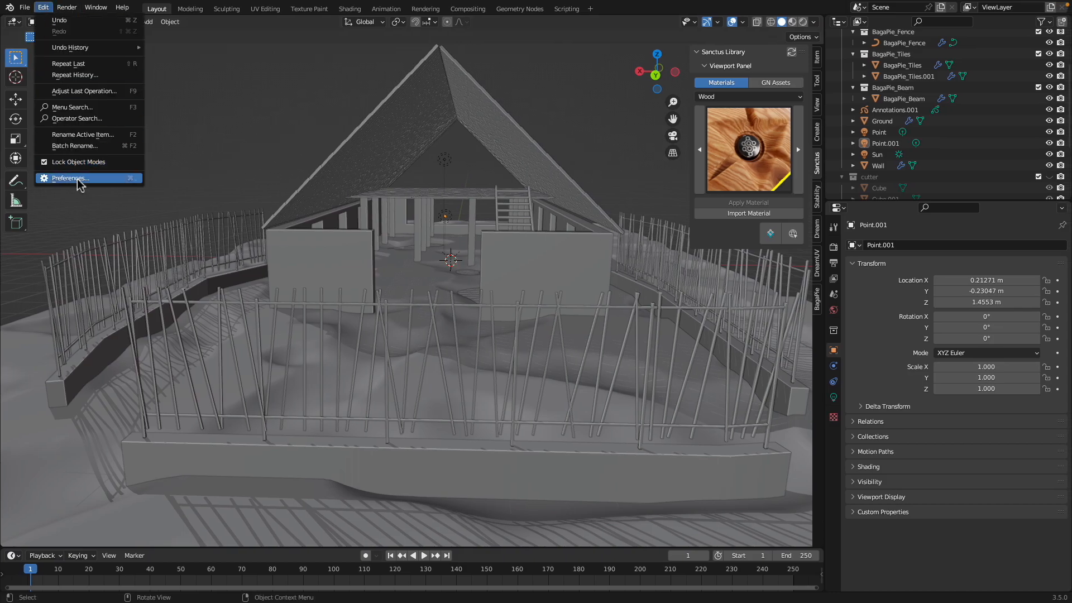
click(69, 178)
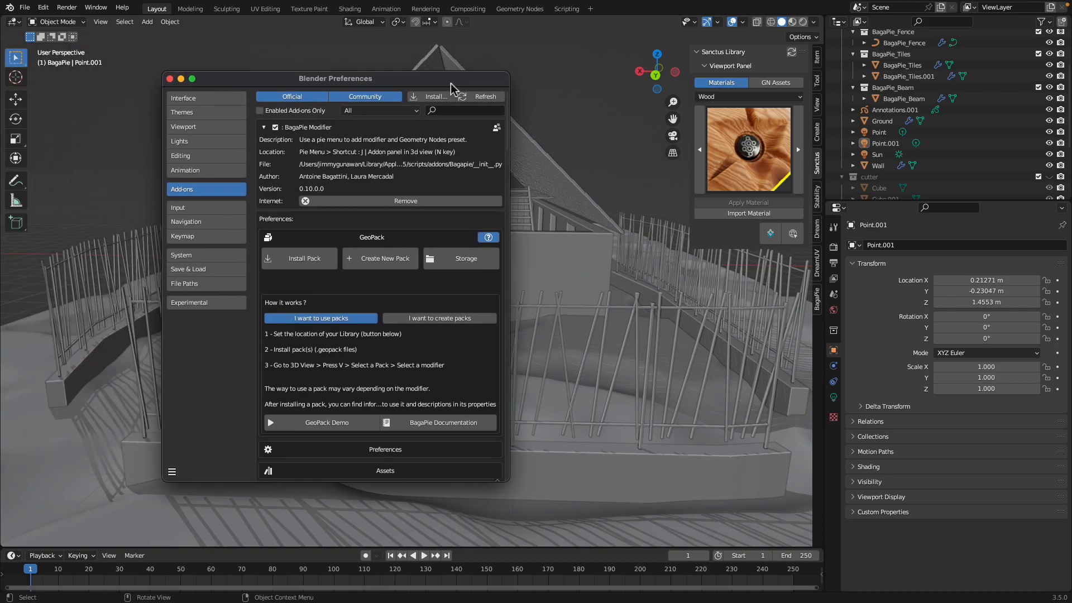
scroll(down, 3)
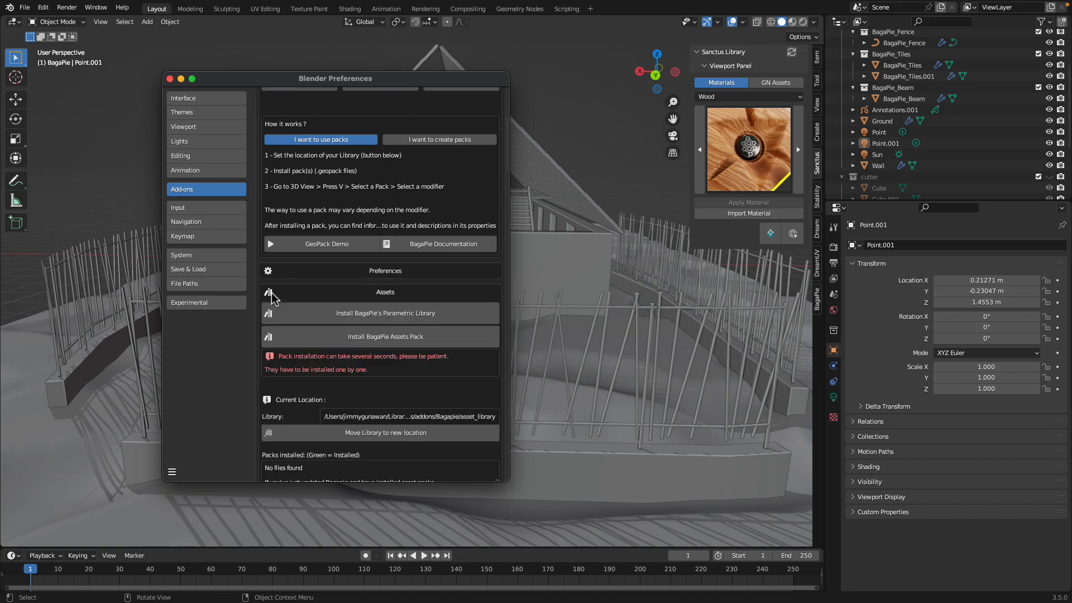
click(268, 292)
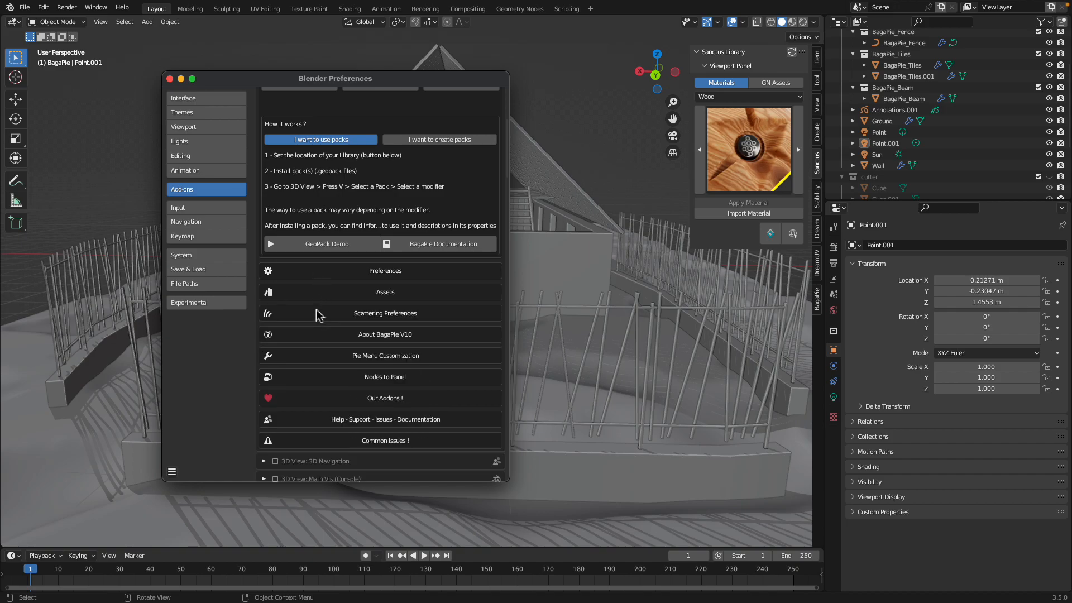
mouse_move(370, 320)
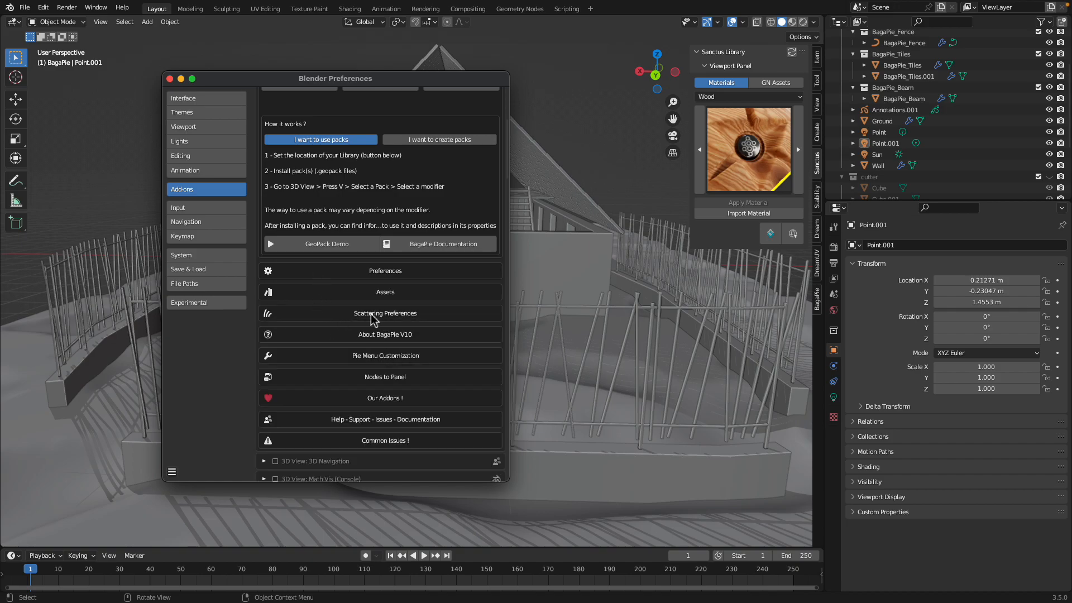
click(385, 313)
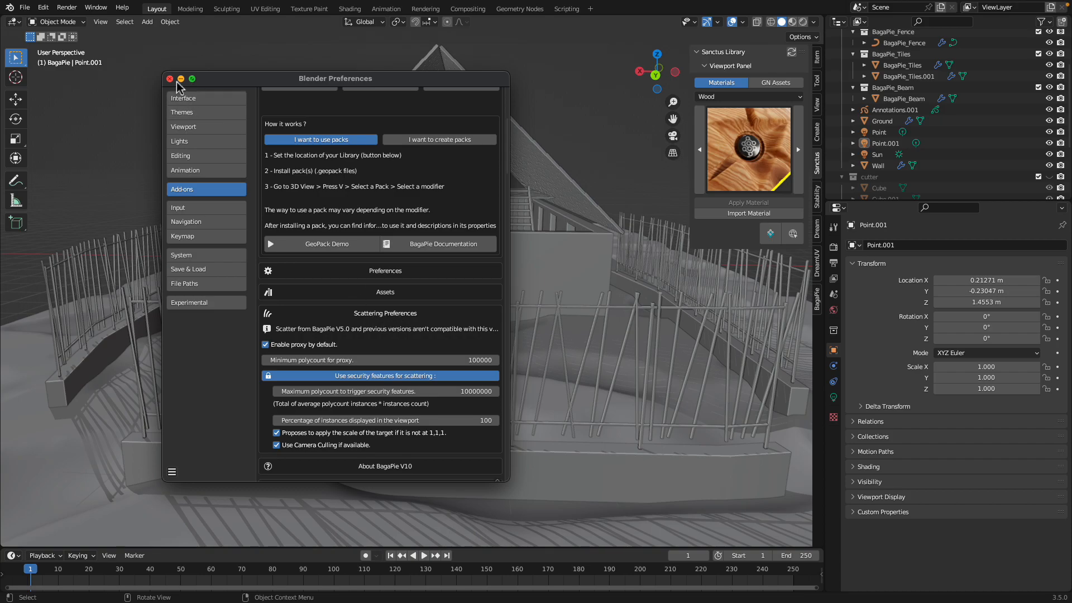
click(170, 78)
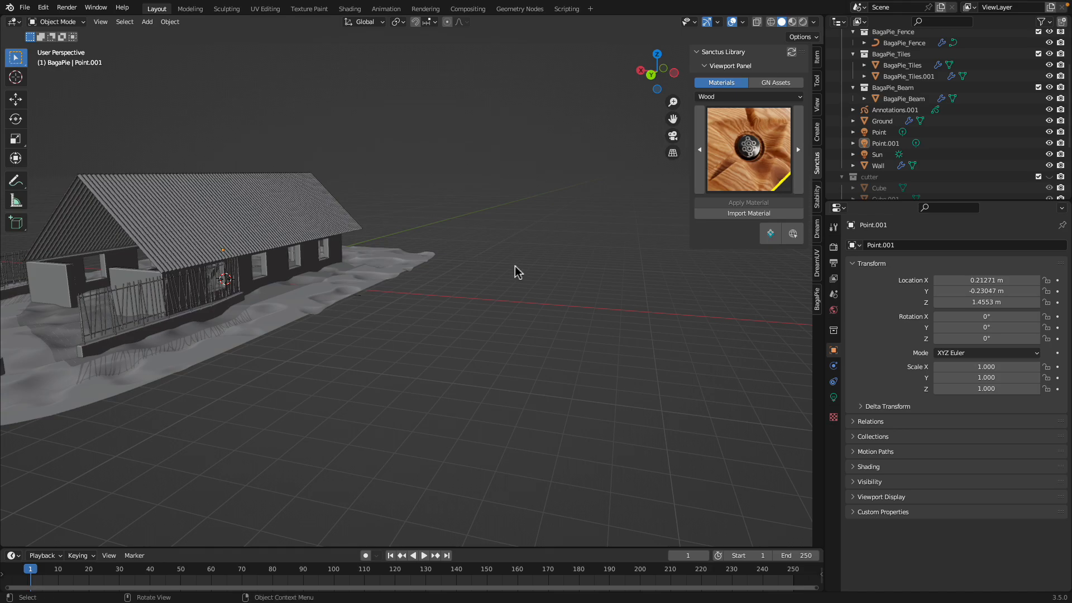
Add a BagaPie column and apply a circular array to it.
click(515, 252)
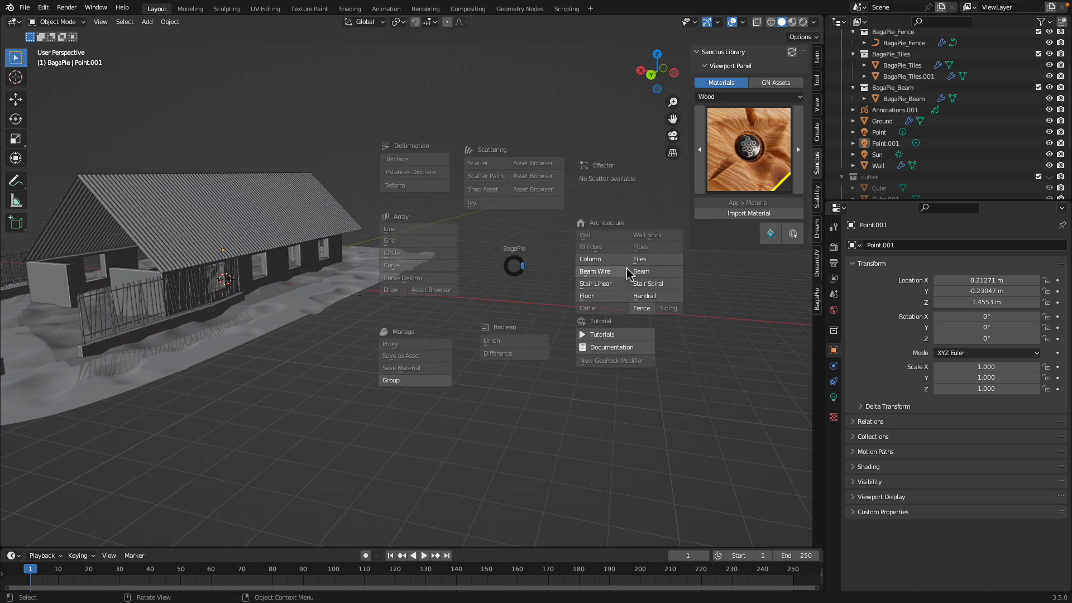
mouse_move(594, 272)
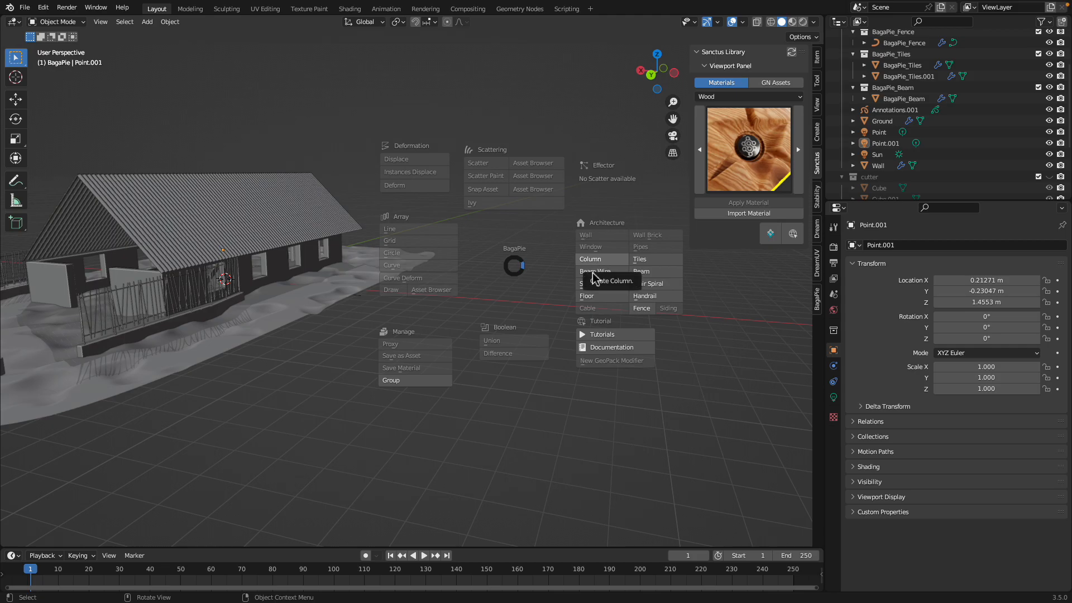
click(590, 259)
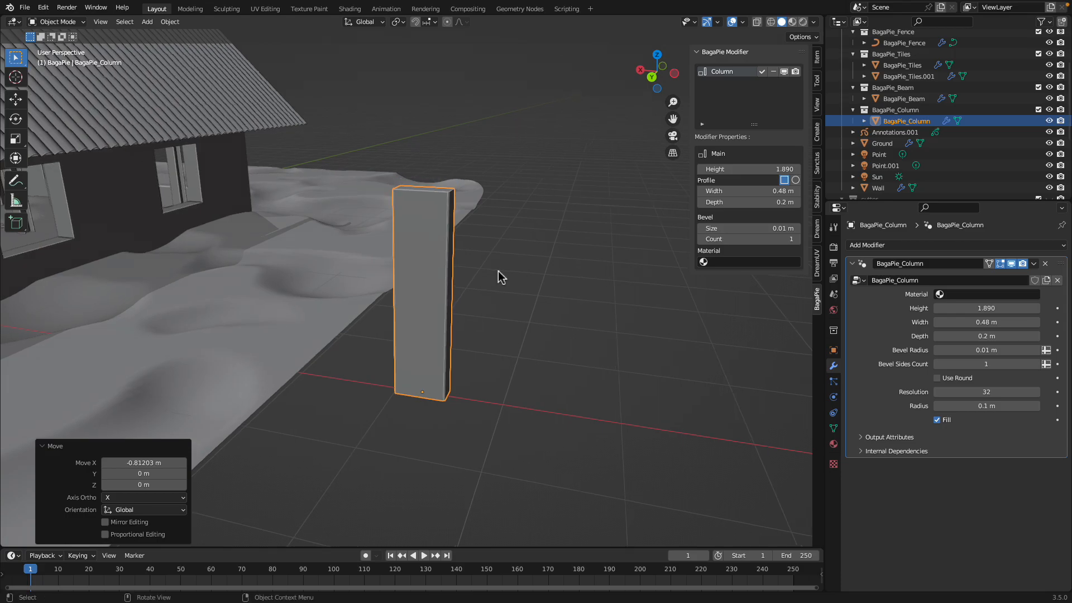
click(500, 277)
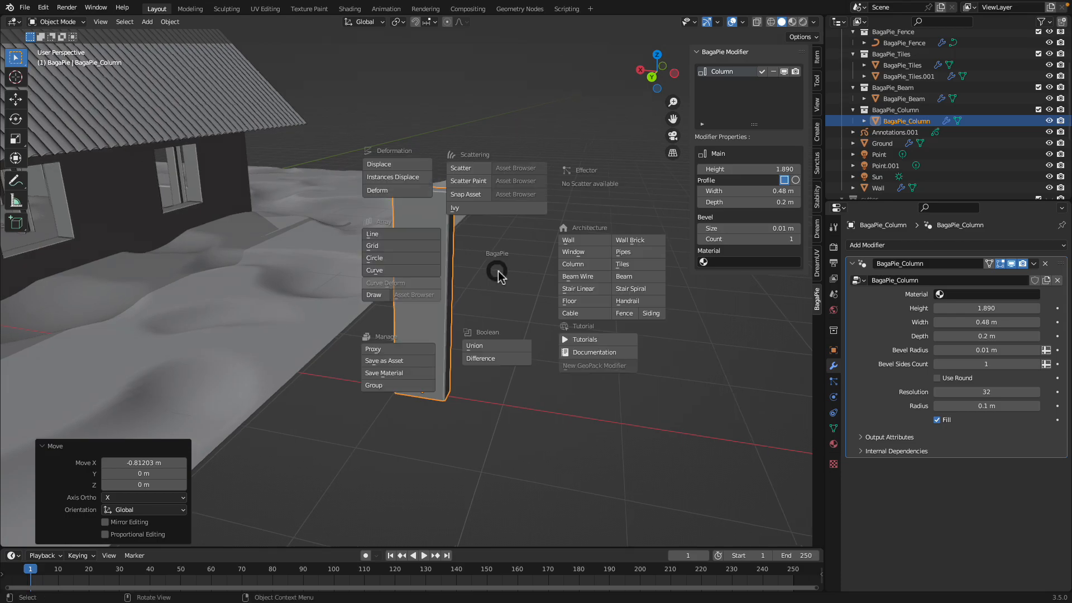
mouse_move(402, 259)
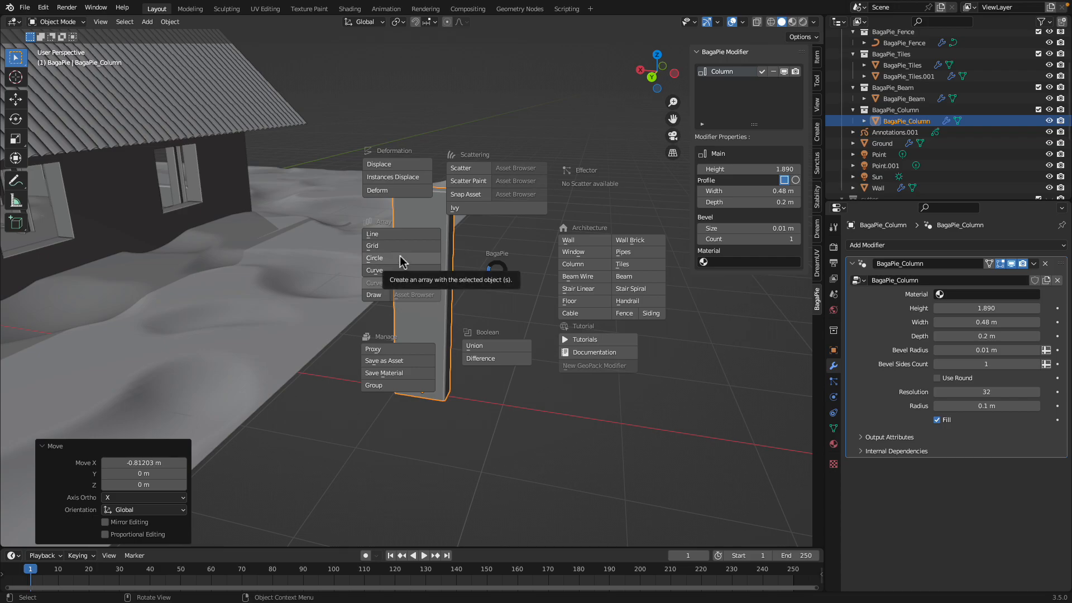
click(374, 258)
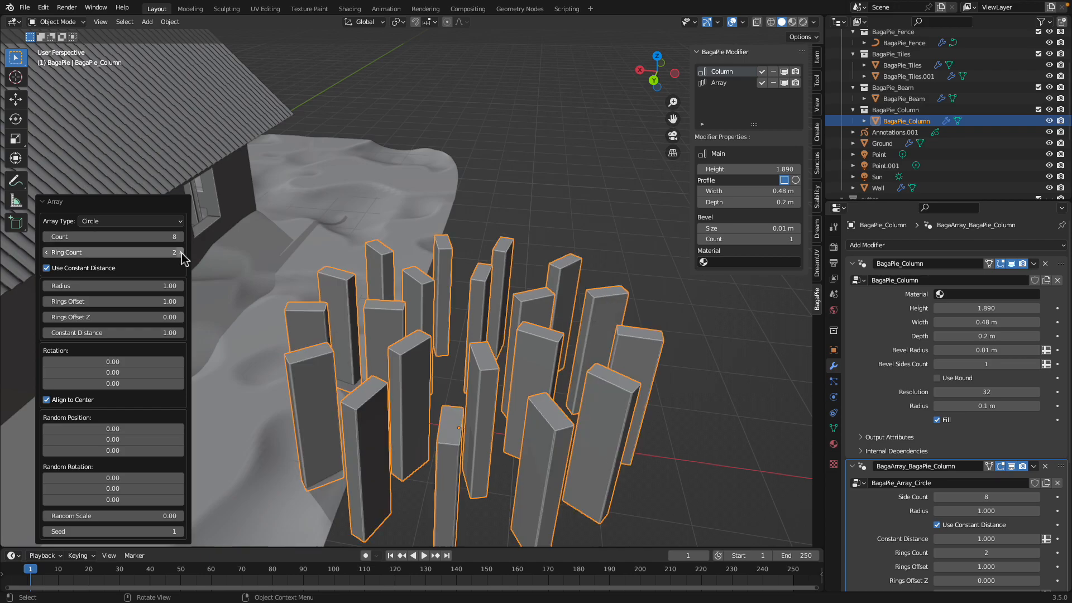
Set the ring to one ring of 7 columns, widen the radius, offset 1.410.
click(46, 252)
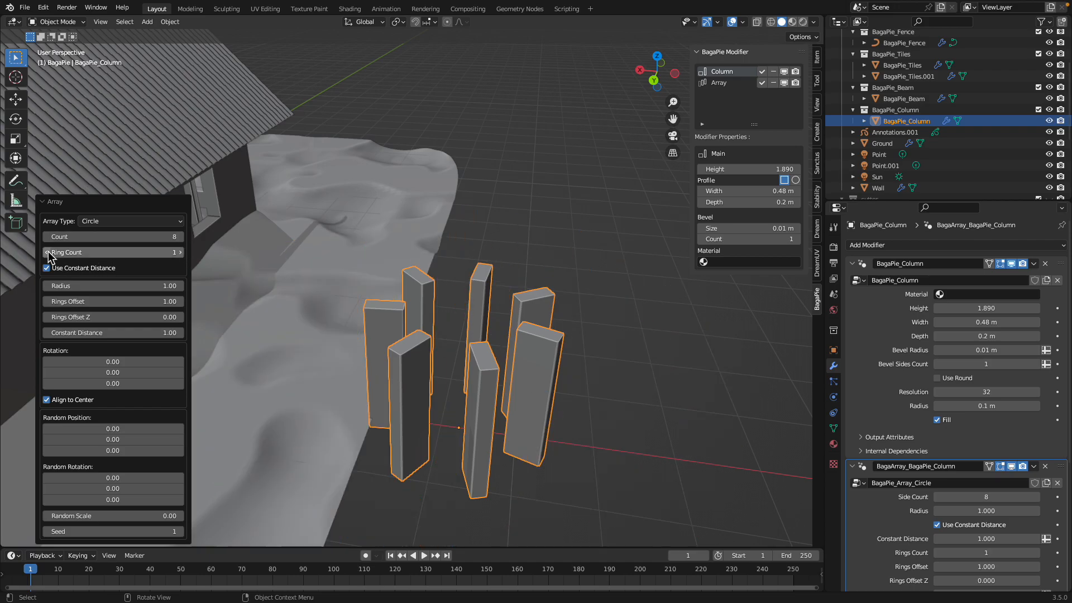
drag(113, 285, 123, 285)
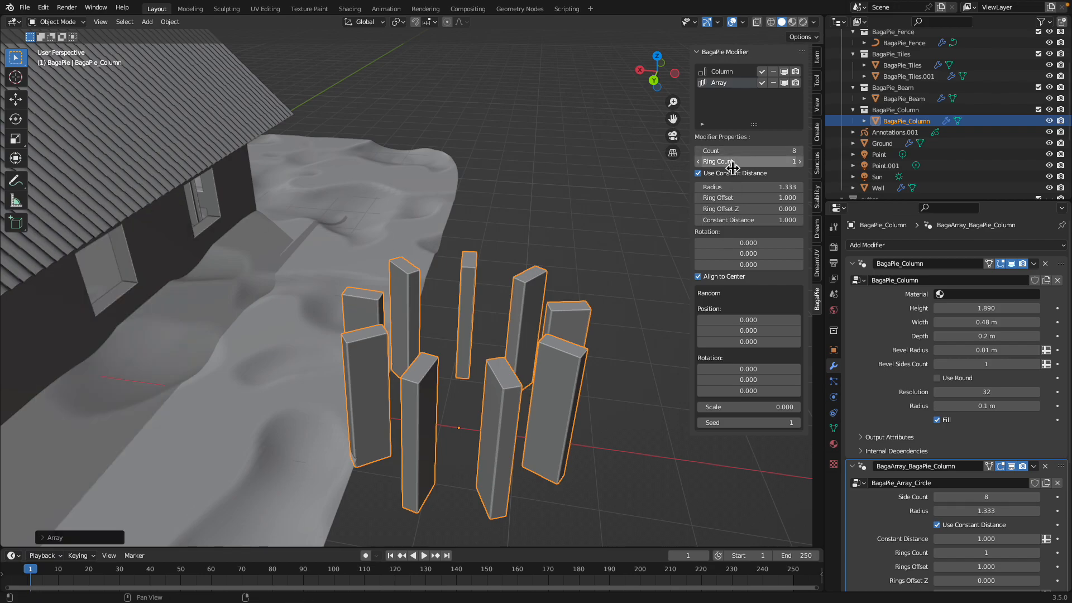
click(798, 161)
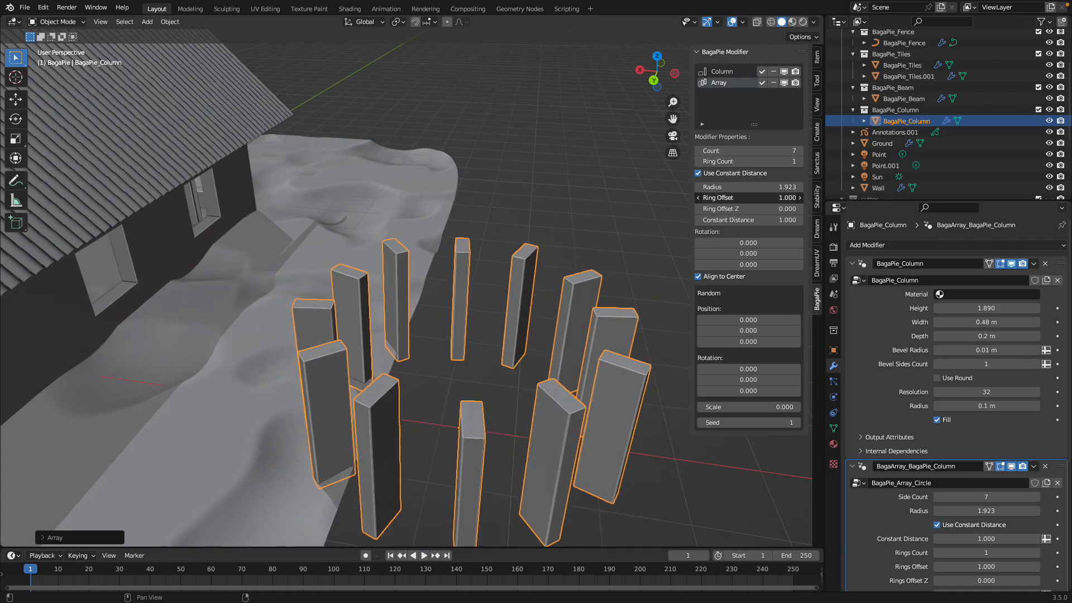
drag(749, 208, 749, 209)
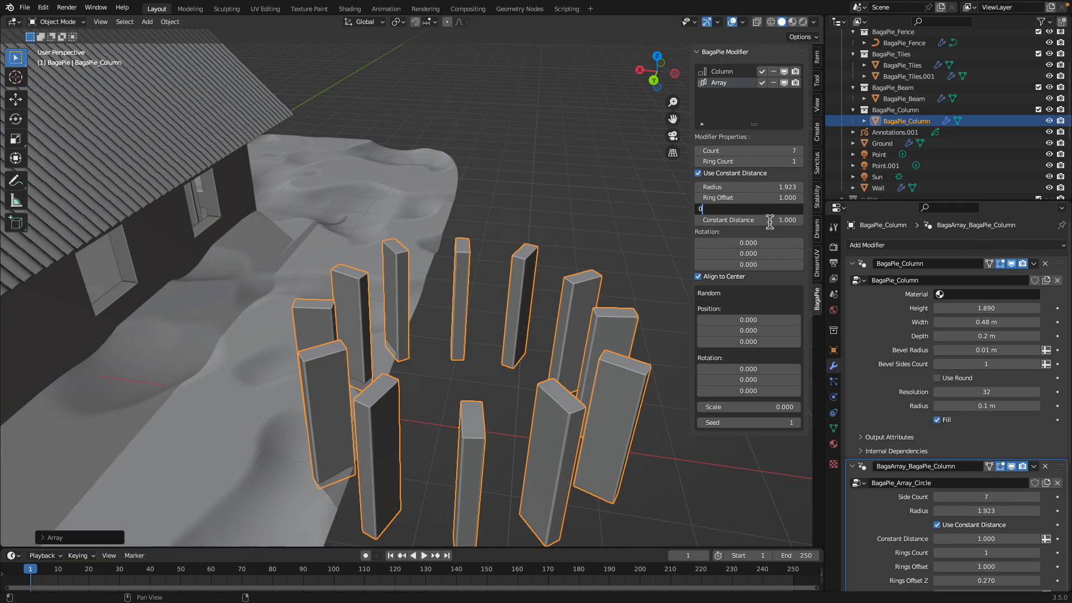
text(1.410)
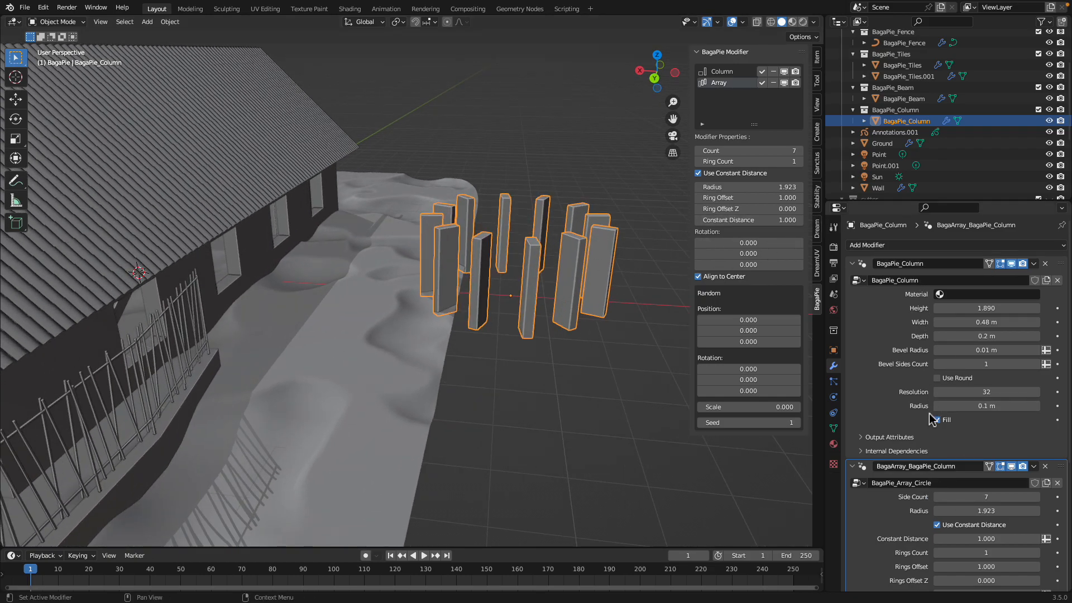
click(938, 420)
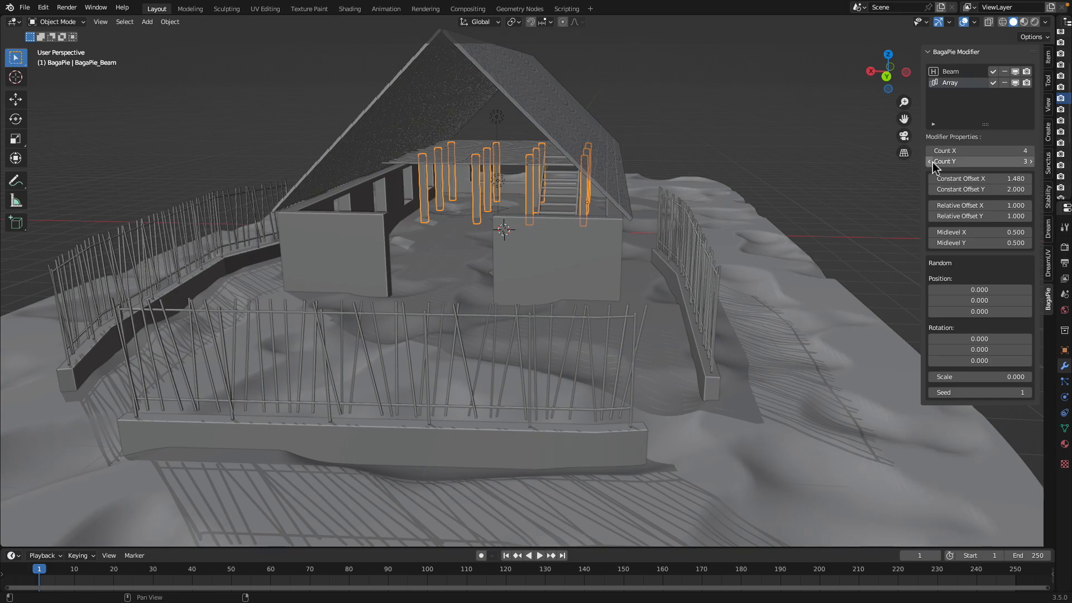
mouse_move(986, 190)
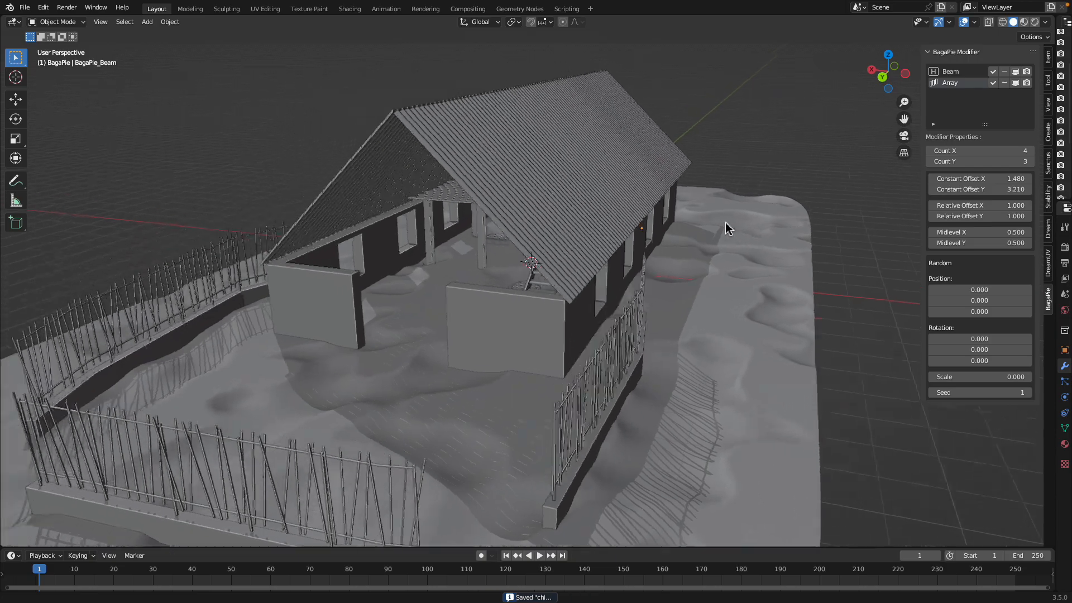
Spread the beam post grid further apart with a 3.21 Y offset.
drag(725, 229, 622, 344)
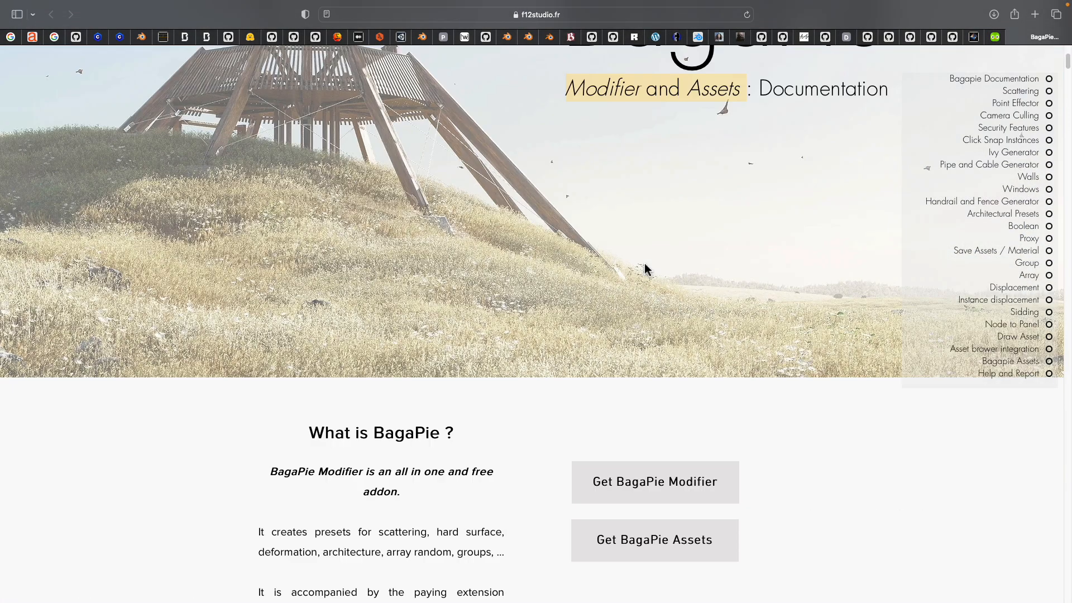
Scroll the BagaPie documentation around the What is BagaPie? introduction.
scroll(up, 3)
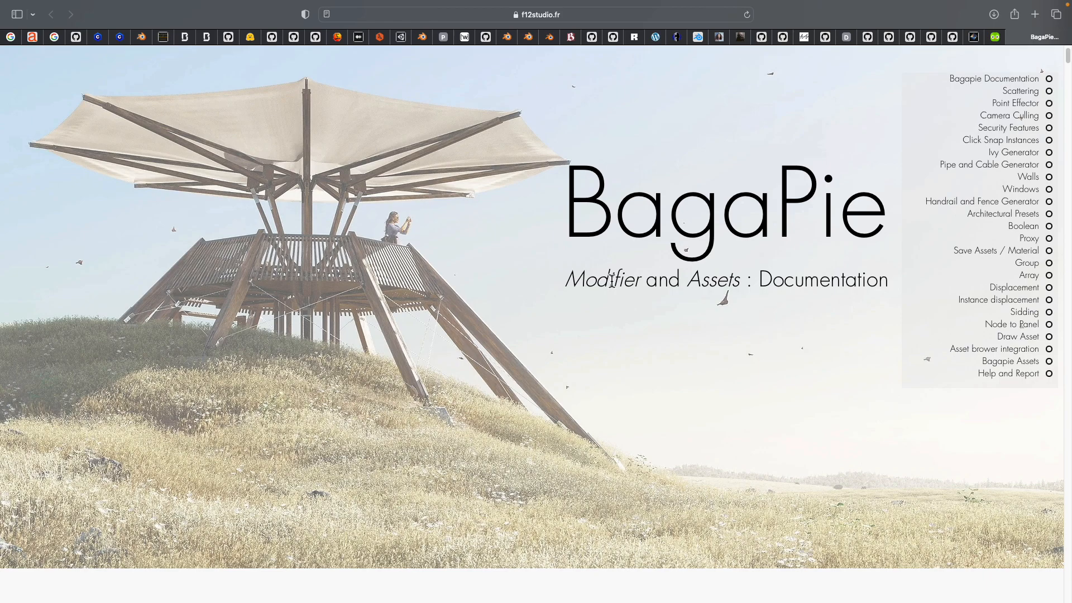
scroll(down, 3)
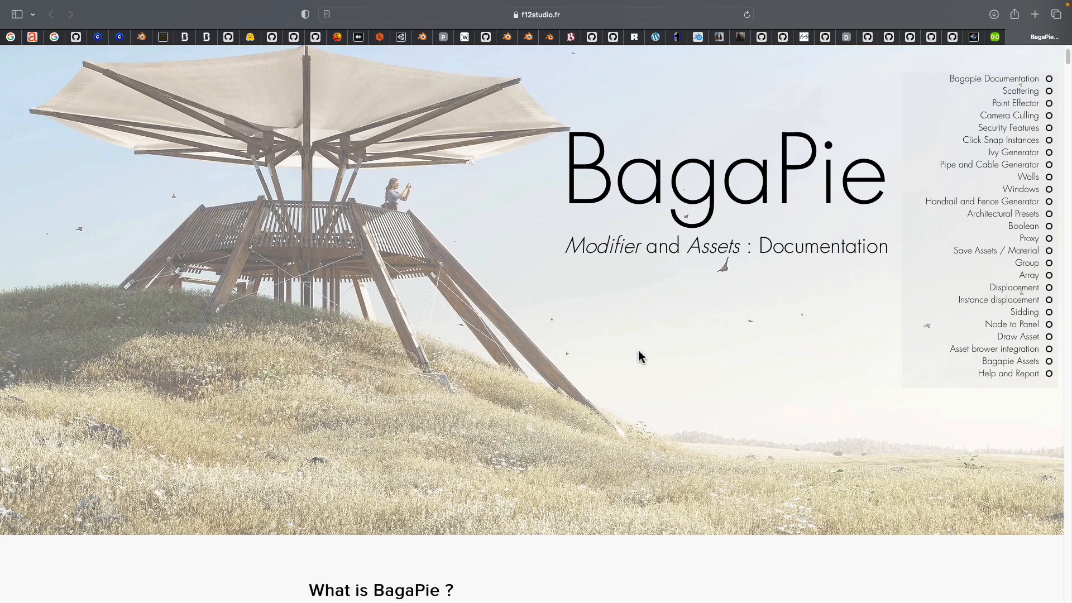
scroll(down, 3)
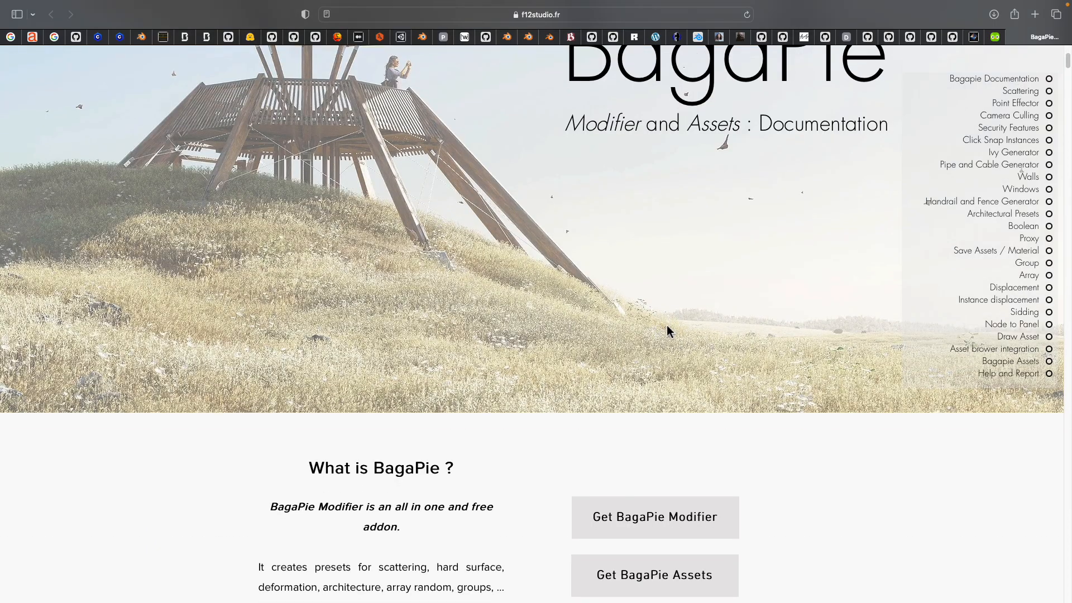
scroll(down, 3)
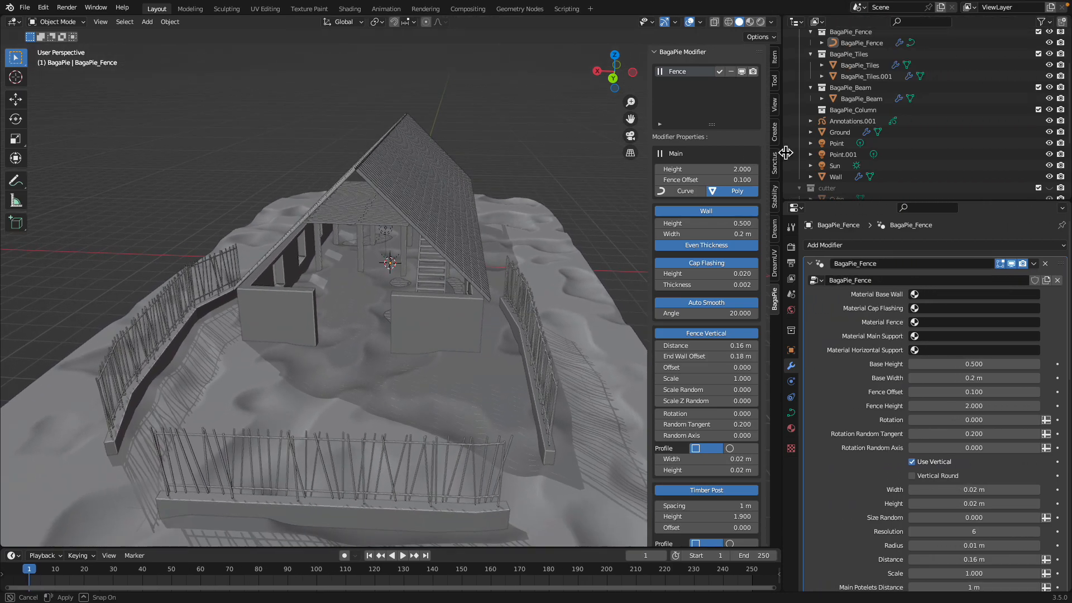
Collapse cutter, expand the BagaPie collection, orbit the house, and save chickenhouse_001.blend.
click(802, 68)
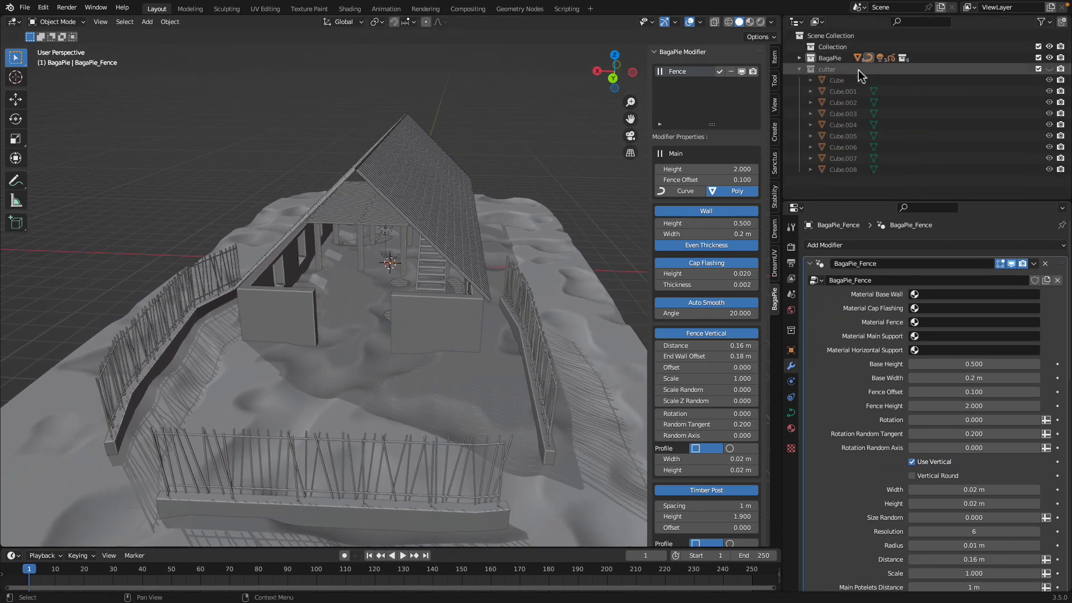
click(800, 68)
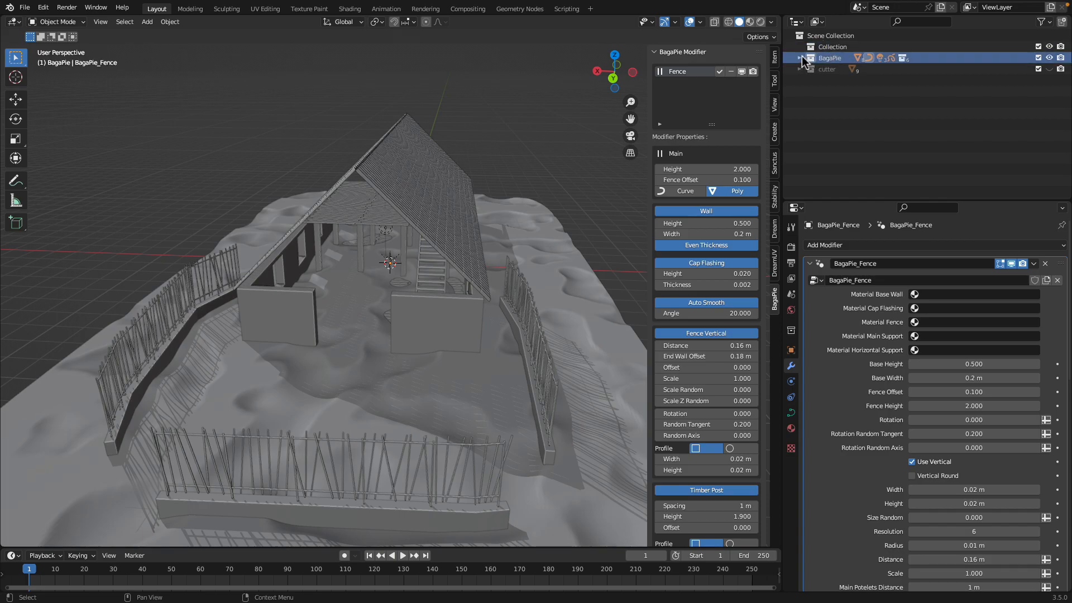
click(799, 58)
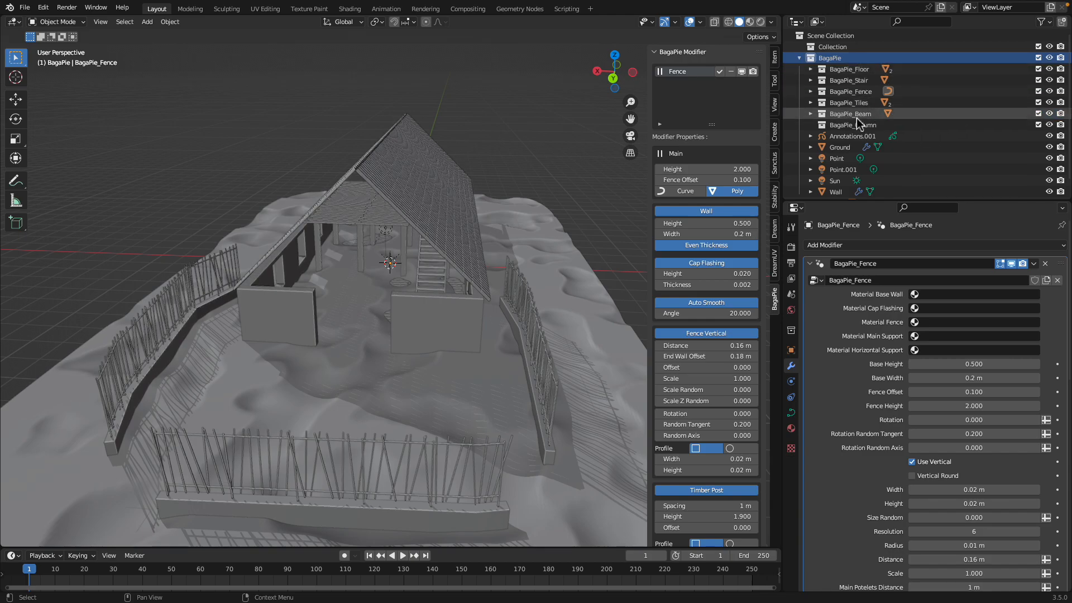
drag(479, 273, 503, 176)
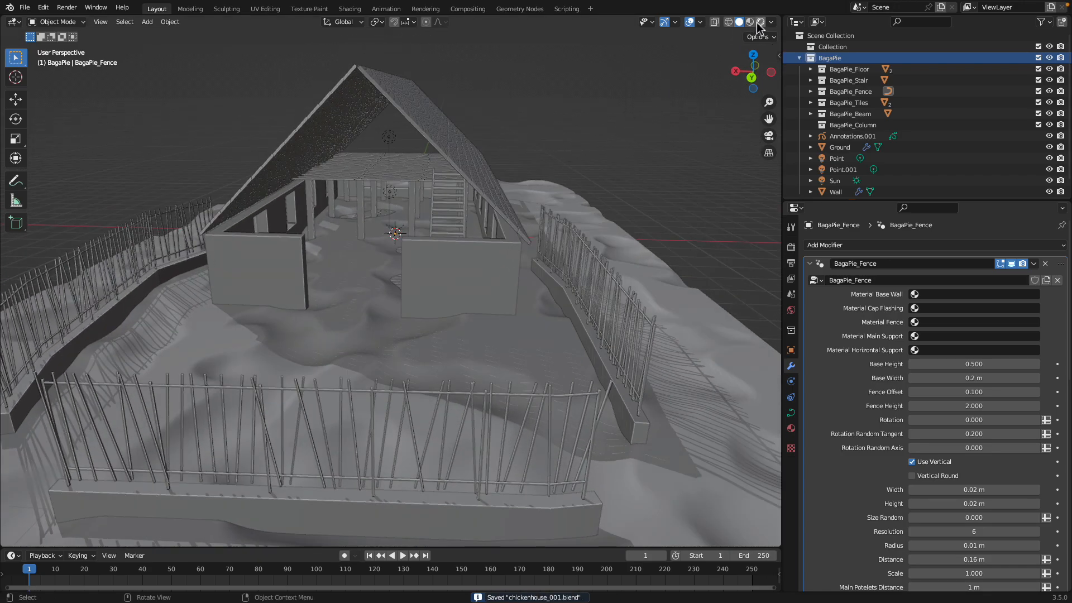
click(747, 22)
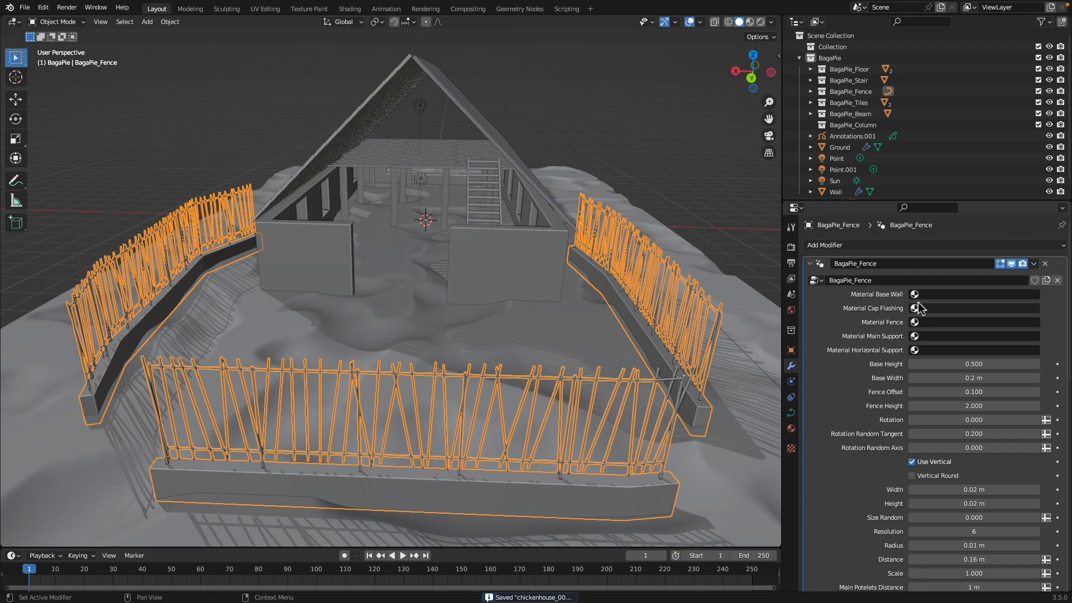
Give fence boards generic_wood_02, base wall concrete_04, preview rendered, and set the main support material.
click(914, 294)
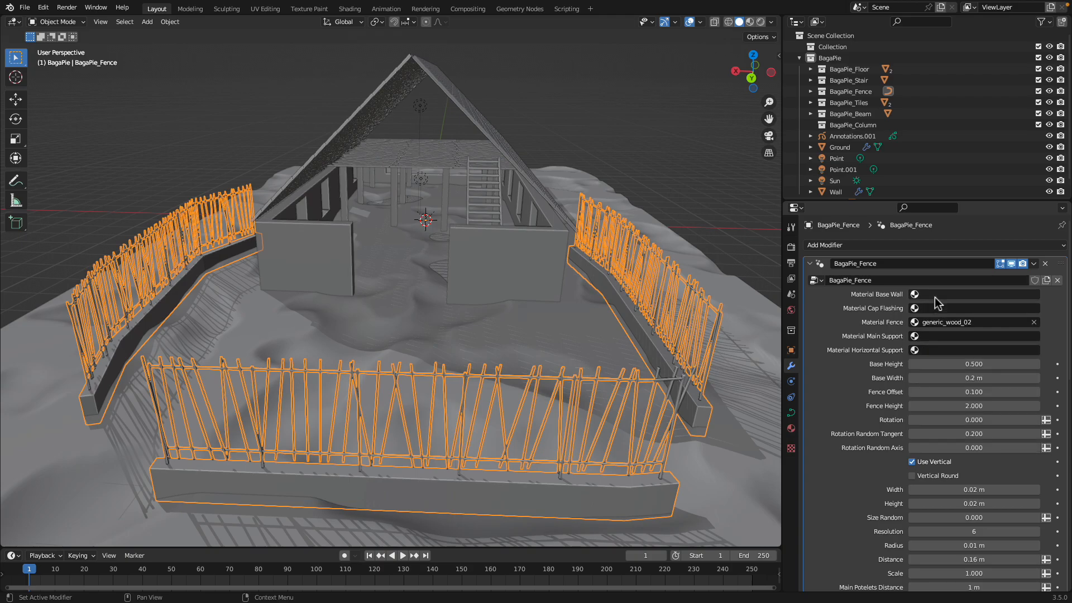
click(914, 294)
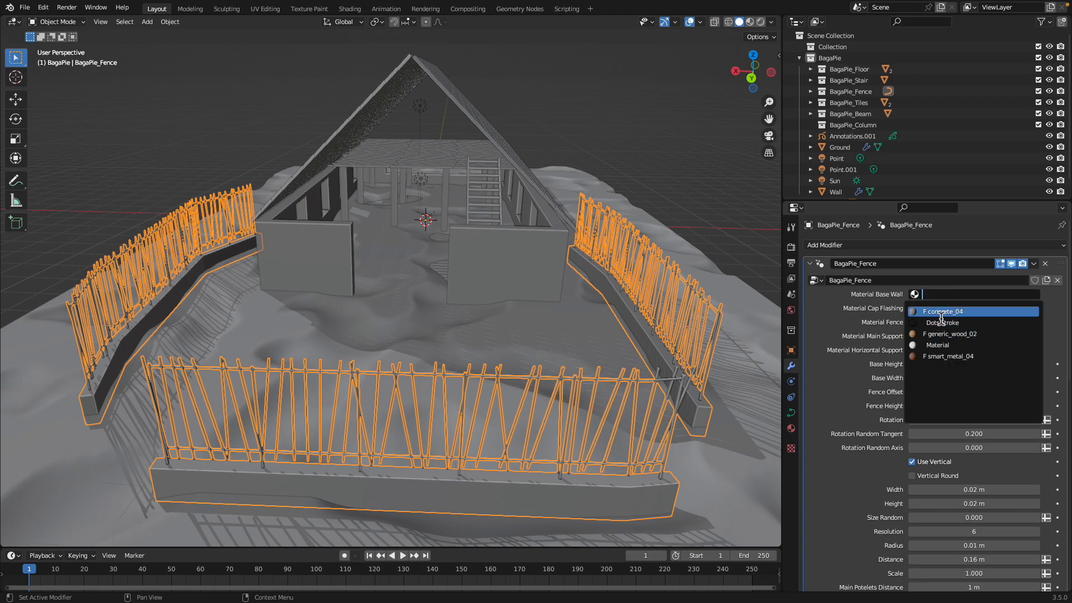
click(943, 312)
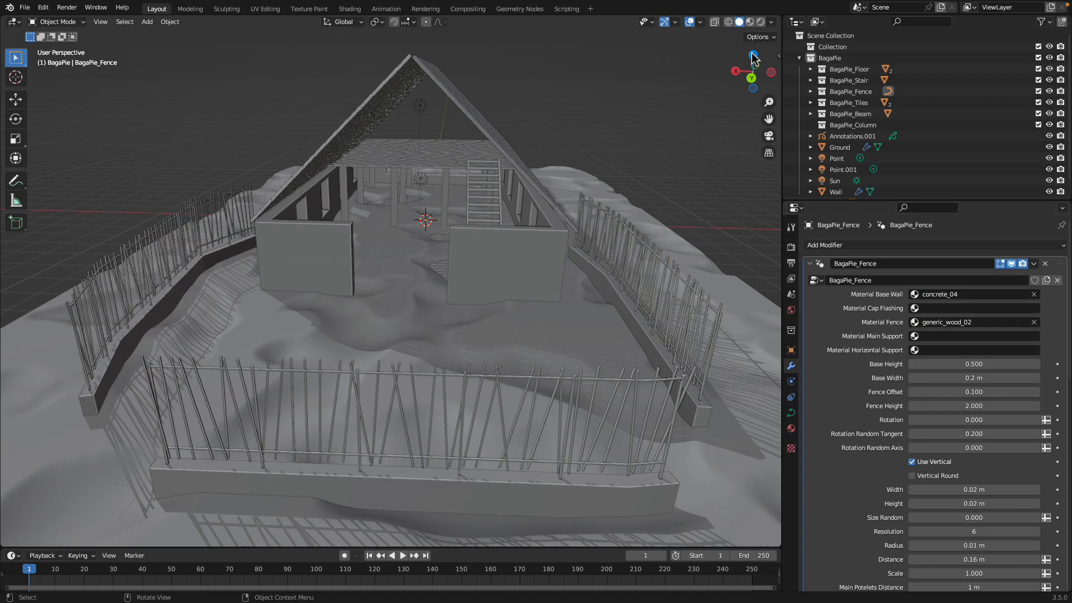
click(758, 22)
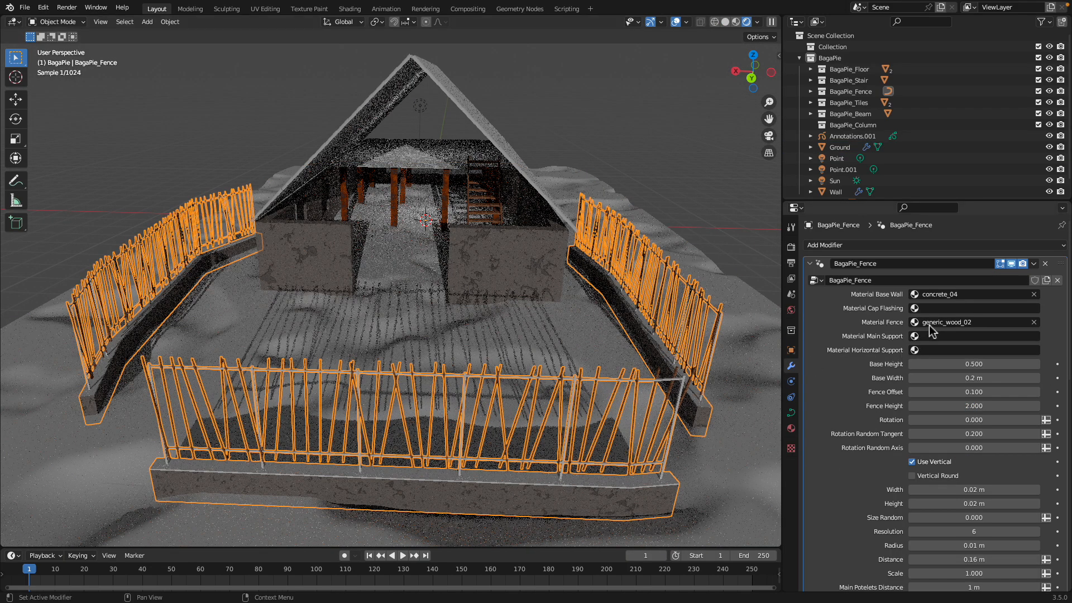
click(915, 336)
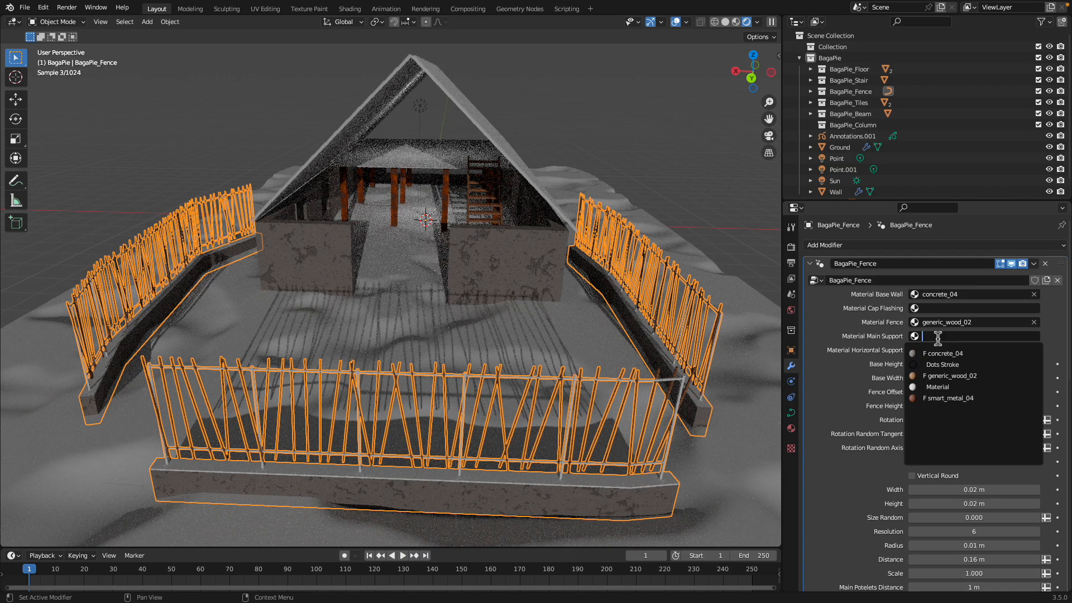
click(949, 398)
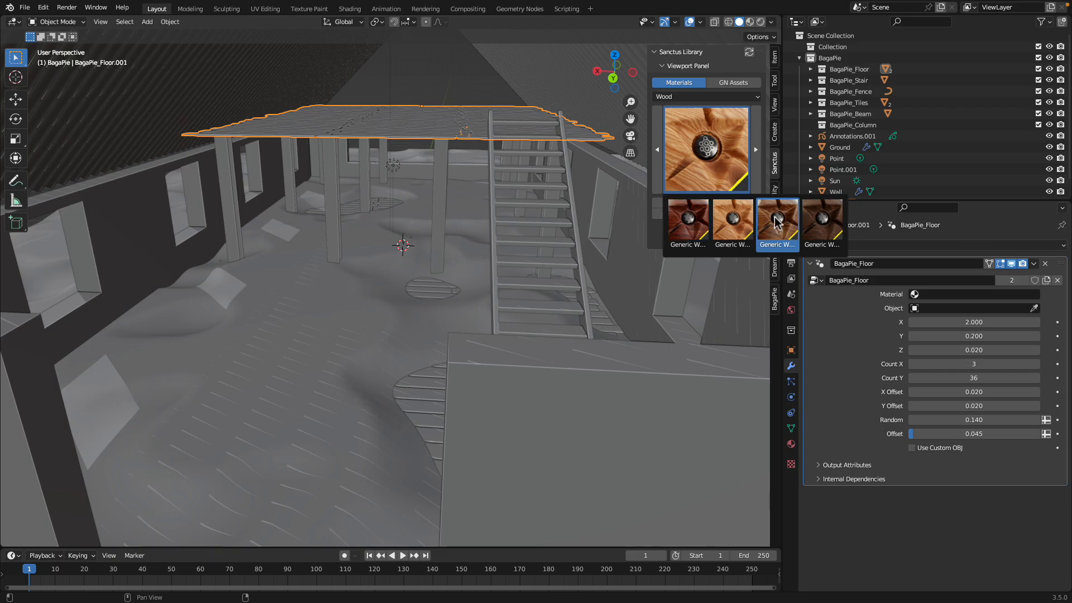
Import generic_wood_03 and set it on BagaPie_Floor.001 and BagaPie_Floor.
click(778, 221)
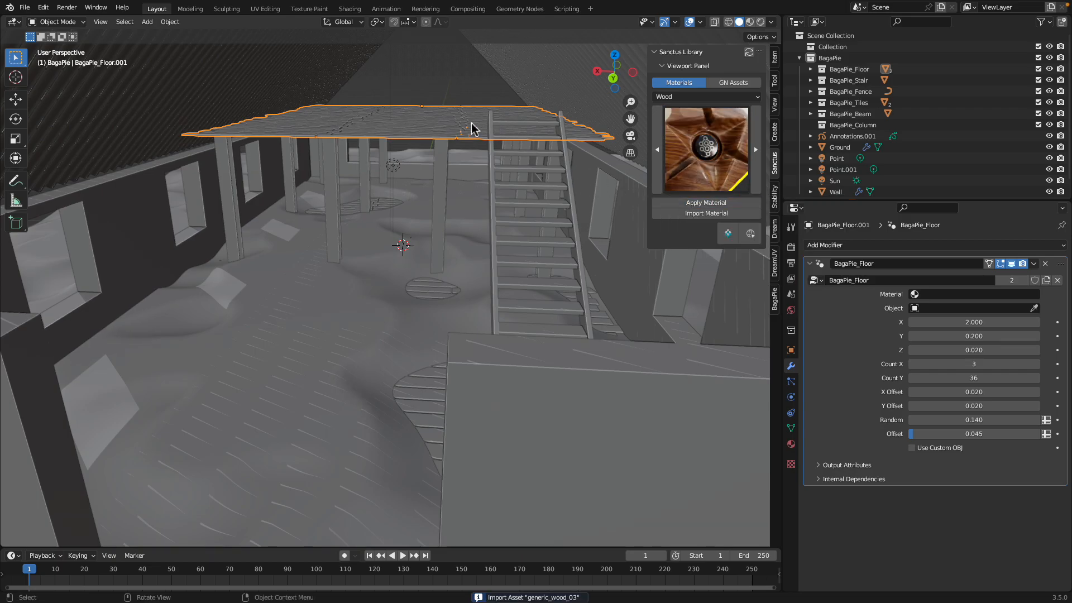
click(915, 294)
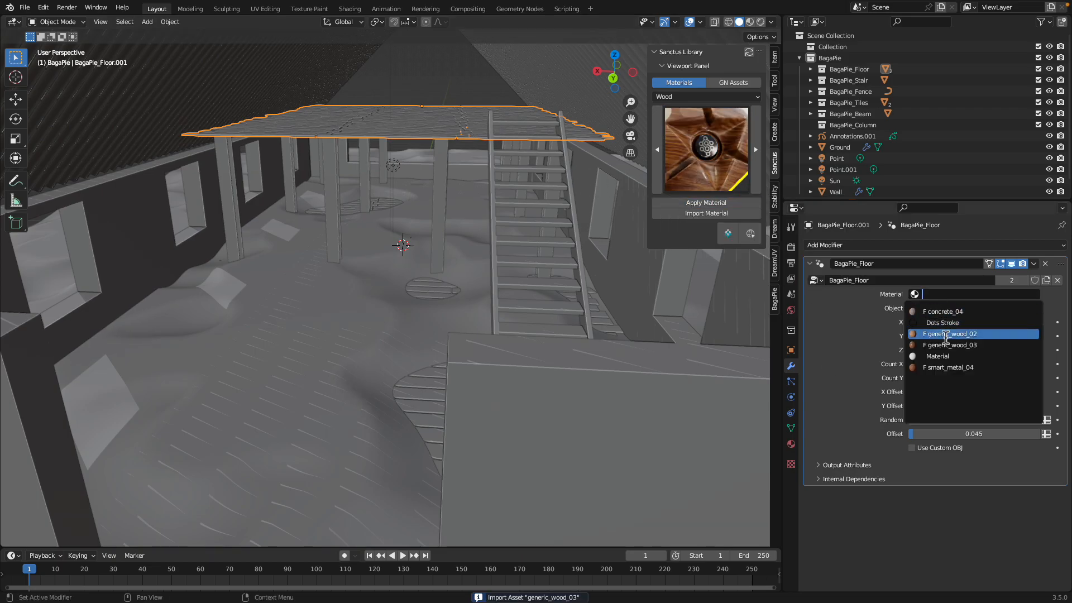
click(950, 345)
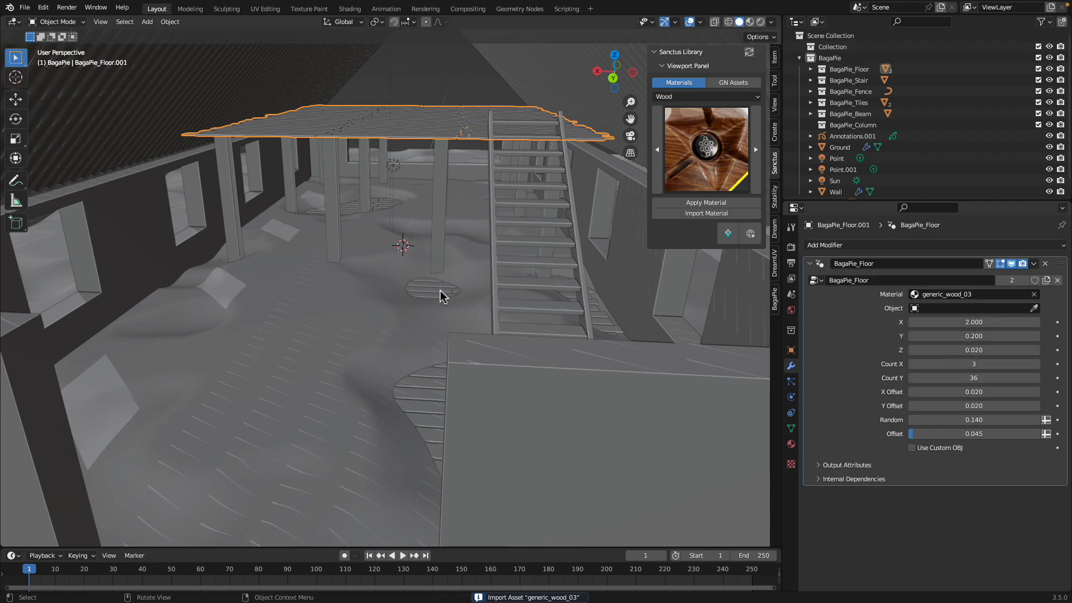
click(974, 295)
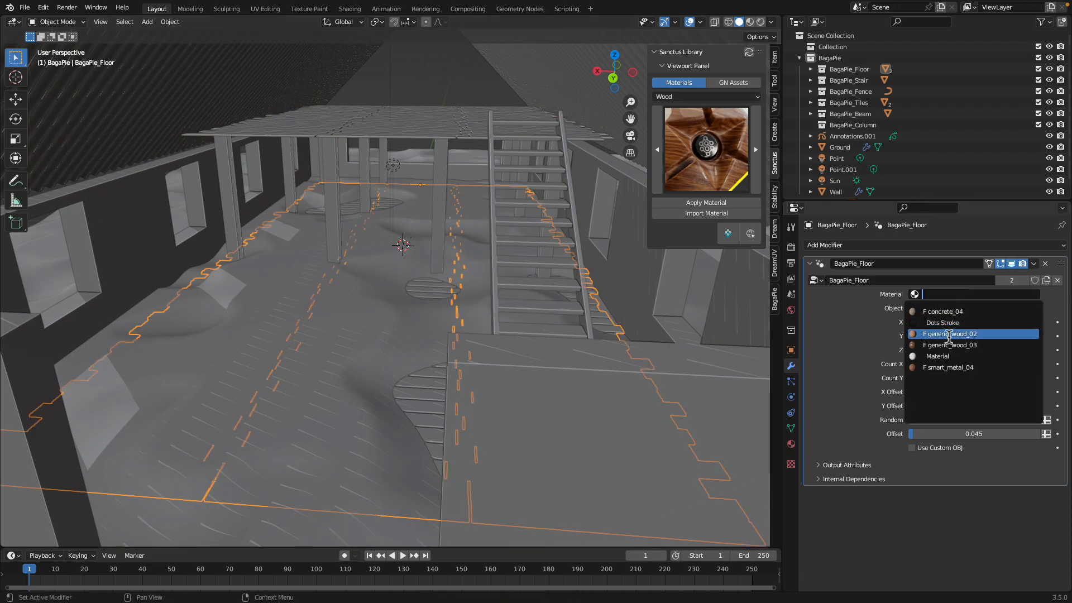
click(950, 346)
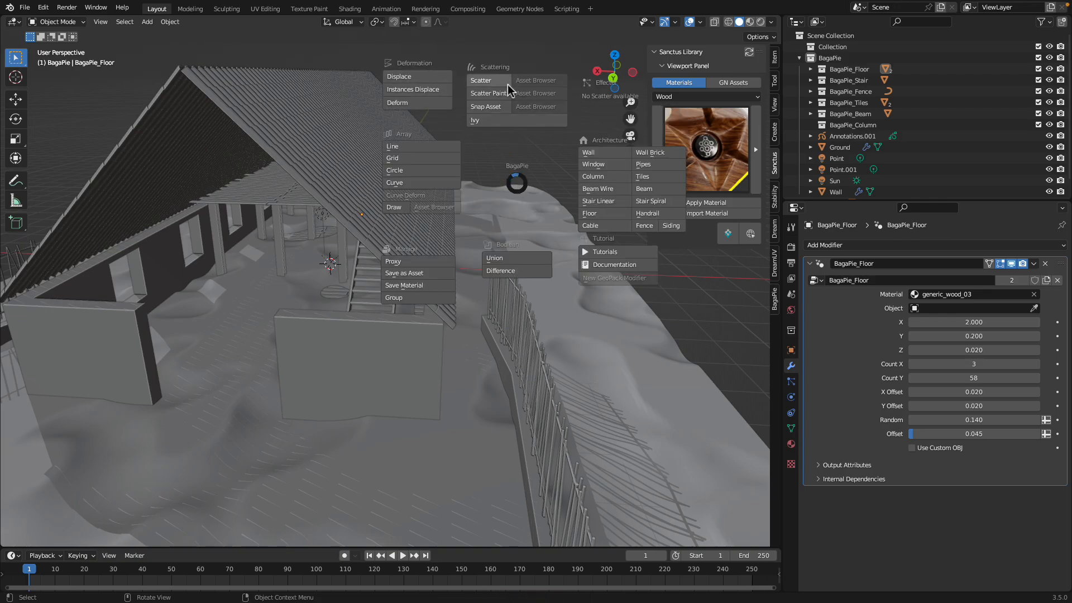
mouse_move(467, 133)
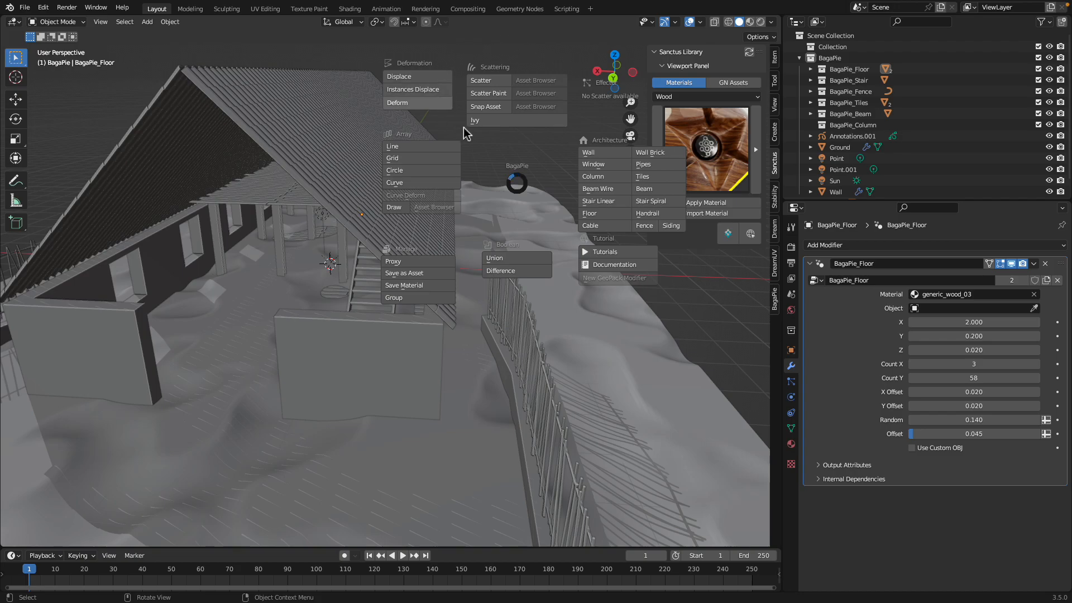
mouse_move(521, 128)
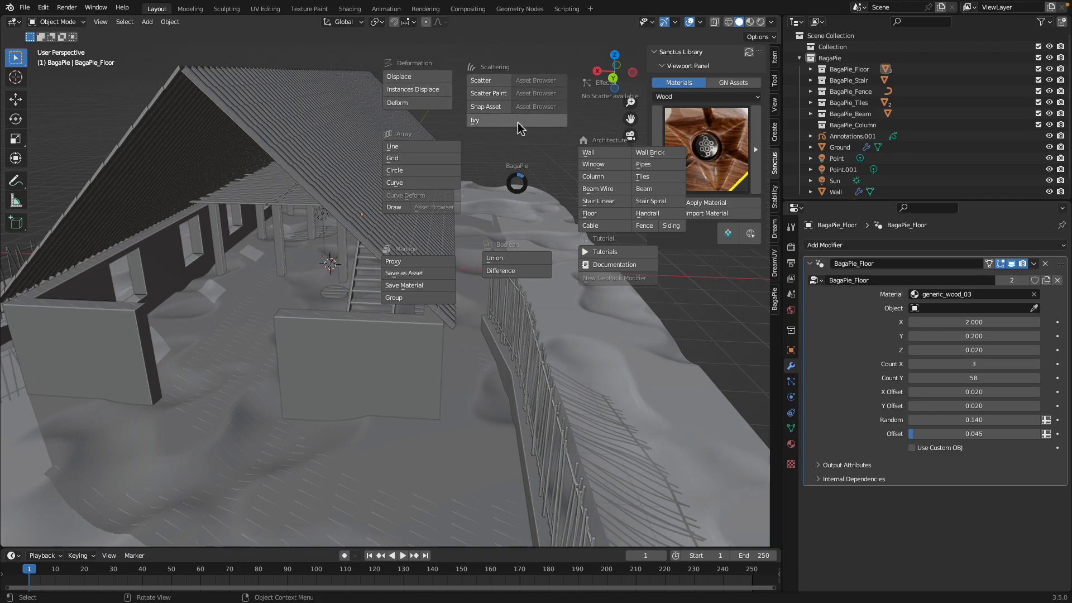
mouse_move(538, 121)
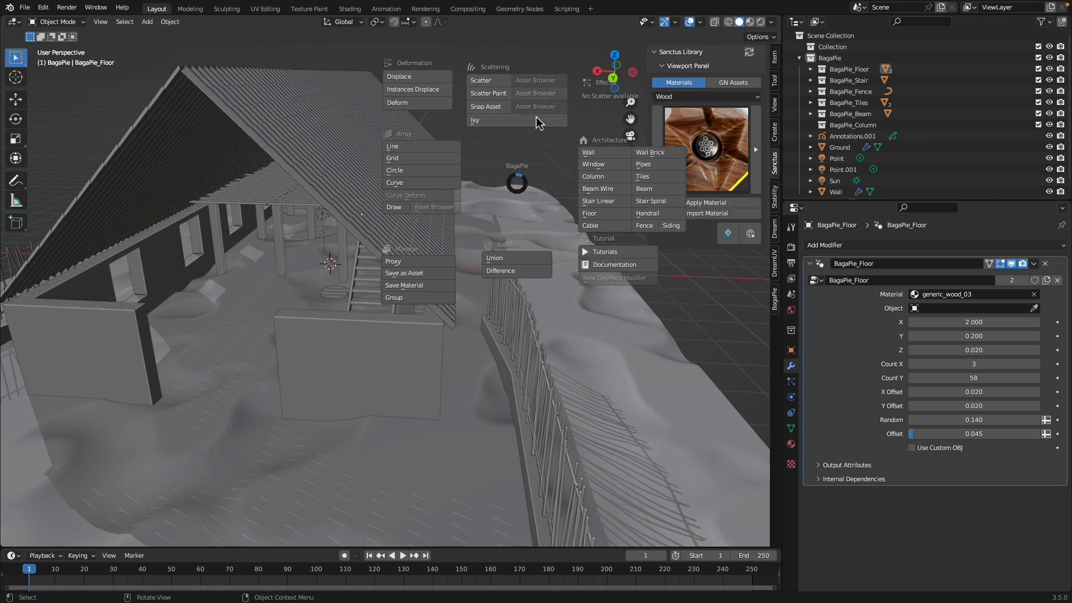
mouse_move(562, 163)
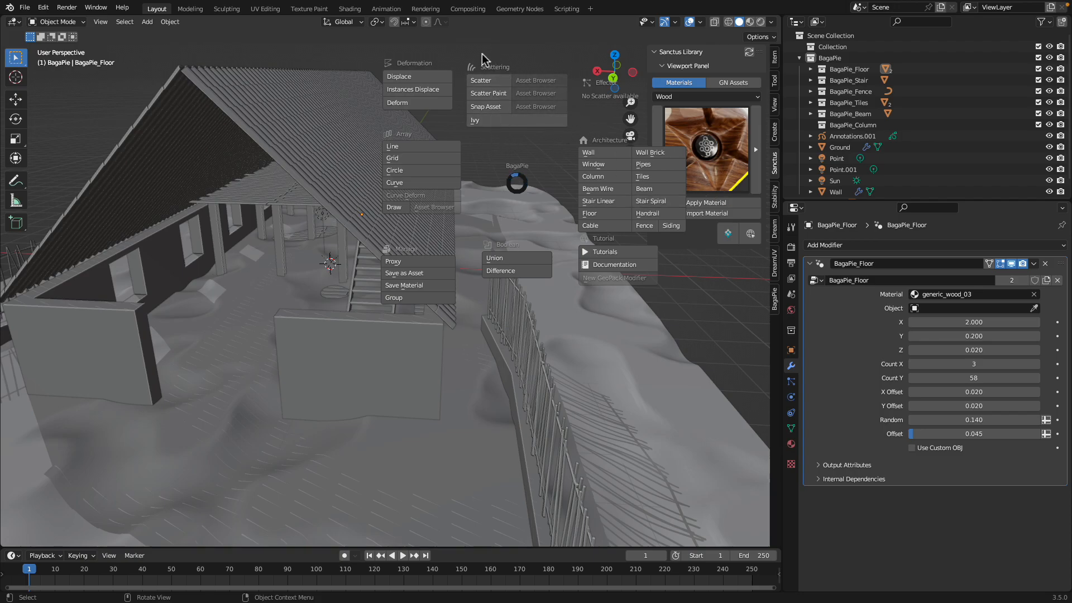
Dismiss the BagaPie pie menu without adding any effect.
click(519, 127)
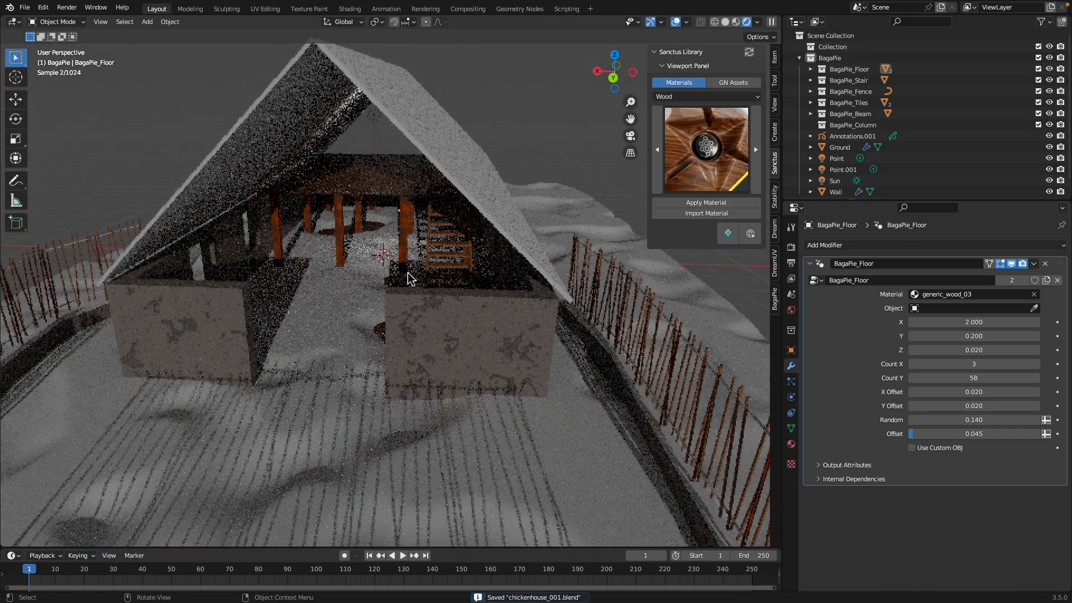
Apply Sanctus's experimental dirt material to Ground, with displacement scale 0.76 and seed 13.64.
click(840, 147)
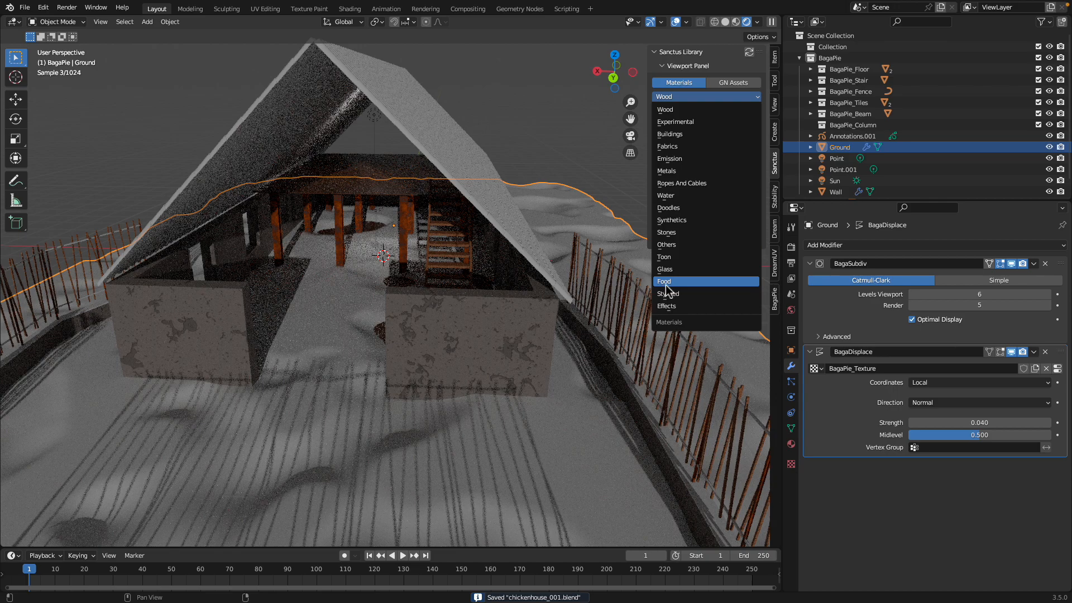
mouse_move(674, 220)
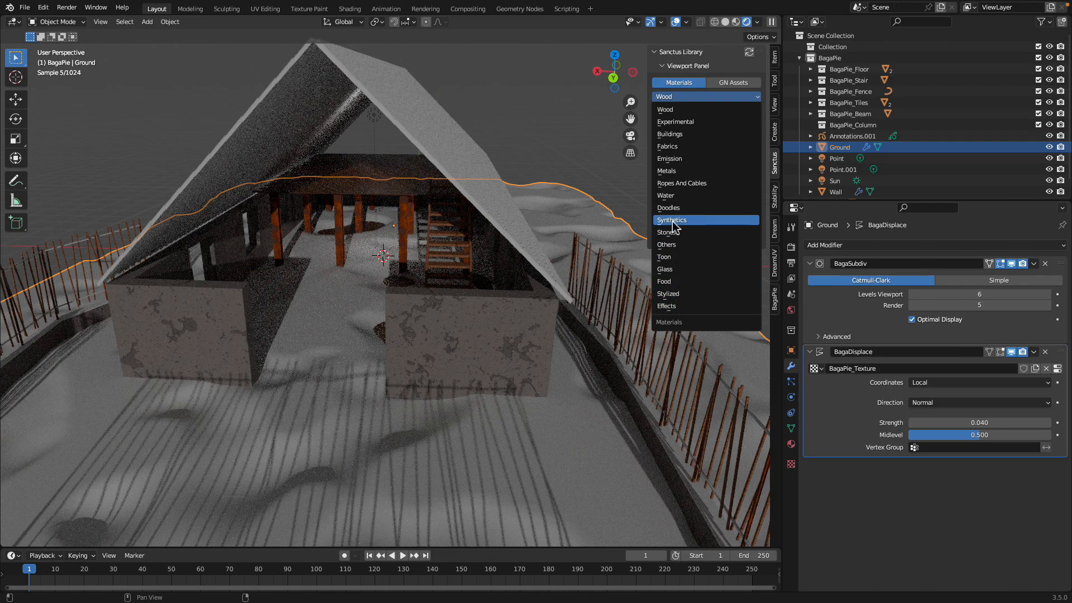
mouse_move(671, 161)
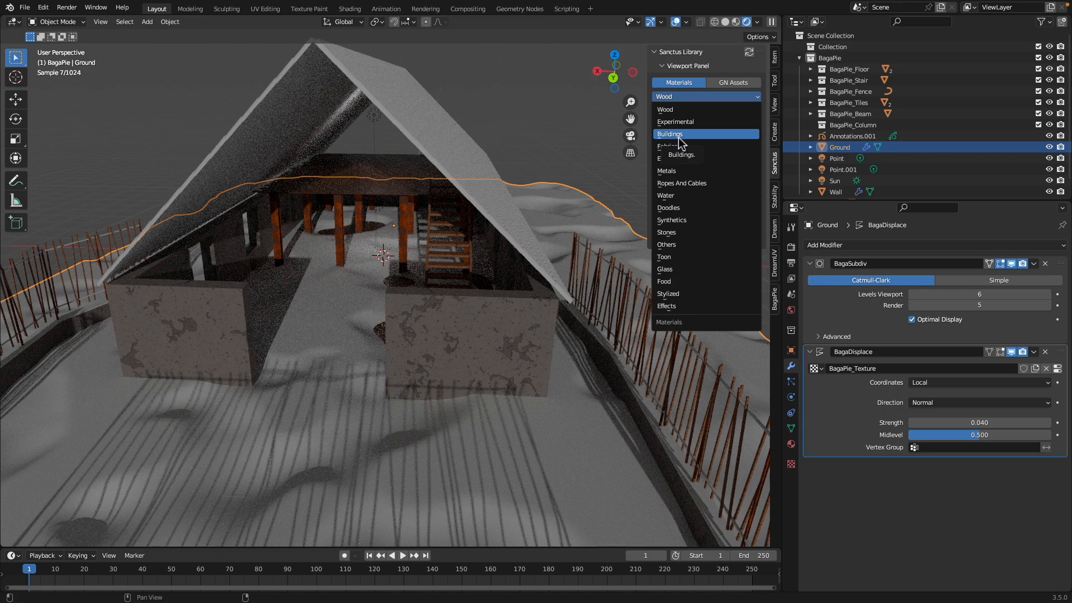
click(675, 122)
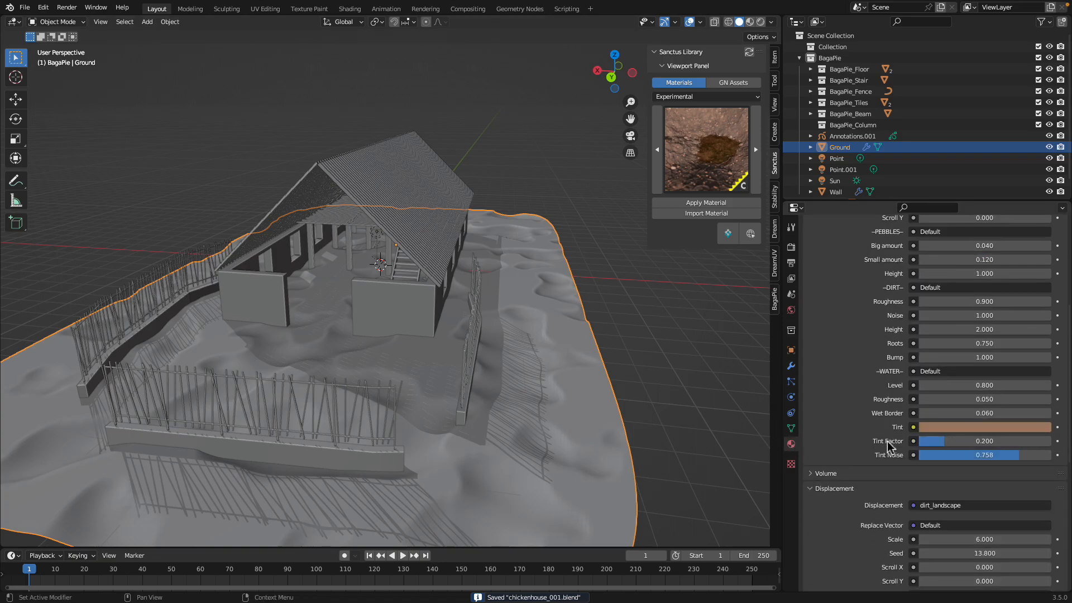
scroll(down, 3)
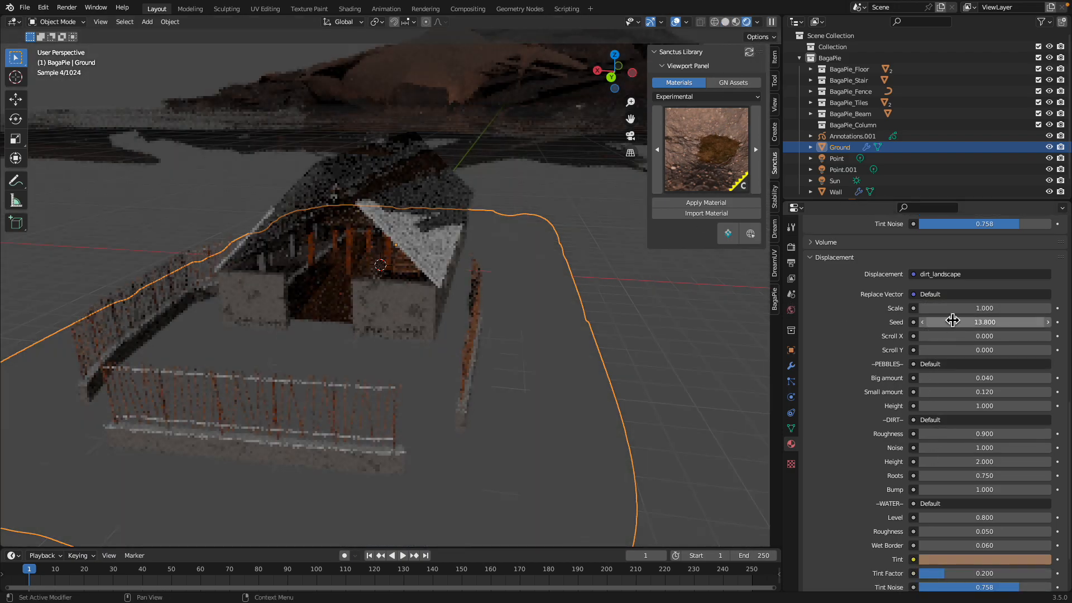
drag(1005, 308, 957, 308)
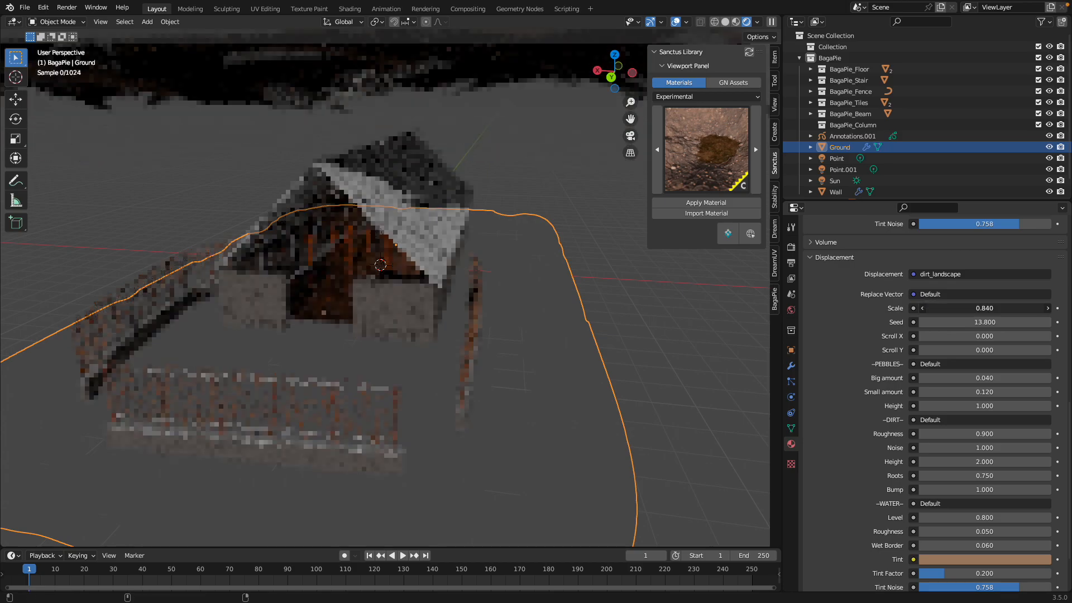
drag(999, 308, 965, 307)
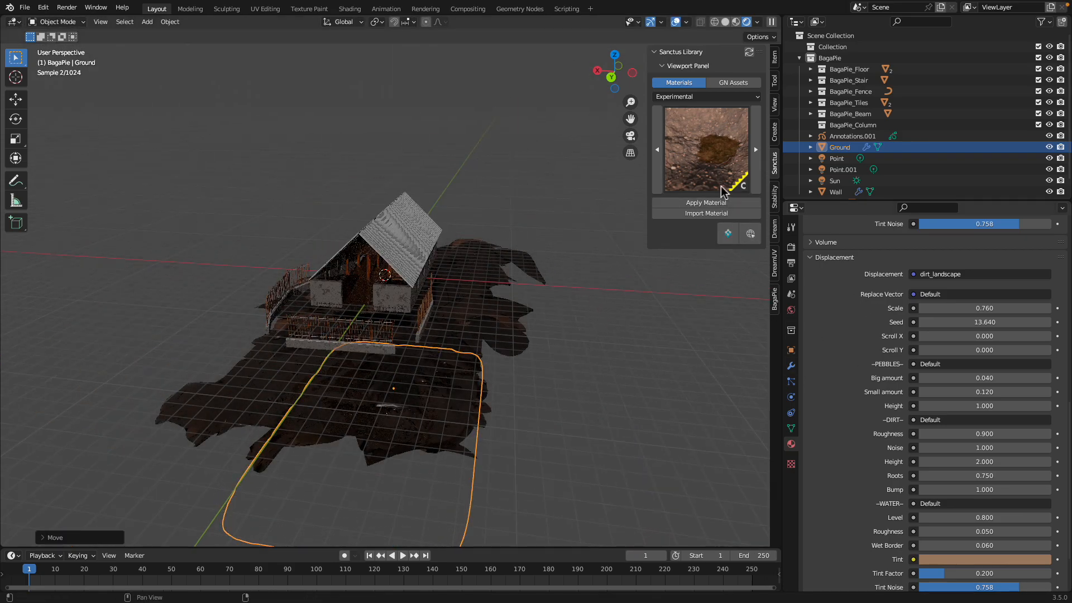
click(706, 149)
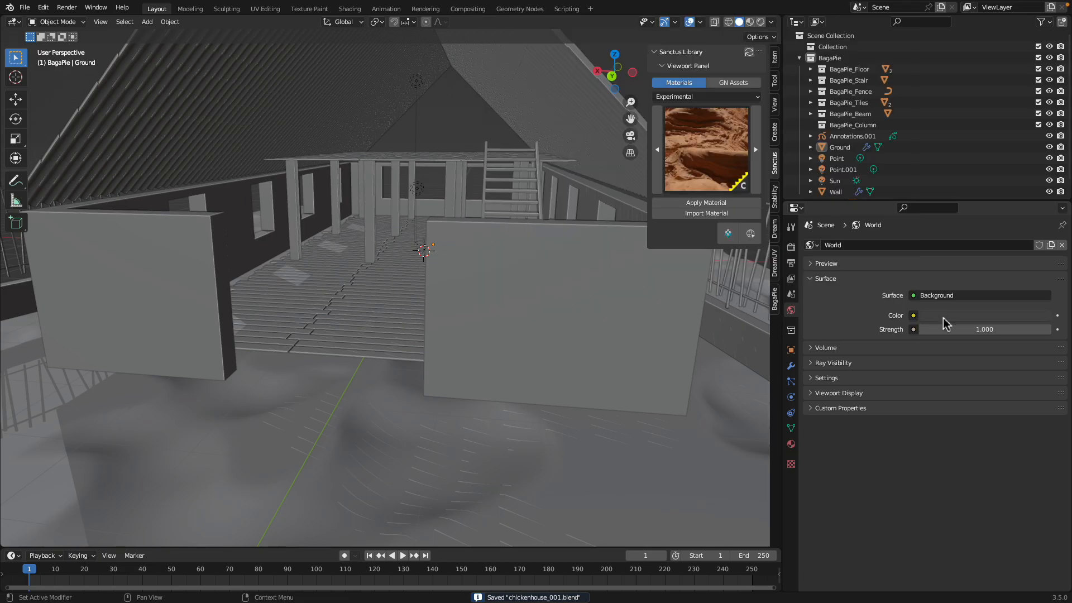
Switch the world colour to a Nishita sky and lower sun elevation to 4.9° in rendered view.
click(914, 315)
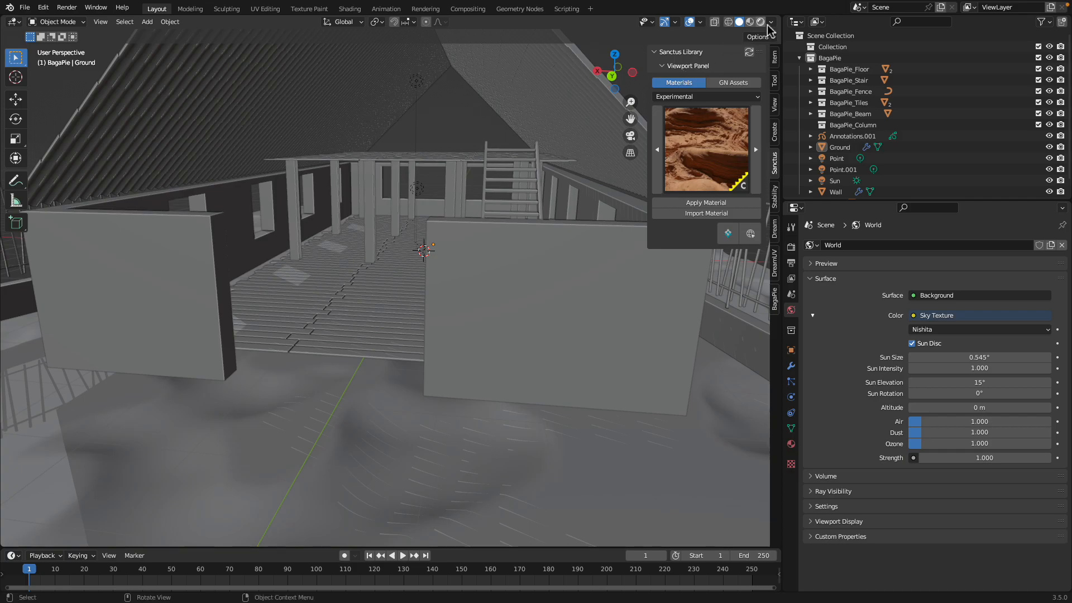
click(749, 22)
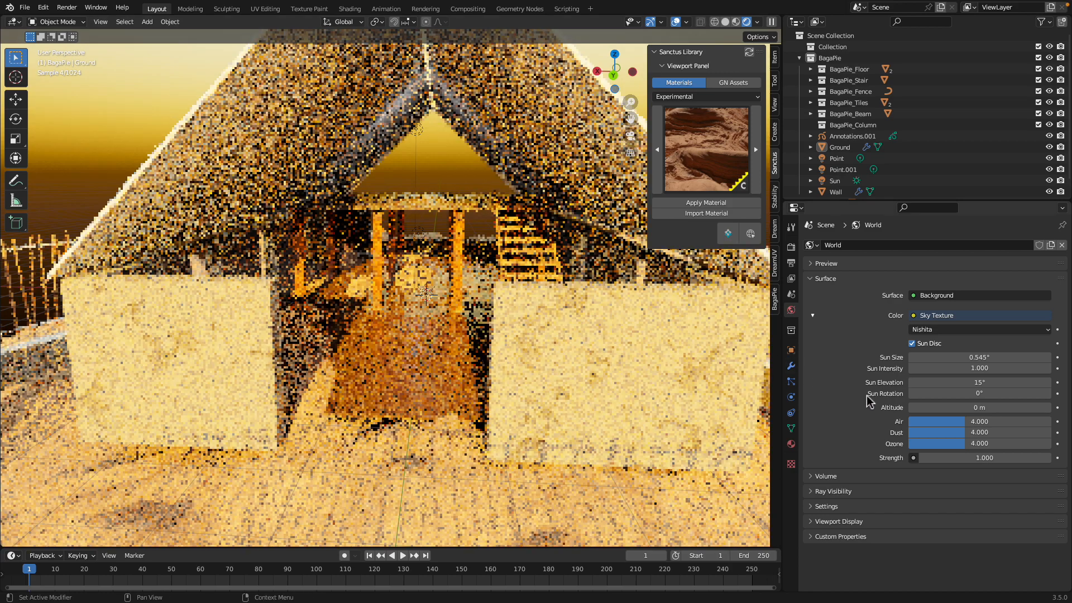
drag(978, 382, 999, 382)
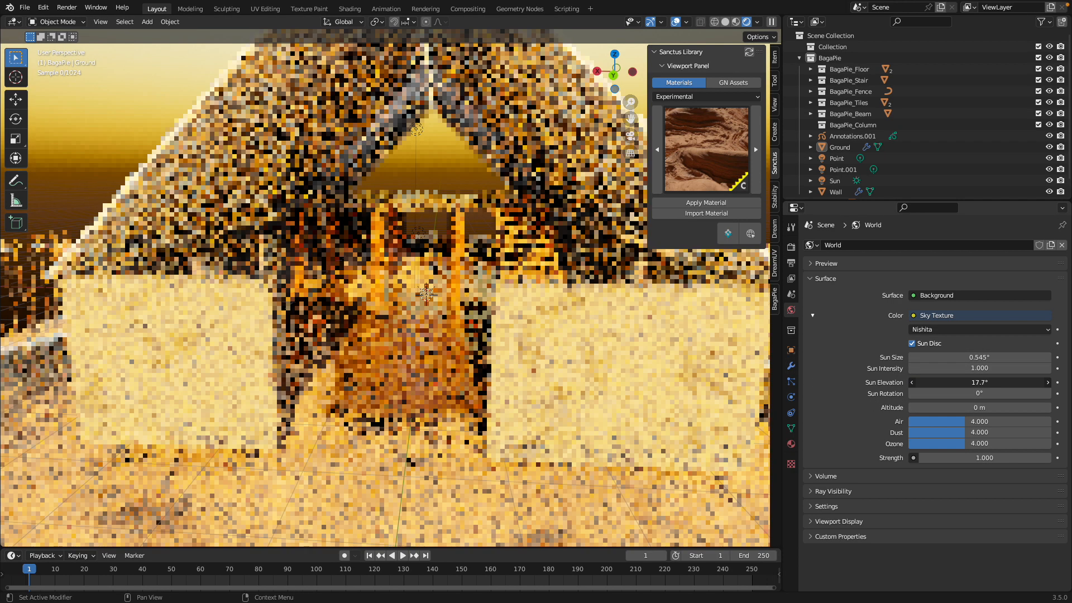
drag(992, 382, 937, 382)
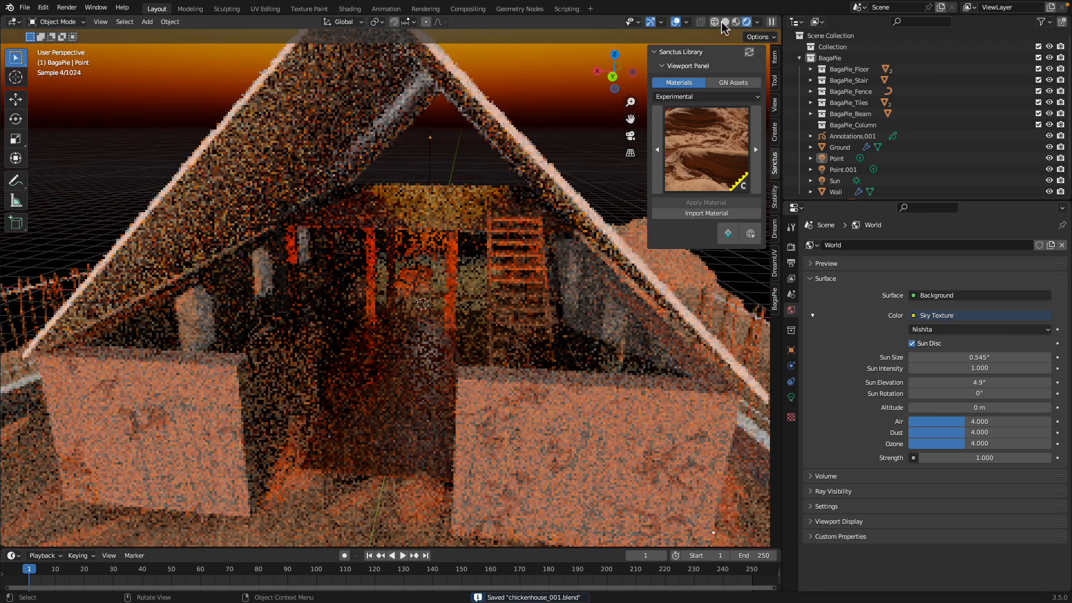
Return to solid shading, turn off cavity and adjust the viewport shadow direction.
click(724, 22)
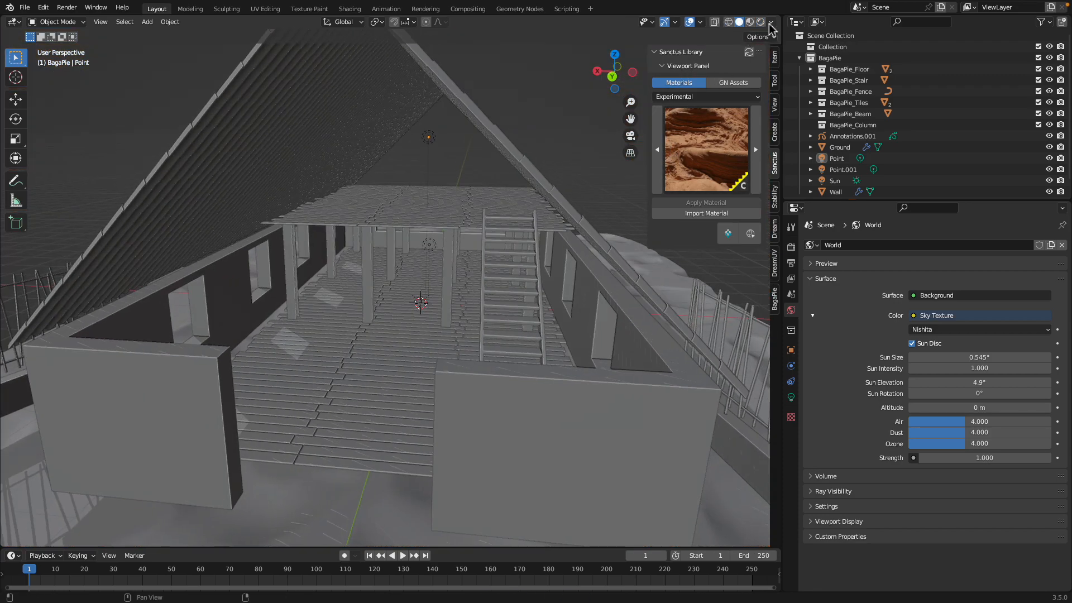
click(769, 21)
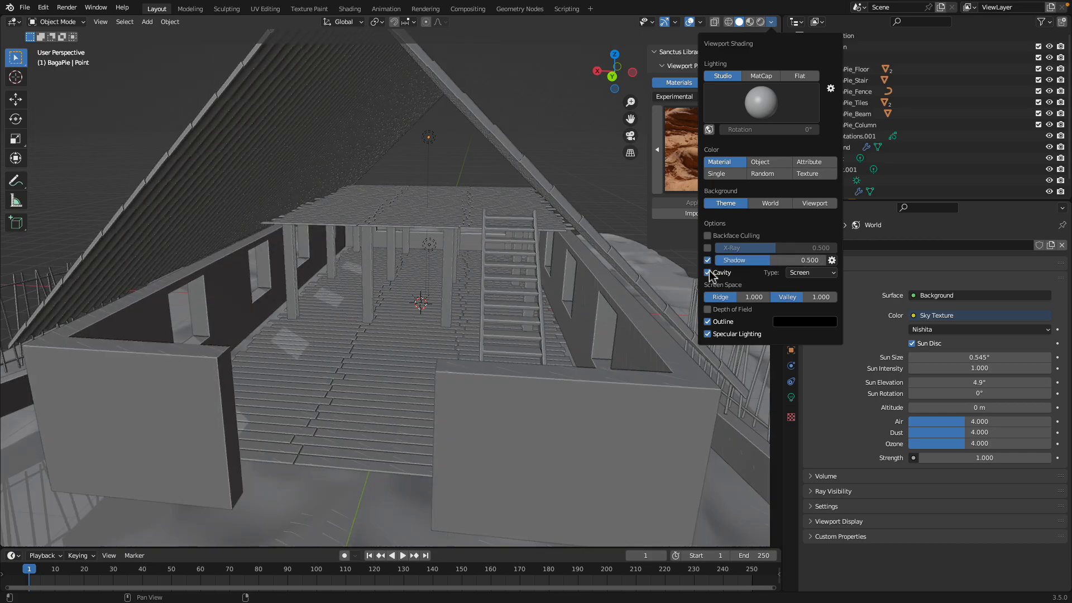
click(707, 273)
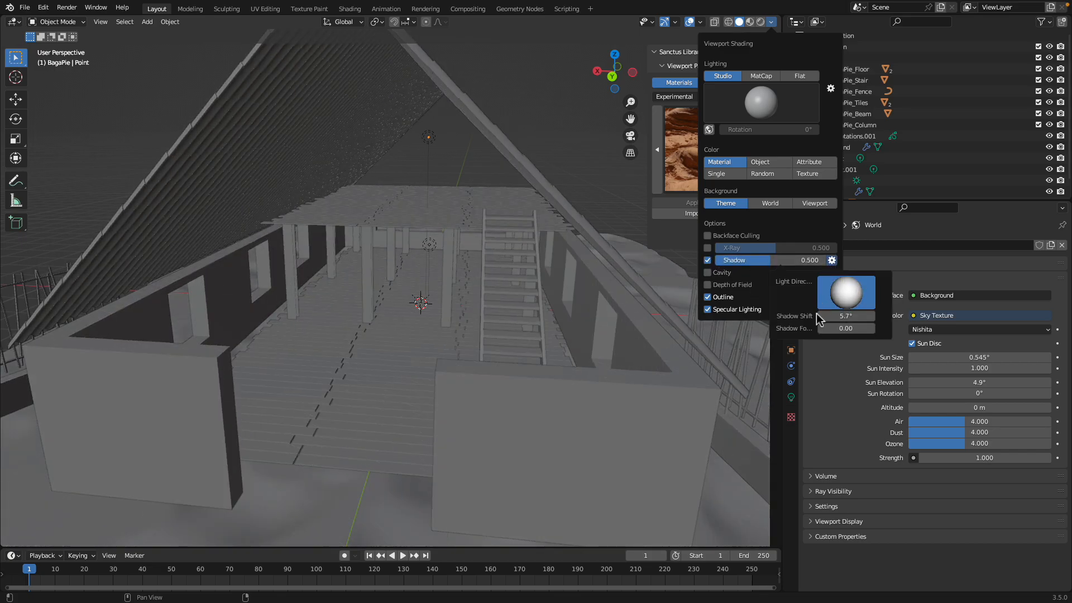
drag(846, 294, 855, 290)
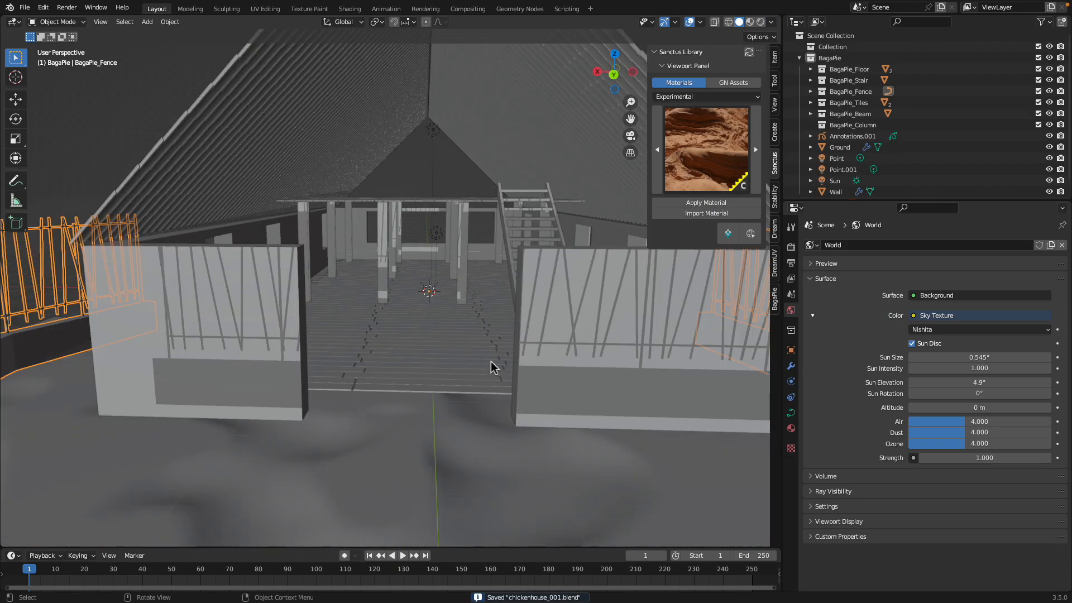
Tour the house interior toward the staircase, then orbit the scene in rendered preview.
drag(492, 367, 462, 351)
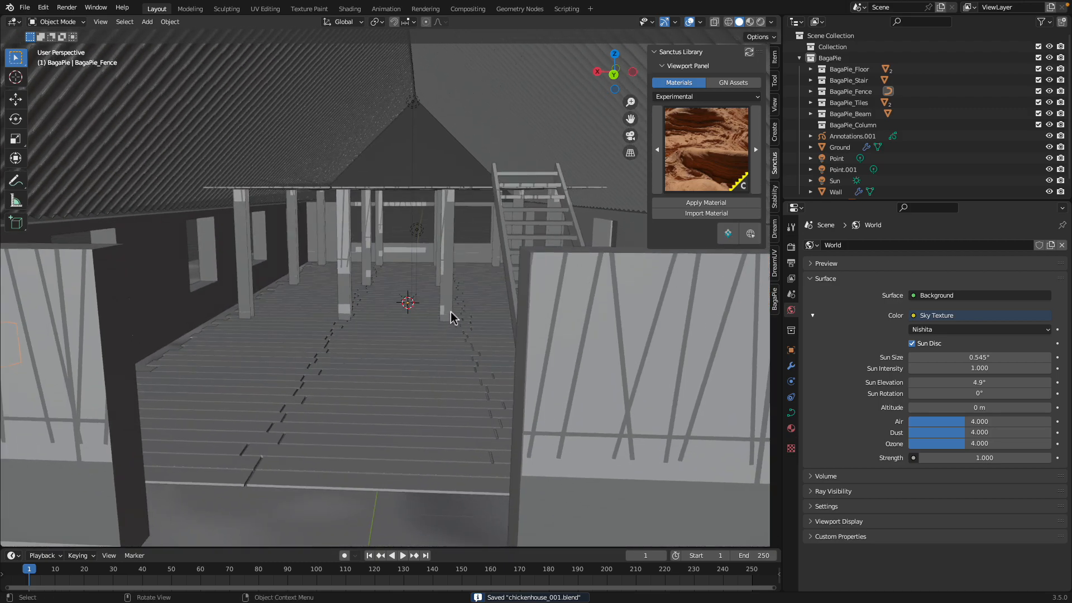
drag(451, 318, 441, 301)
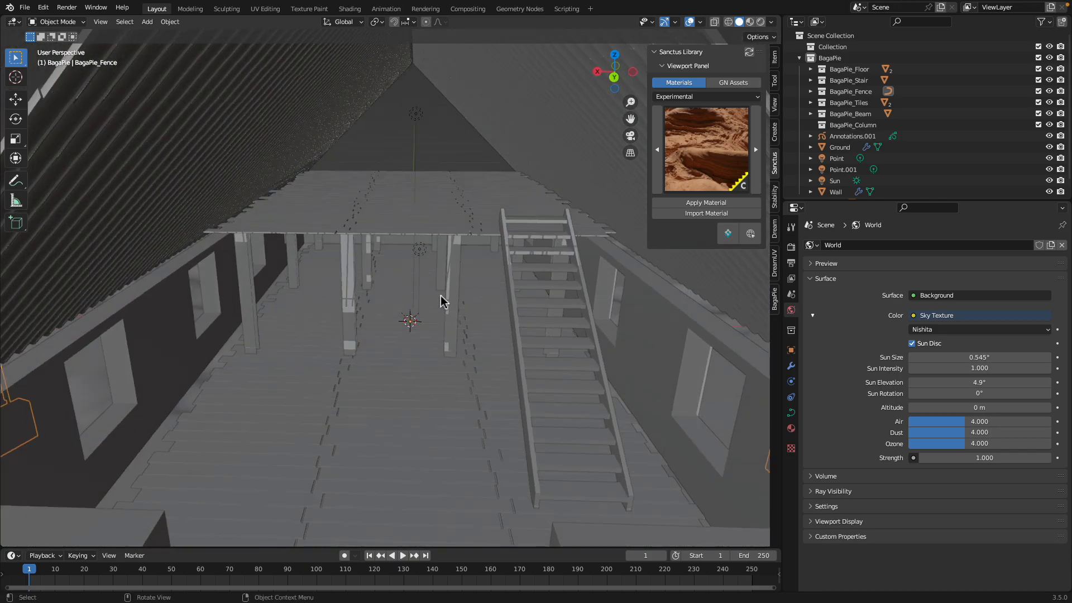
drag(441, 301, 561, 325)
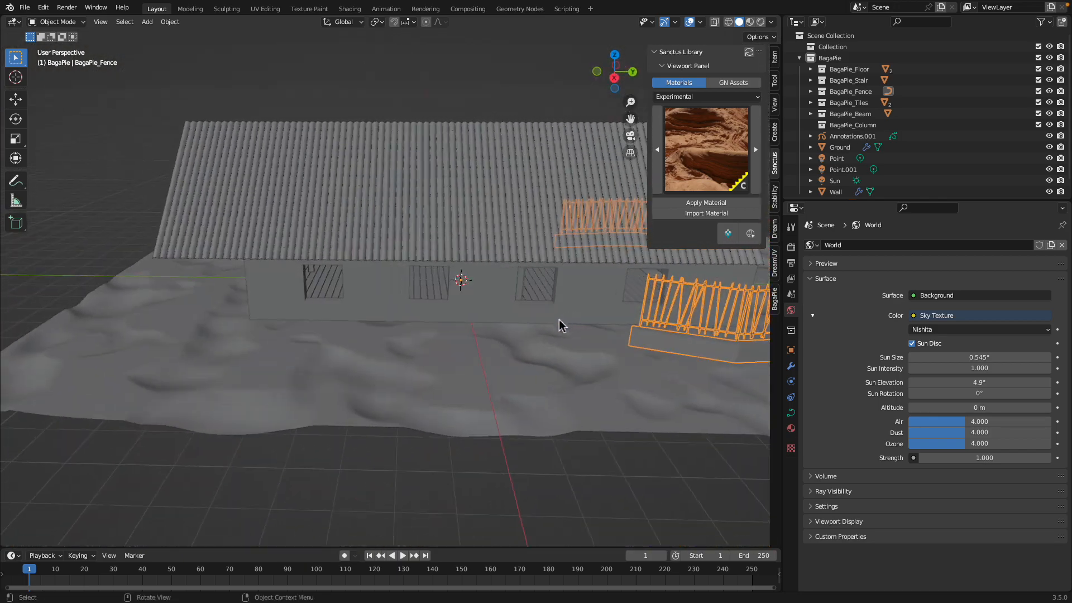
click(614, 61)
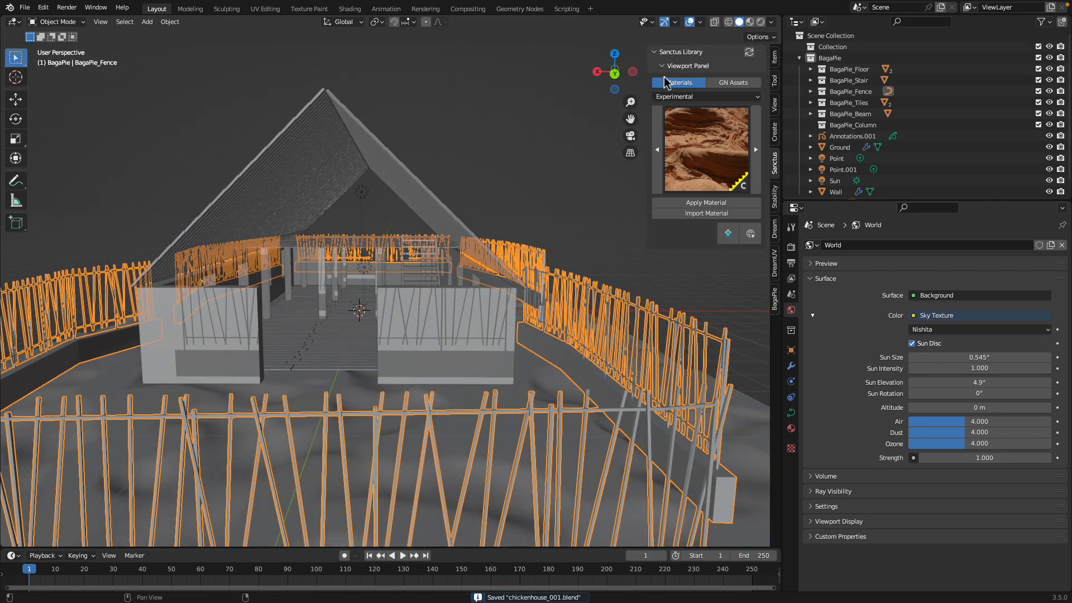
click(758, 22)
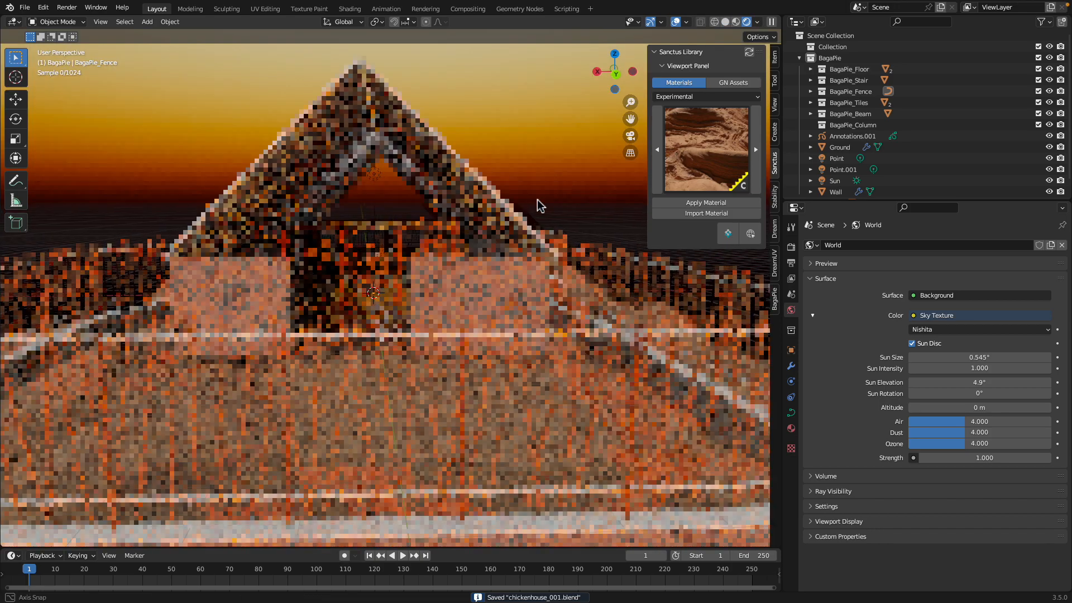
drag(540, 205, 342, 179)
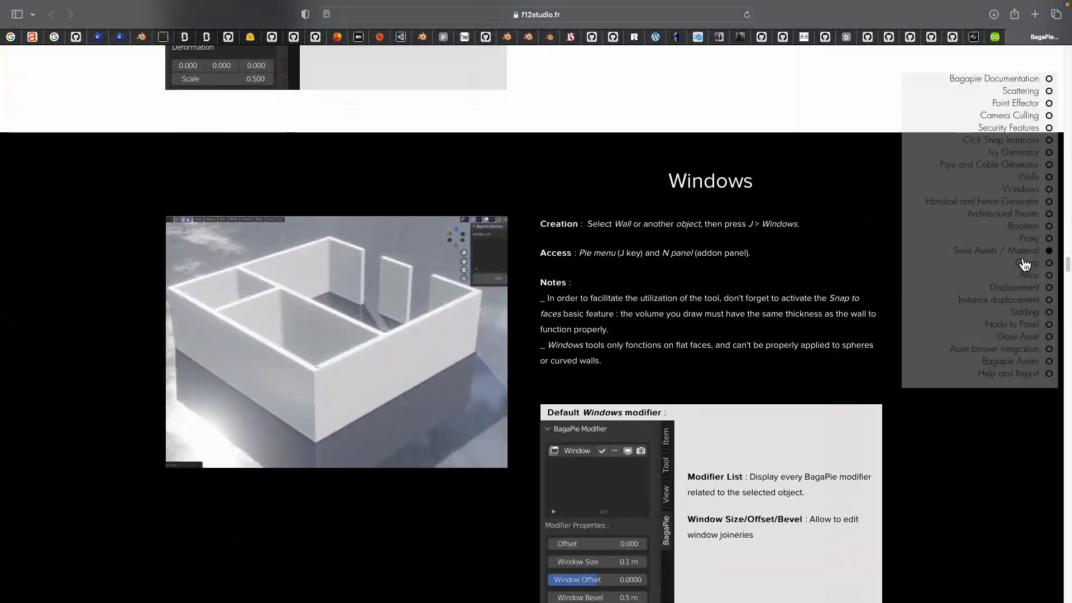
Highlight the BagaPie Modifier V10 zip in the _Blender_Bagapie folder.
click(1003, 251)
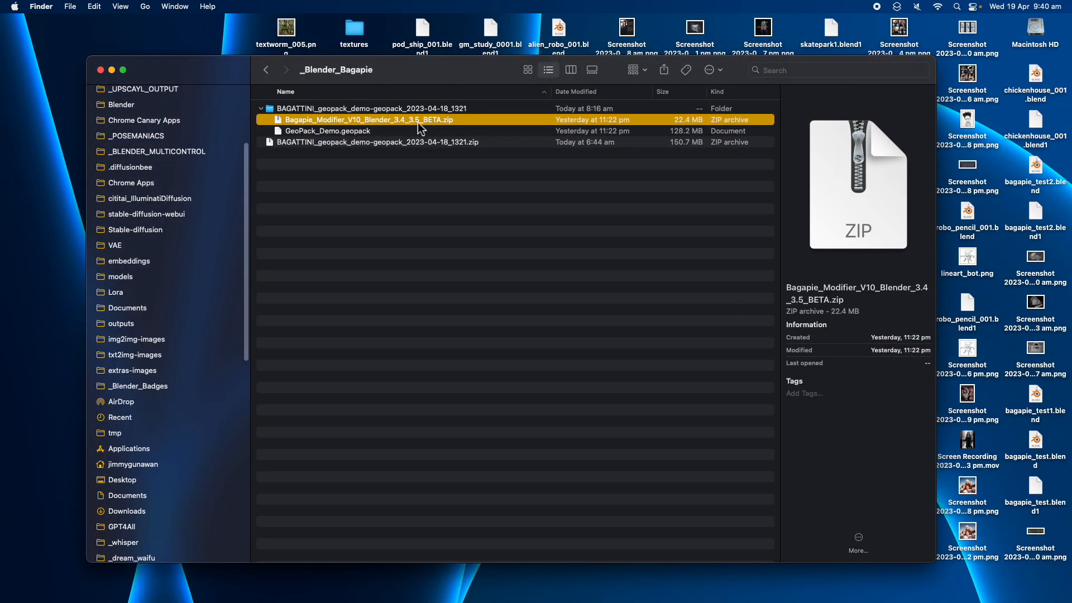
mouse_move(424, 122)
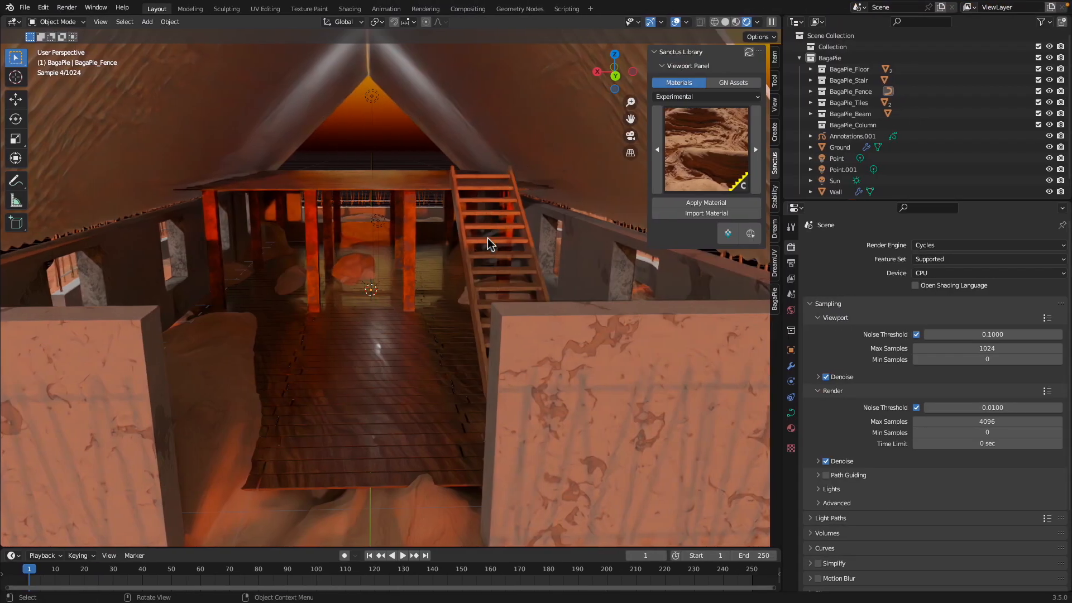
mouse_move(643, 188)
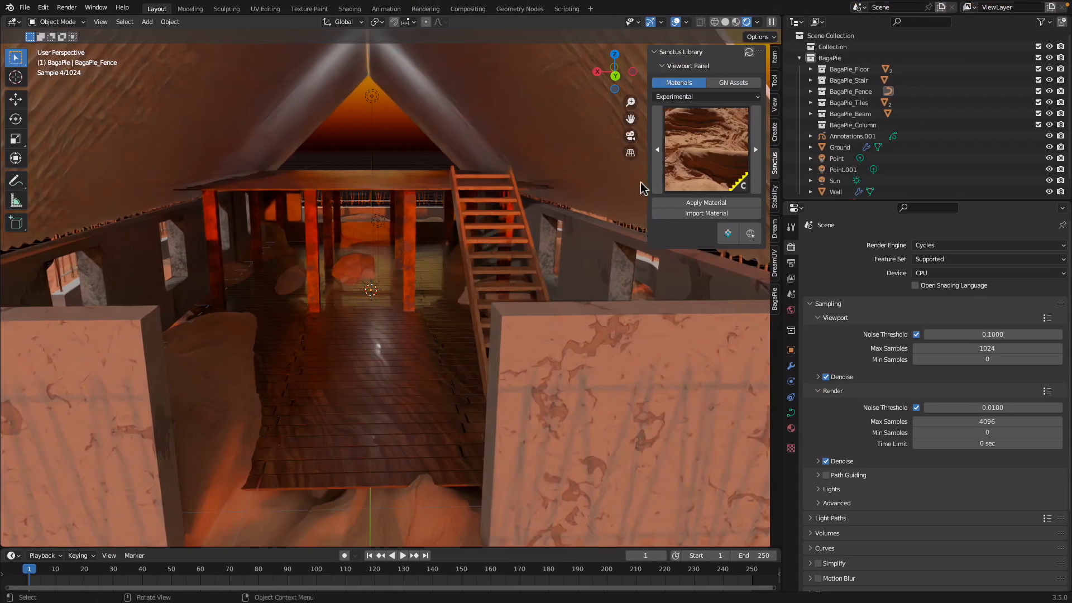
Browse the Sanctus material categories and pick Wood.
click(655, 51)
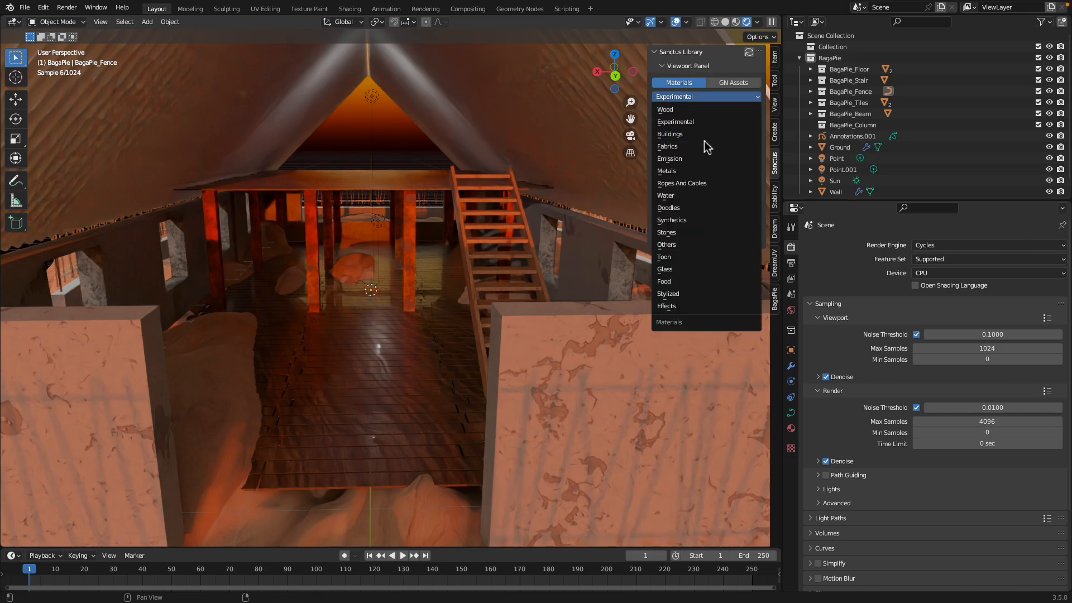
click(659, 146)
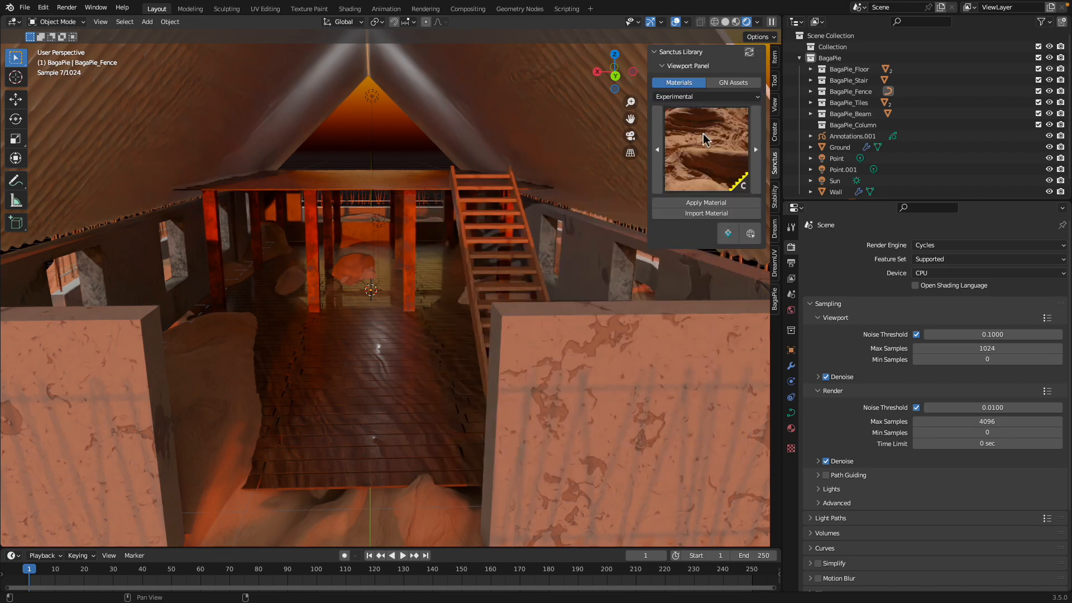
click(706, 96)
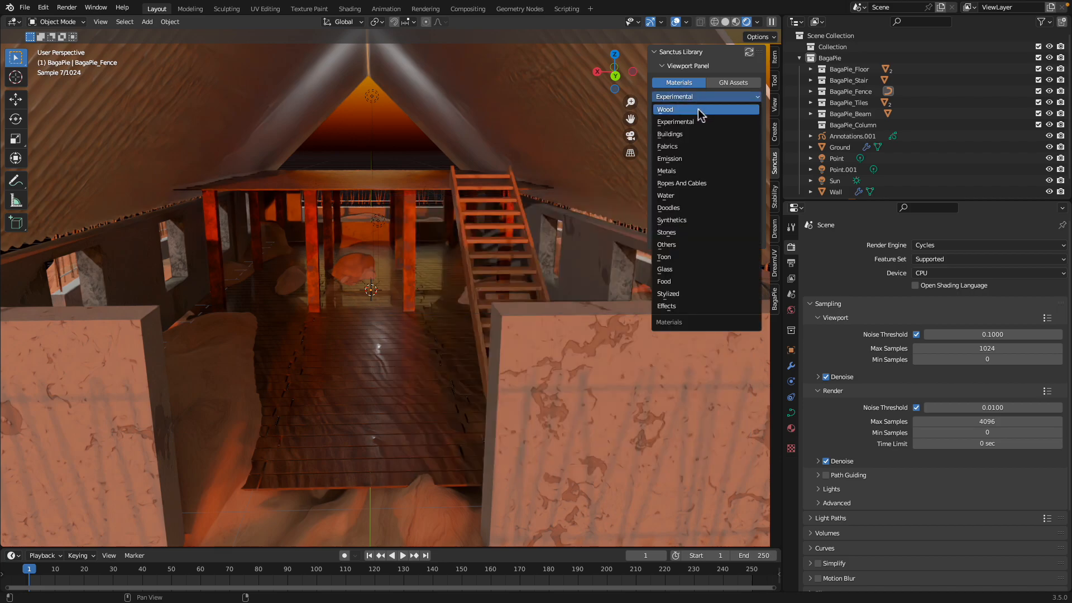
click(665, 109)
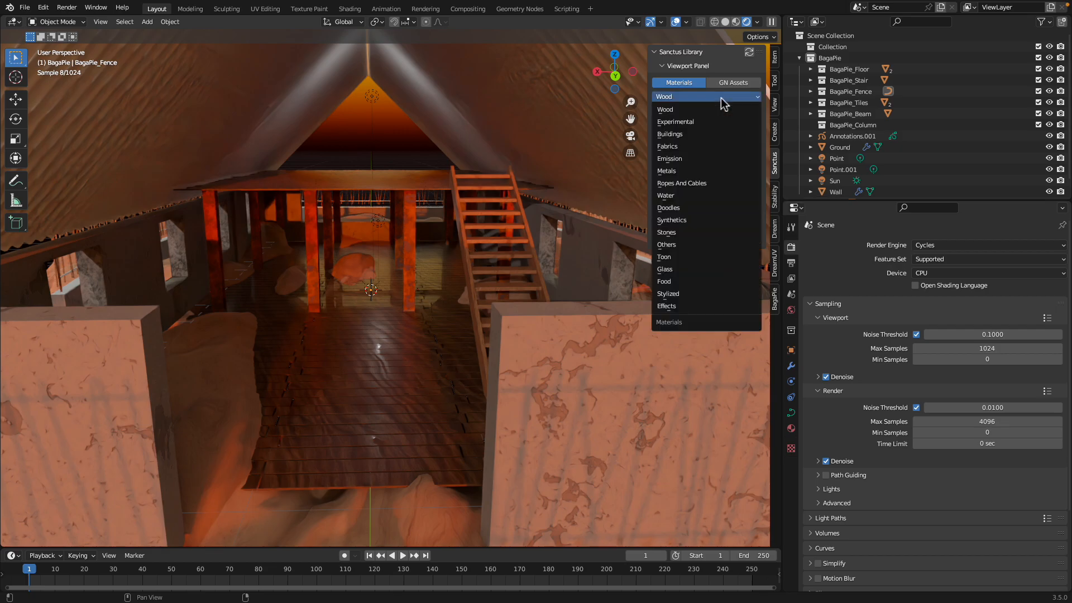
Show the Food geometry-node assets with the cupcake and add a new cube.
click(733, 83)
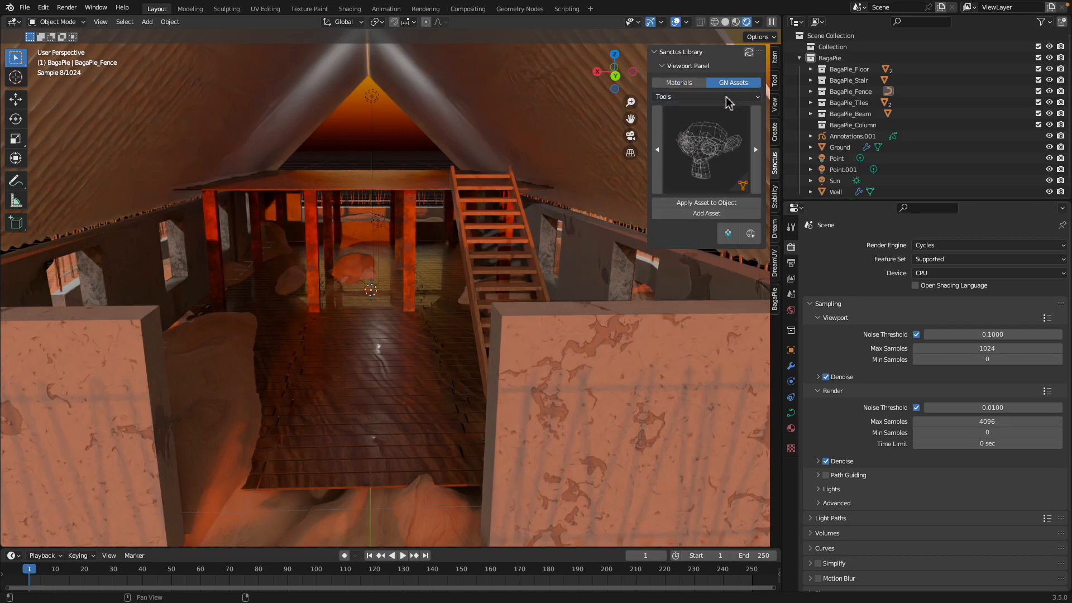
click(706, 96)
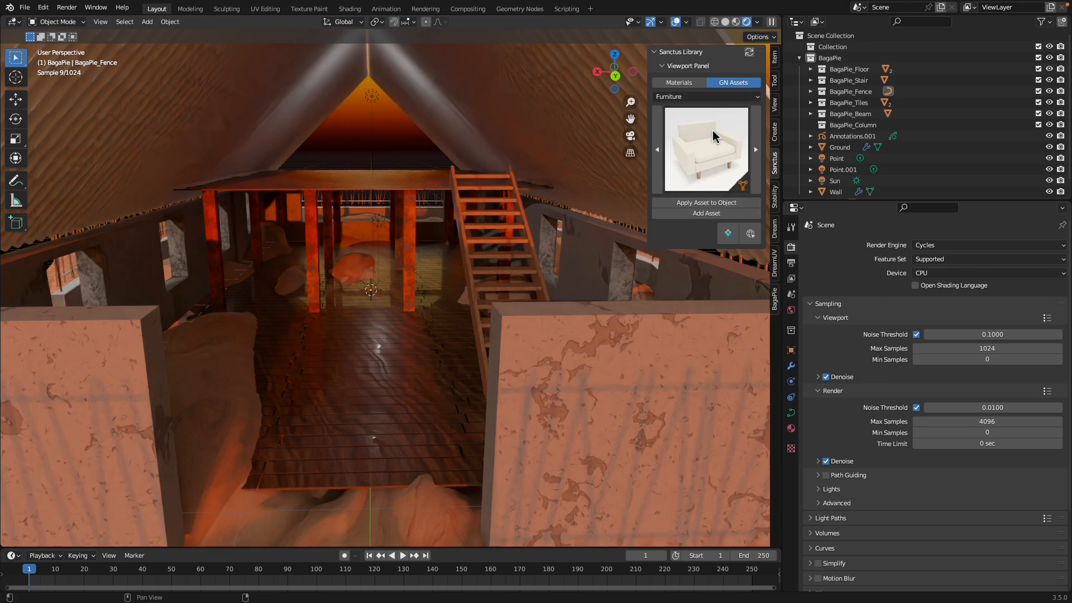
click(706, 97)
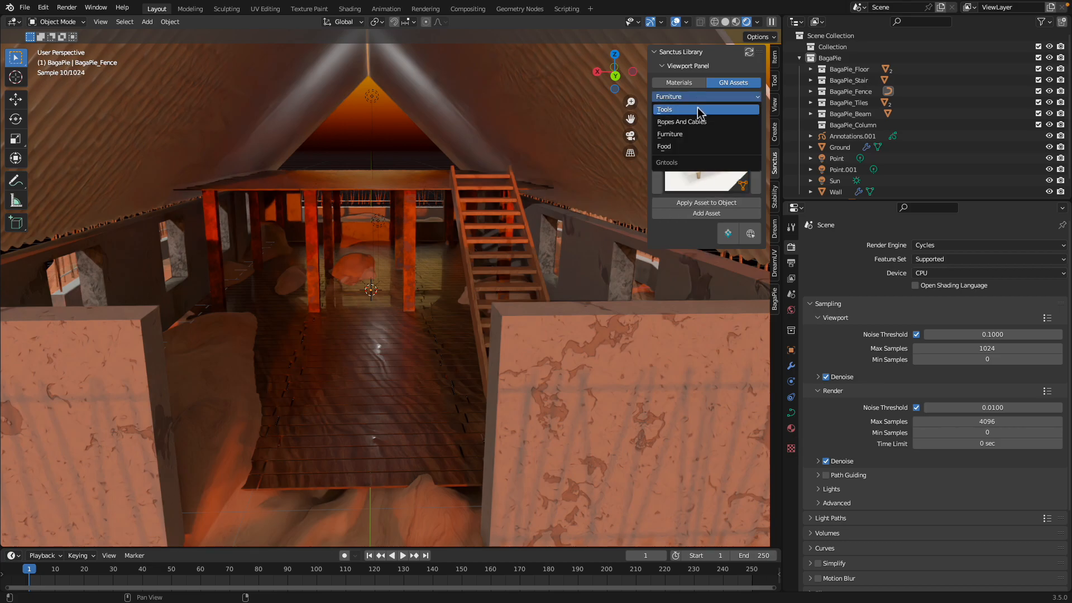
mouse_move(702, 147)
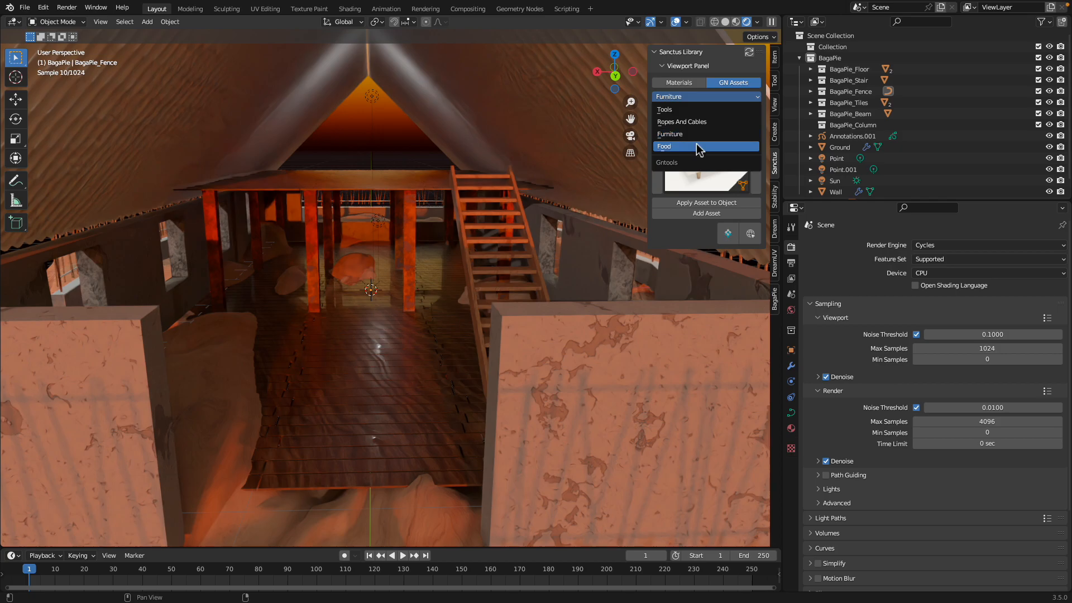
click(684, 146)
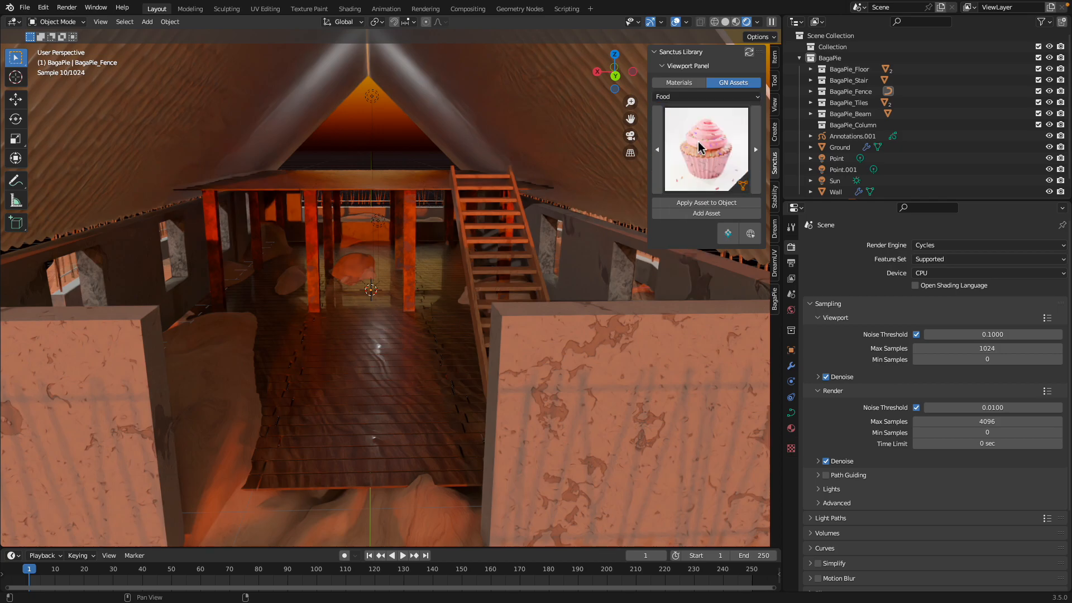
mouse_move(706, 203)
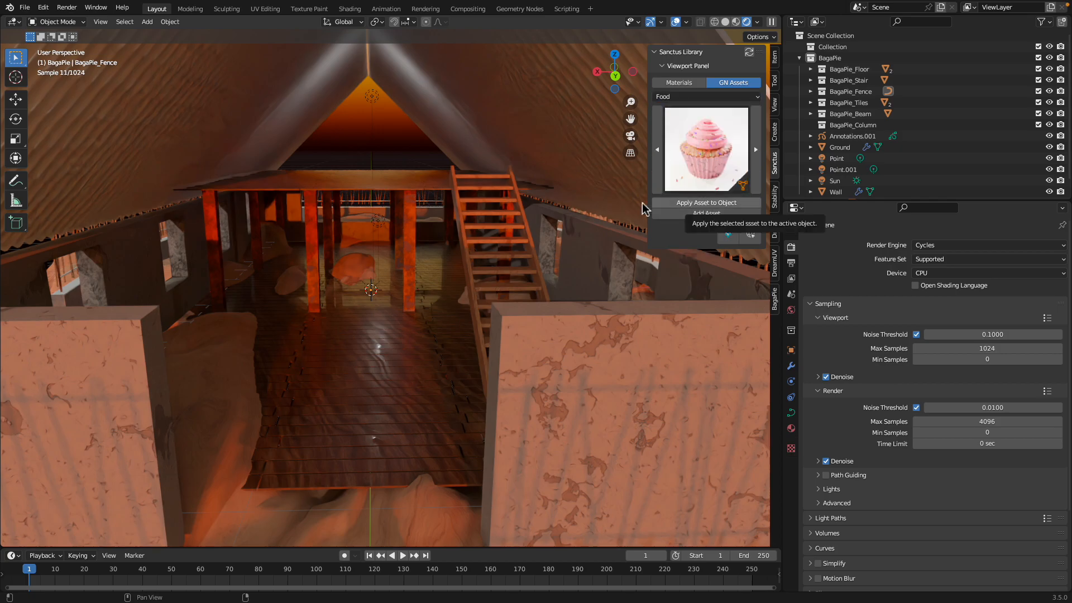
click(147, 21)
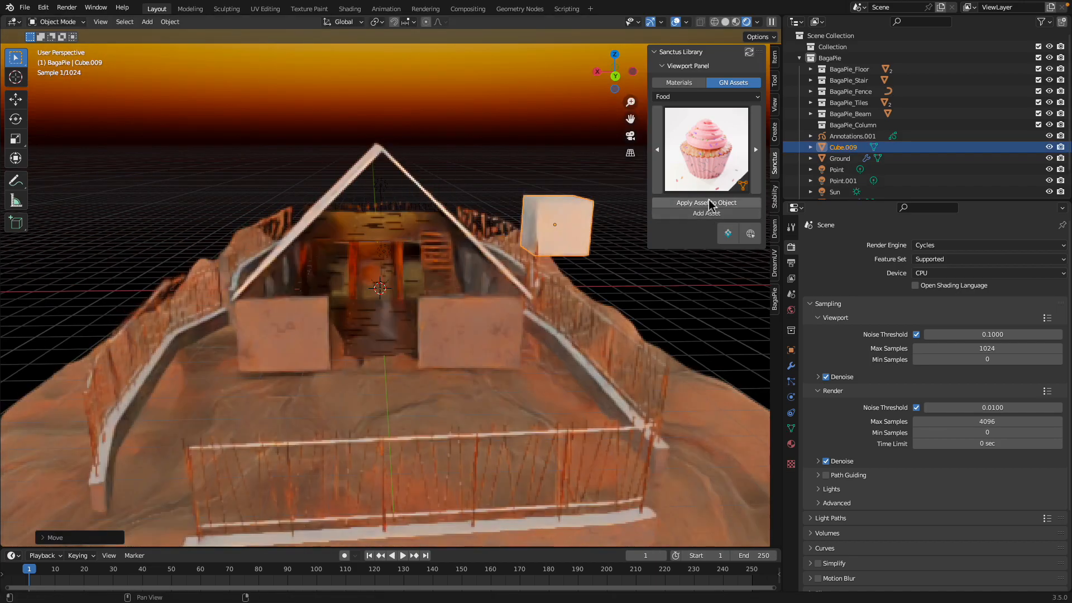
Apply the cupcake asset to Cube.009 and orbit to view it inside the house.
click(706, 202)
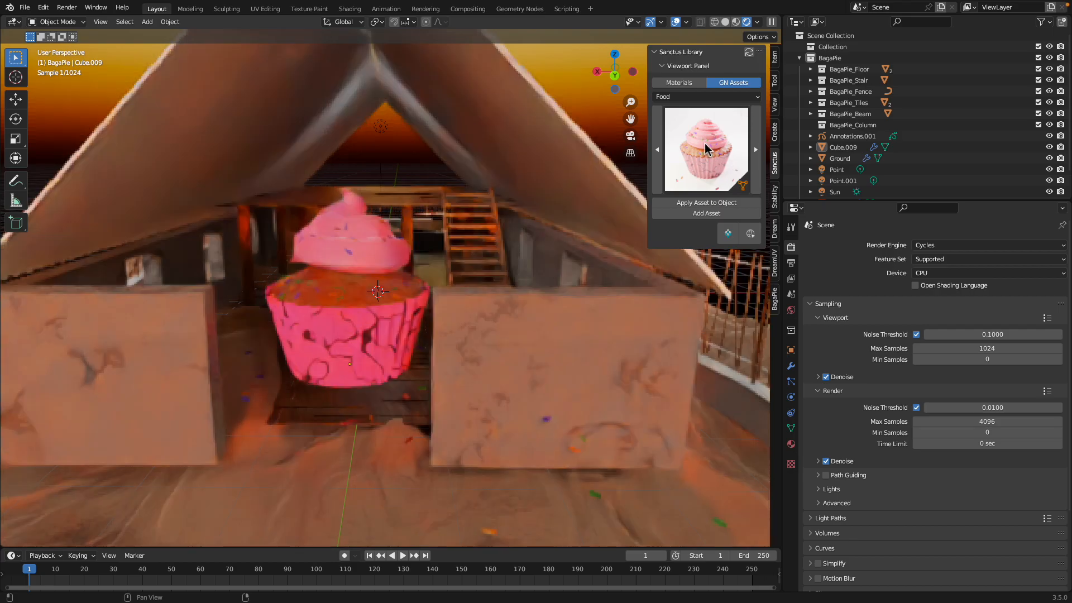
mouse_move(483, 289)
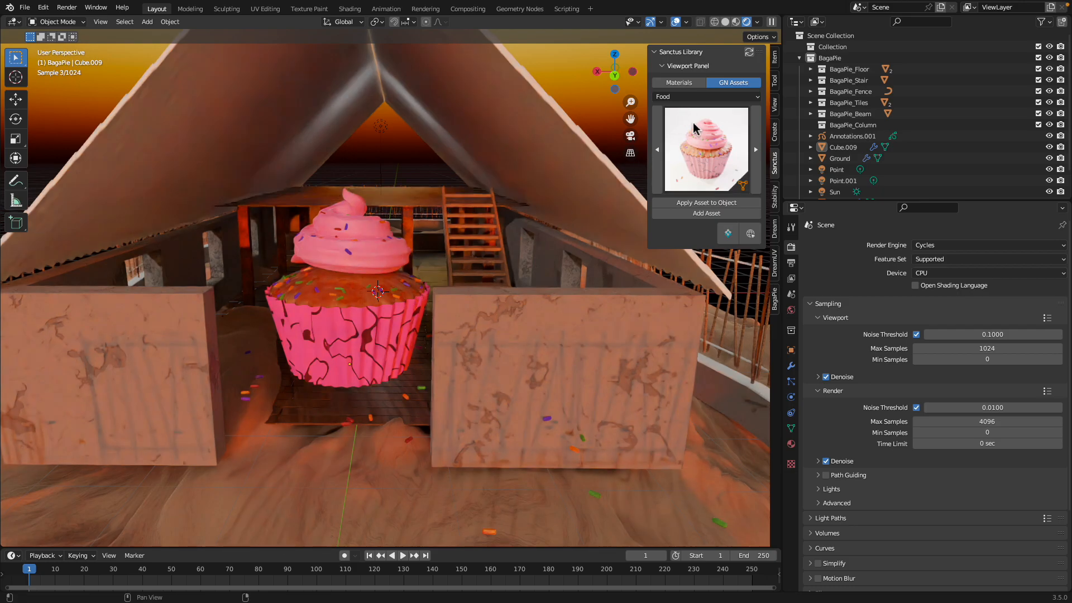
mouse_move(691, 153)
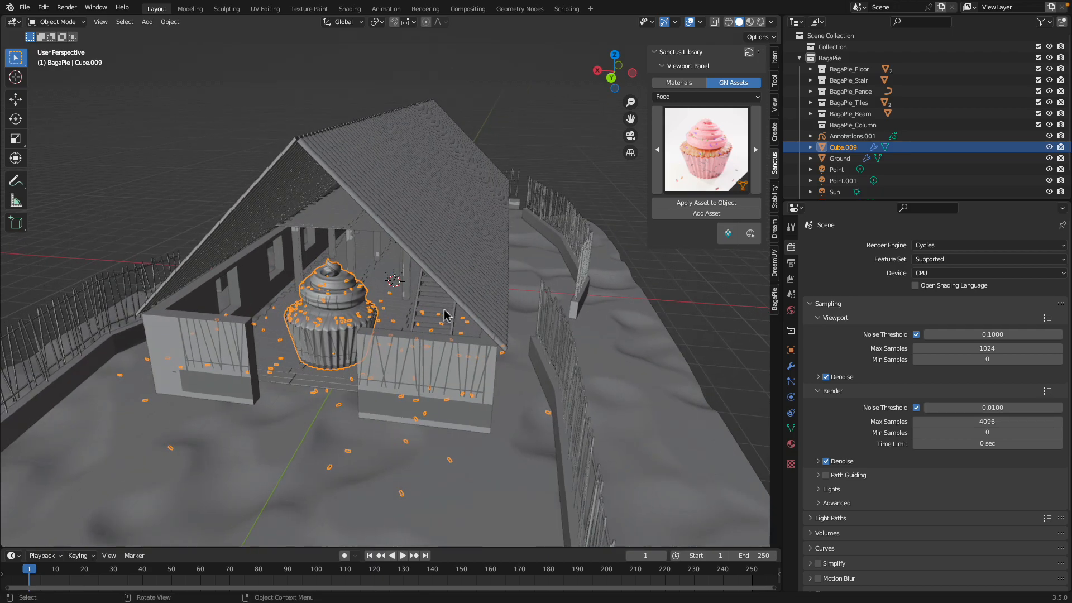
drag(445, 314, 475, 298)
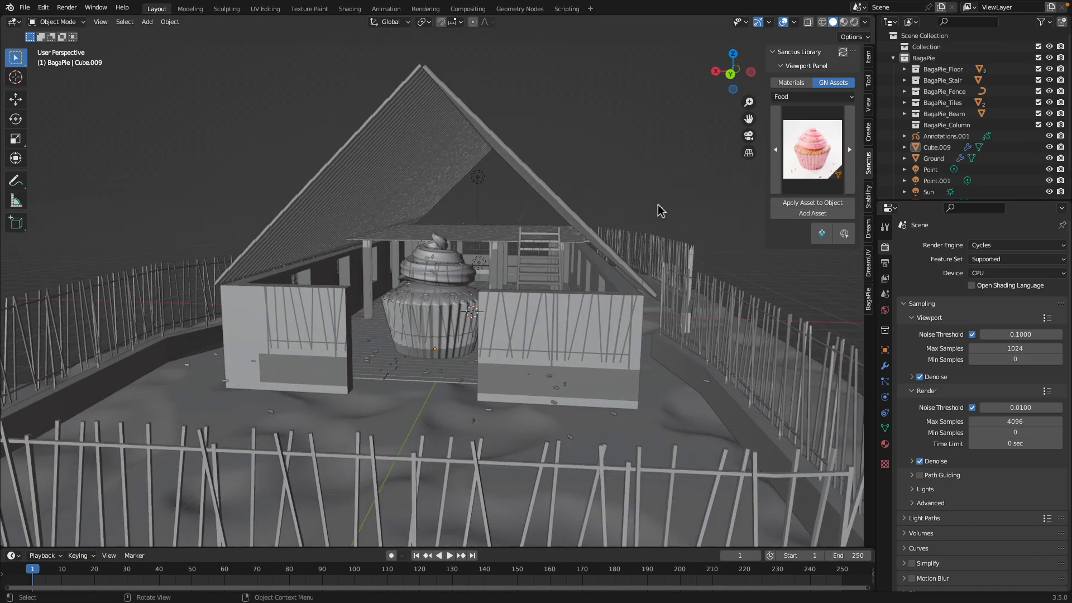
drag(660, 210, 673, 217)
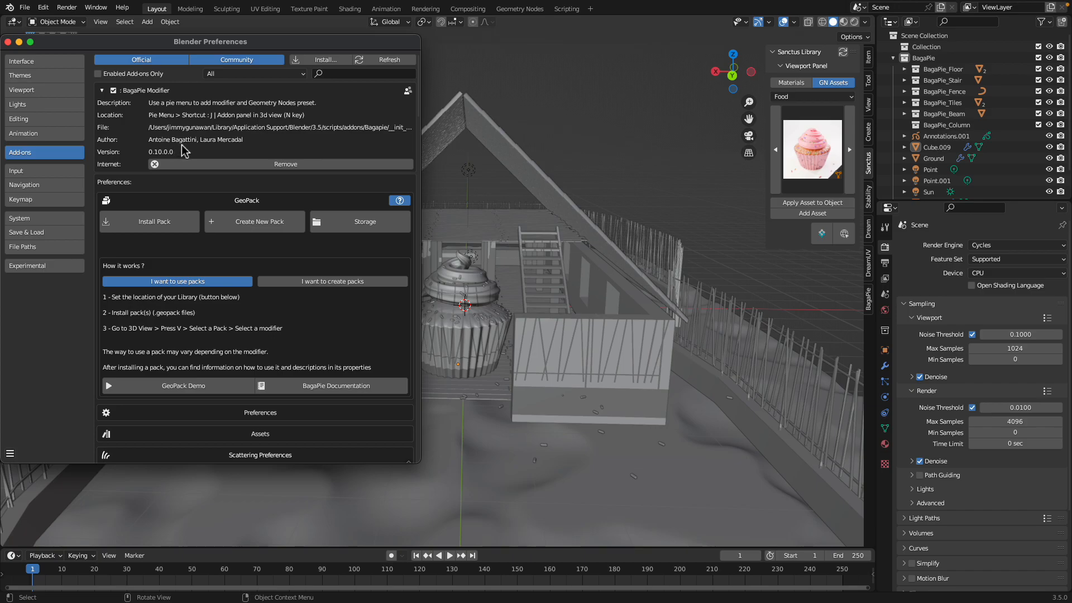
mouse_move(301, 49)
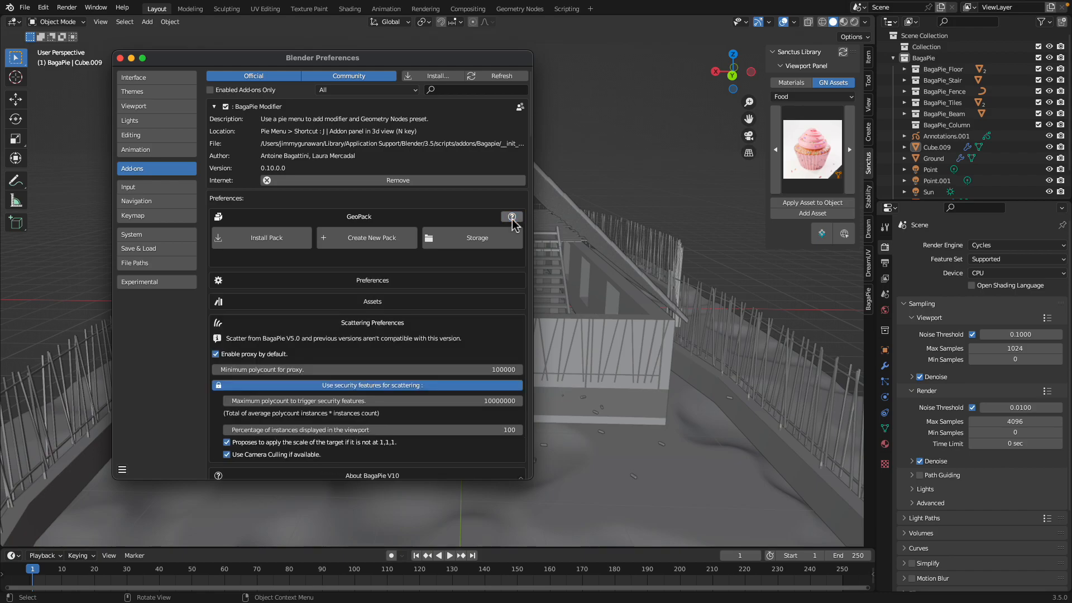
Scroll the BagaPie preferences down to Scattering Preferences, About V10 and help sections.
scroll(down, 3)
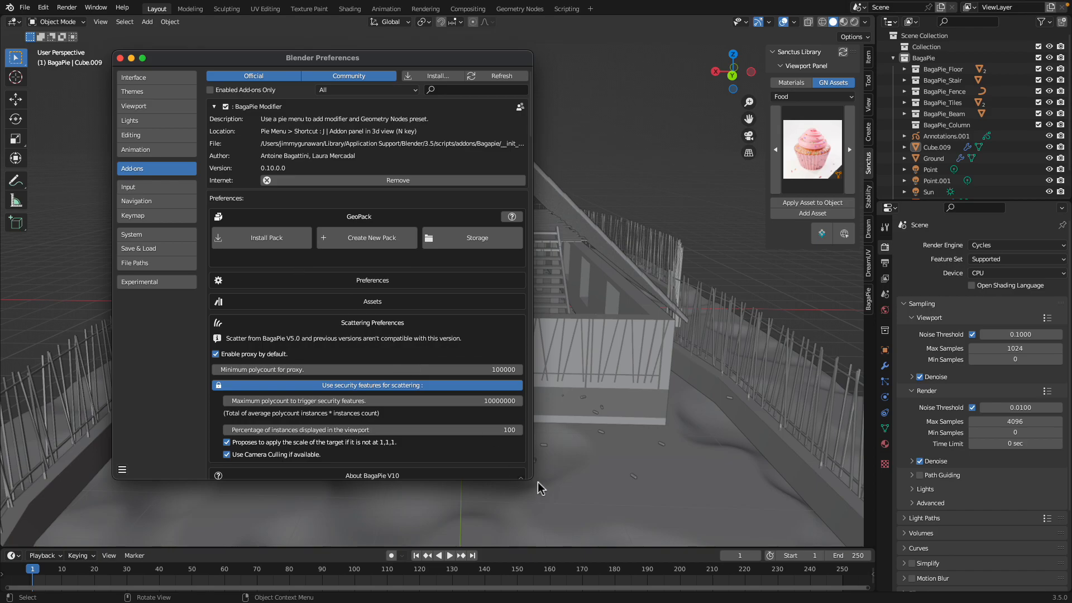
scroll(down, 3)
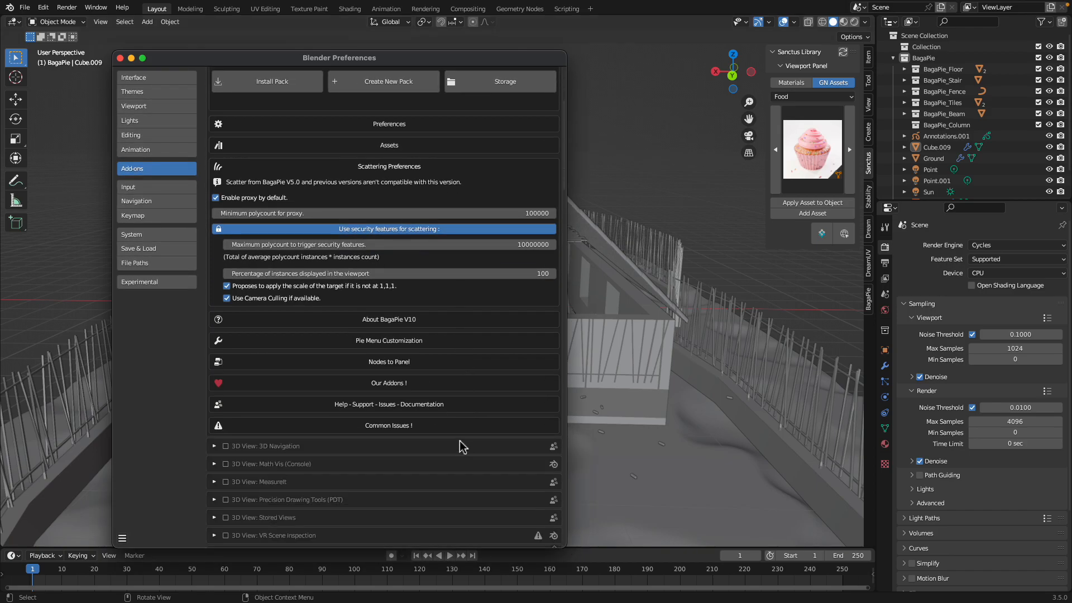